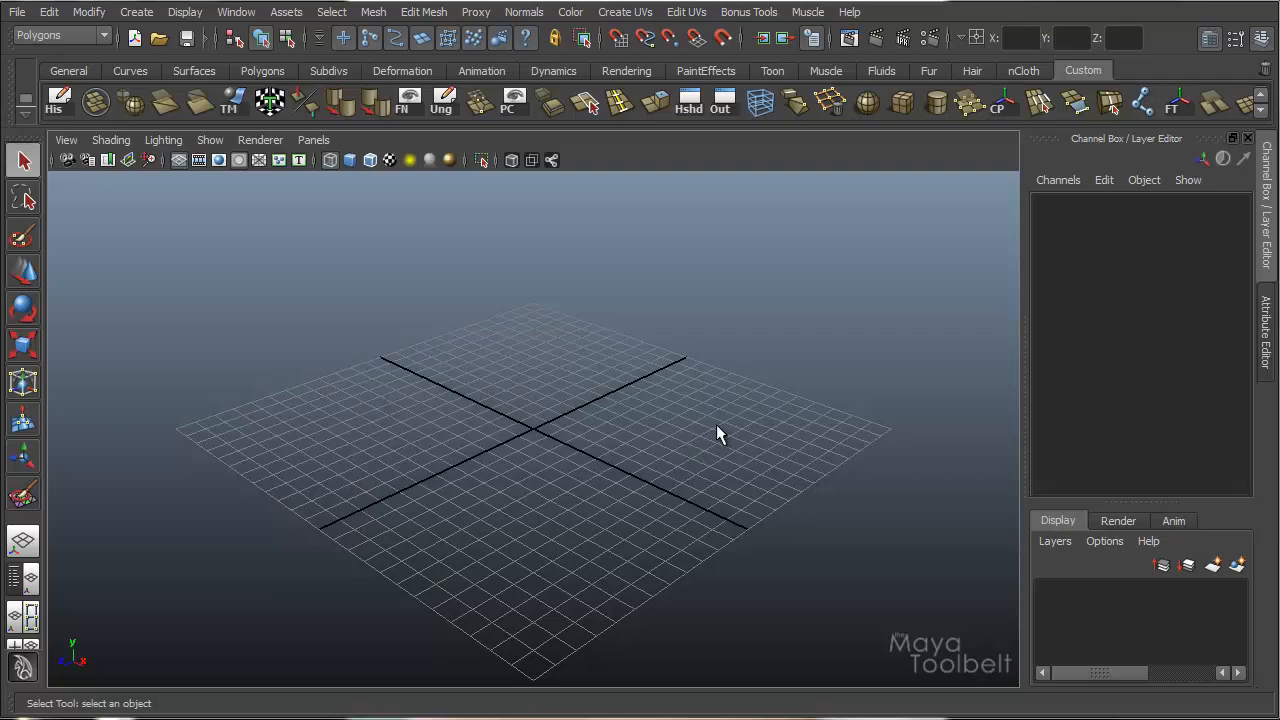
pyautogui.moveTo(704, 414)
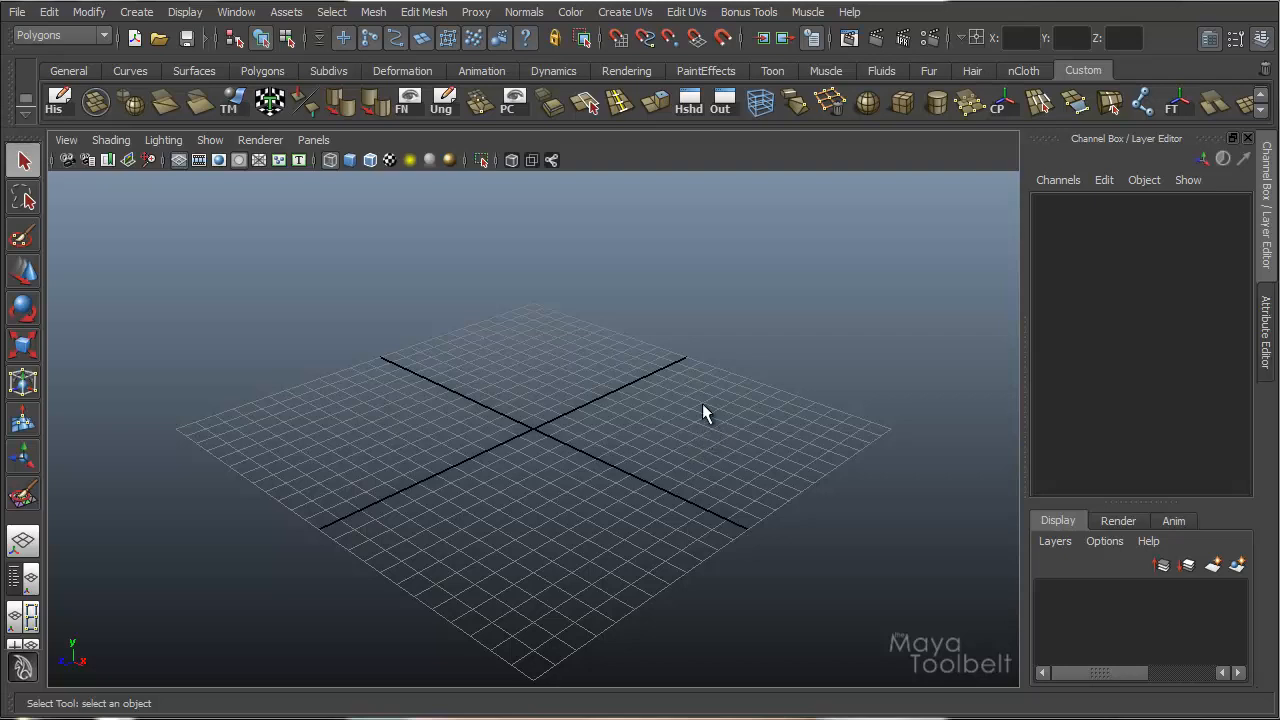
pyautogui.moveTo(670, 410)
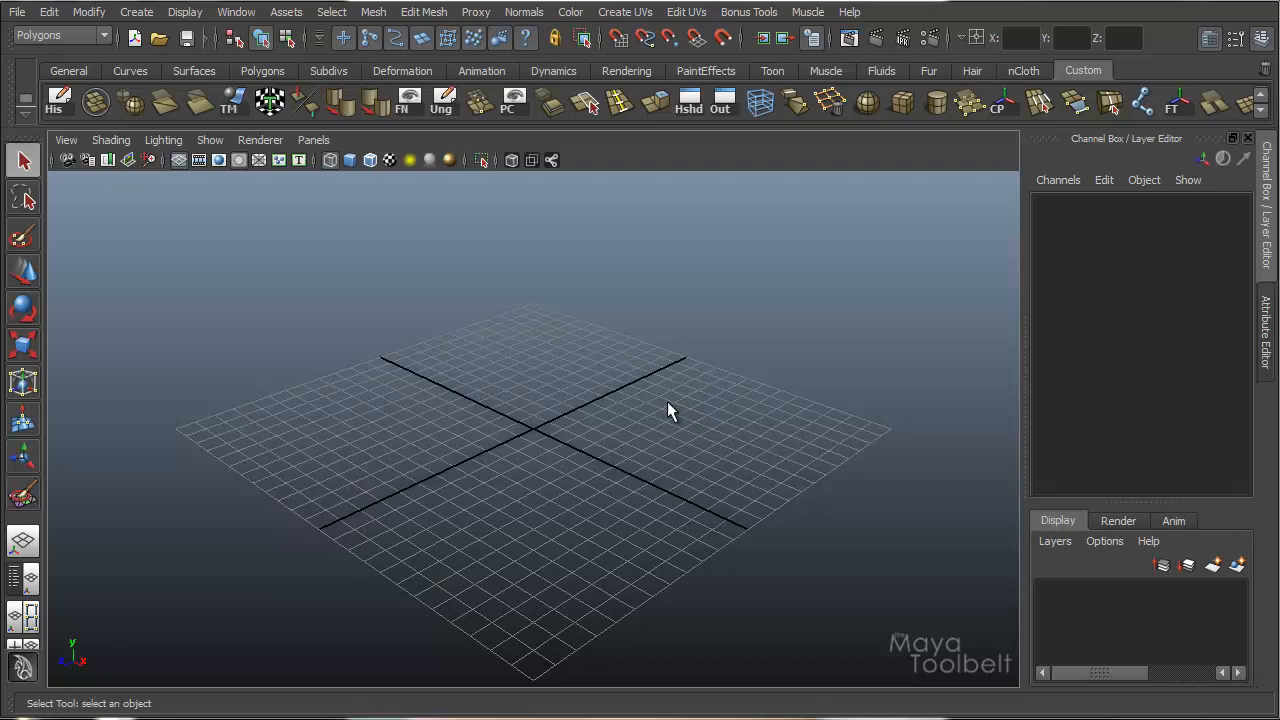
pyautogui.moveTo(504, 388)
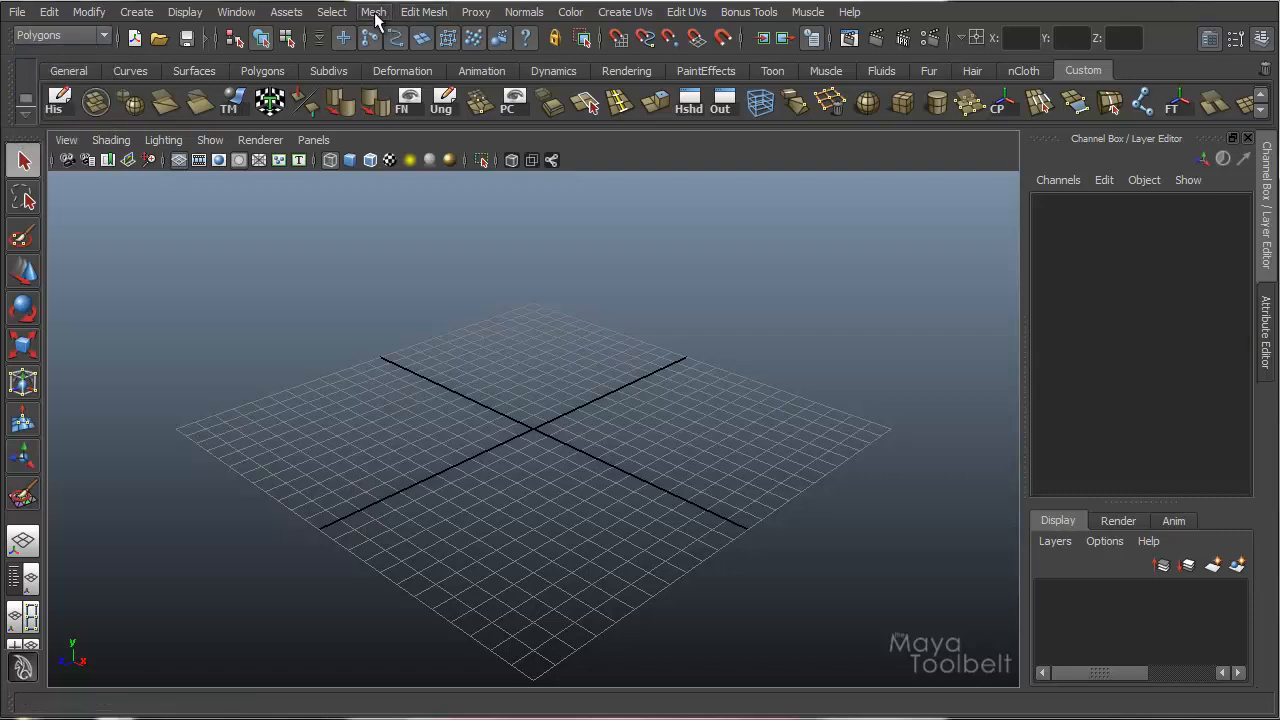
# Bring up the Mesh menu to reach the Booleans submenu for tearing off.
pyautogui.click(372, 12)
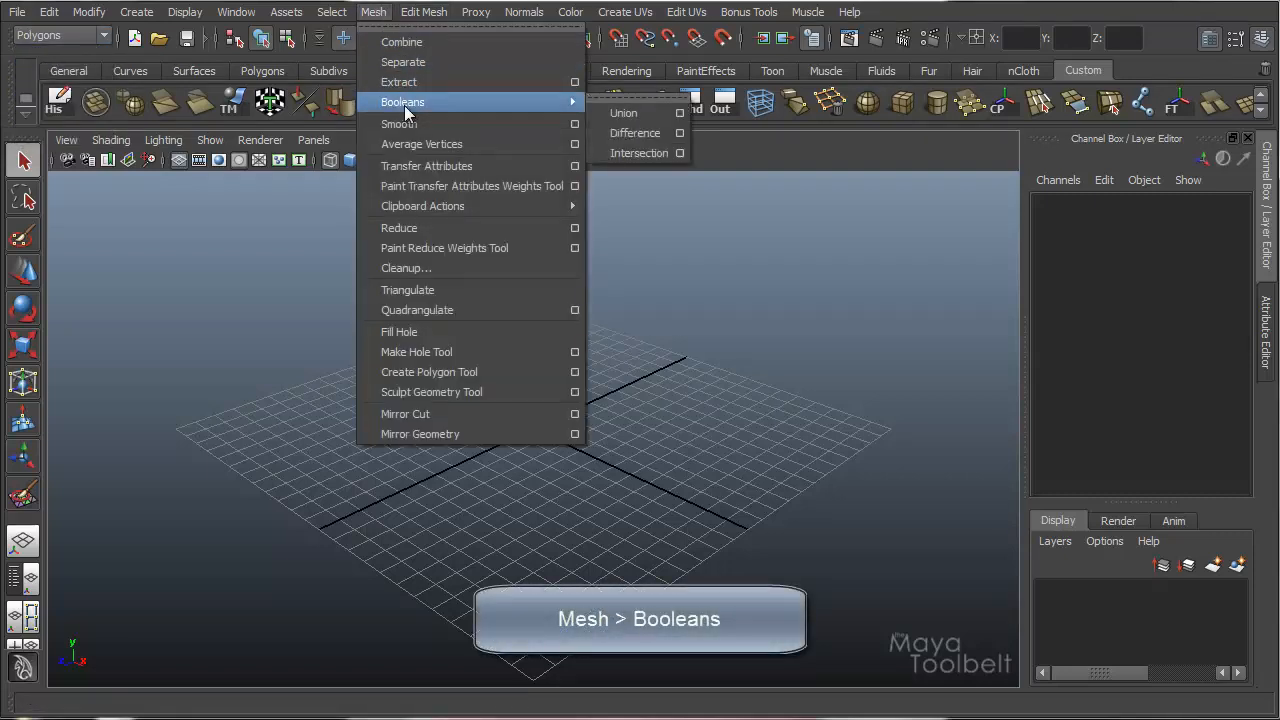
pyautogui.moveTo(624, 112)
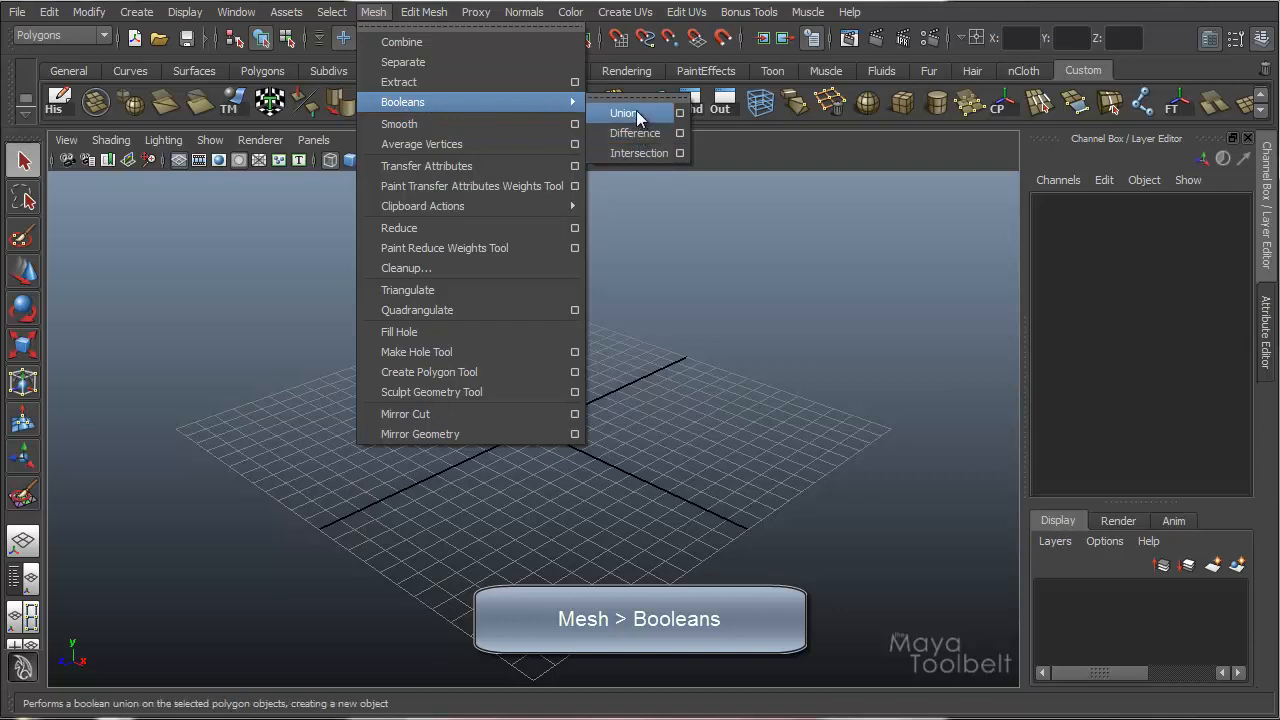
pyautogui.moveTo(640, 152)
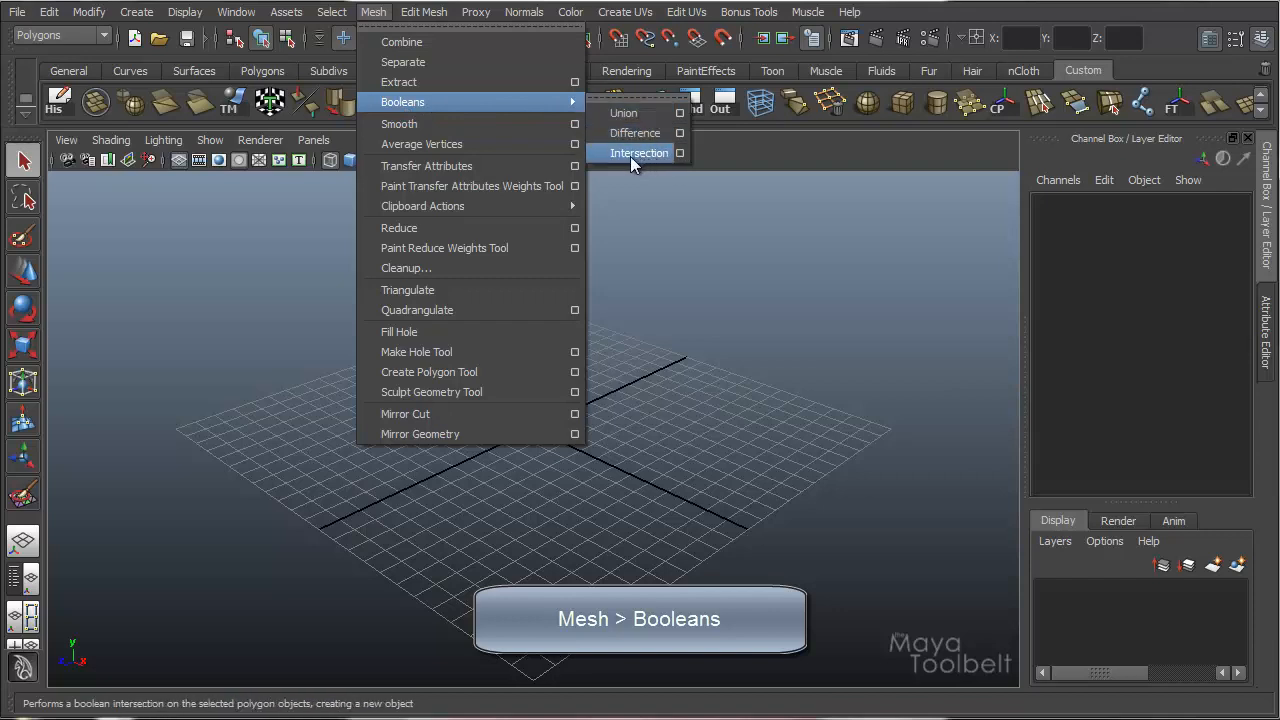
pyautogui.moveTo(624, 112)
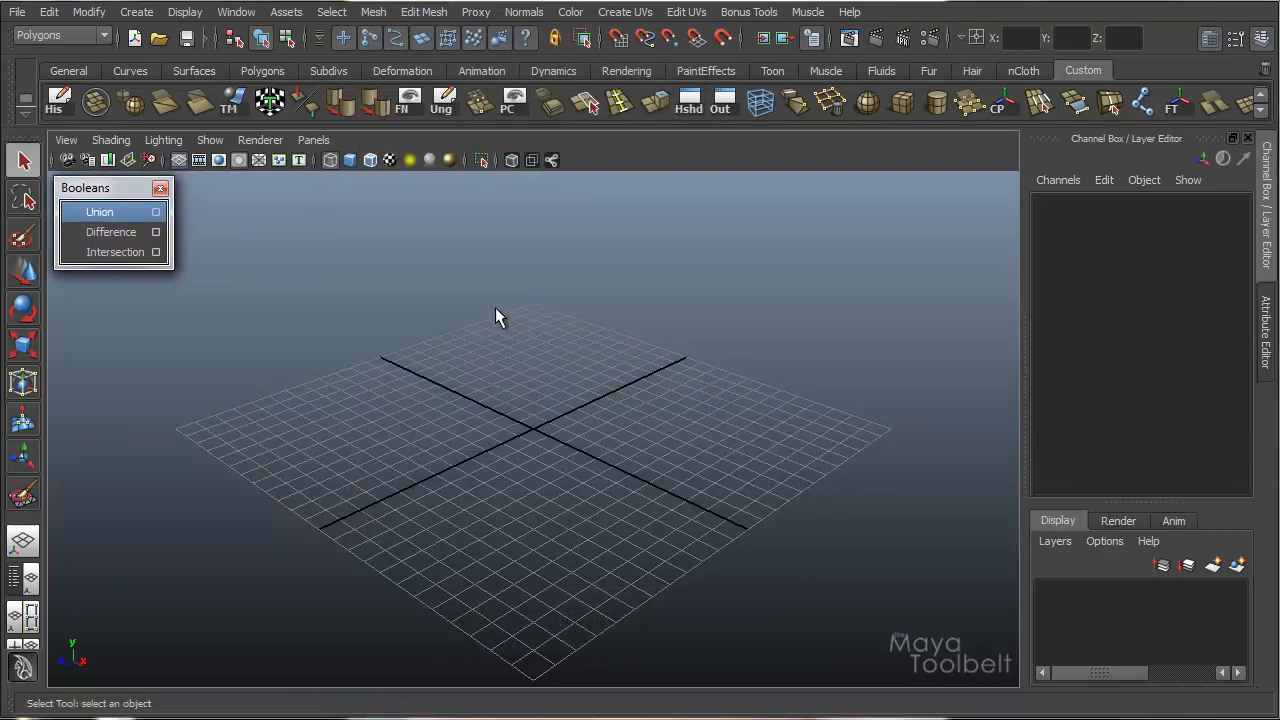
pyautogui.moveTo(516, 298)
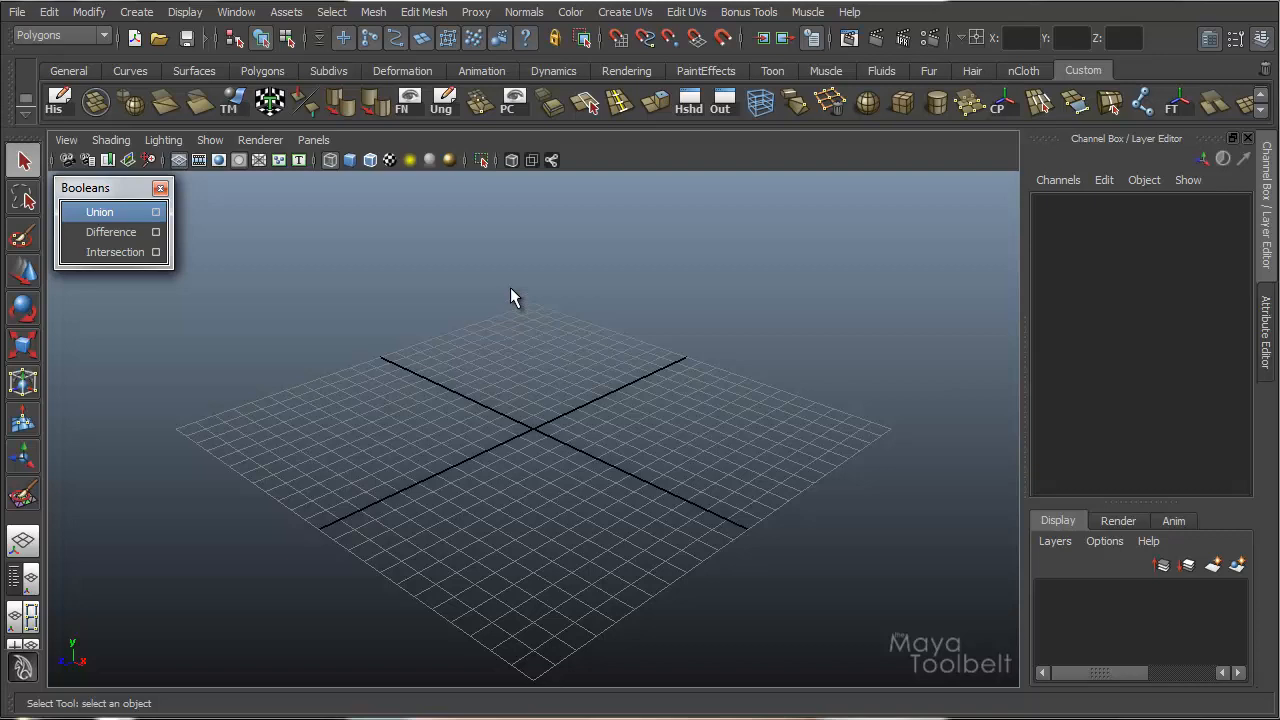
pyautogui.moveTo(508, 284)
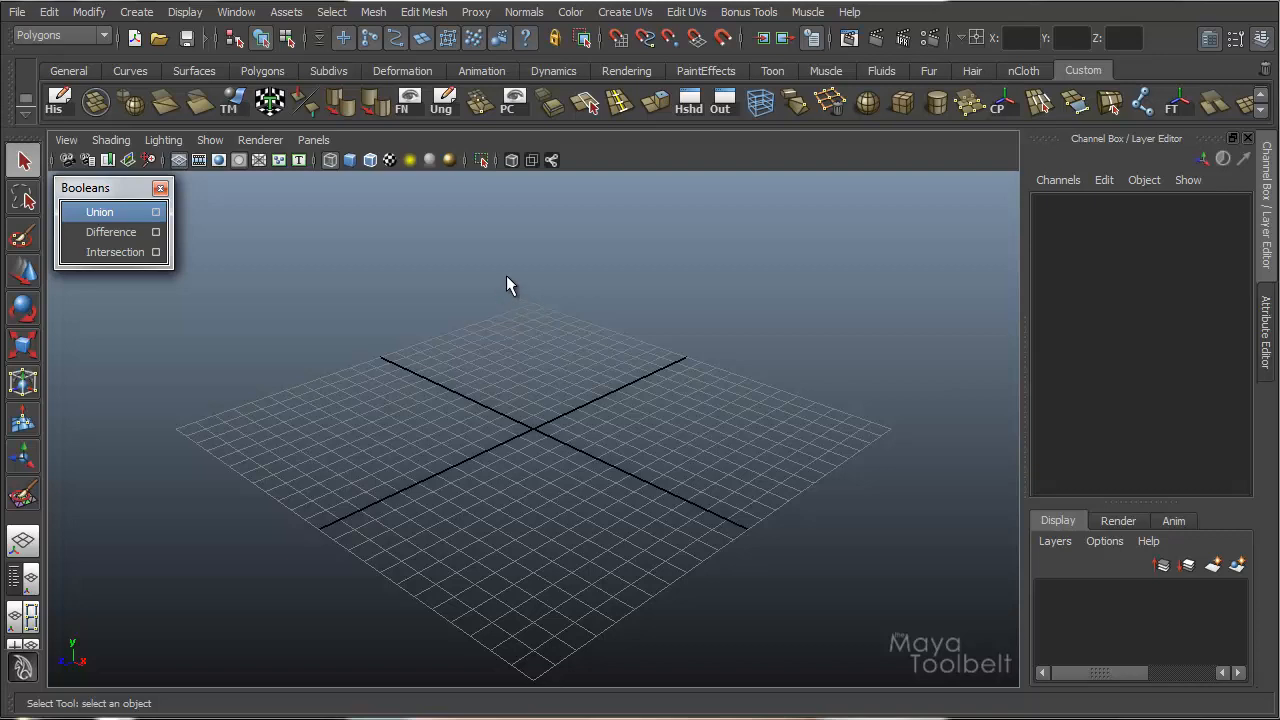
pyautogui.moveTo(500, 290)
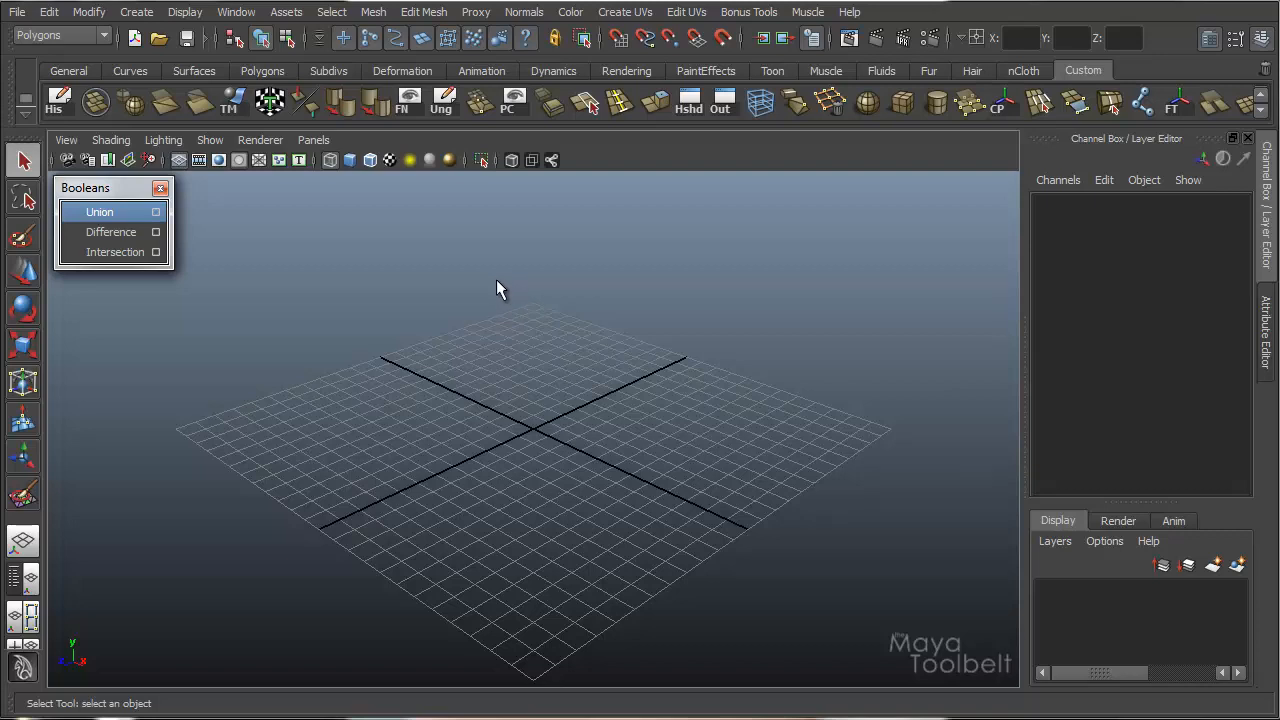
pyautogui.moveTo(518, 374)
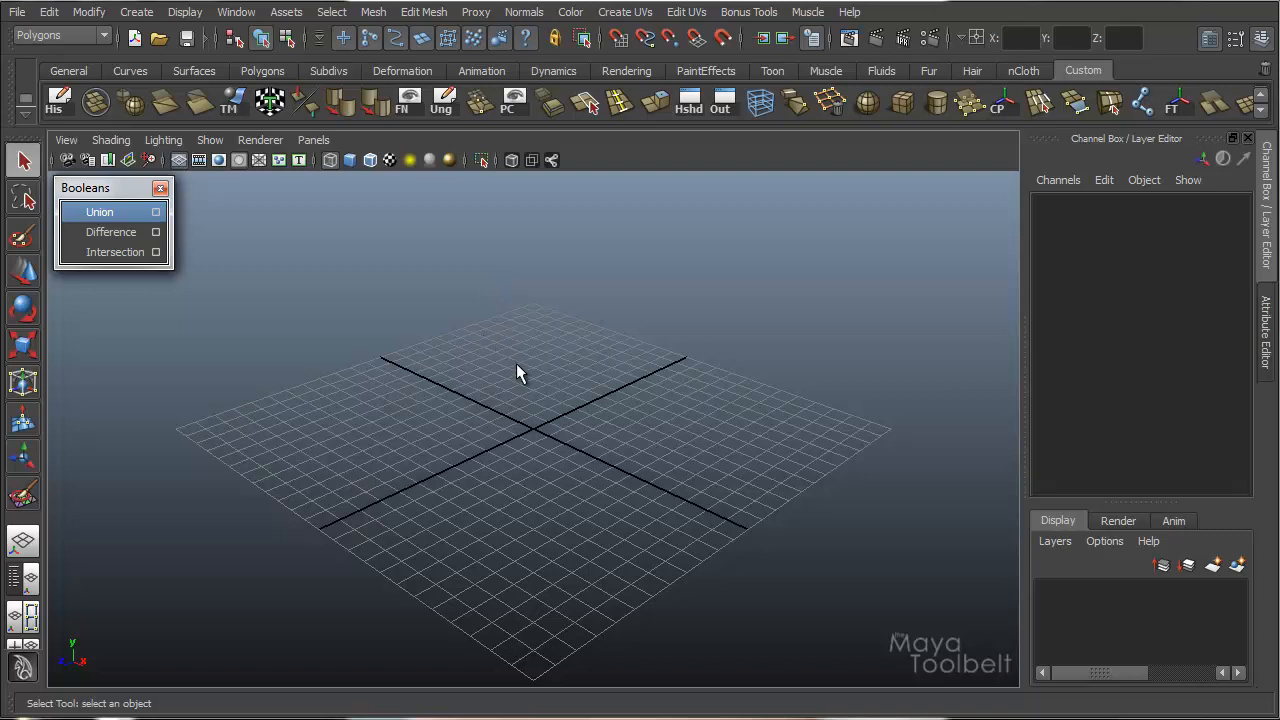
pyautogui.moveTo(464, 374)
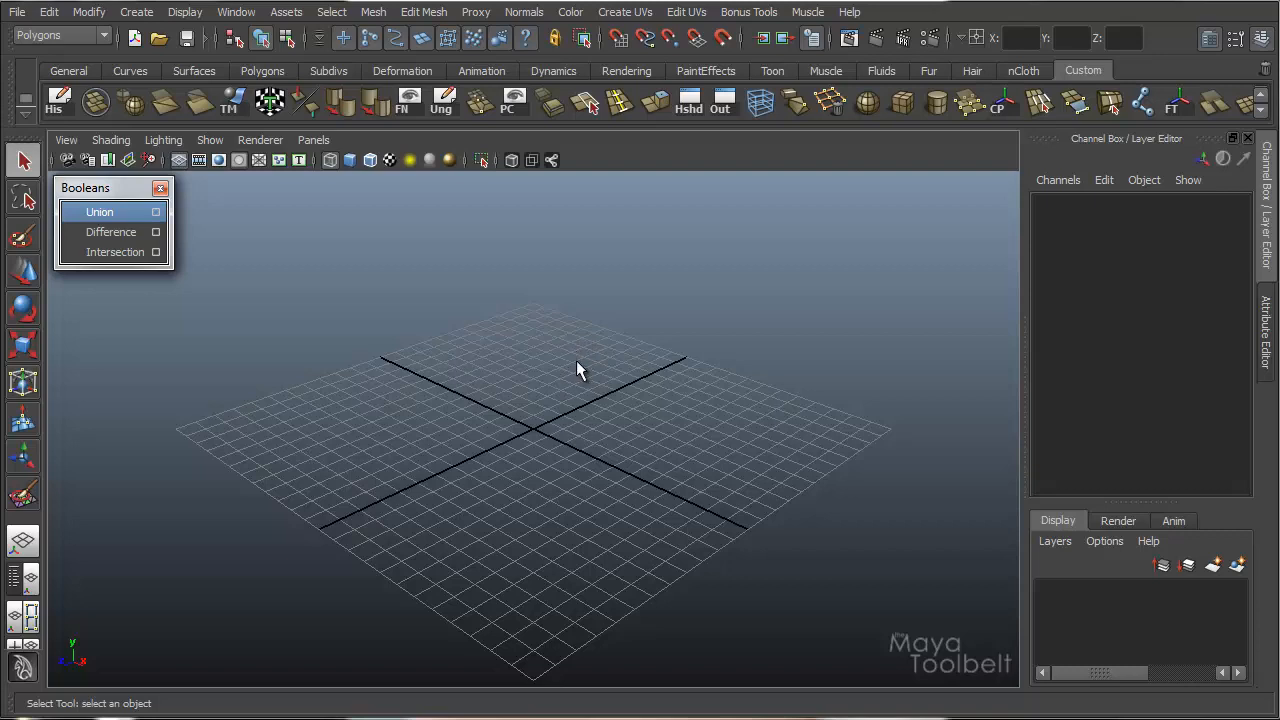
pyautogui.moveTo(560, 370)
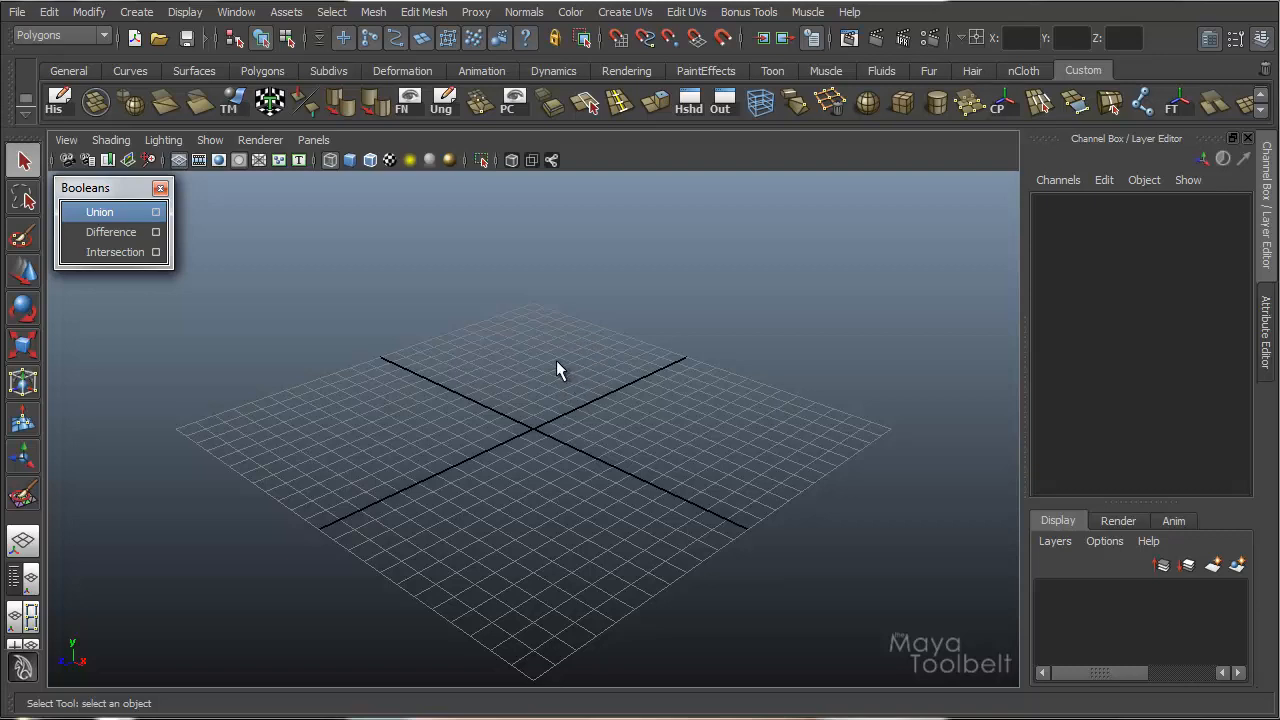
pyautogui.moveTo(558, 378)
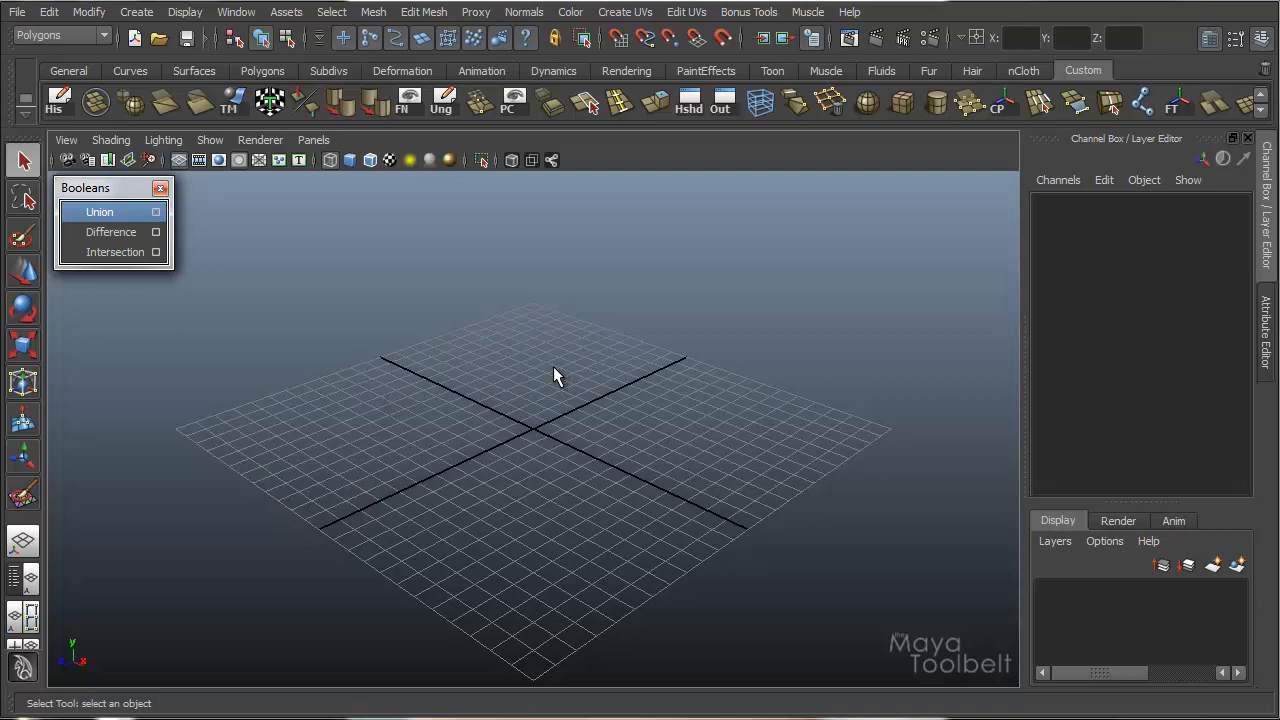
pyautogui.moveTo(576, 370)
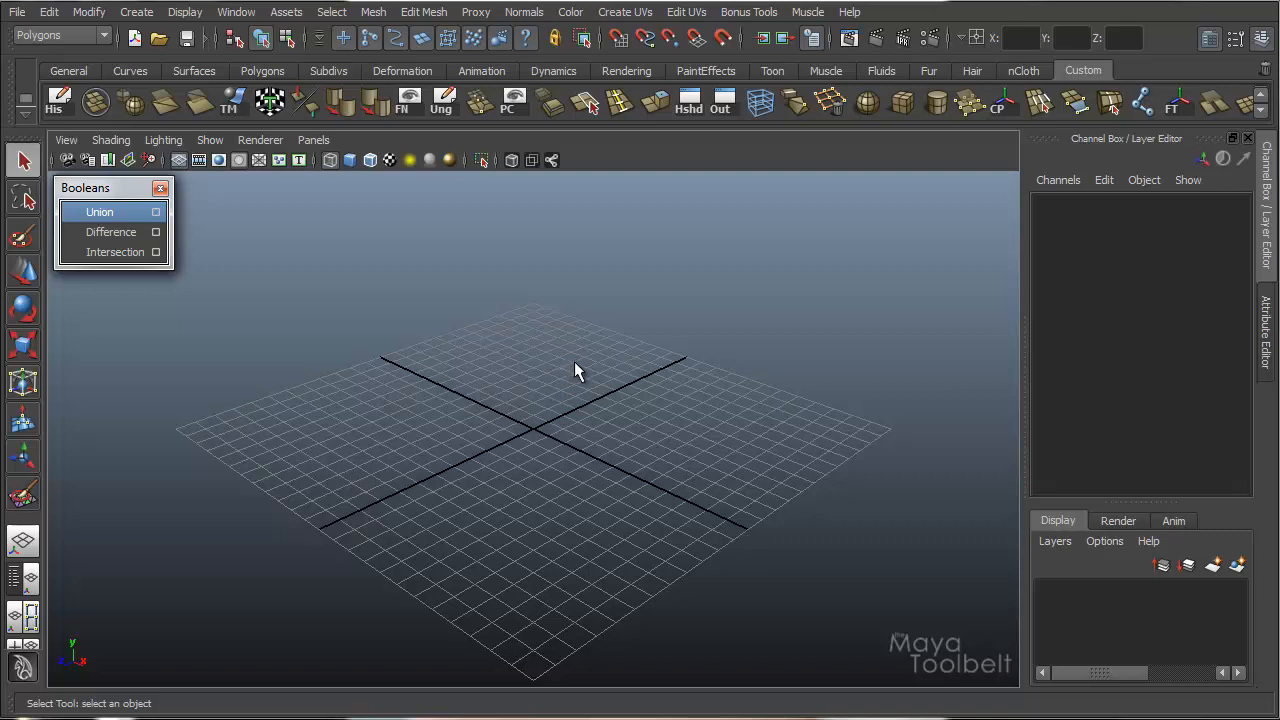
pyautogui.moveTo(410, 360)
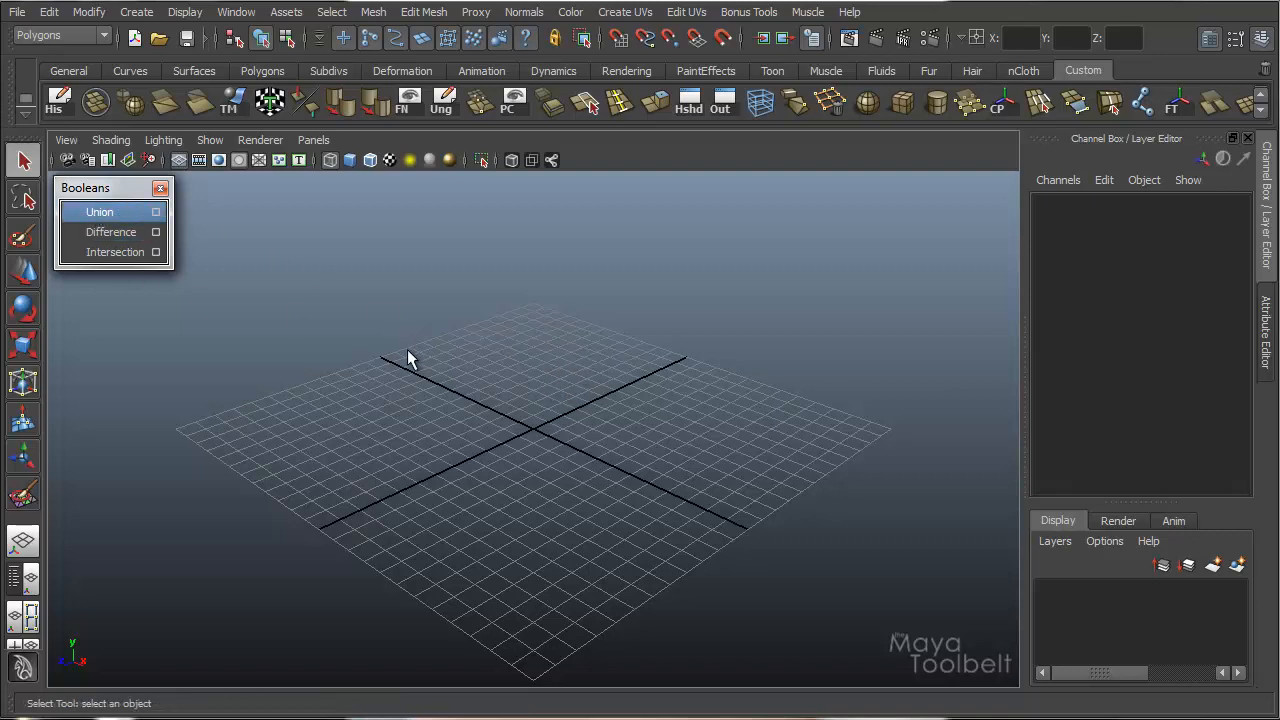
pyautogui.moveTo(342, 398)
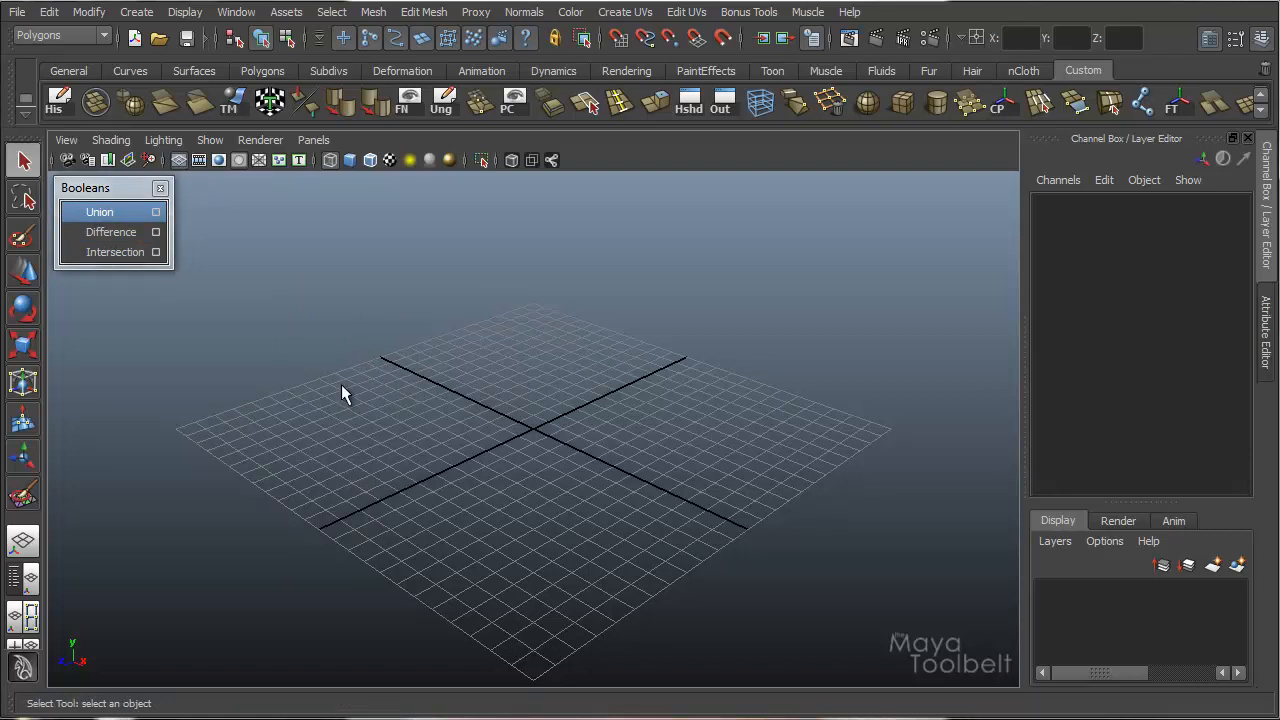
pyautogui.moveTo(348, 388)
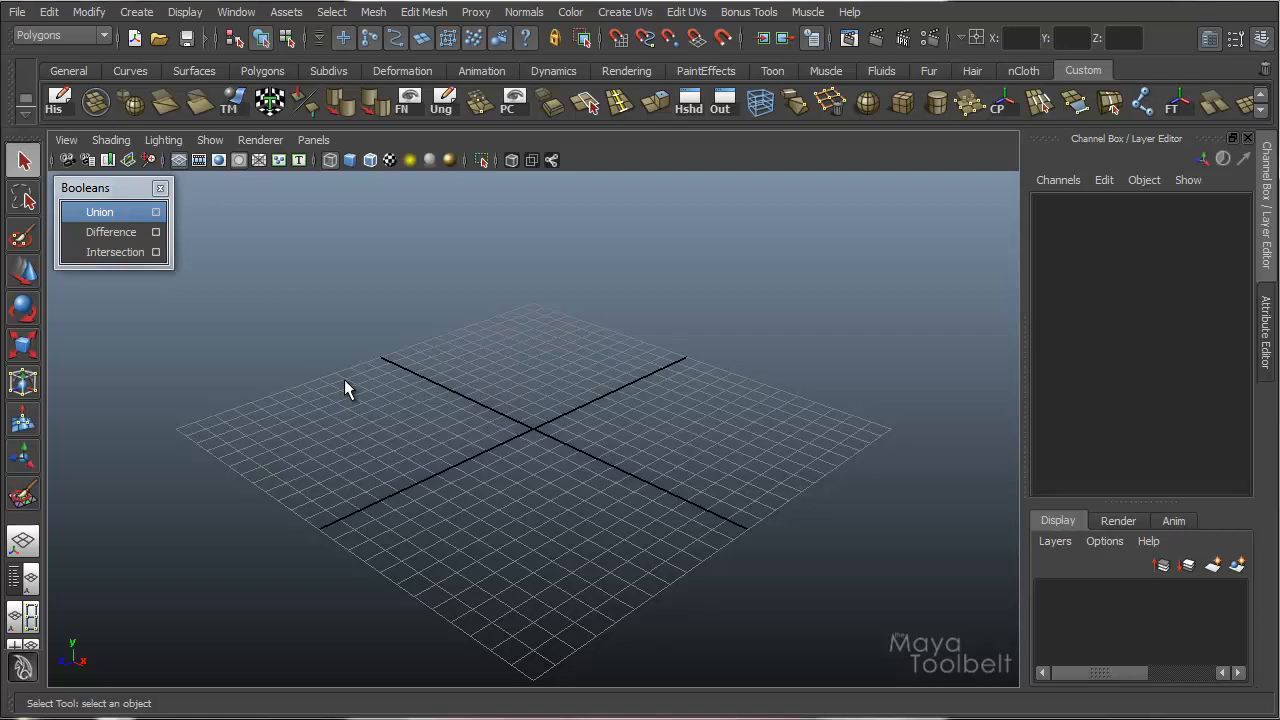
pyautogui.moveTo(418, 282)
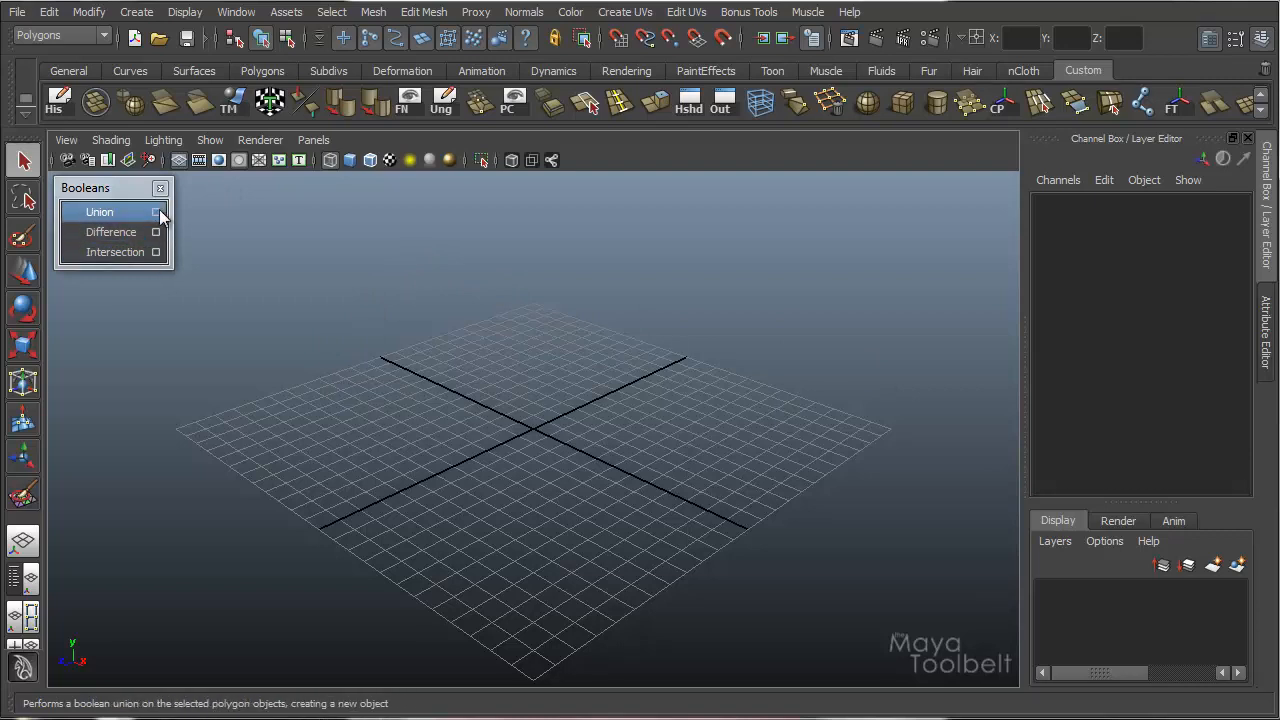
pyautogui.click(156, 212)
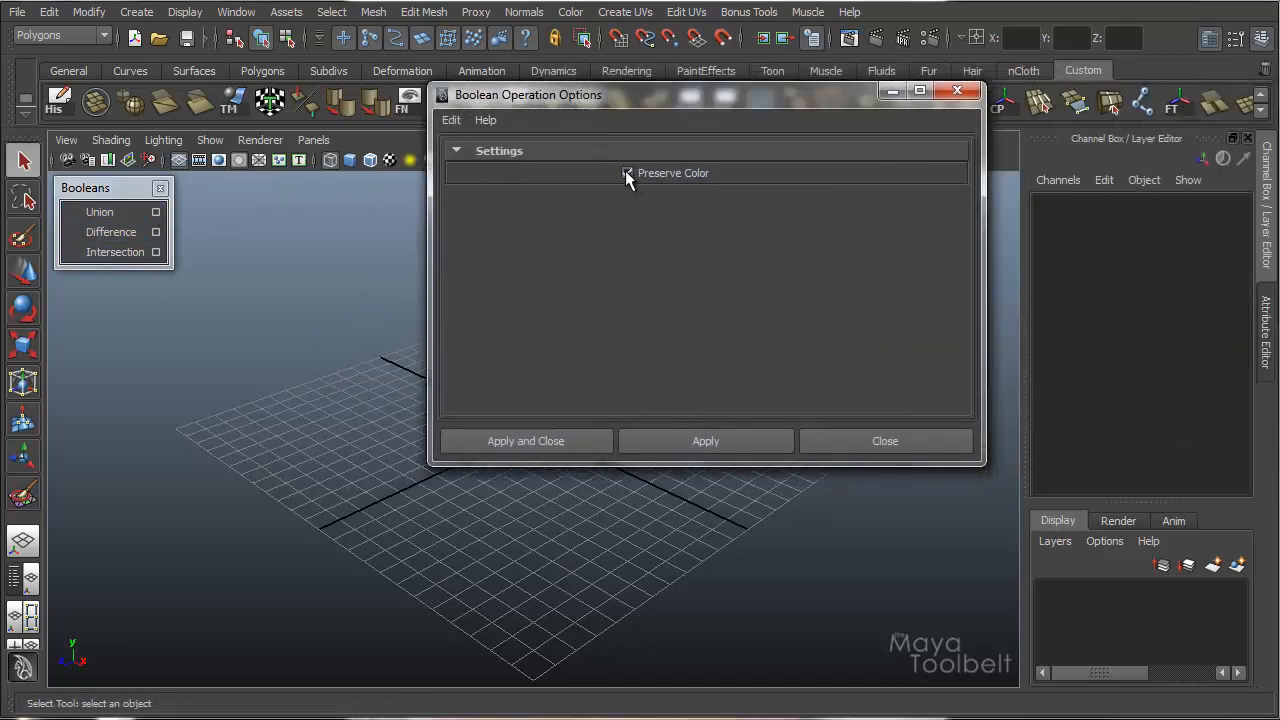
pyautogui.click(628, 172)
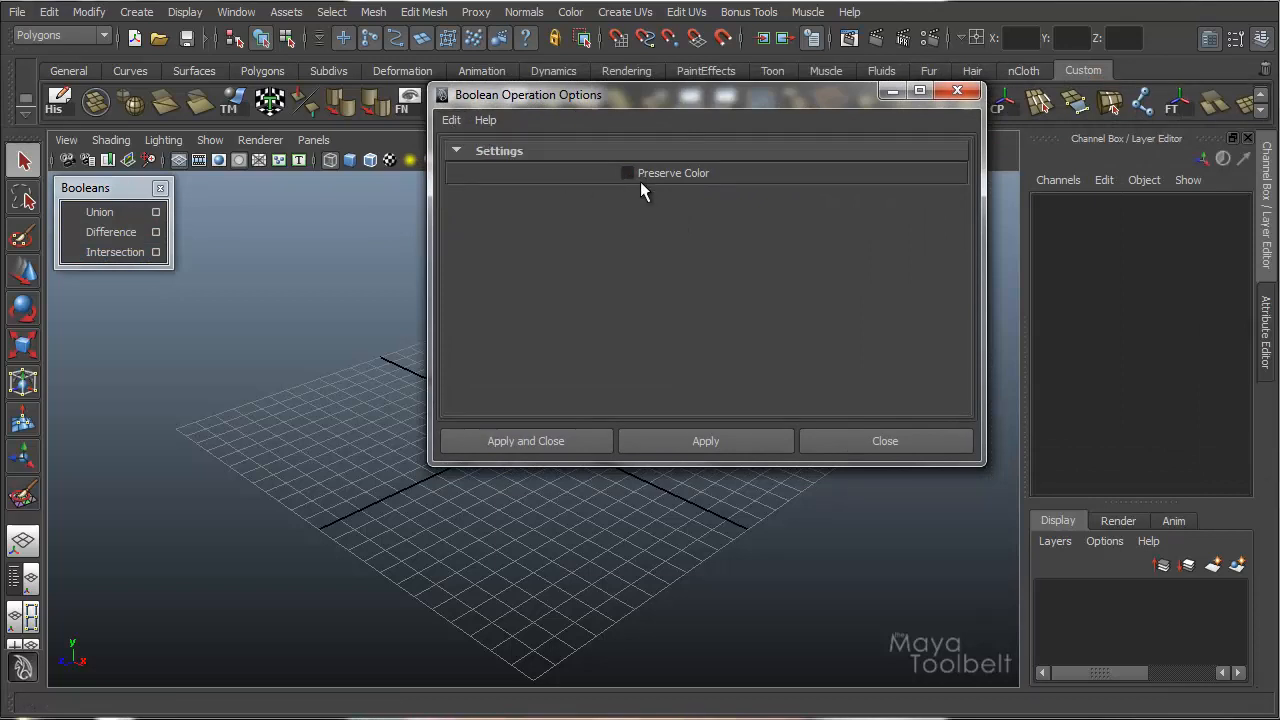
pyautogui.moveTo(678, 222)
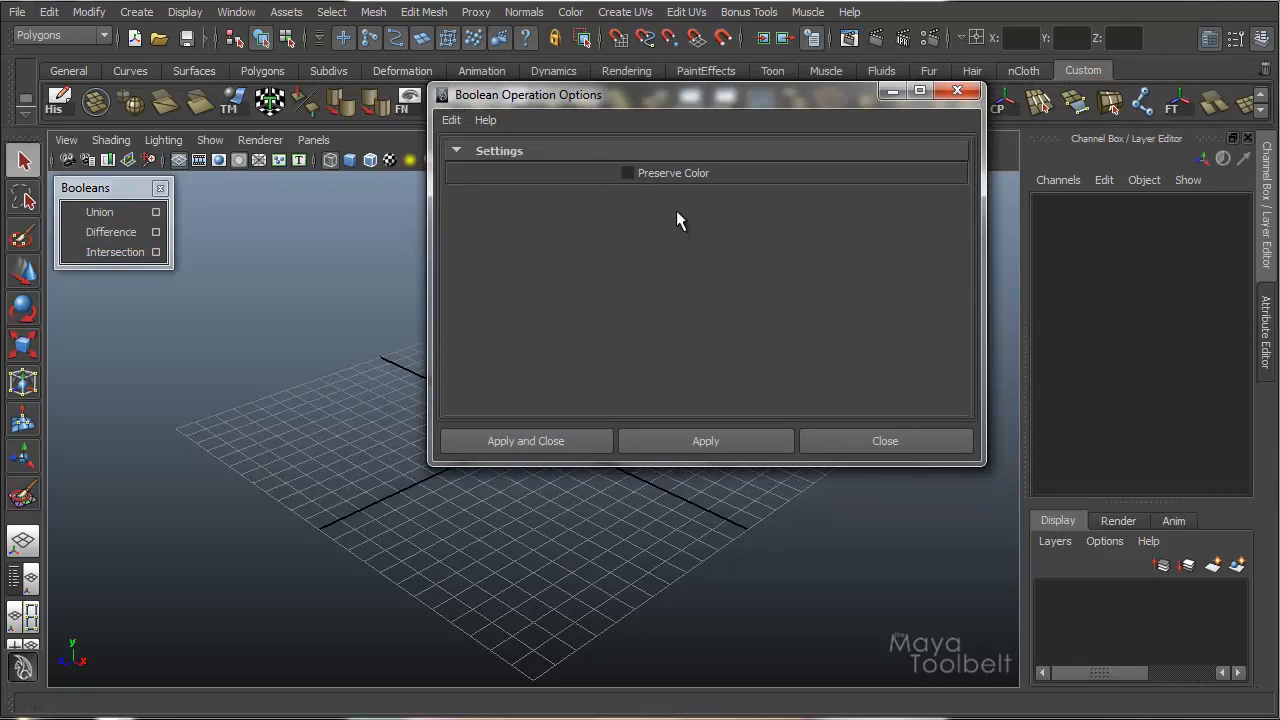
pyautogui.click(116, 252)
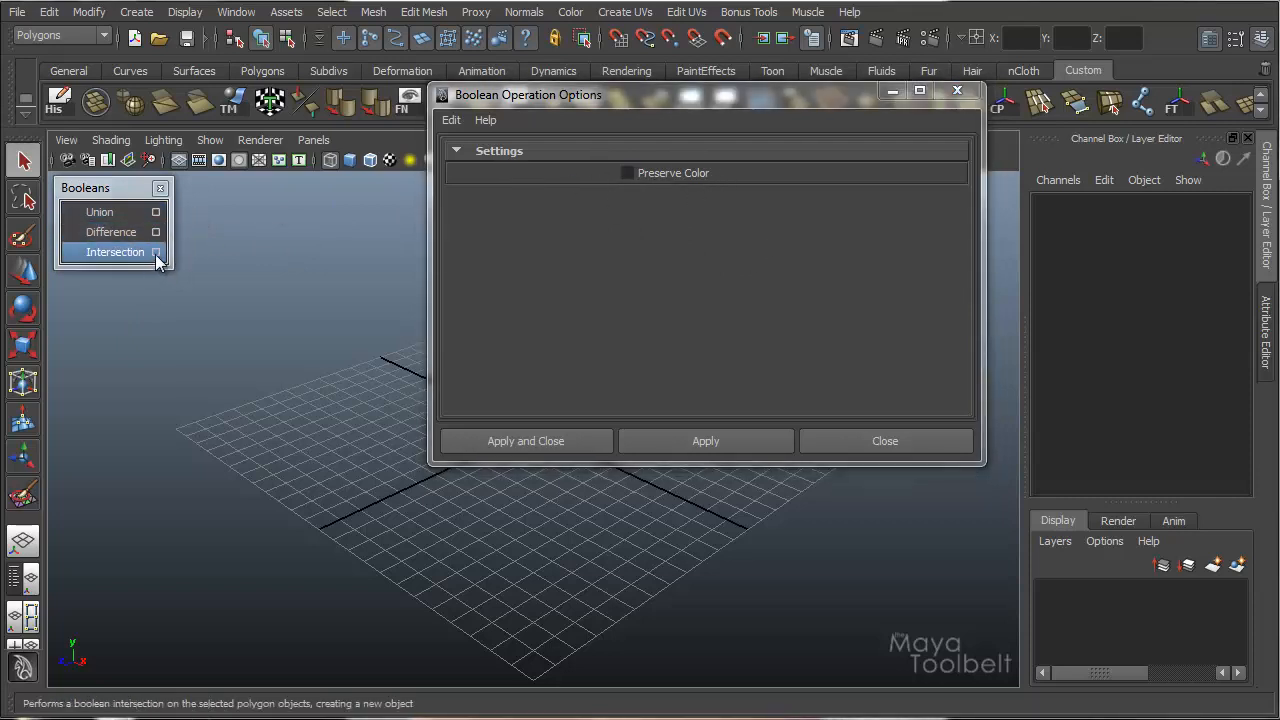
pyautogui.click(100, 212)
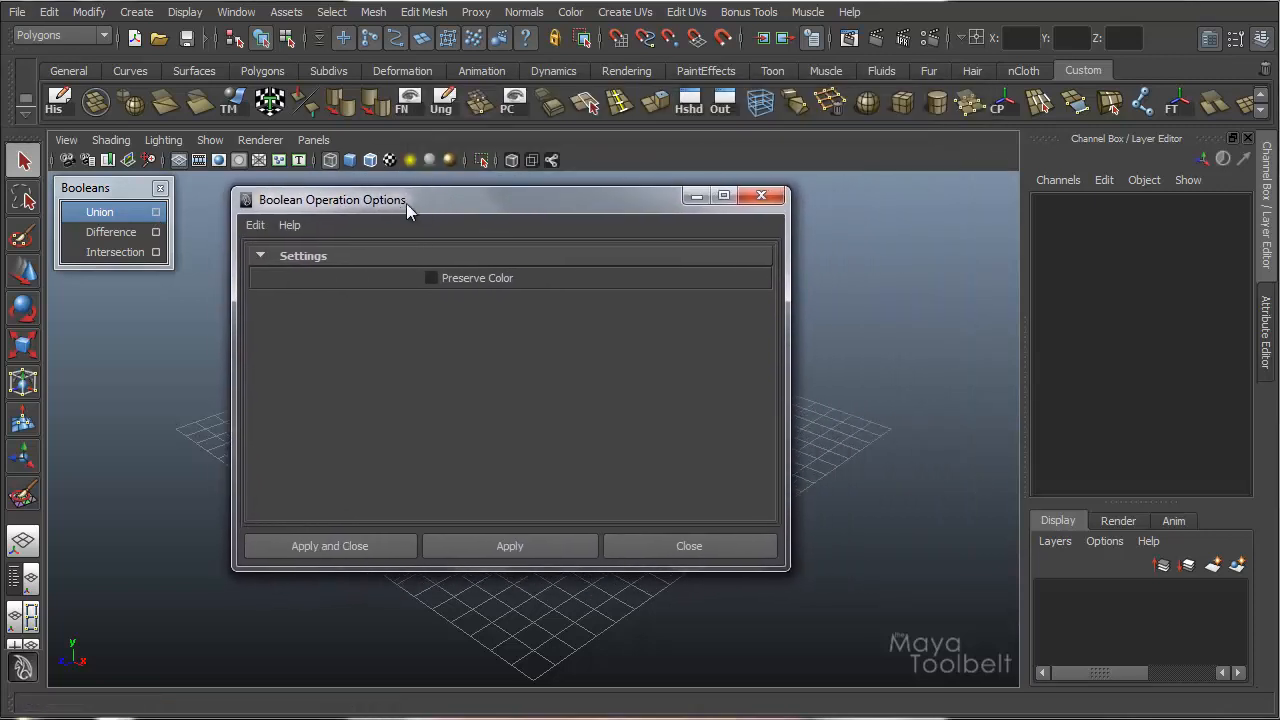
pyautogui.click(112, 232)
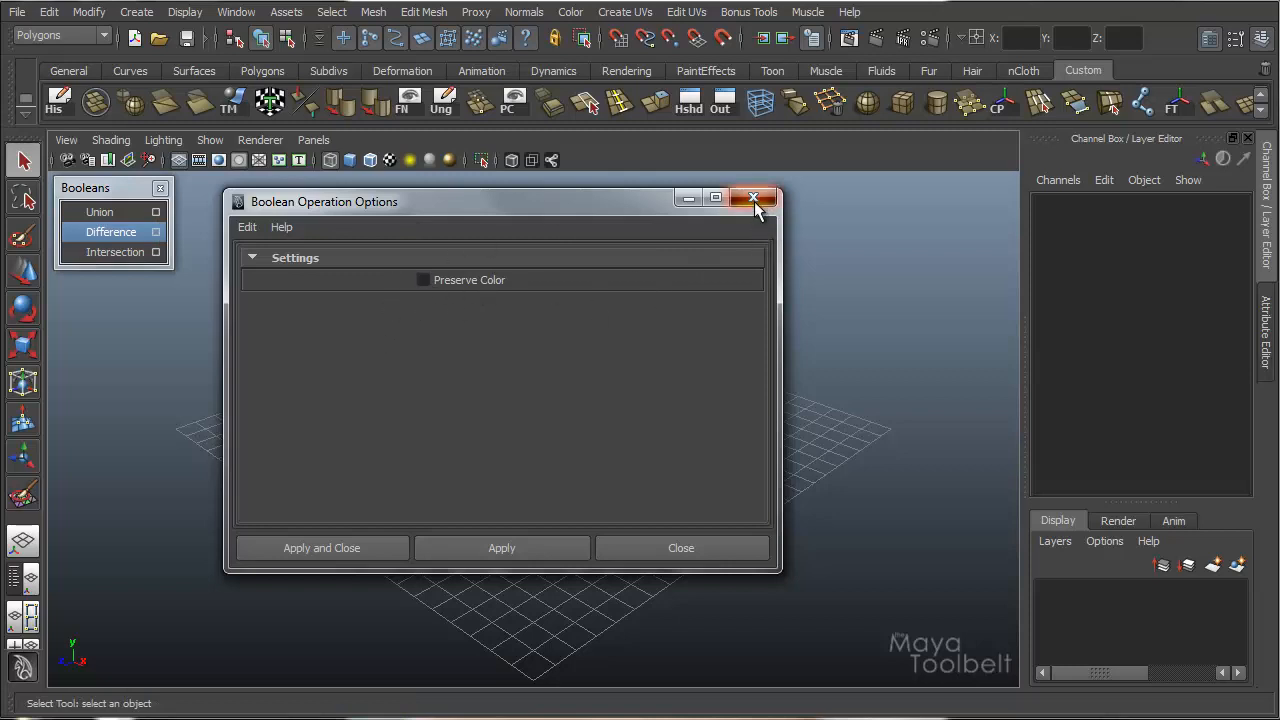
pyautogui.click(754, 198)
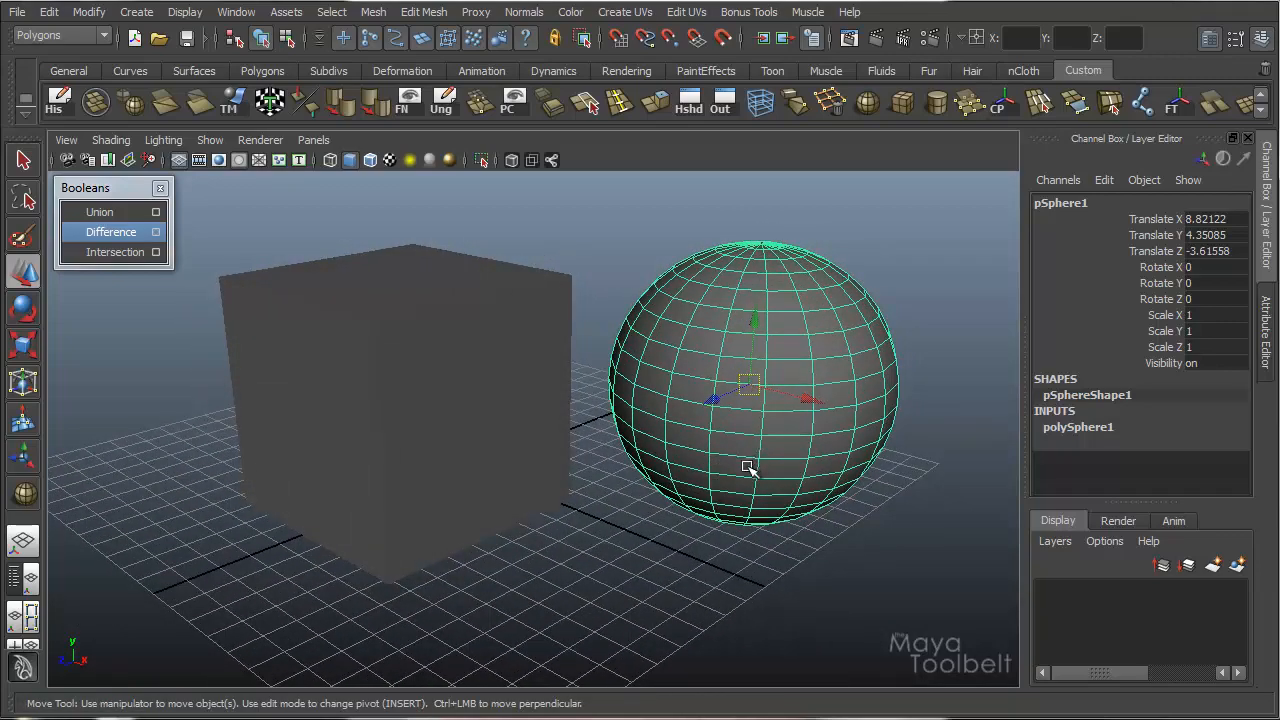
pyautogui.moveTo(820, 396)
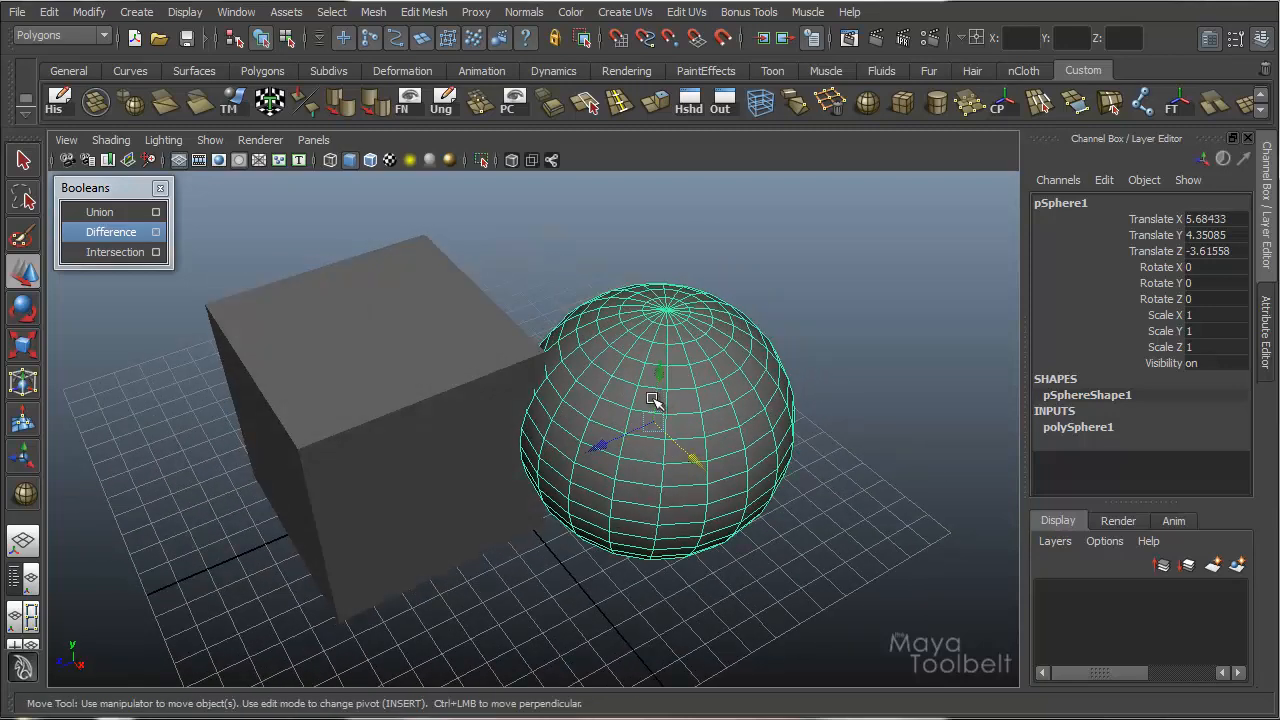
# Move the sphere against the cube and raise it higher along Y over the cube.
pyautogui.moveTo(656, 400); pyautogui.dragTo(504, 420)
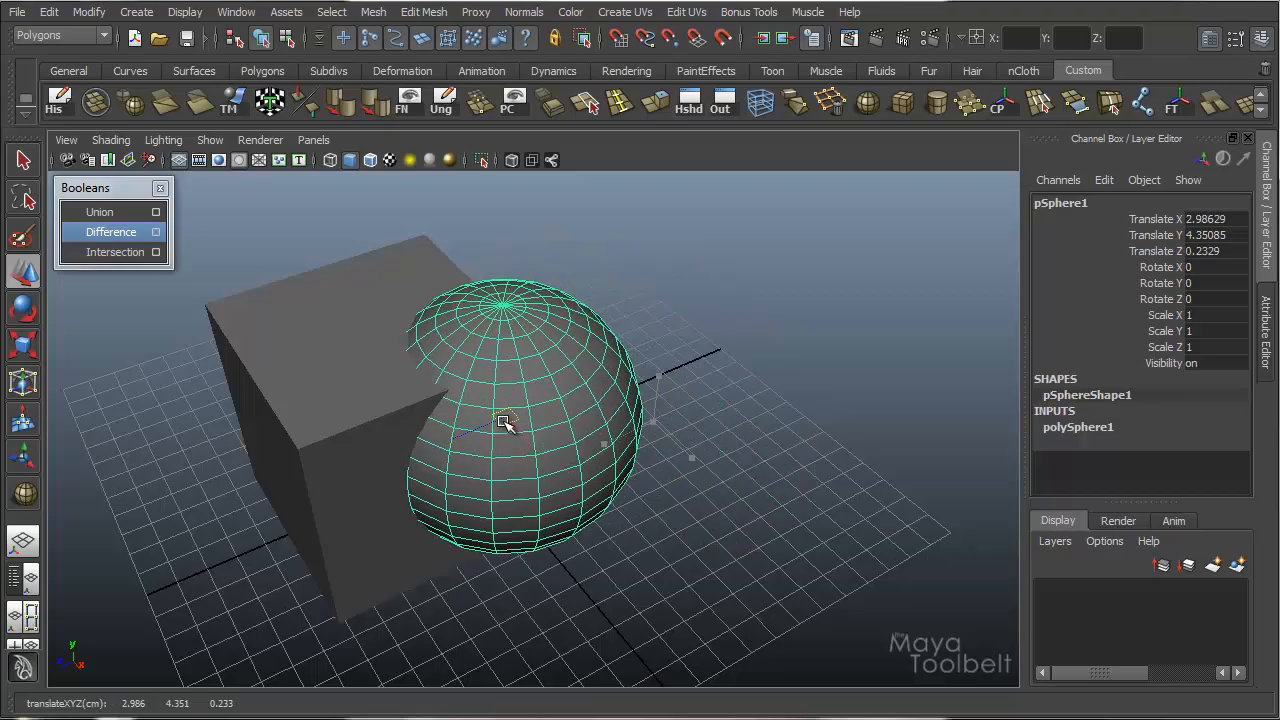
pyautogui.moveTo(504, 420); pyautogui.dragTo(578, 268)
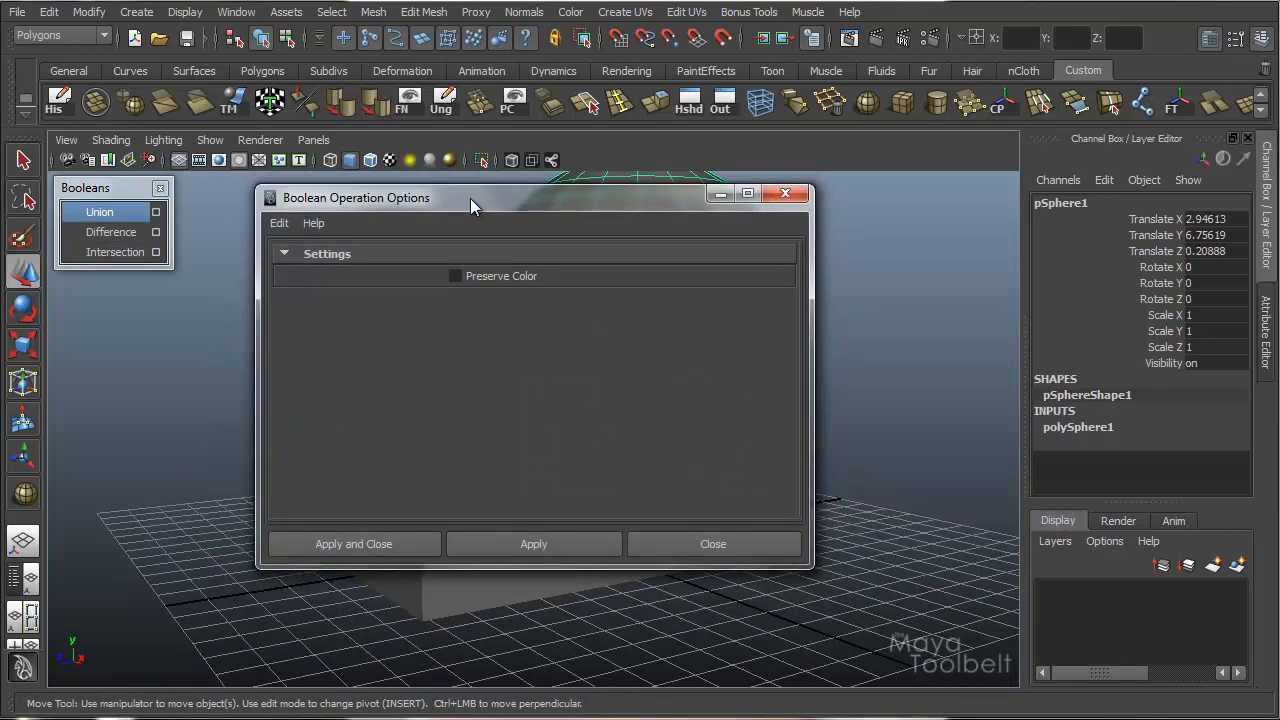
pyautogui.moveTo(478, 224)
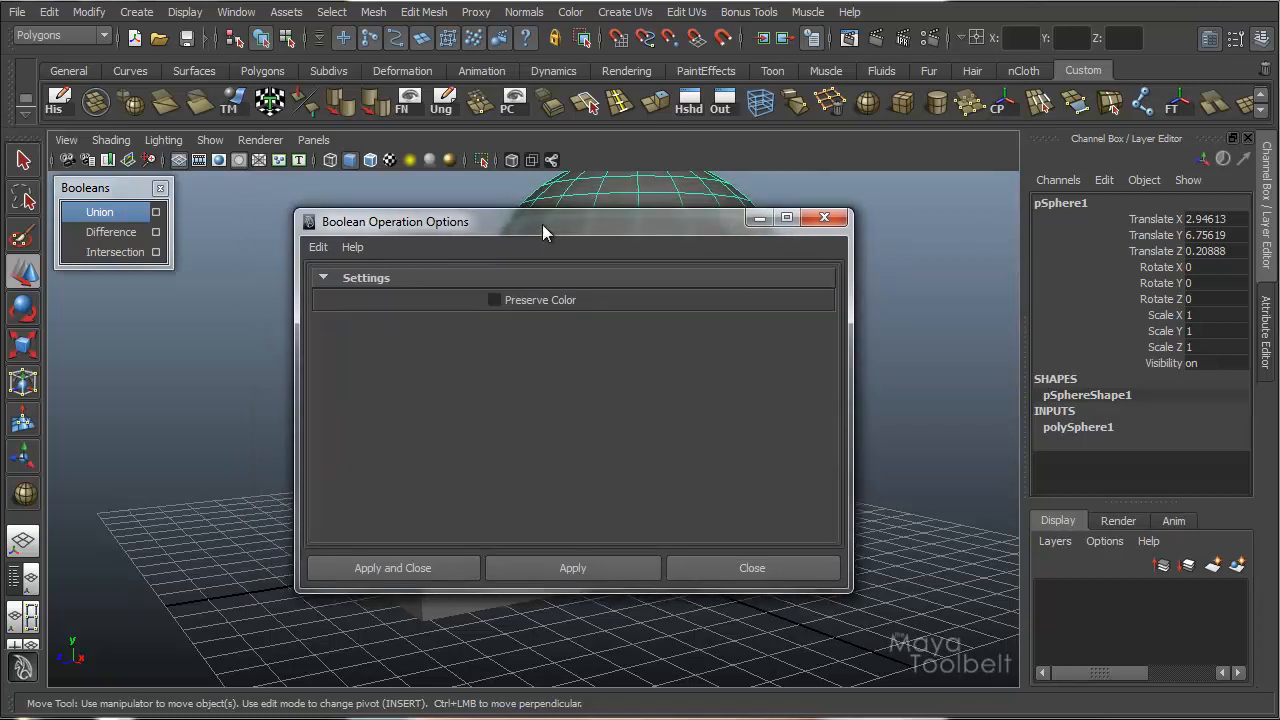
pyautogui.moveTo(672, 288)
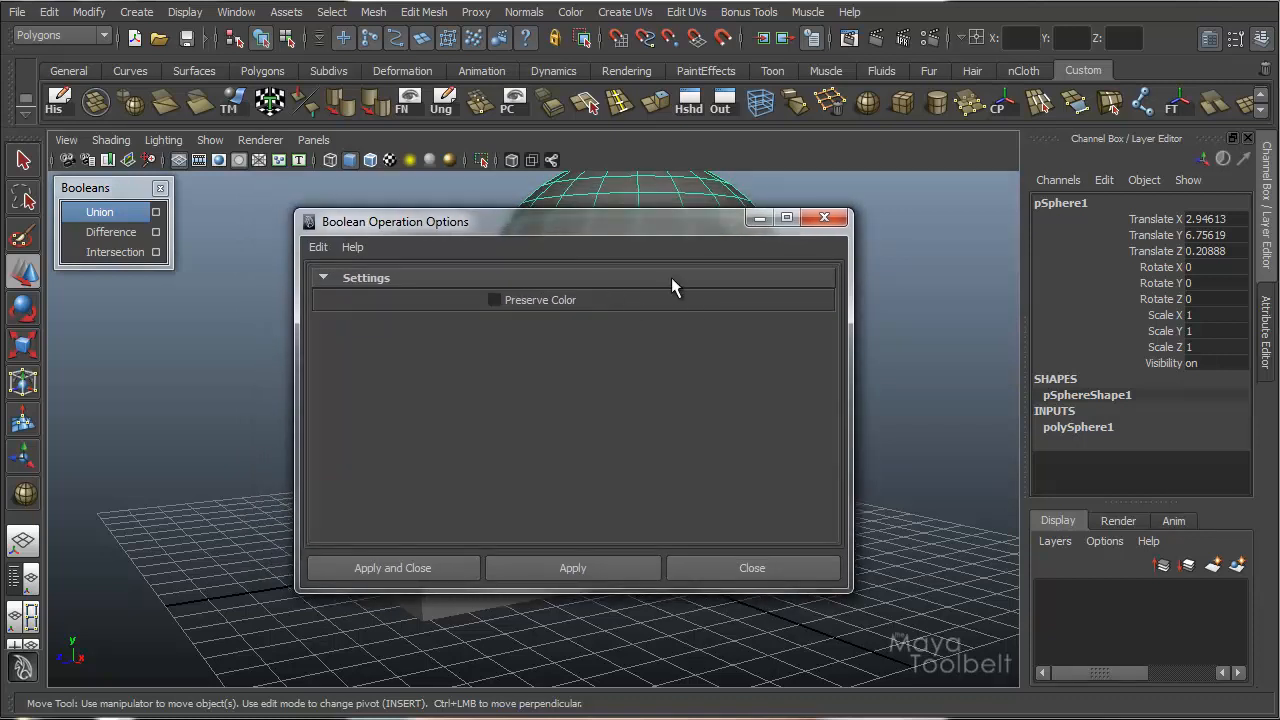
pyautogui.moveTo(612, 404)
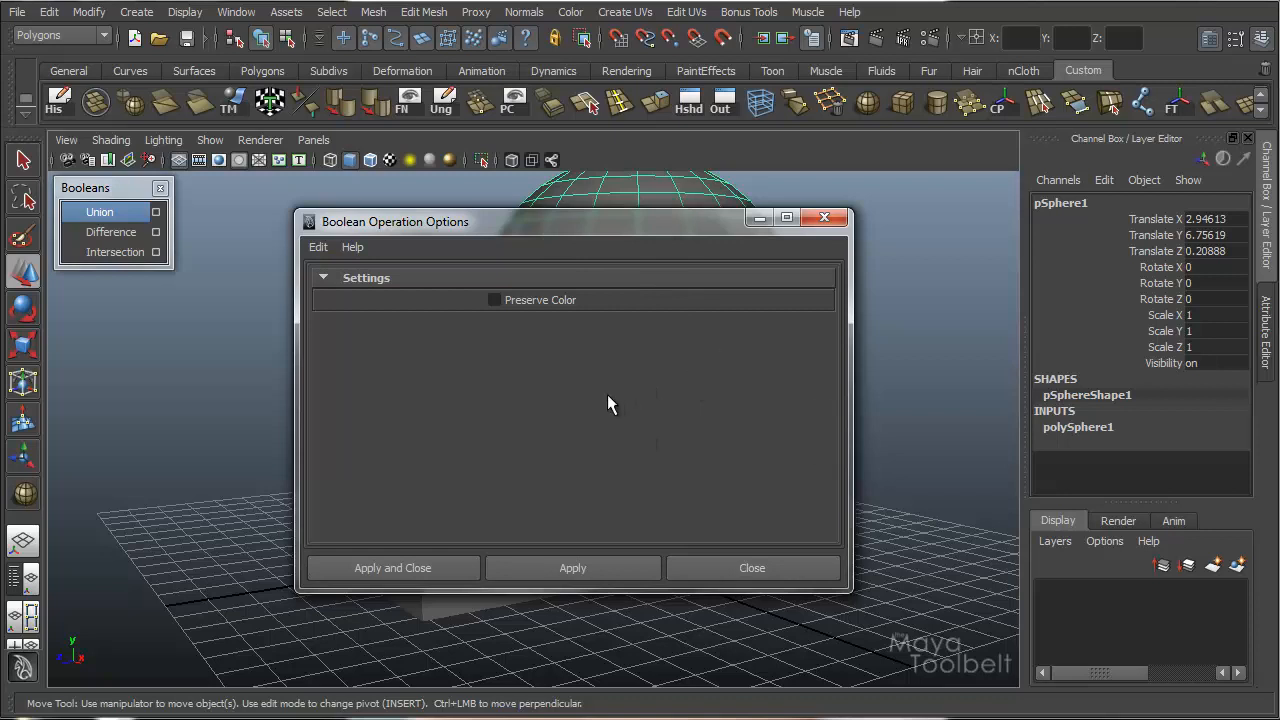
pyautogui.moveTo(596, 408)
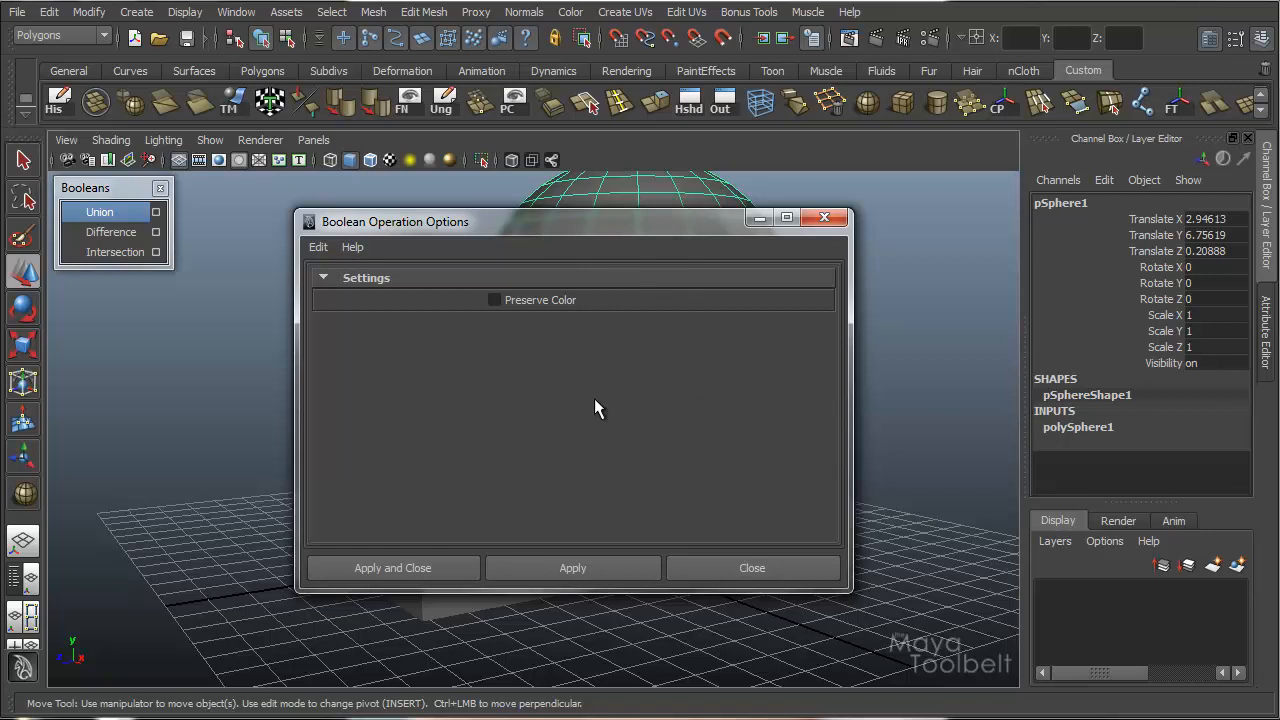
pyautogui.moveTo(648, 232)
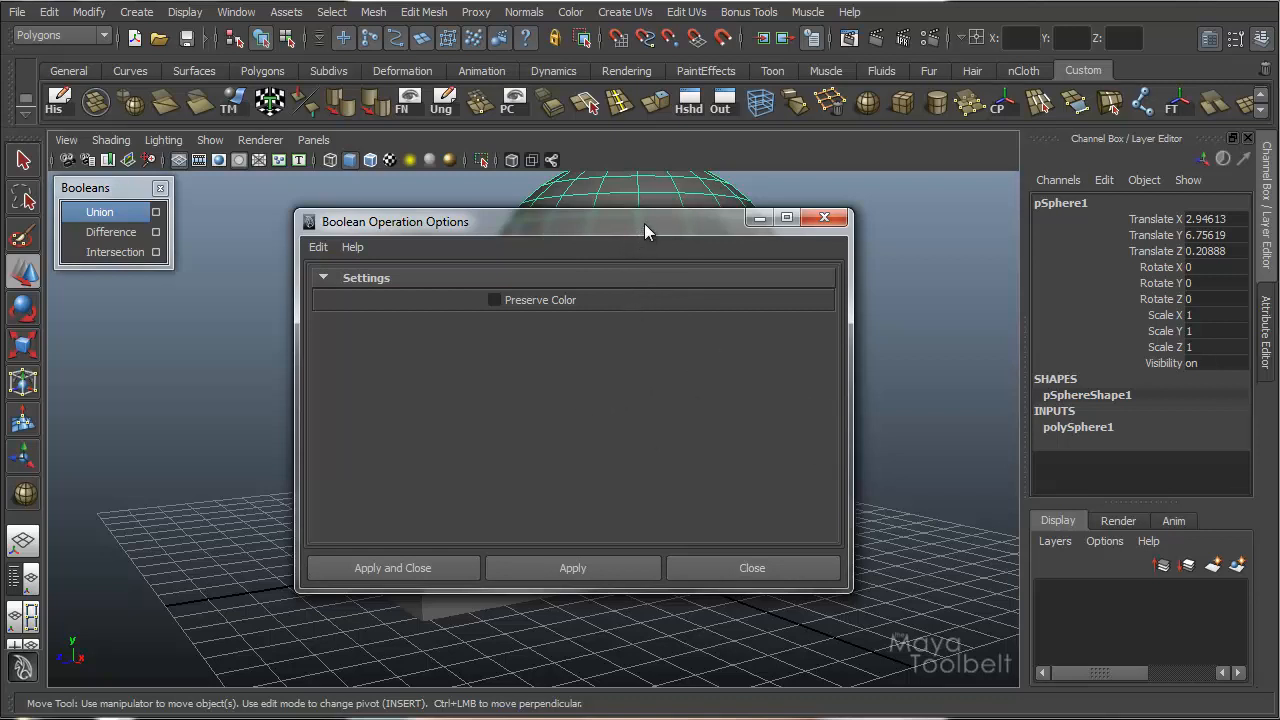
# Drag the Boolean Operation Options window aside so it no longer covers the objects.
pyautogui.moveTo(644, 222); pyautogui.dragTo(668, 234)
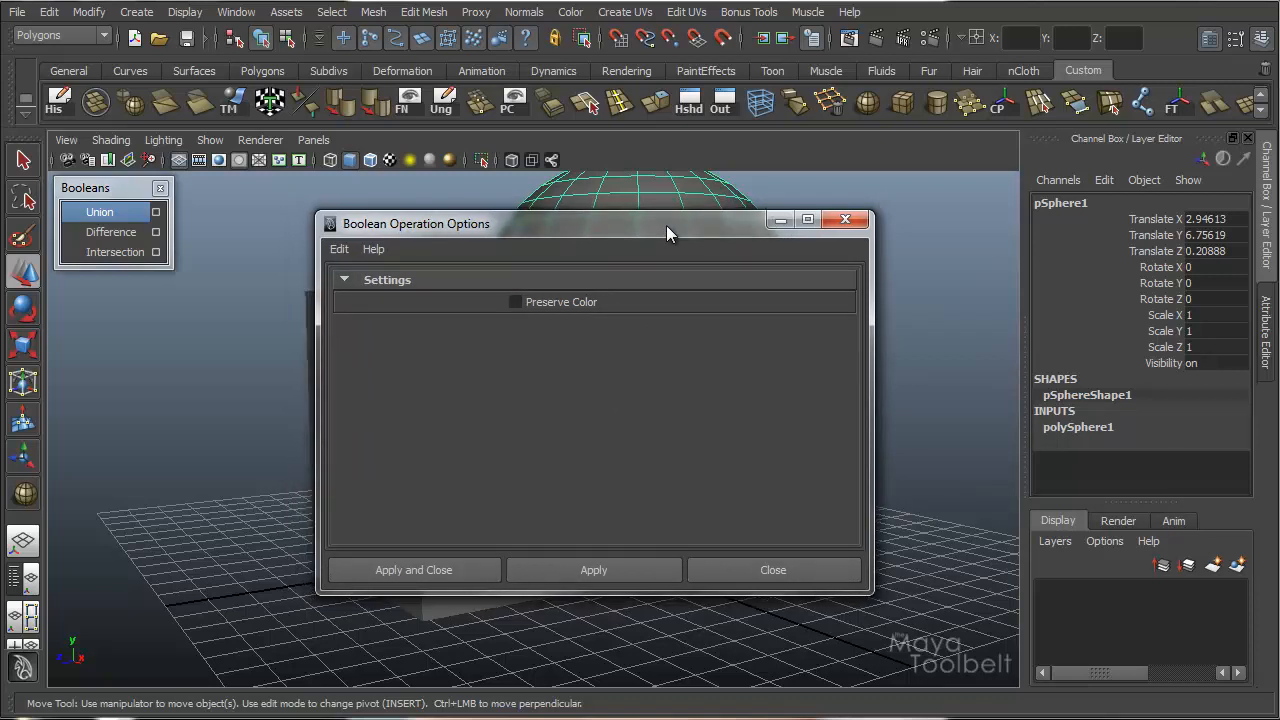
pyautogui.moveTo(690, 210)
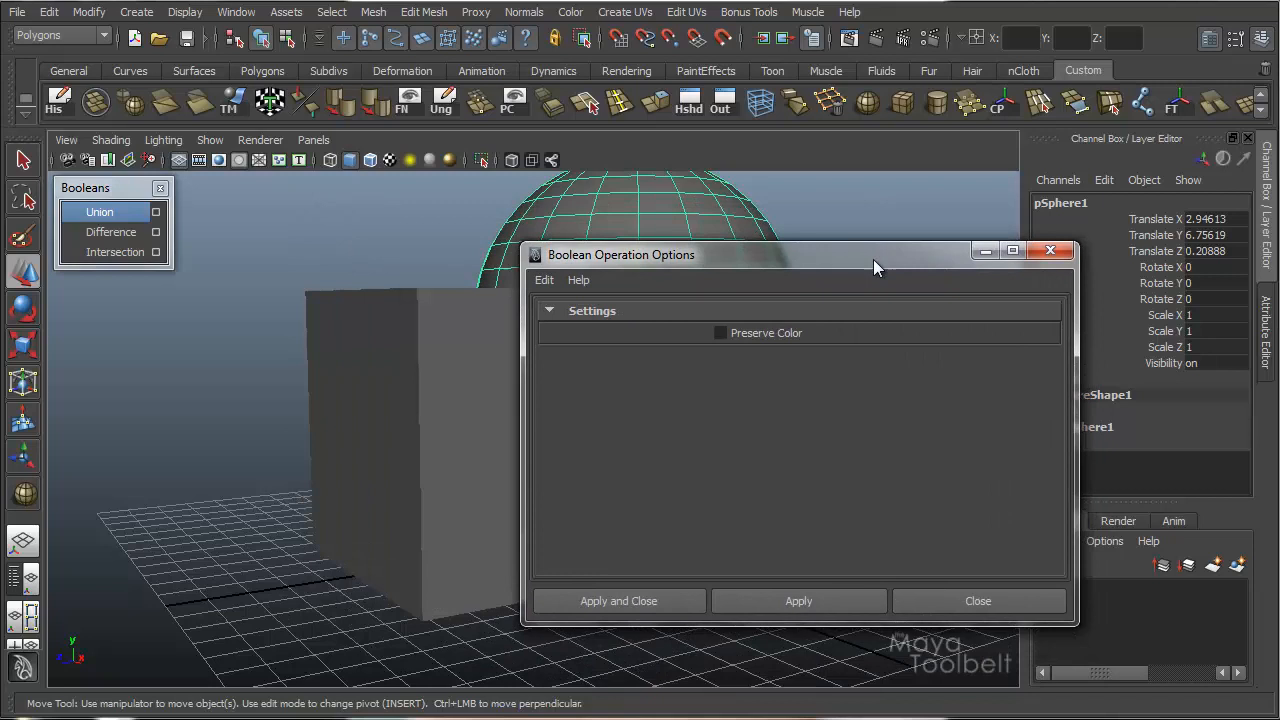
pyautogui.moveTo(866, 268)
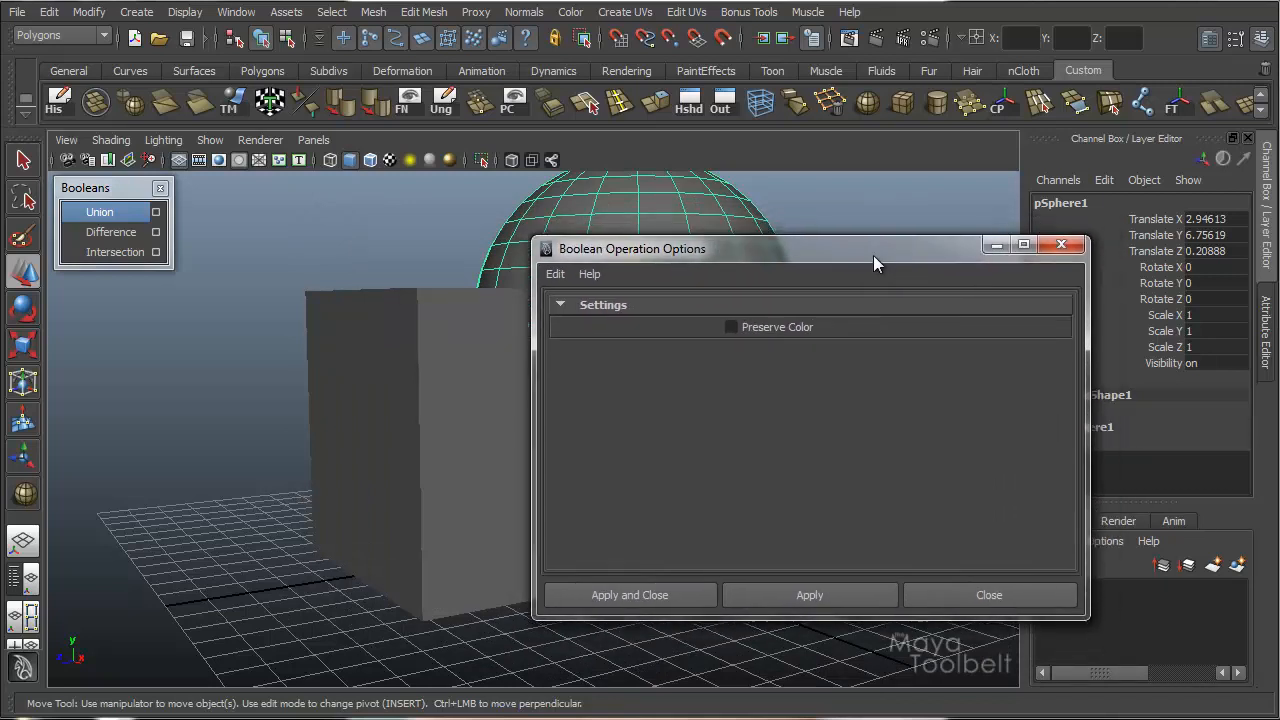
pyautogui.moveTo(876, 248); pyautogui.dragTo(852, 238)
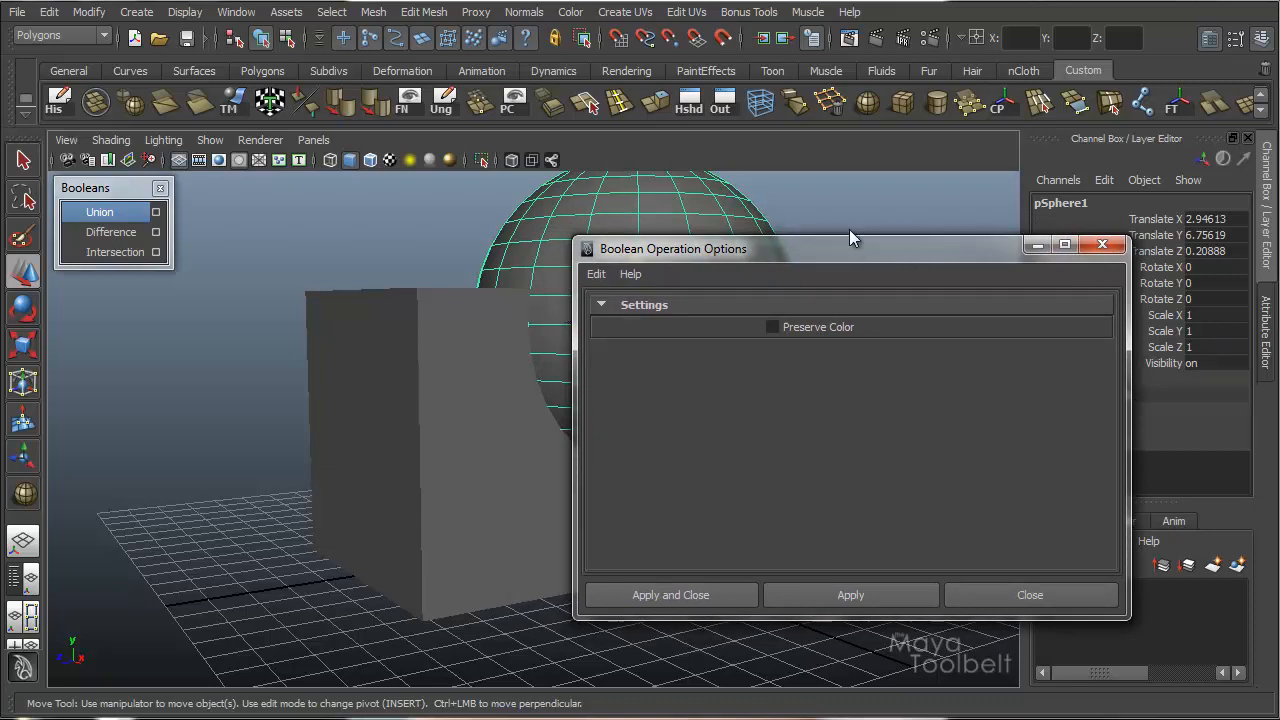
pyautogui.moveTo(850, 248); pyautogui.dragTo(828, 216)
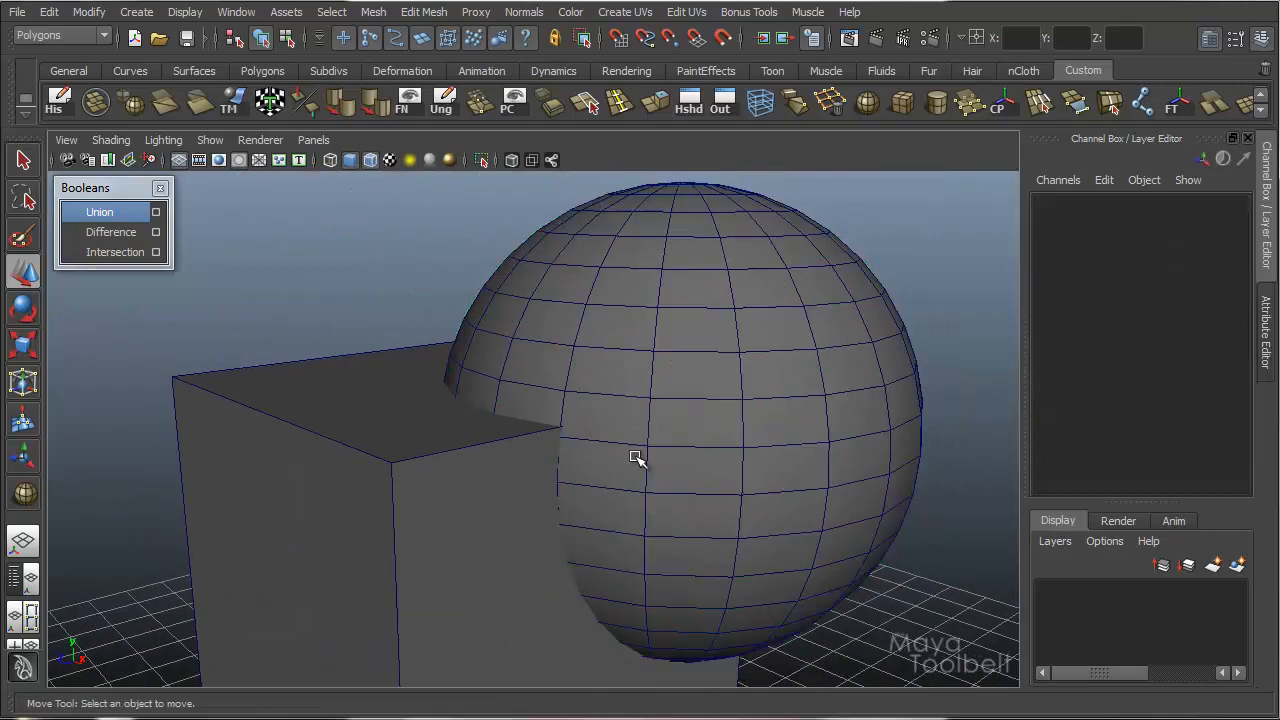
# Dolly in and orbit around the seam where the sphere meets the cube.
pyautogui.scroll(-3)
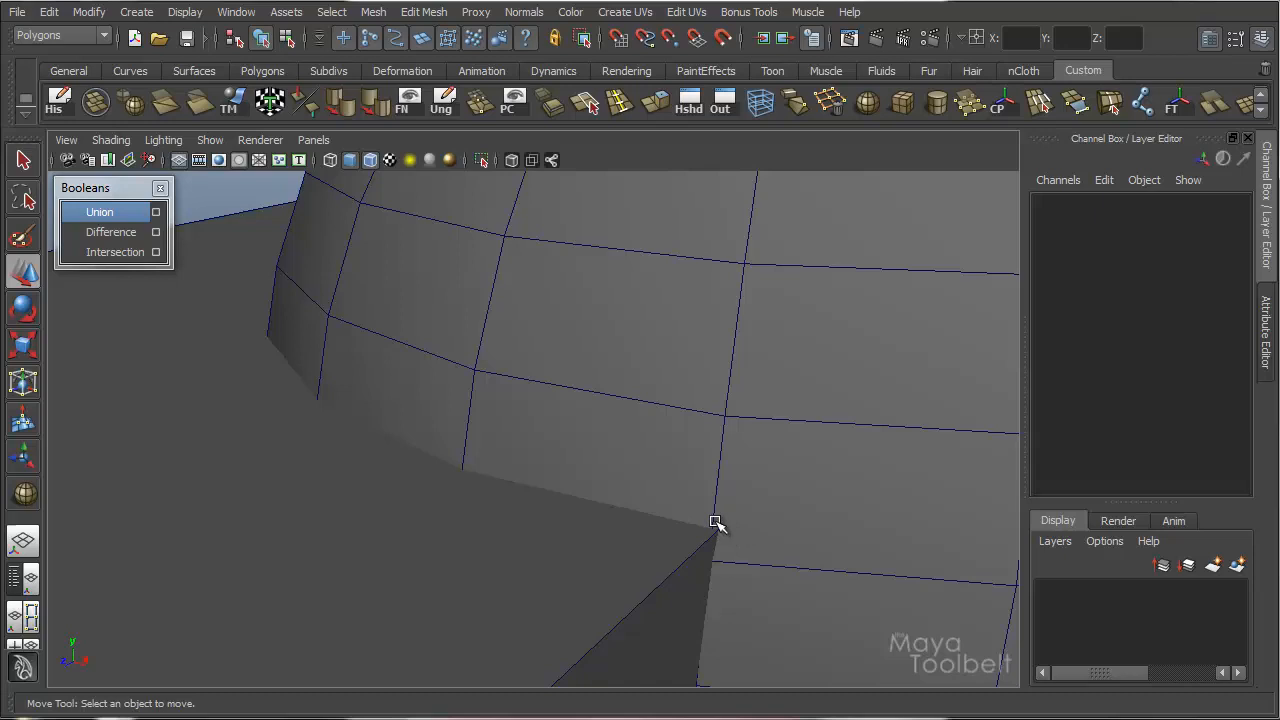
pyautogui.moveTo(724, 532)
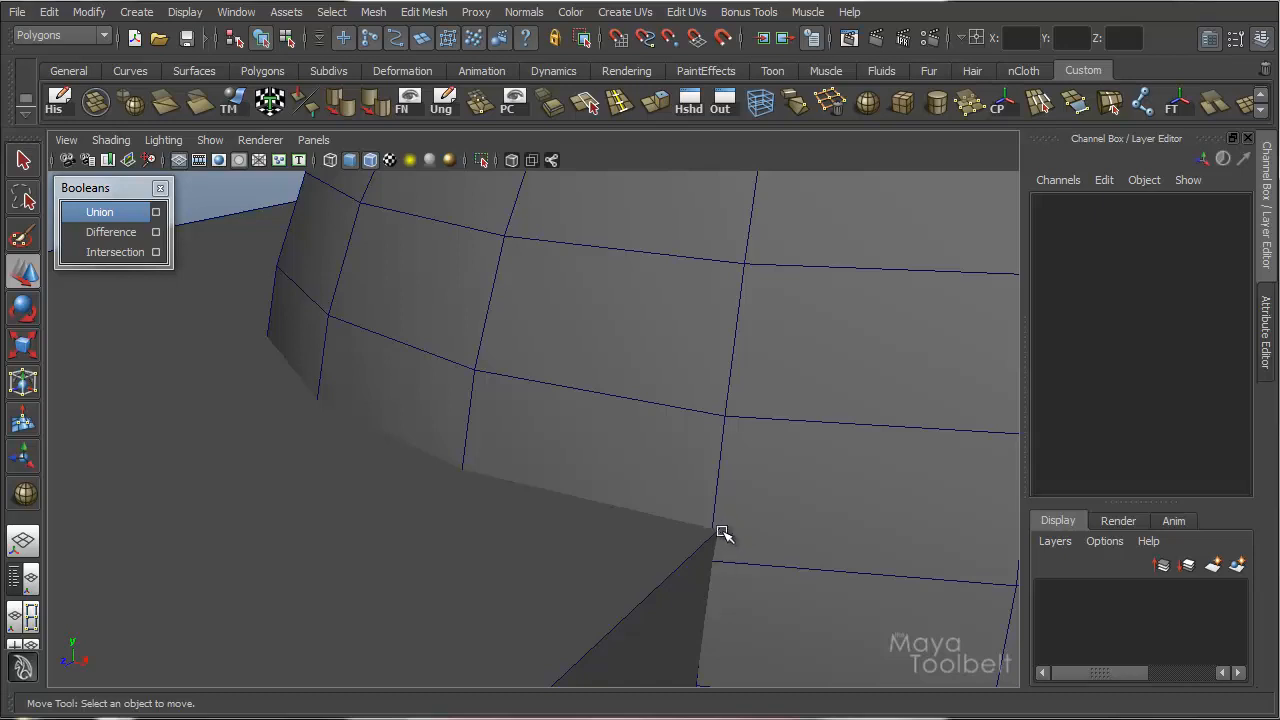
pyautogui.moveTo(724, 532); pyautogui.dragTo(808, 440)
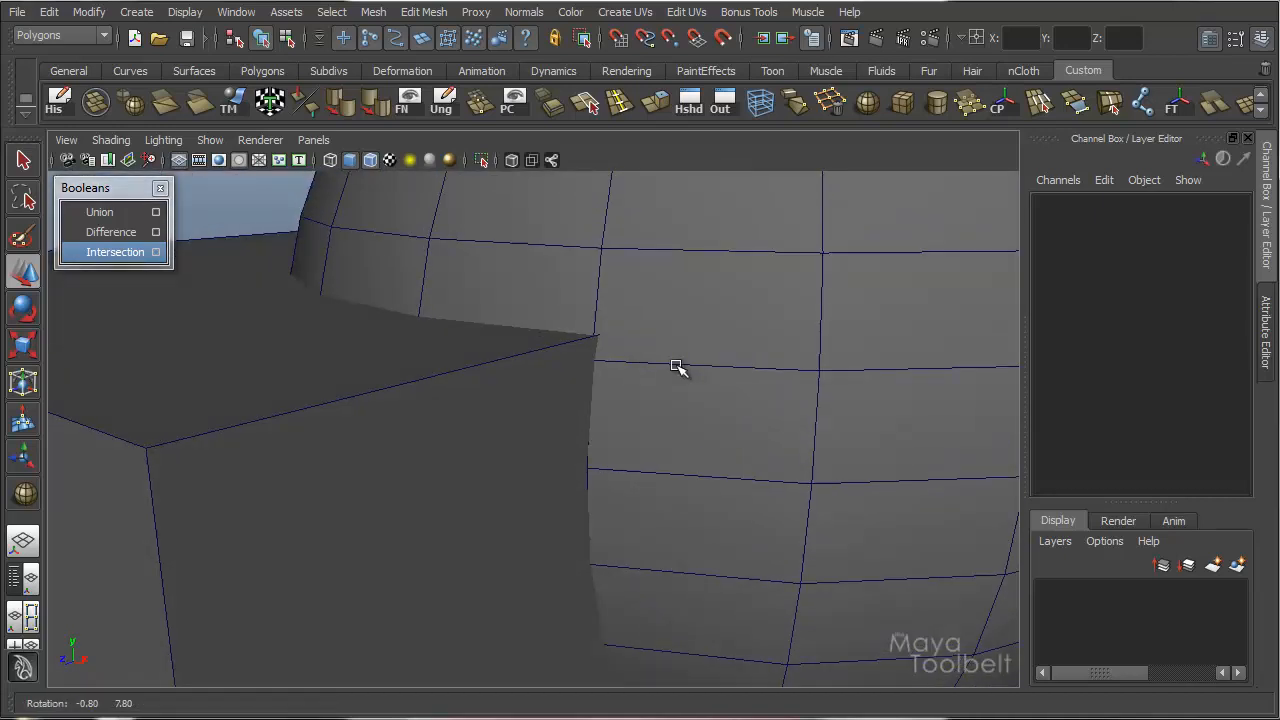
pyautogui.moveTo(698, 388)
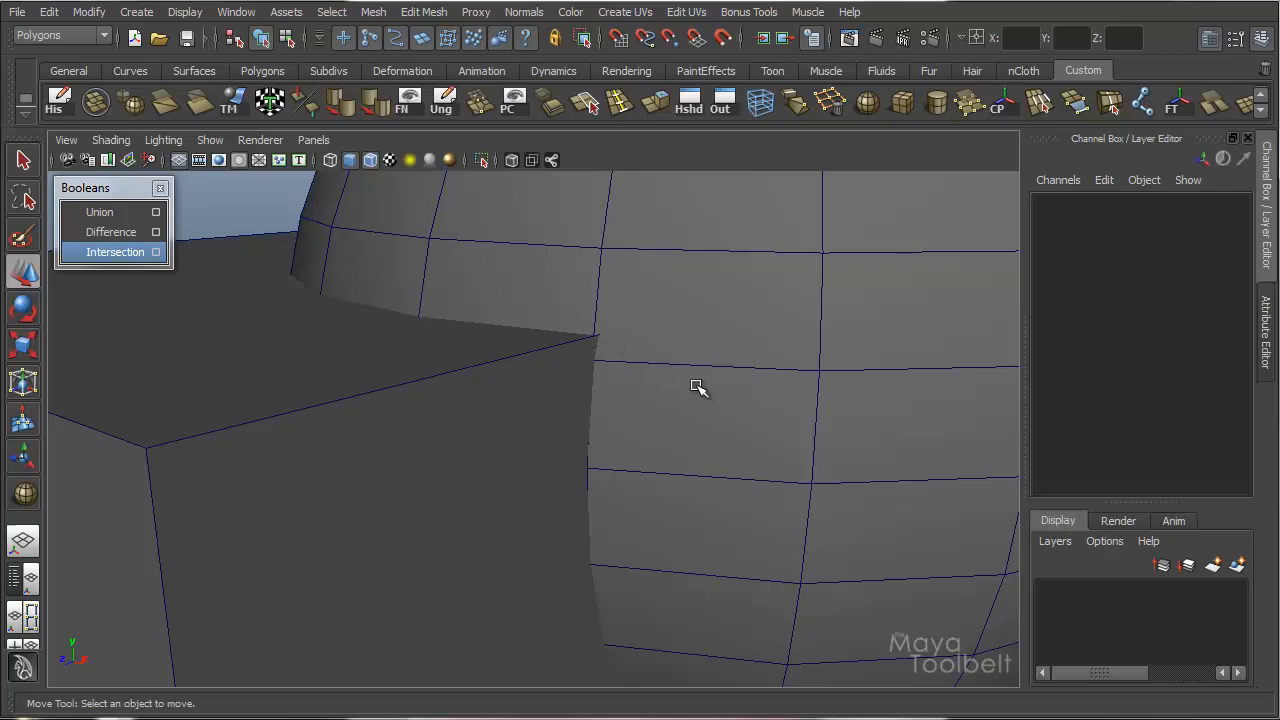
pyautogui.moveTo(716, 378)
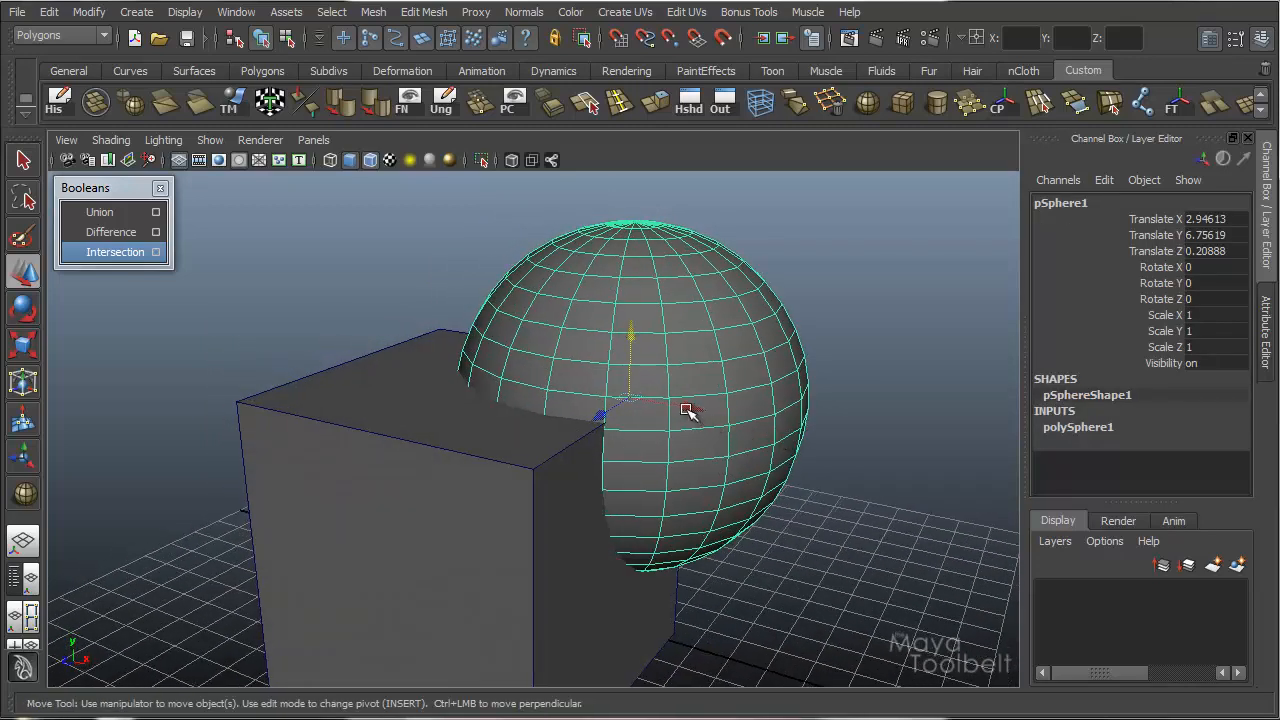
pyautogui.moveTo(690, 410); pyautogui.dragTo(716, 516)
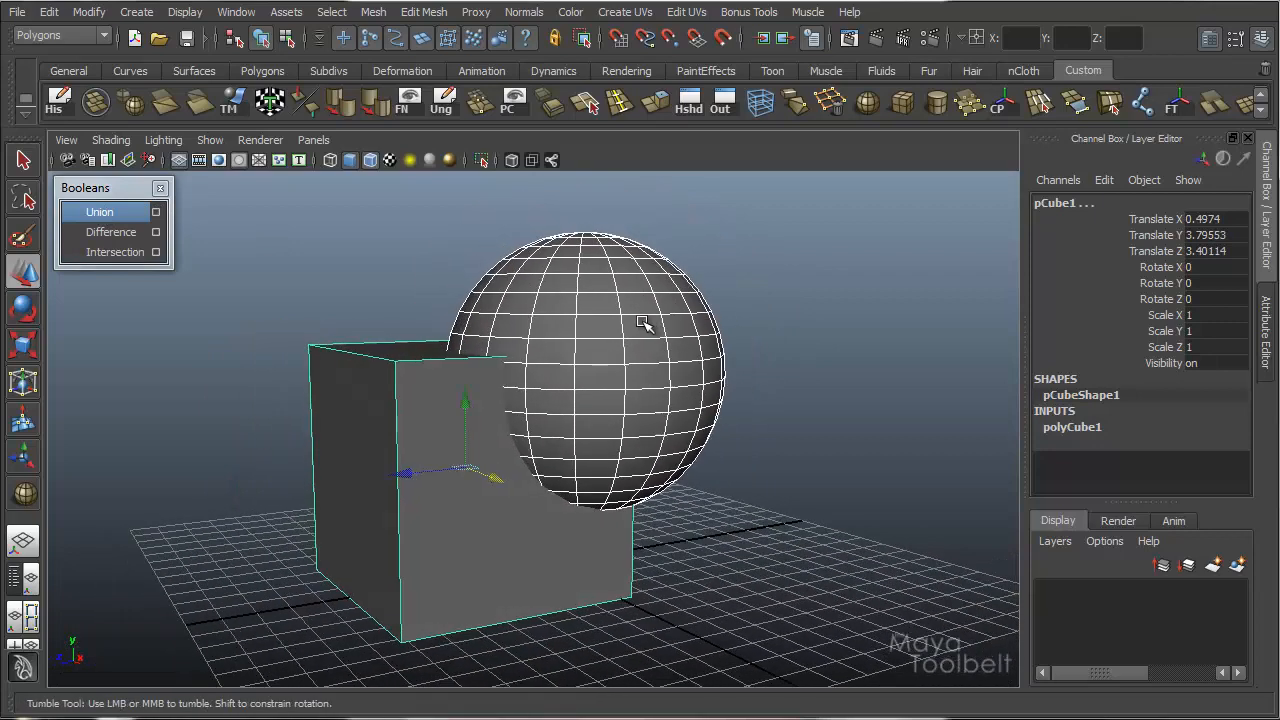
pyautogui.click(372, 12)
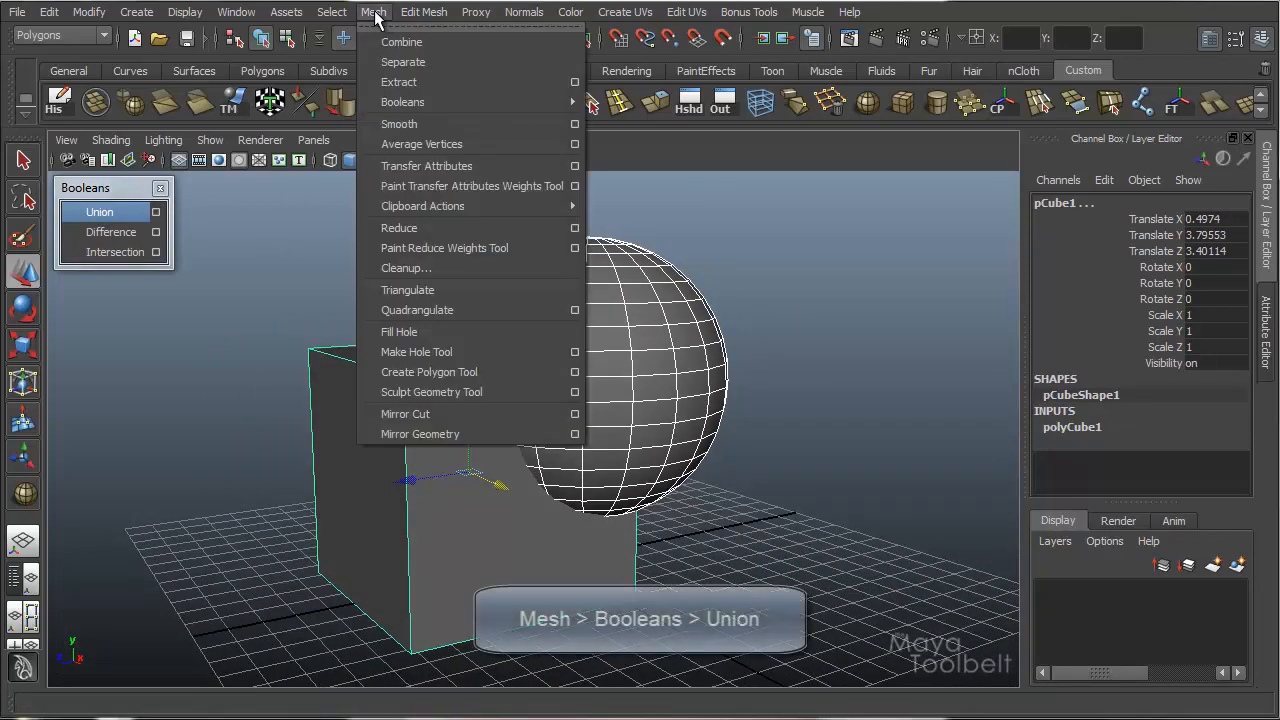
pyautogui.moveTo(404, 100)
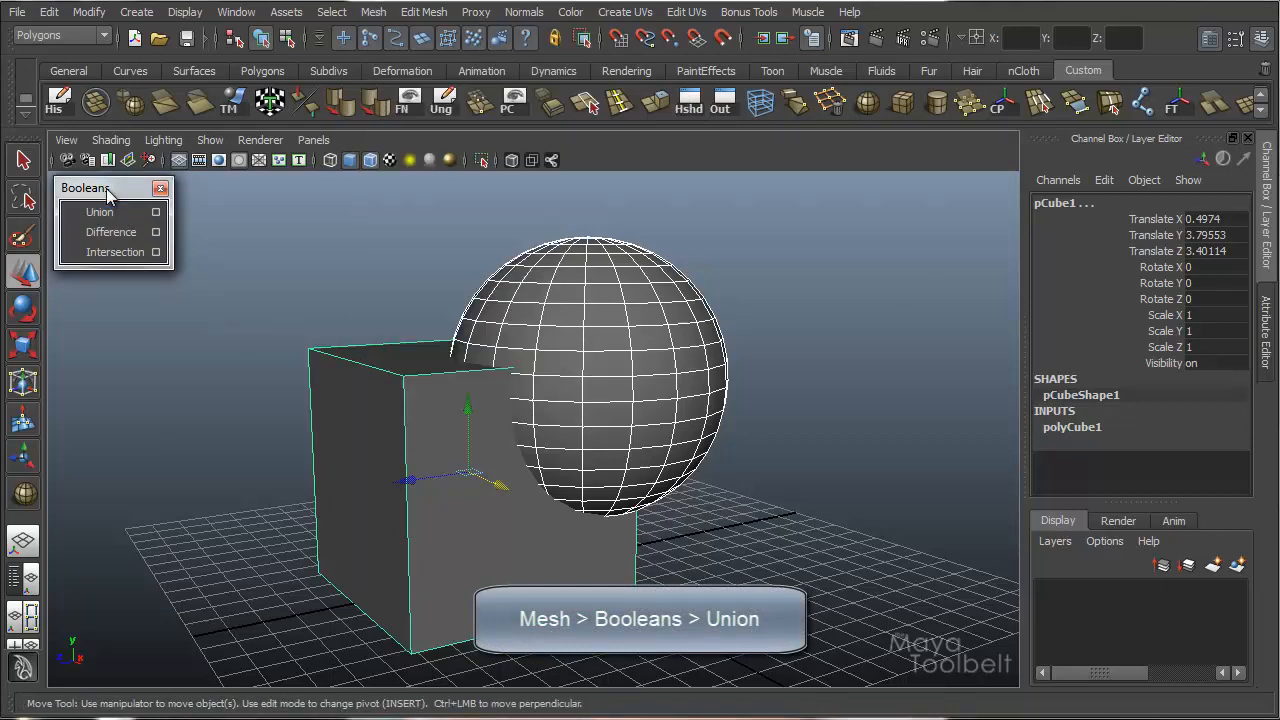
pyautogui.click(112, 232)
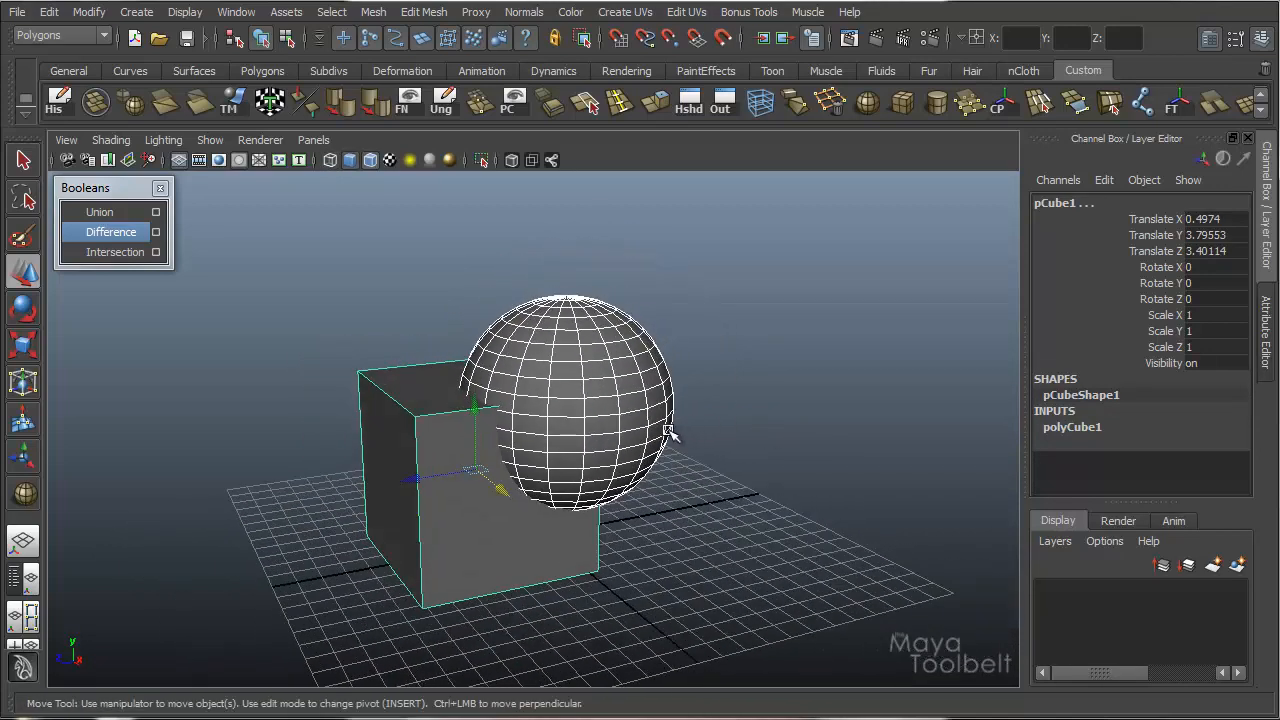
# Duplicate the cube-and-sphere pair with Ctrl+D, then start Mesh > Combine on the copy.
pyautogui.press('ctrl+d')
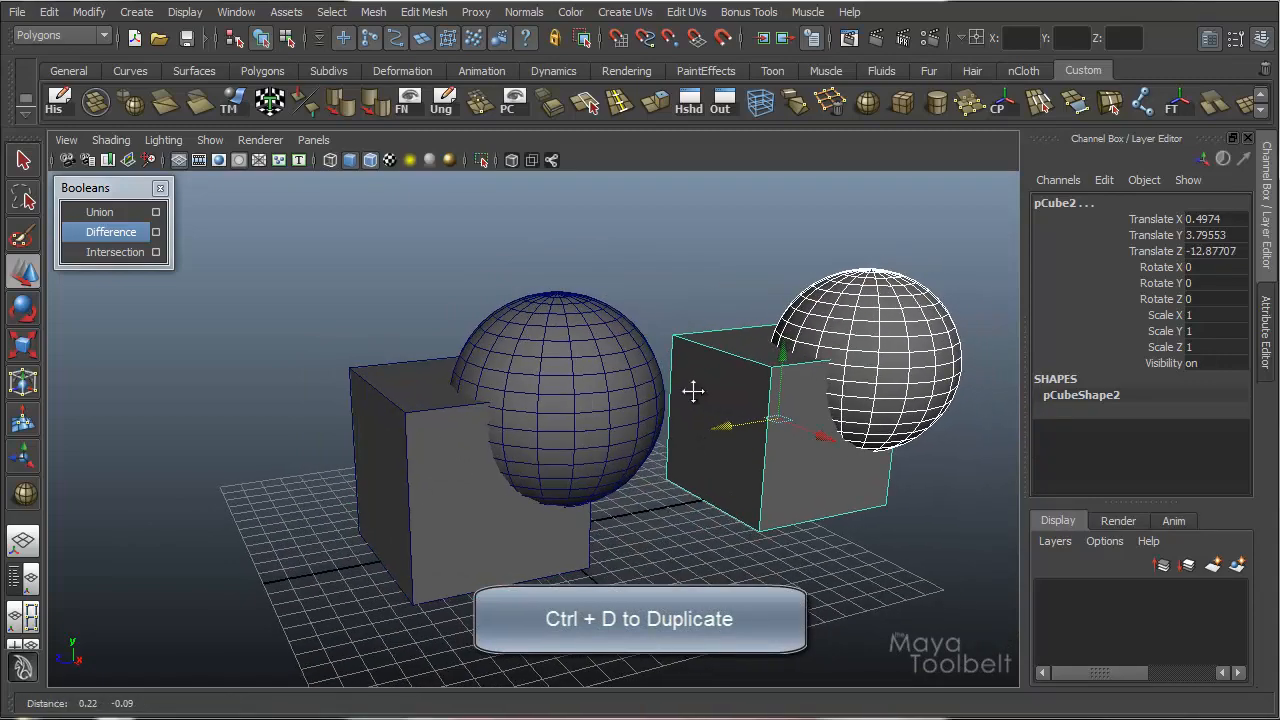
pyautogui.moveTo(692, 390); pyautogui.dragTo(708, 364)
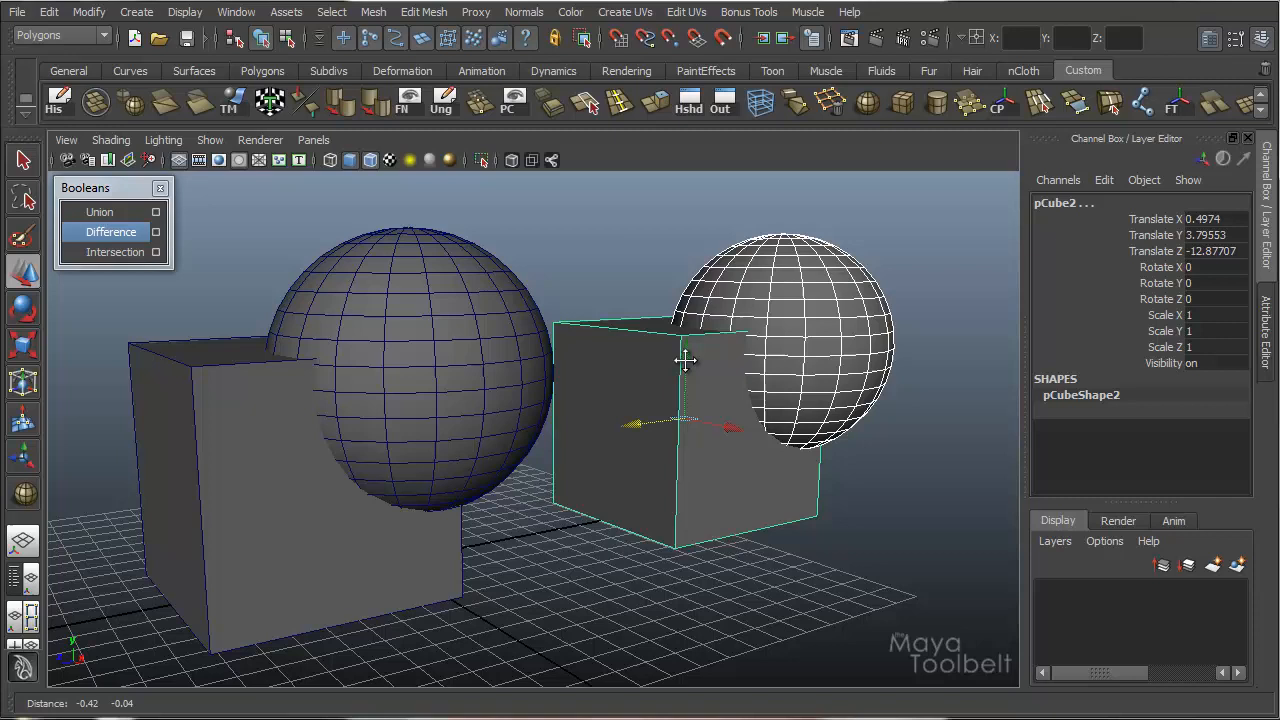
pyautogui.click(372, 12)
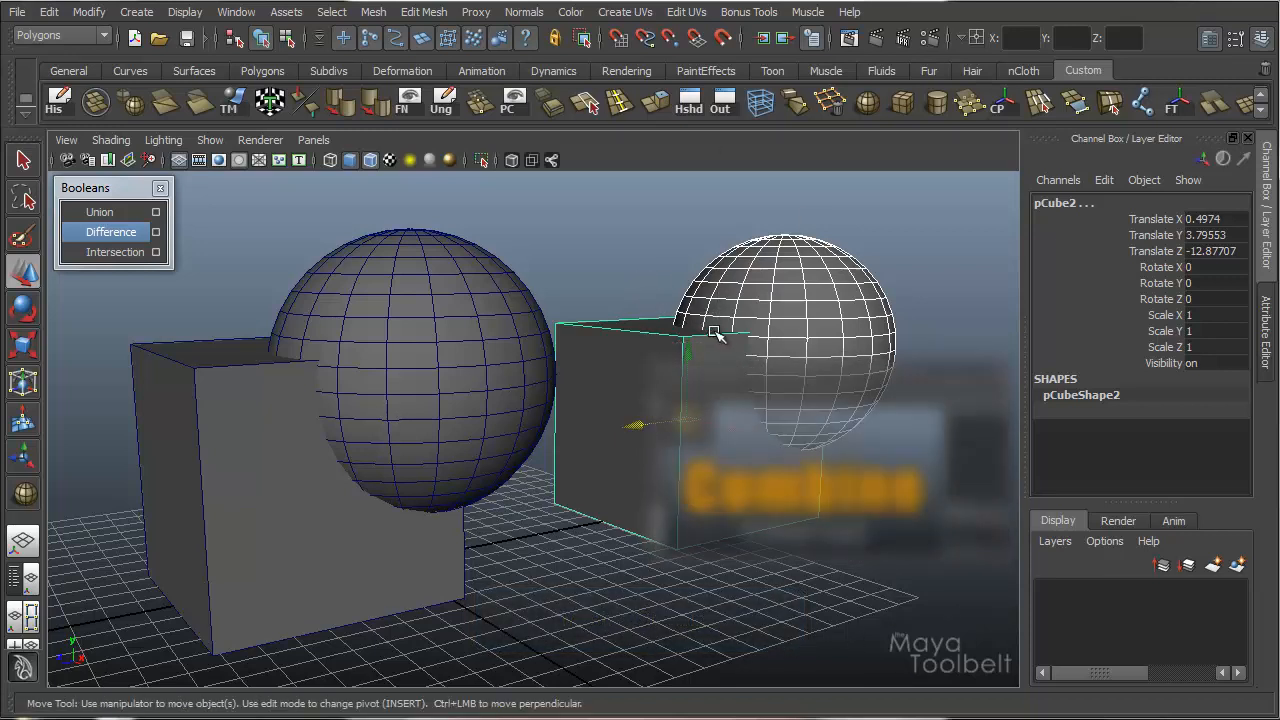
pyautogui.click(372, 12)
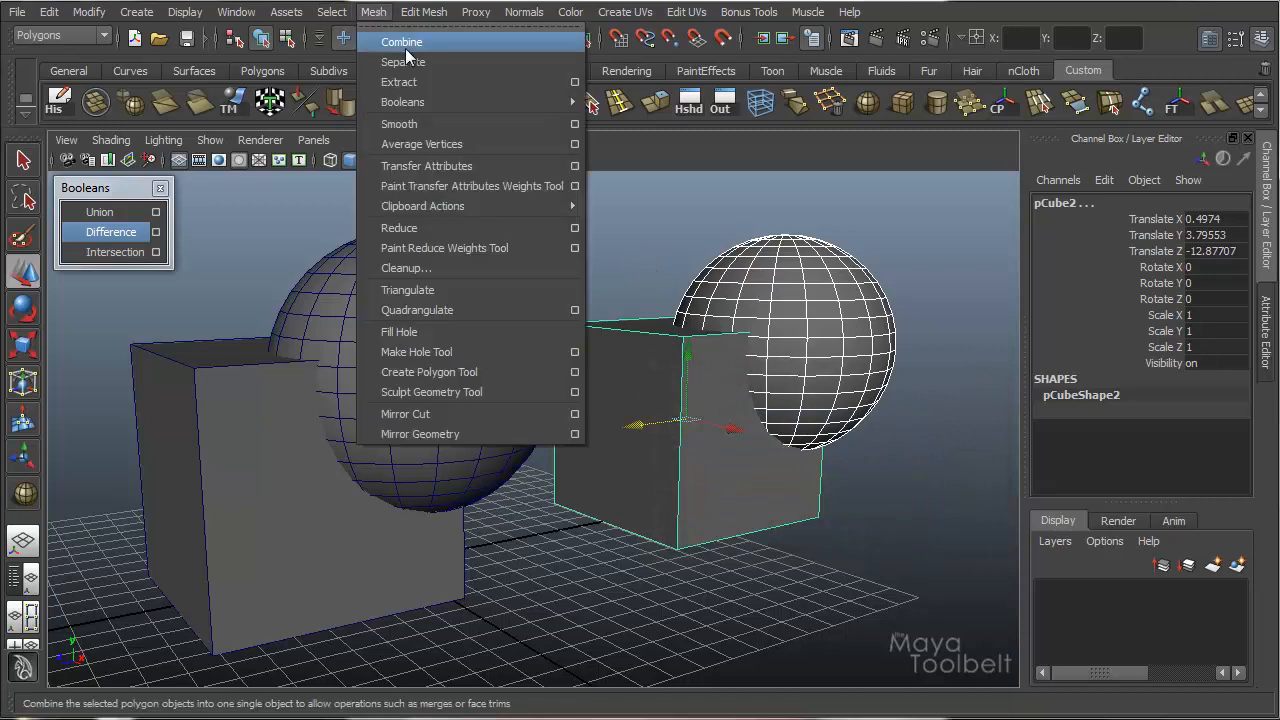
pyautogui.click(400, 40)
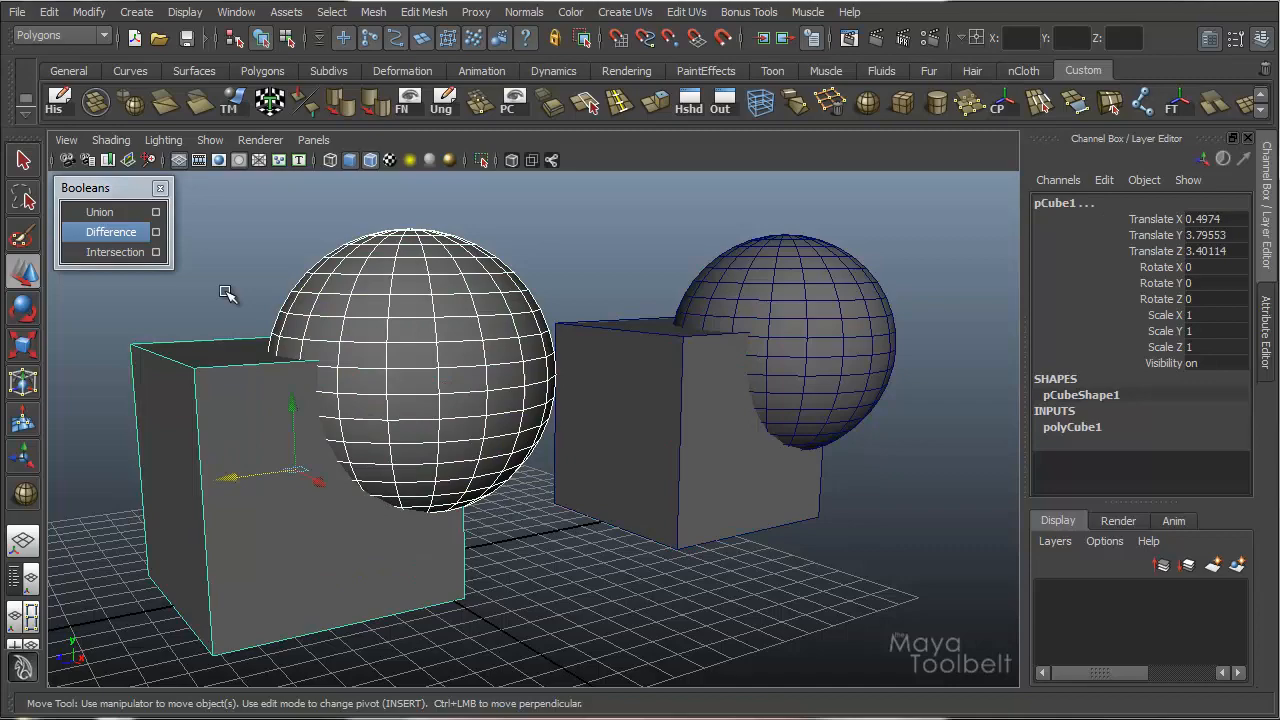
# Apply Difference to the original pair and orbit around the carved cube, including from below.
pyautogui.click(100, 212)
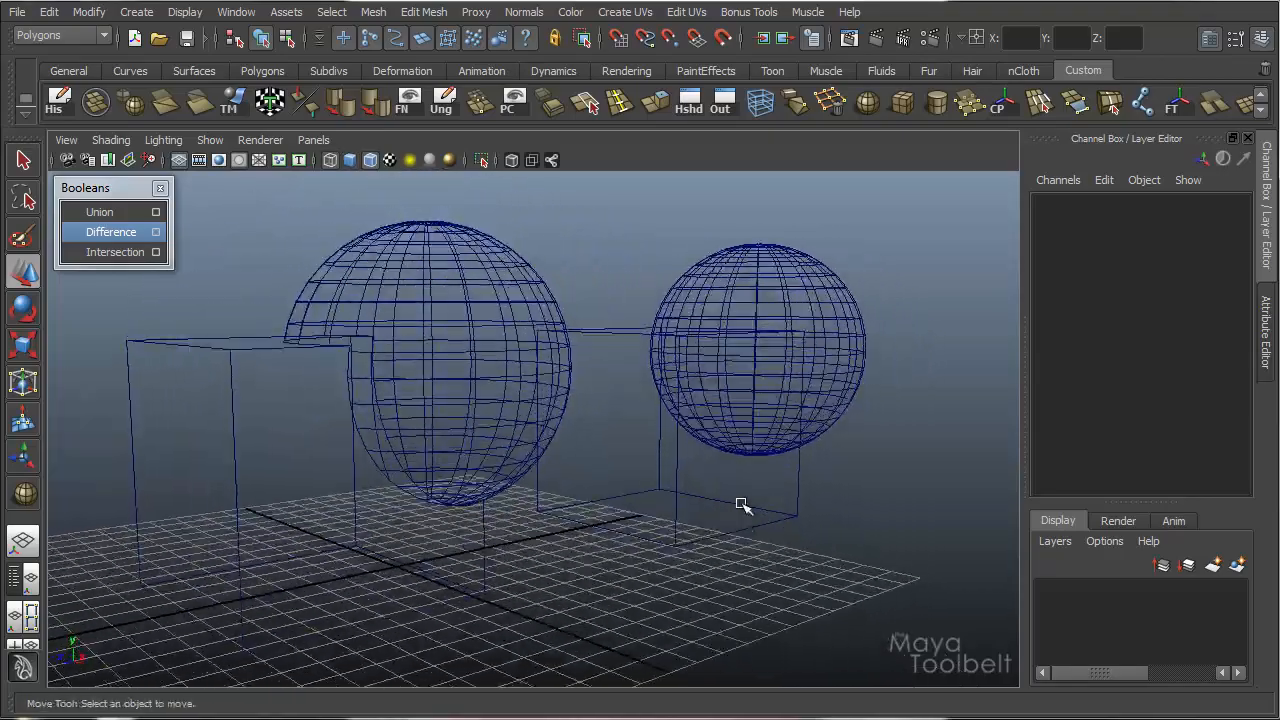
pyautogui.moveTo(744, 504); pyautogui.dragTo(744, 412)
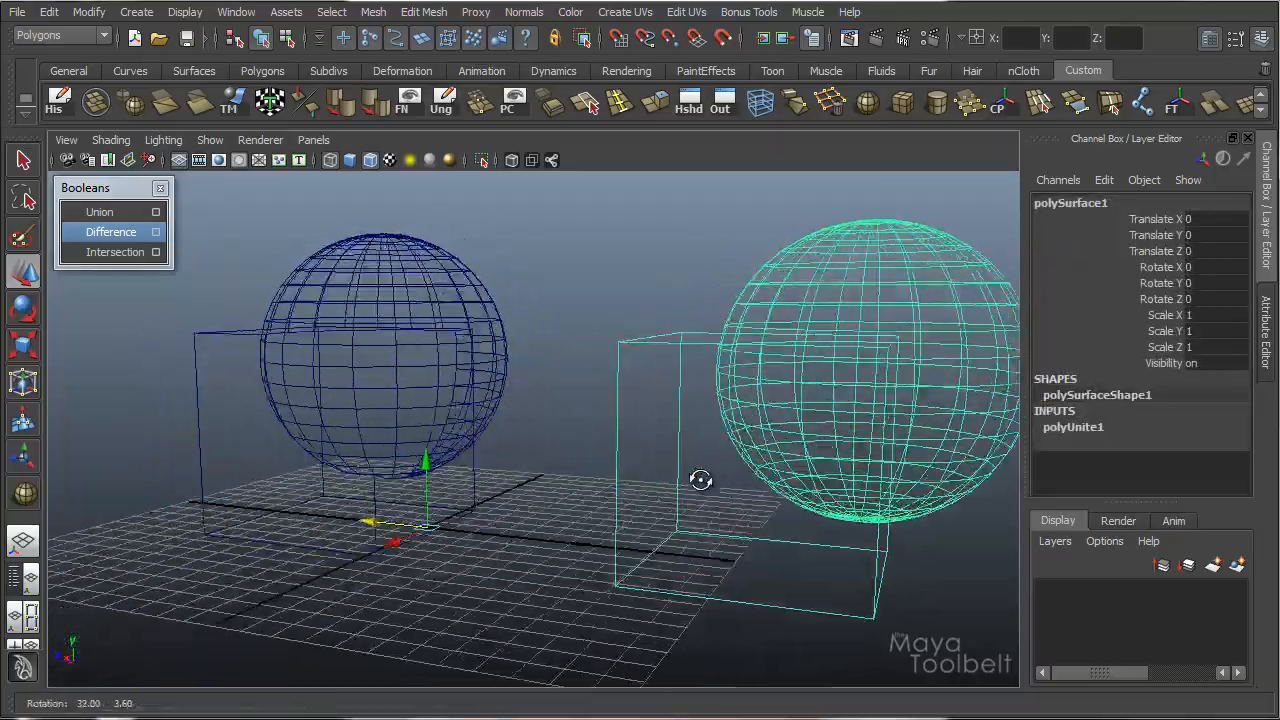
pyautogui.moveTo(700, 480); pyautogui.dragTo(828, 510)
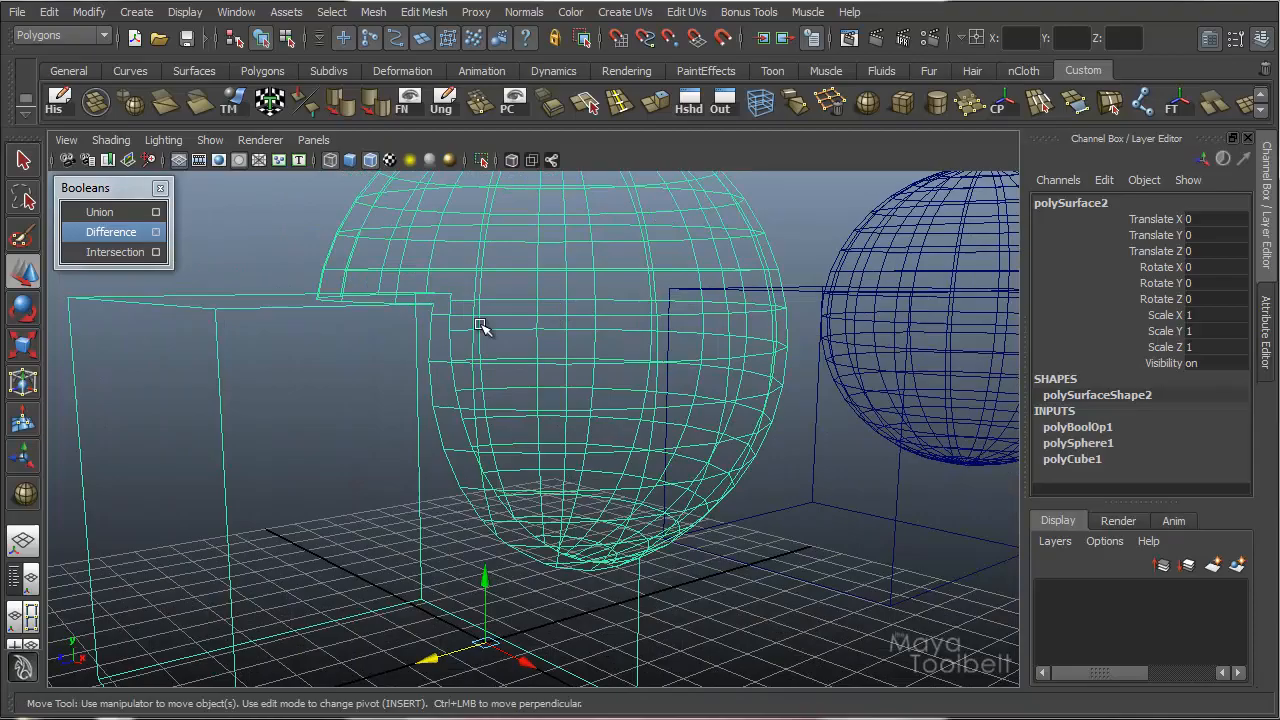
pyautogui.moveTo(484, 328); pyautogui.dragTo(652, 456)
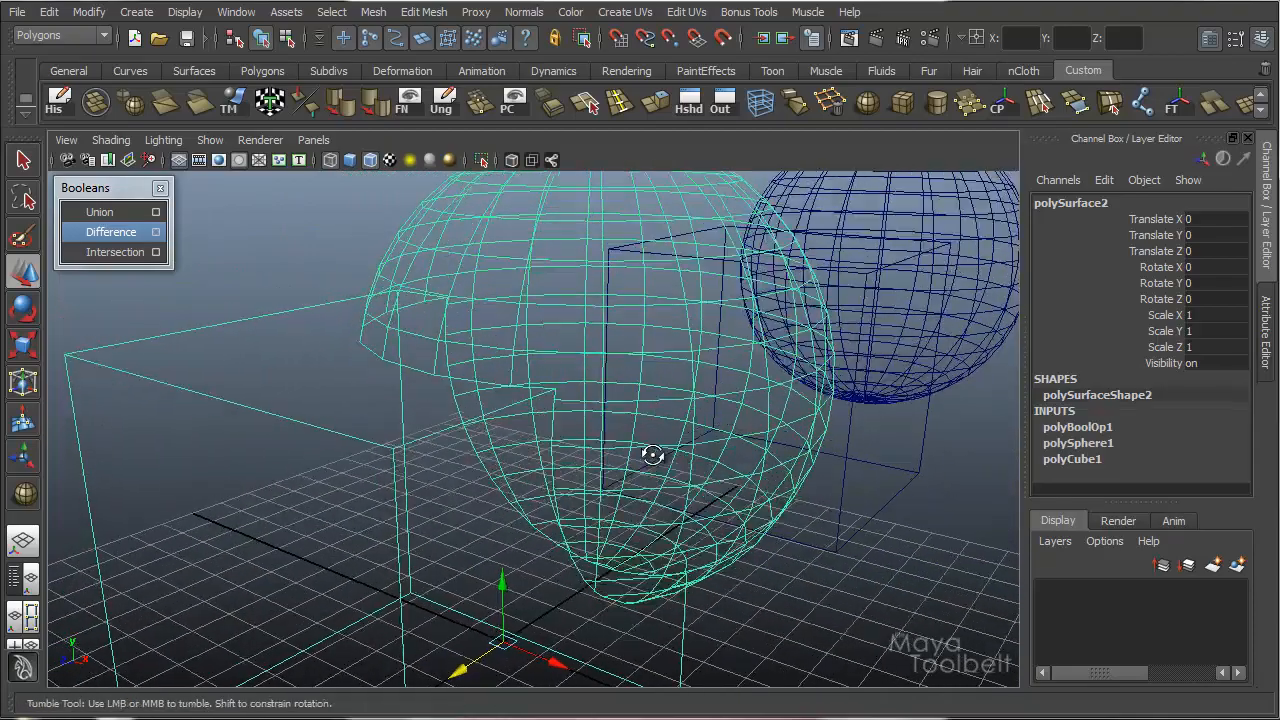
pyautogui.moveTo(652, 456); pyautogui.dragTo(666, 490)
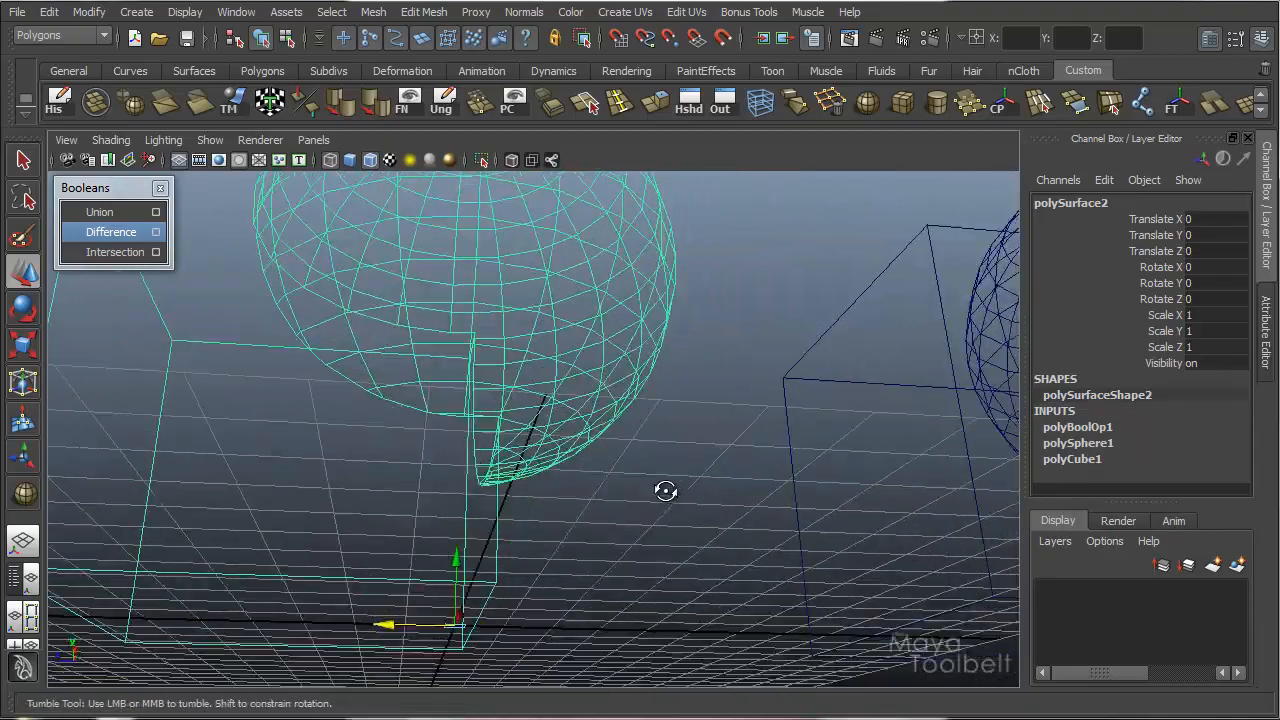
pyautogui.moveTo(664, 490); pyautogui.dragTo(584, 430)
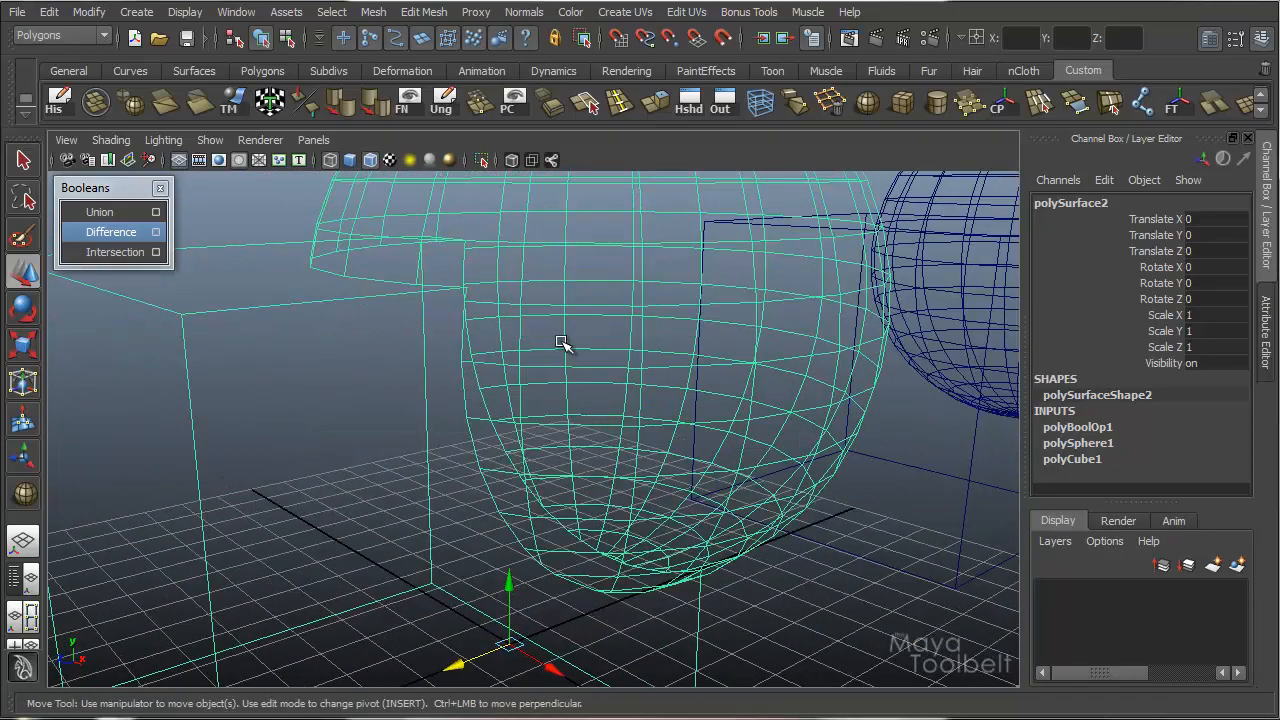
# Orbit back to the carved shape and clear the selection.
pyautogui.moveTo(564, 344); pyautogui.dragTo(110, 290)
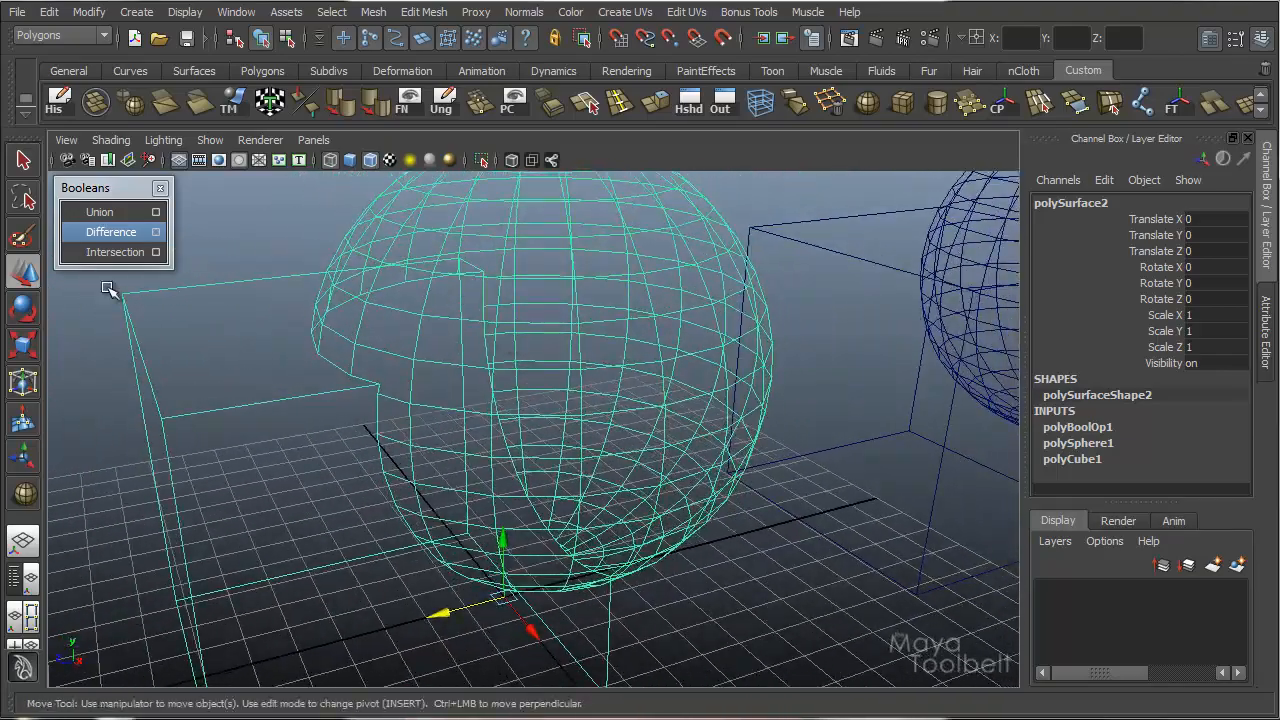
pyautogui.click(100, 212)
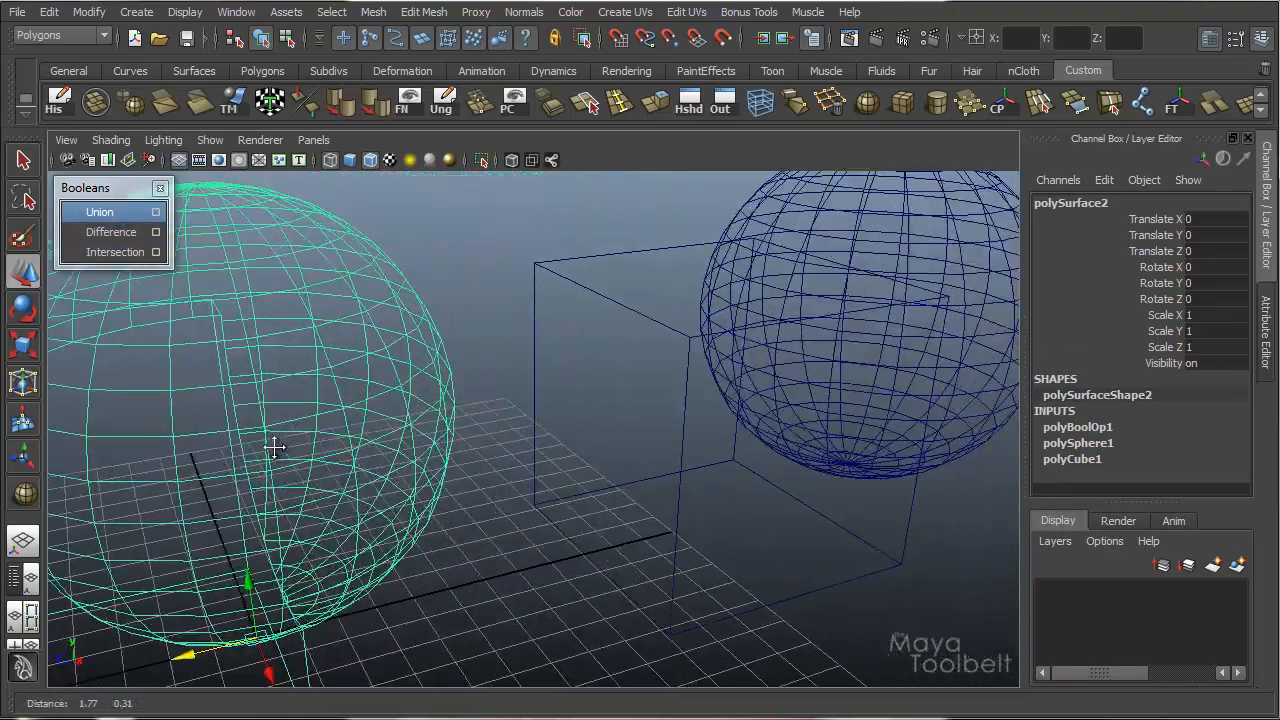
pyautogui.click(100, 212)
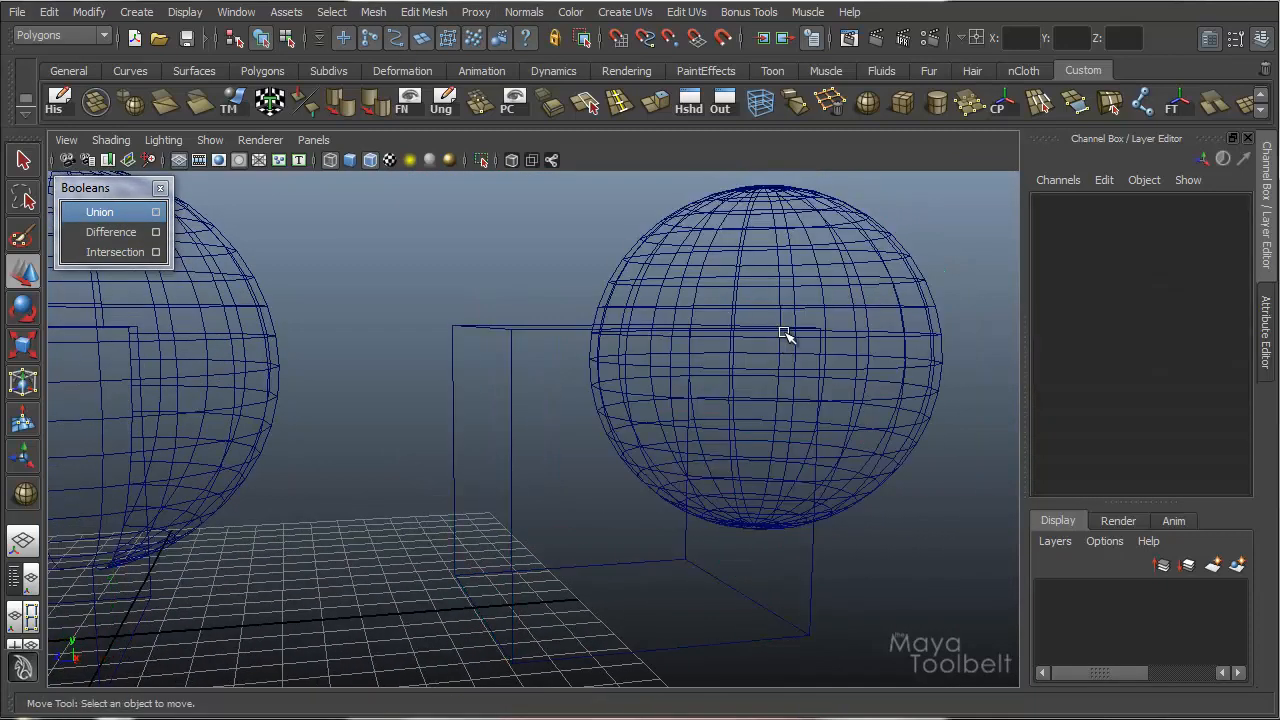
# Zoom close on the boolean seam and select the combined mesh to examine its n-gon faces.
pyautogui.moveTo(784, 336); pyautogui.dragTo(780, 376)
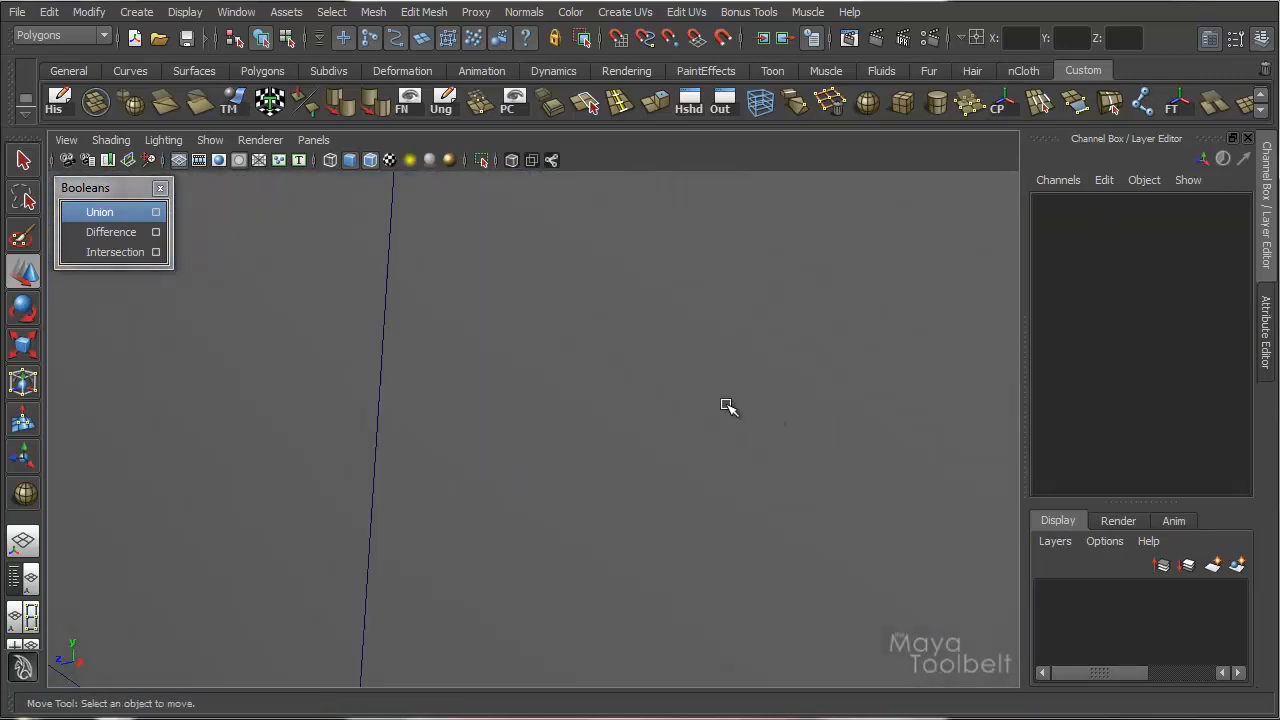
pyautogui.moveTo(728, 404); pyautogui.dragTo(562, 430)
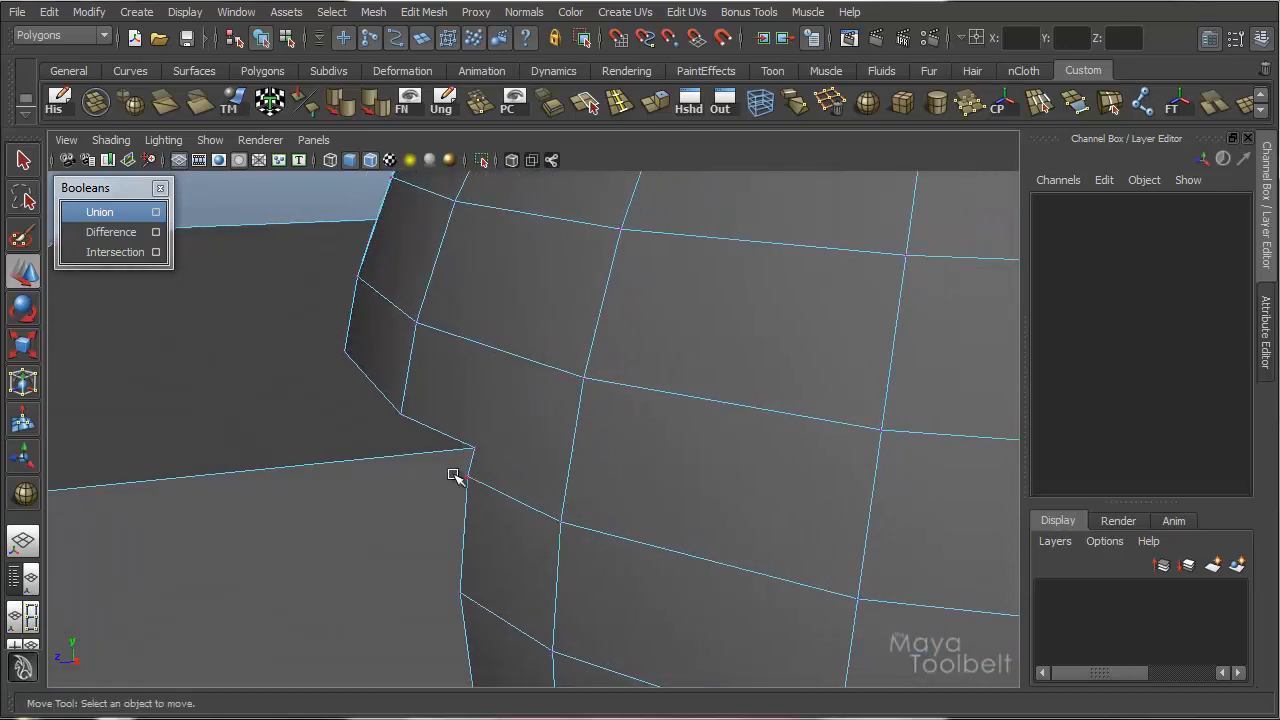
pyautogui.click(456, 476)
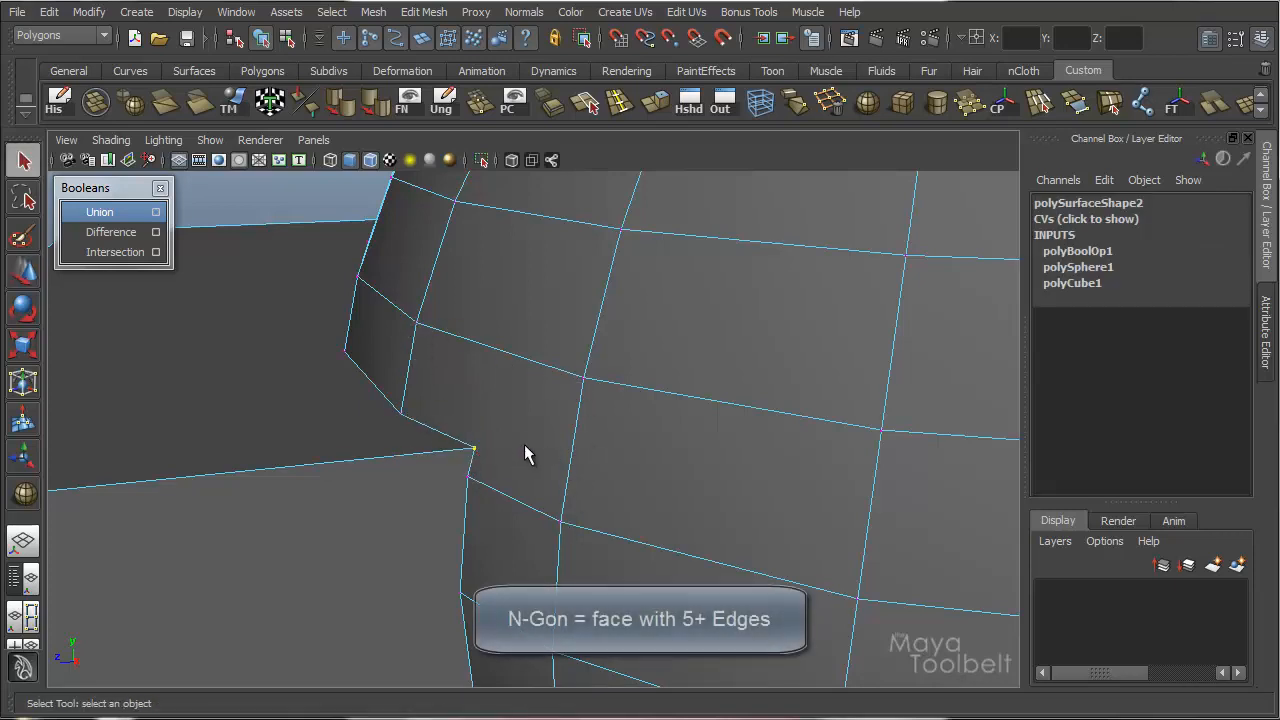
pyautogui.moveTo(518, 436)
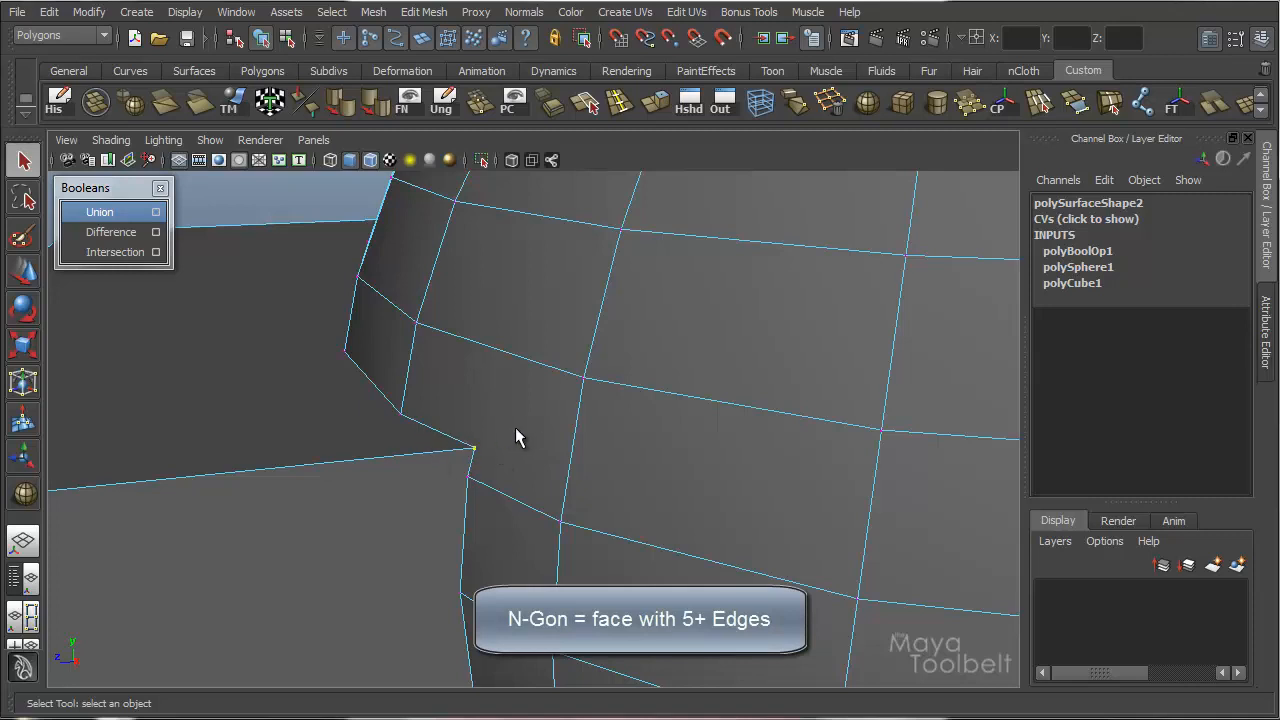
pyautogui.moveTo(584, 502)
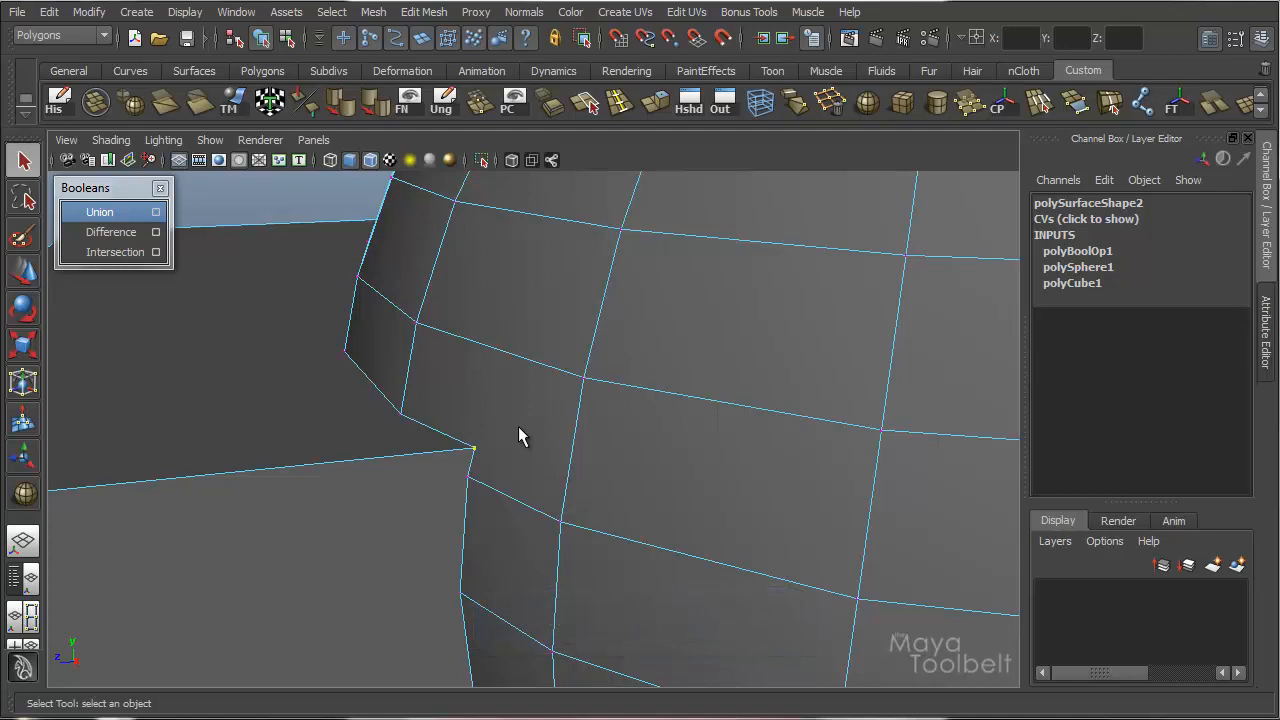
pyautogui.moveTo(900, 444)
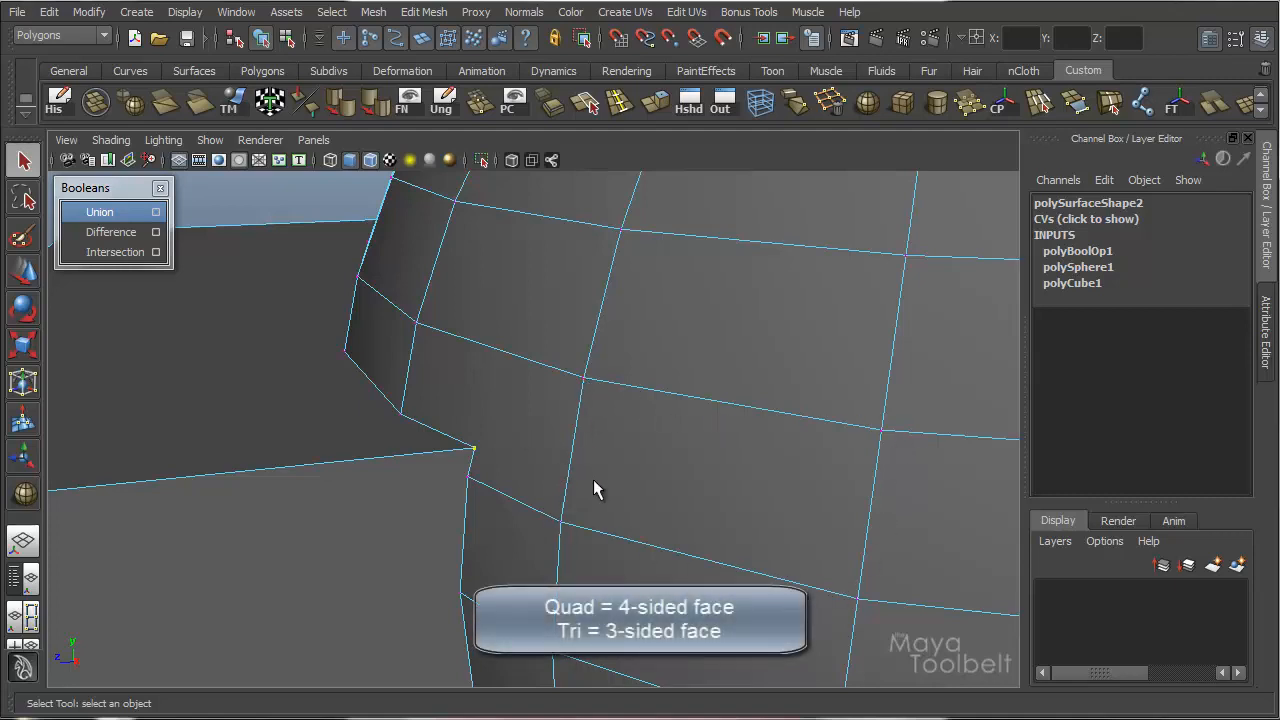
pyautogui.moveTo(556, 452)
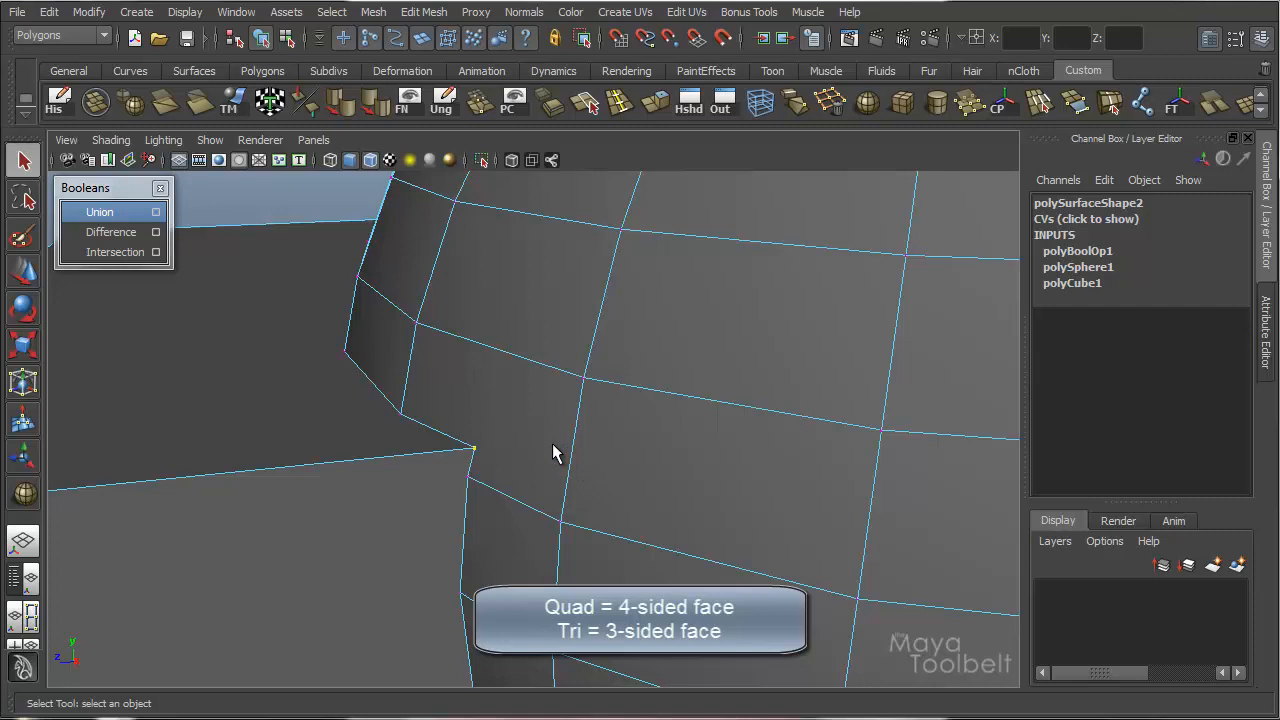
pyautogui.moveTo(530, 508)
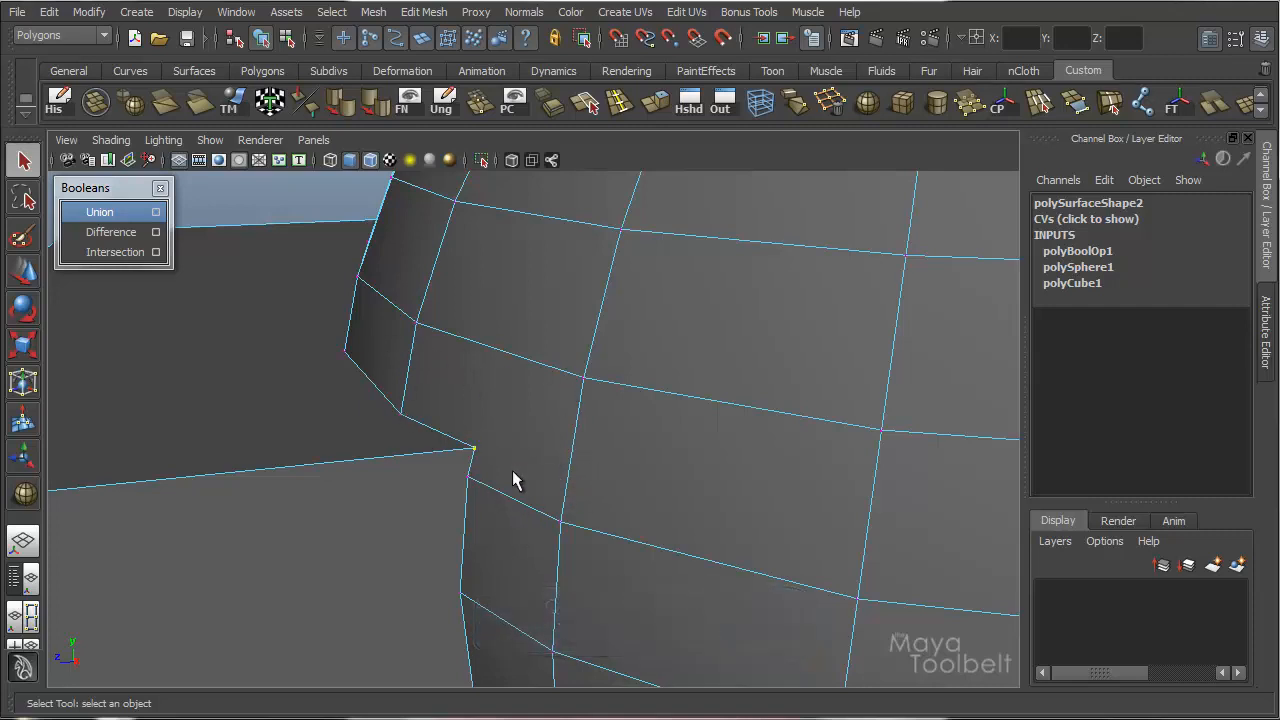
pyautogui.moveTo(530, 464)
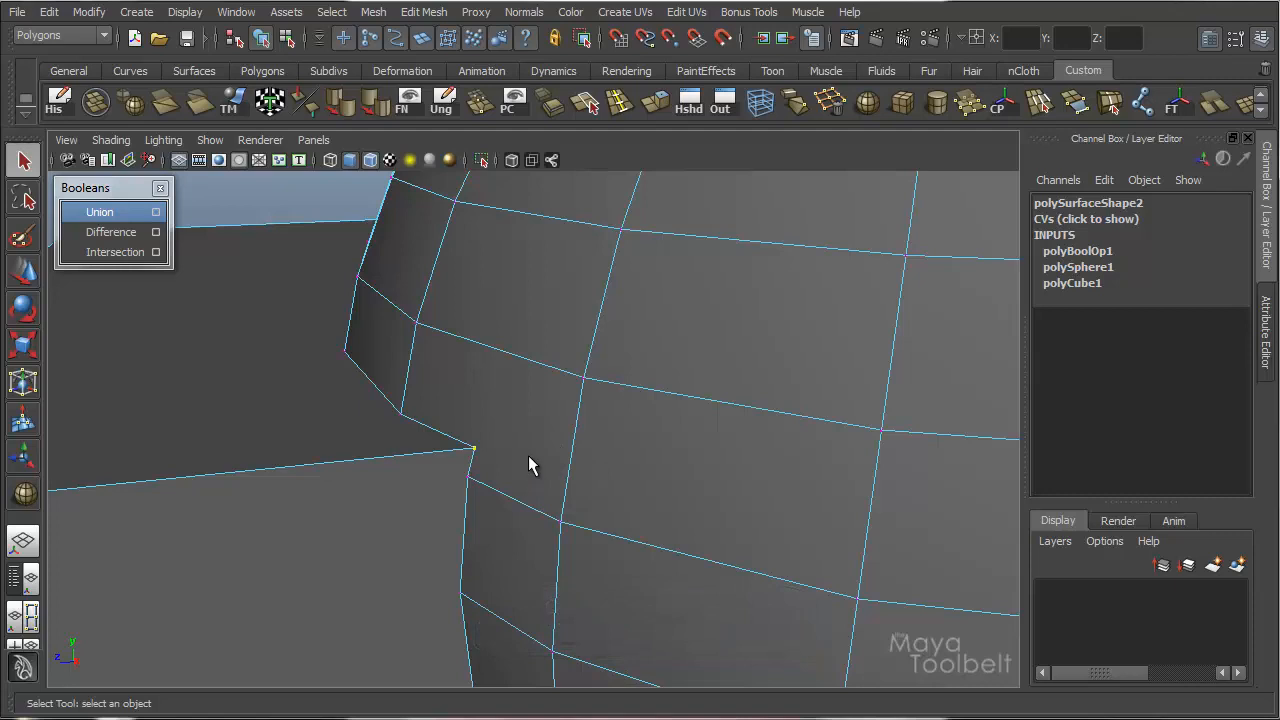
pyautogui.moveTo(630, 388)
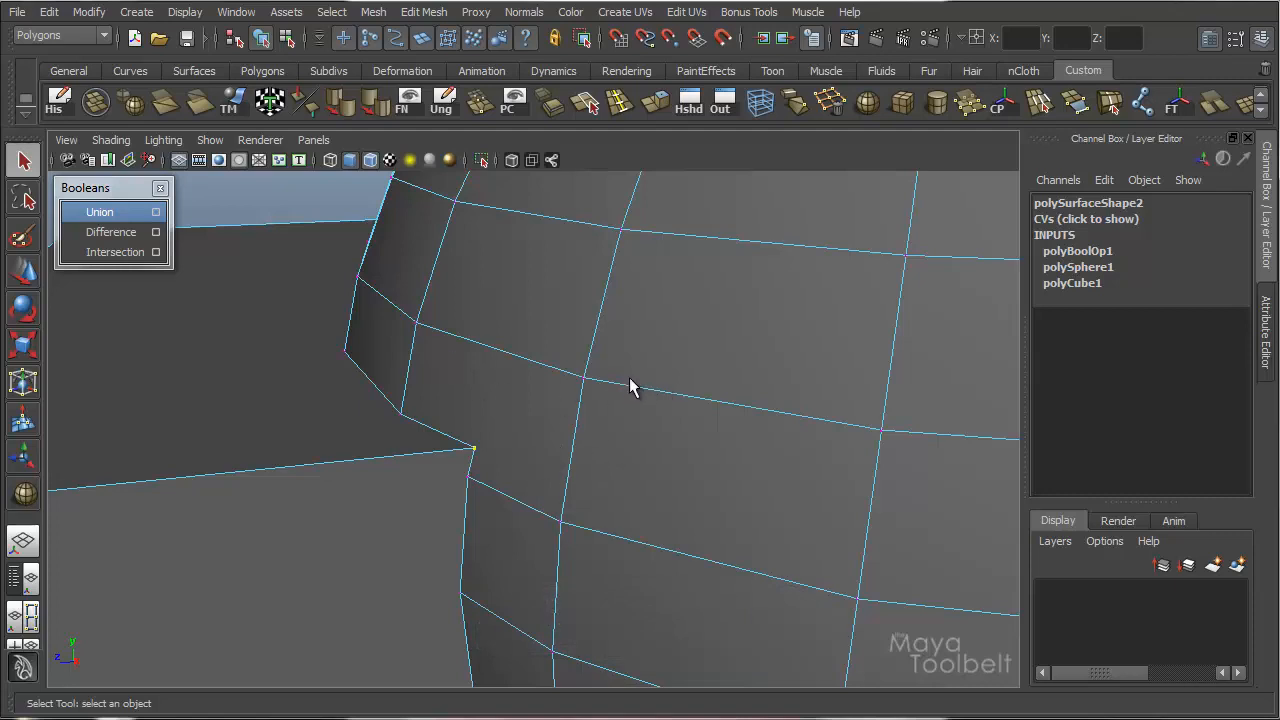
pyautogui.moveTo(592, 372)
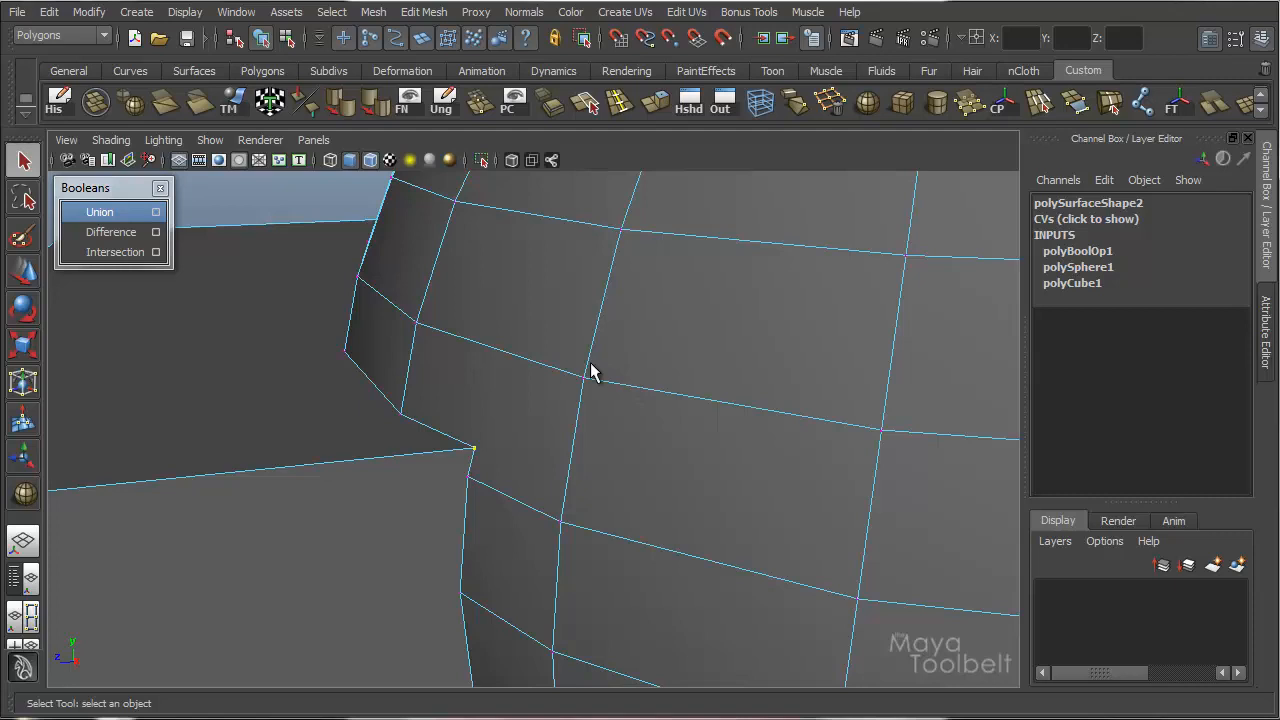
pyautogui.moveTo(510, 378)
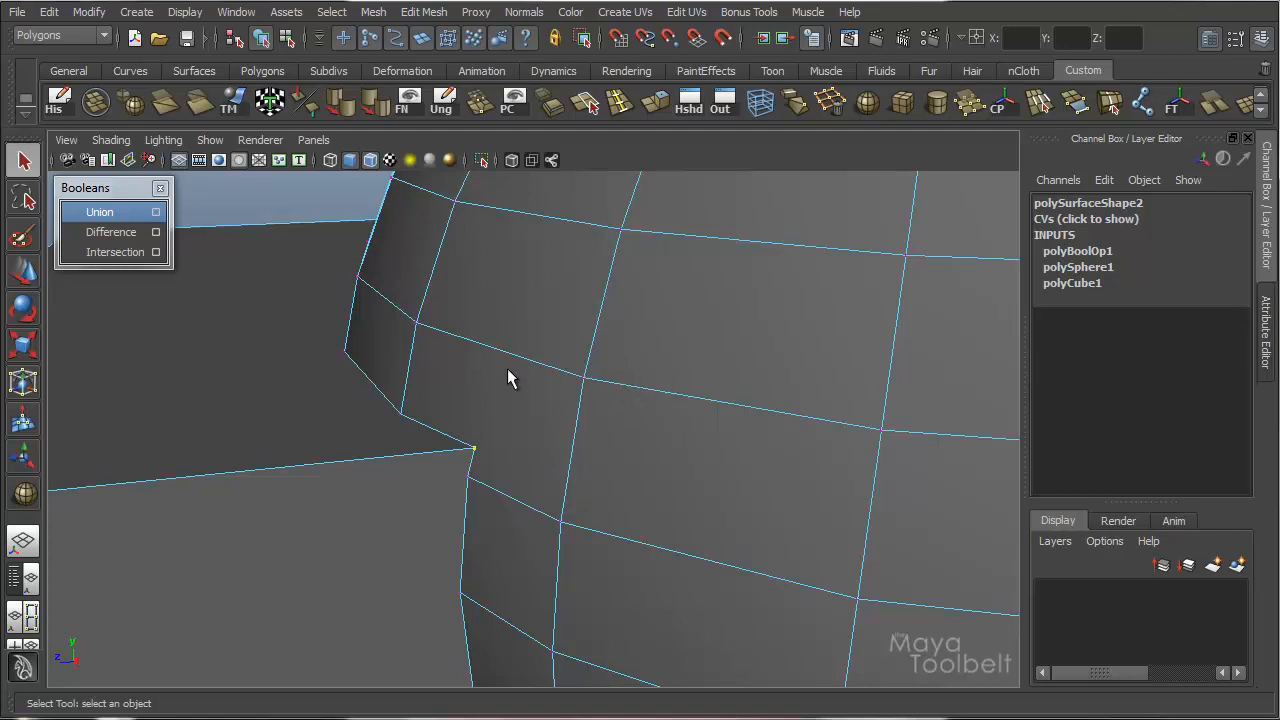
pyautogui.moveTo(556, 444)
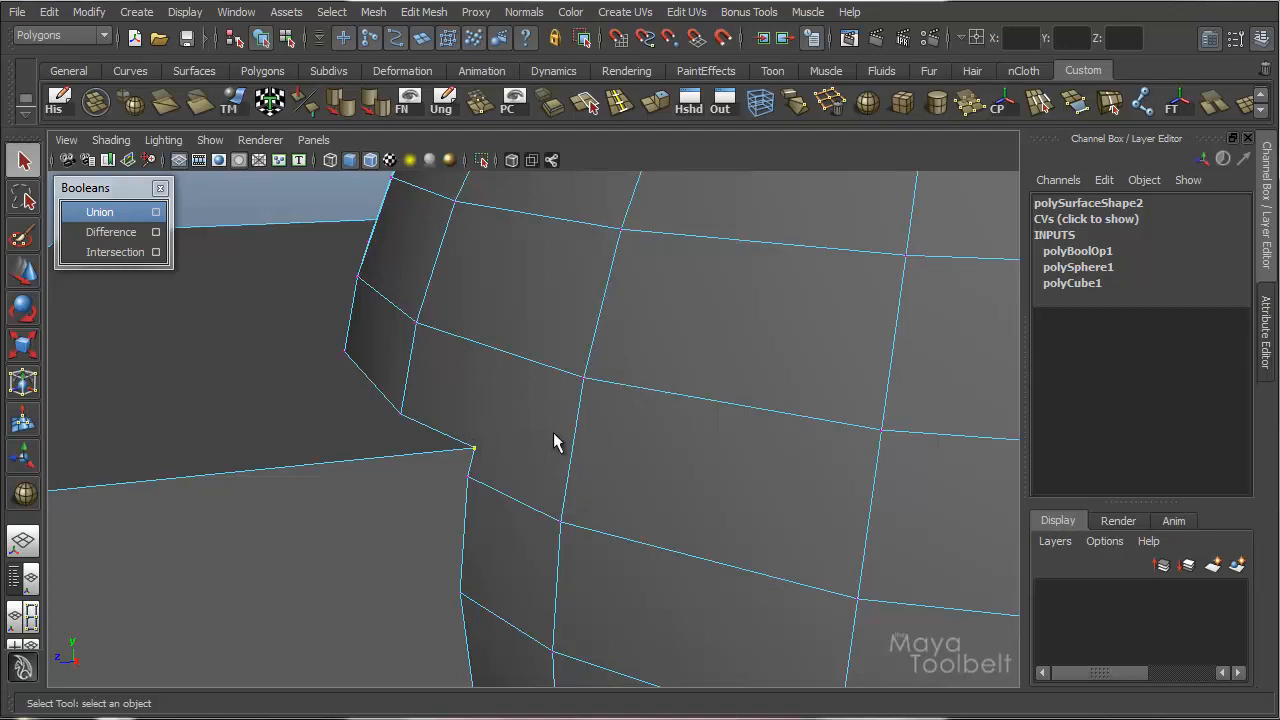
pyautogui.moveTo(600, 360)
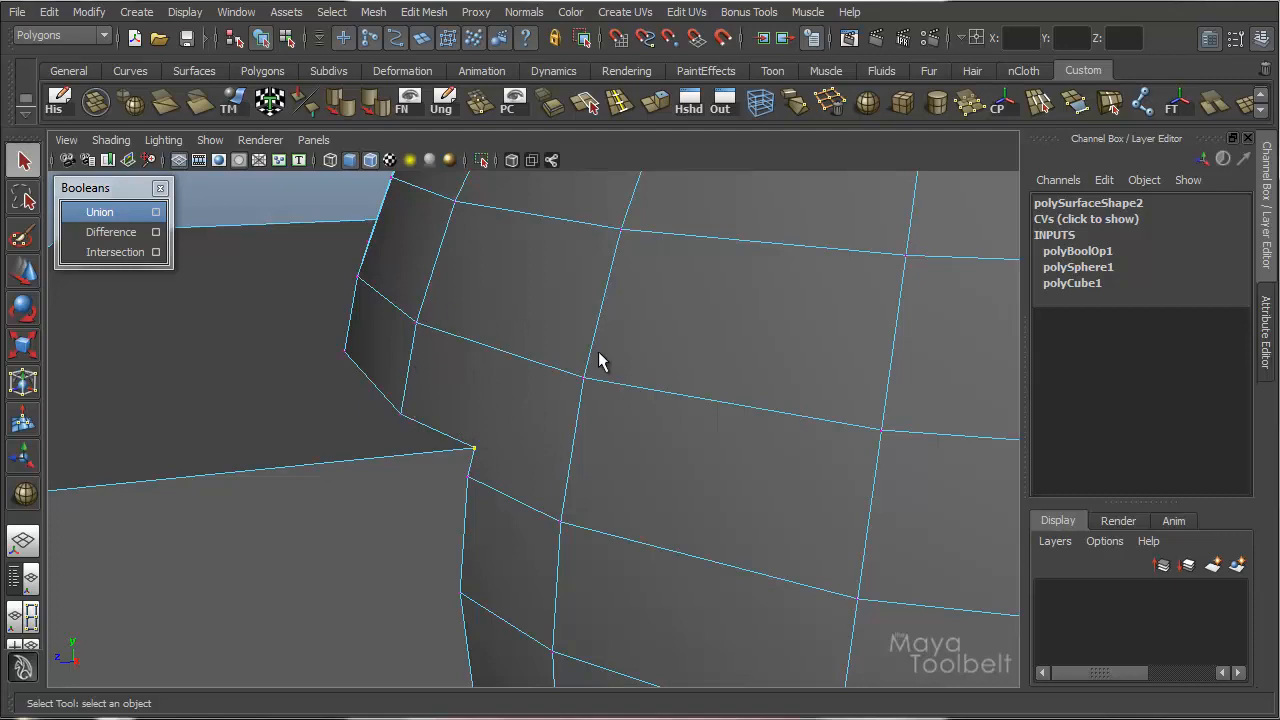
# Cut a new edge across the seam n-gon with the Split Polygon Tool and pan along it.
pyautogui.click(584, 100)
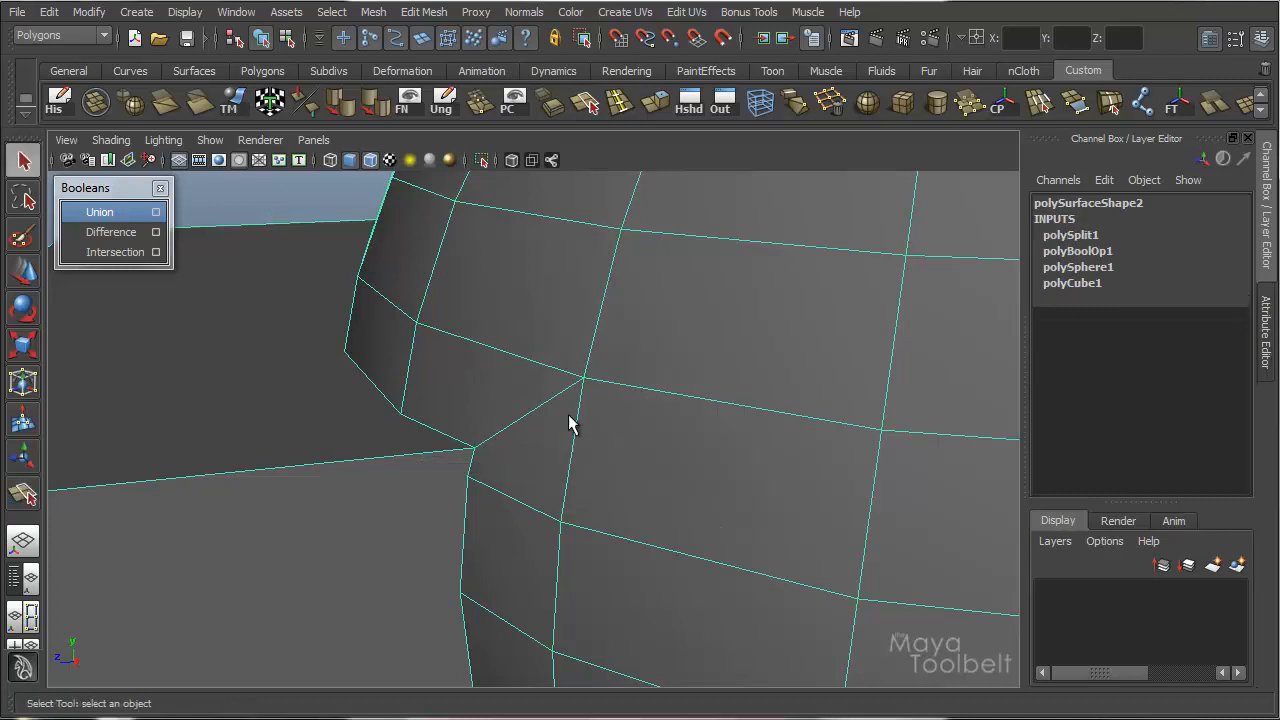
pyautogui.moveTo(480, 486)
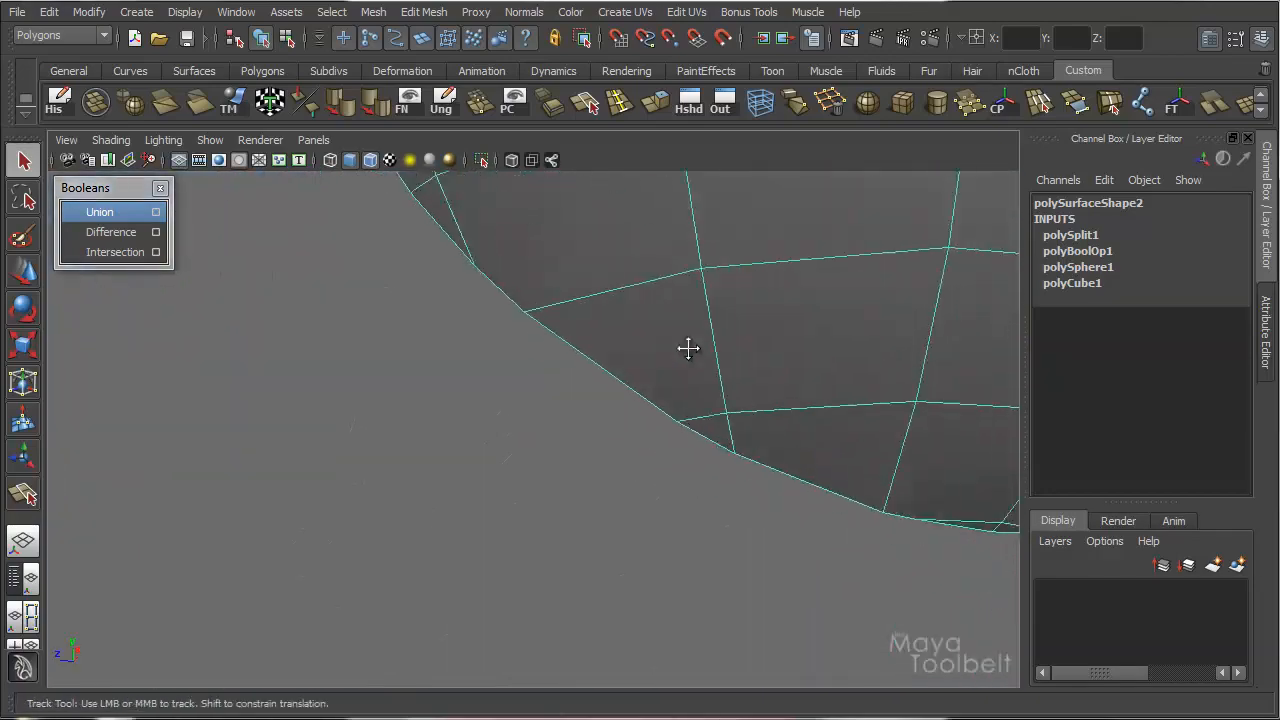
pyautogui.moveTo(688, 348); pyautogui.dragTo(630, 396)
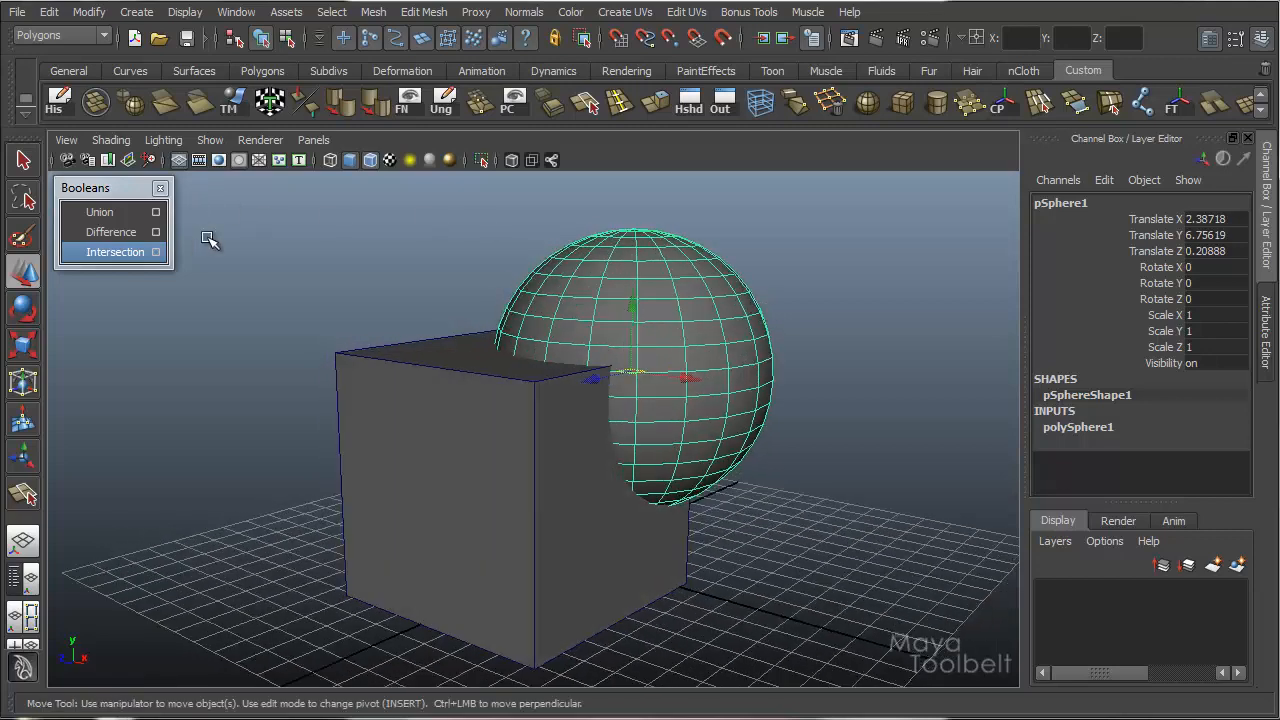
# Select the cube and sphere, apply Intersection and orbit to view the result.
pyautogui.click(470, 450)
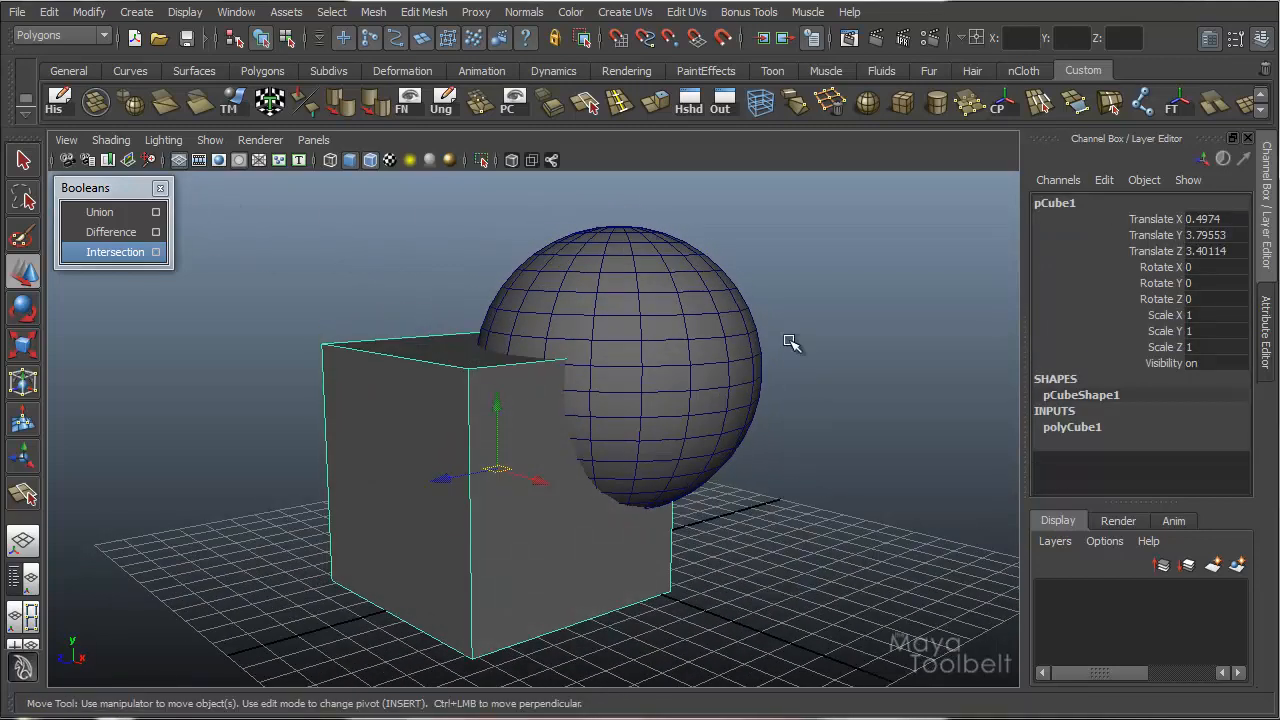
pyautogui.click(630, 300)
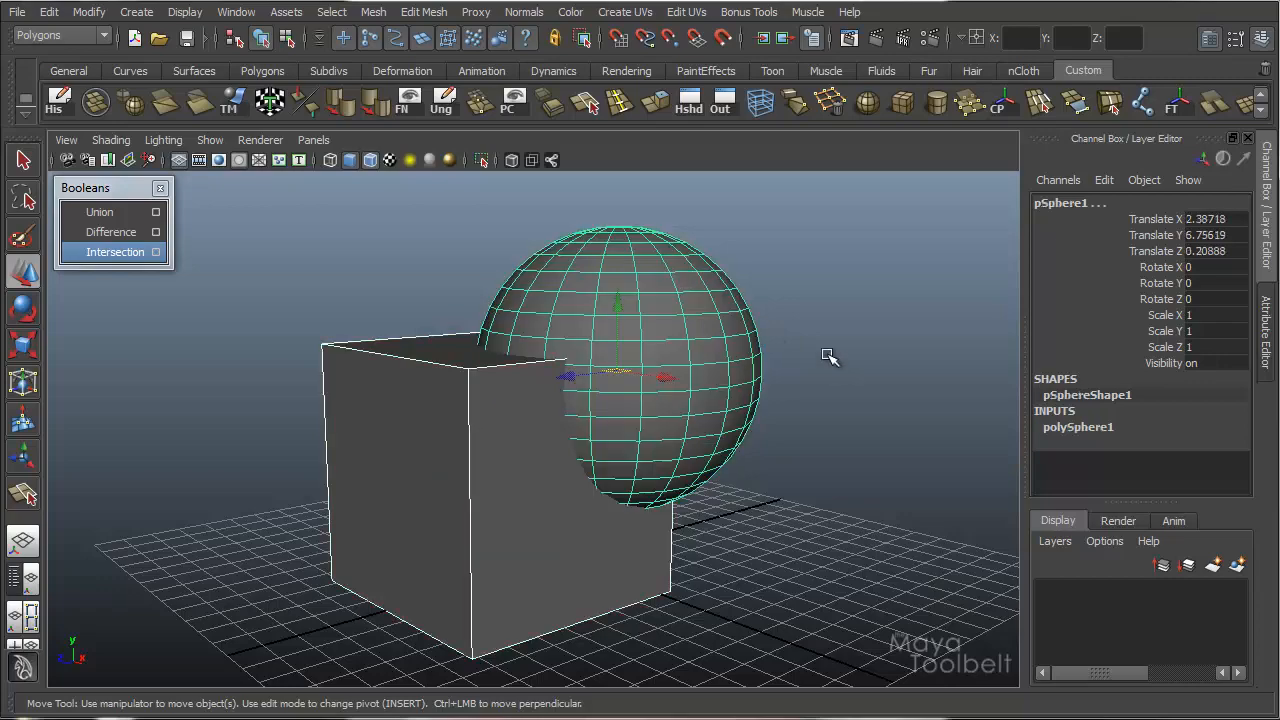
pyautogui.click(116, 252)
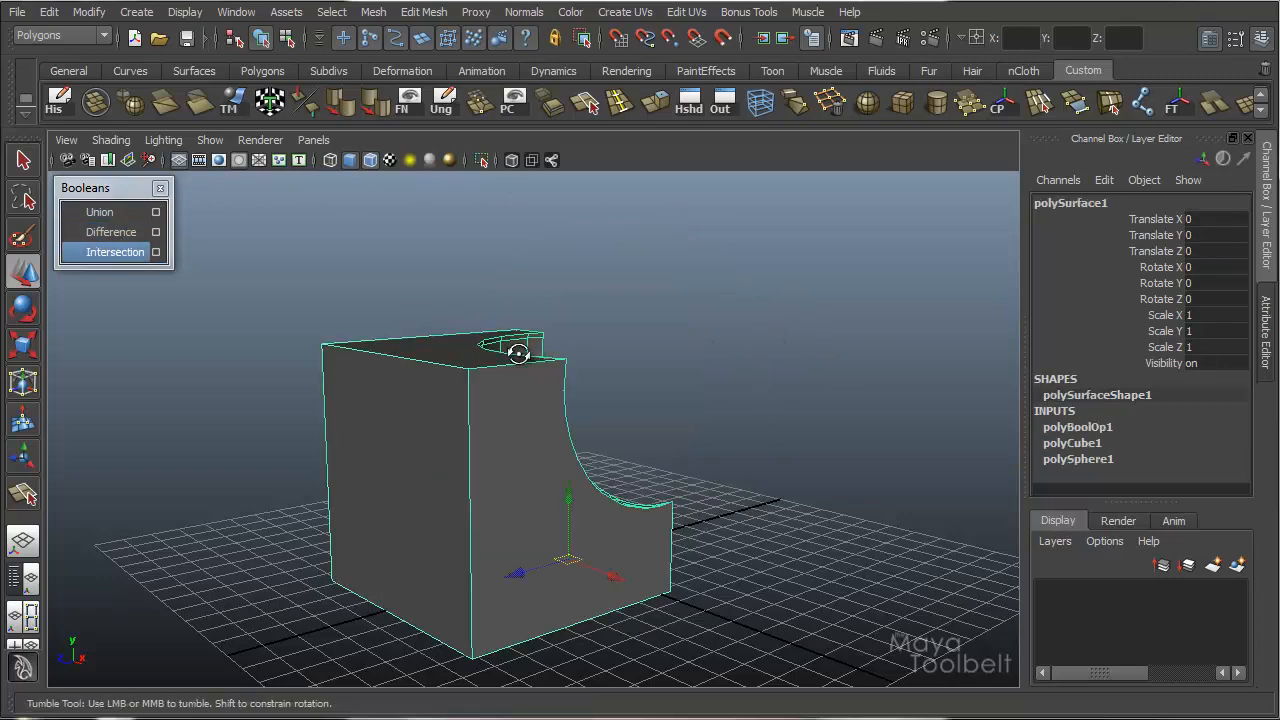
pyautogui.moveTo(520, 350); pyautogui.dragTo(510, 390)
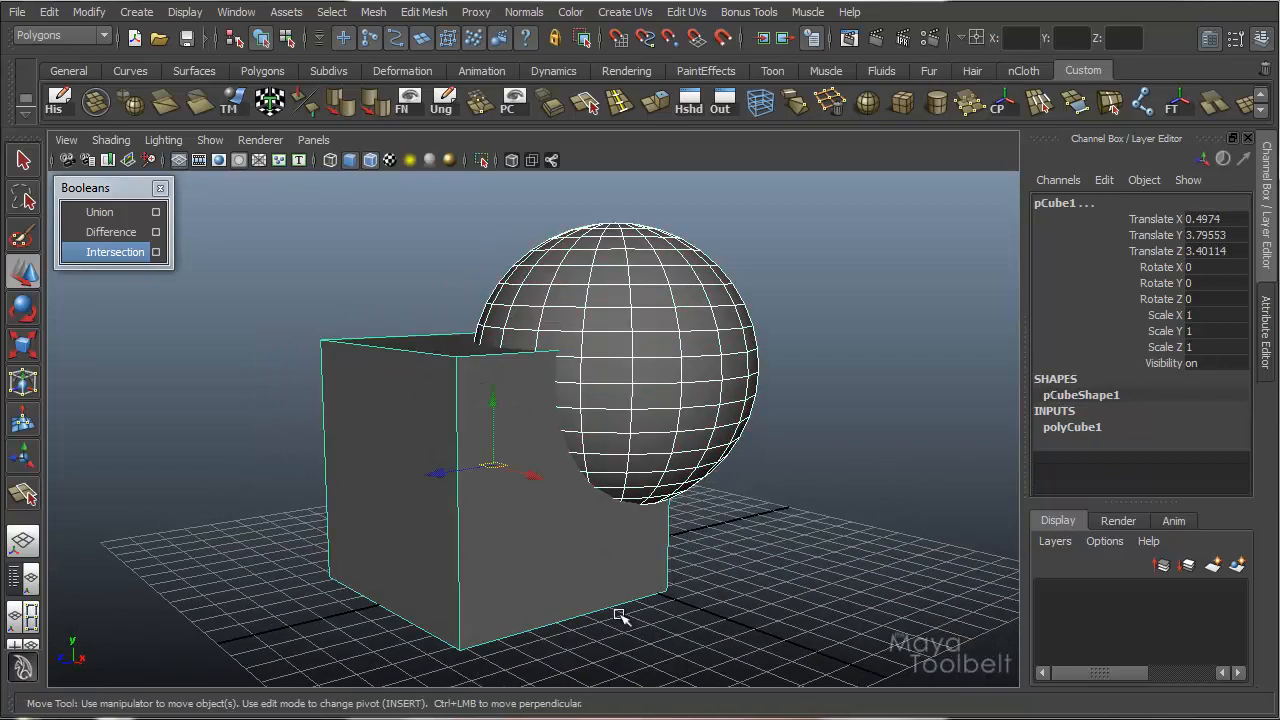
# Try the Difference boolean instead and orbit around the subtracted shape before undoing.
pyautogui.click(112, 232)
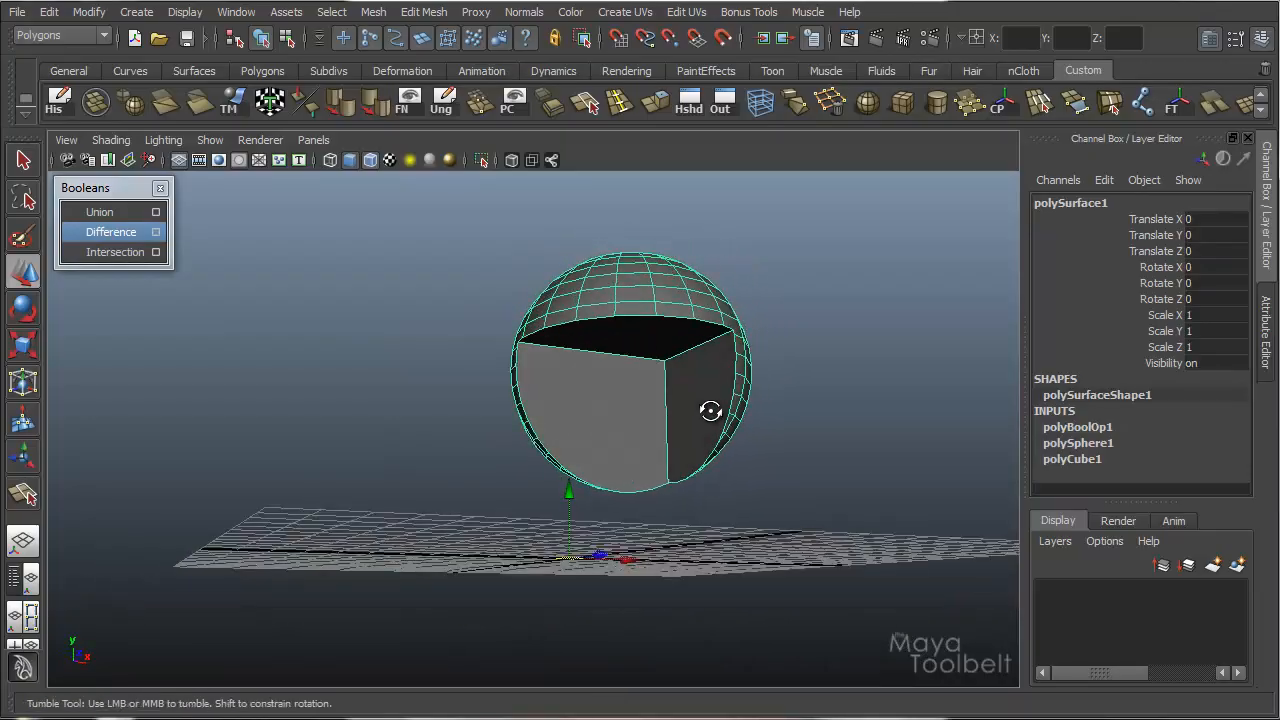
pyautogui.moveTo(710, 410); pyautogui.dragTo(652, 446)
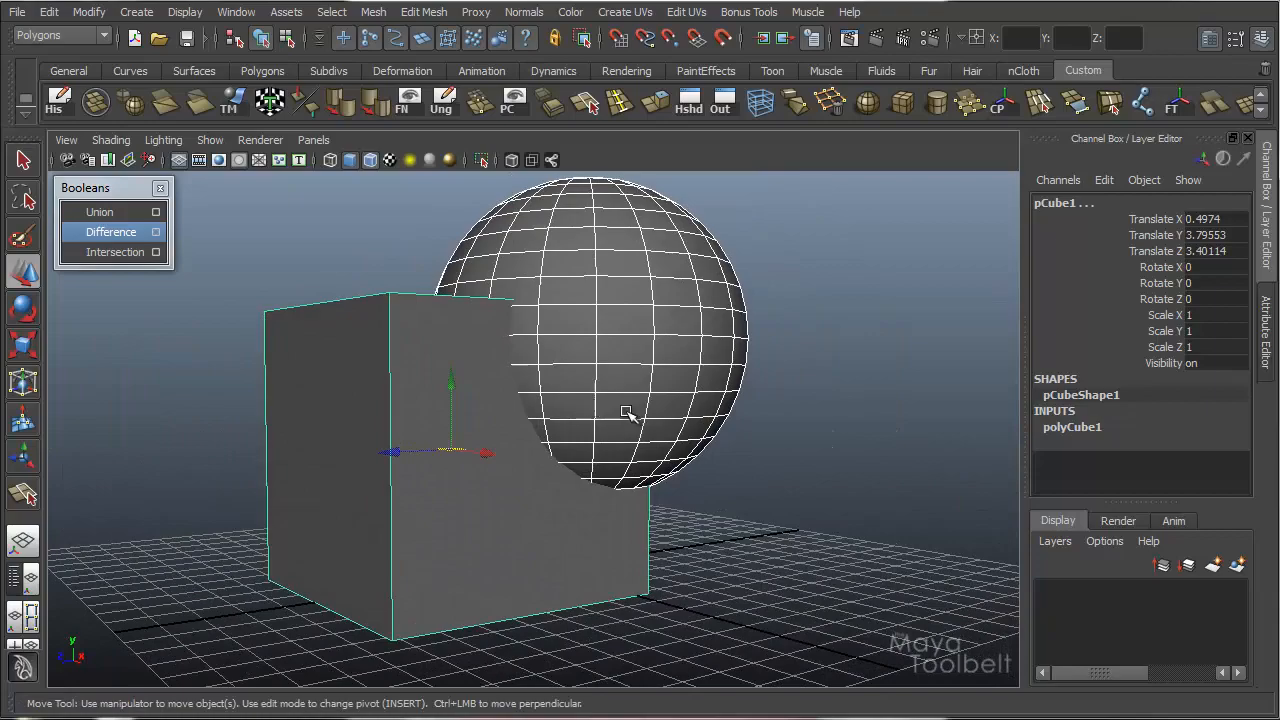
pyautogui.moveTo(624, 412); pyautogui.dragTo(644, 440)
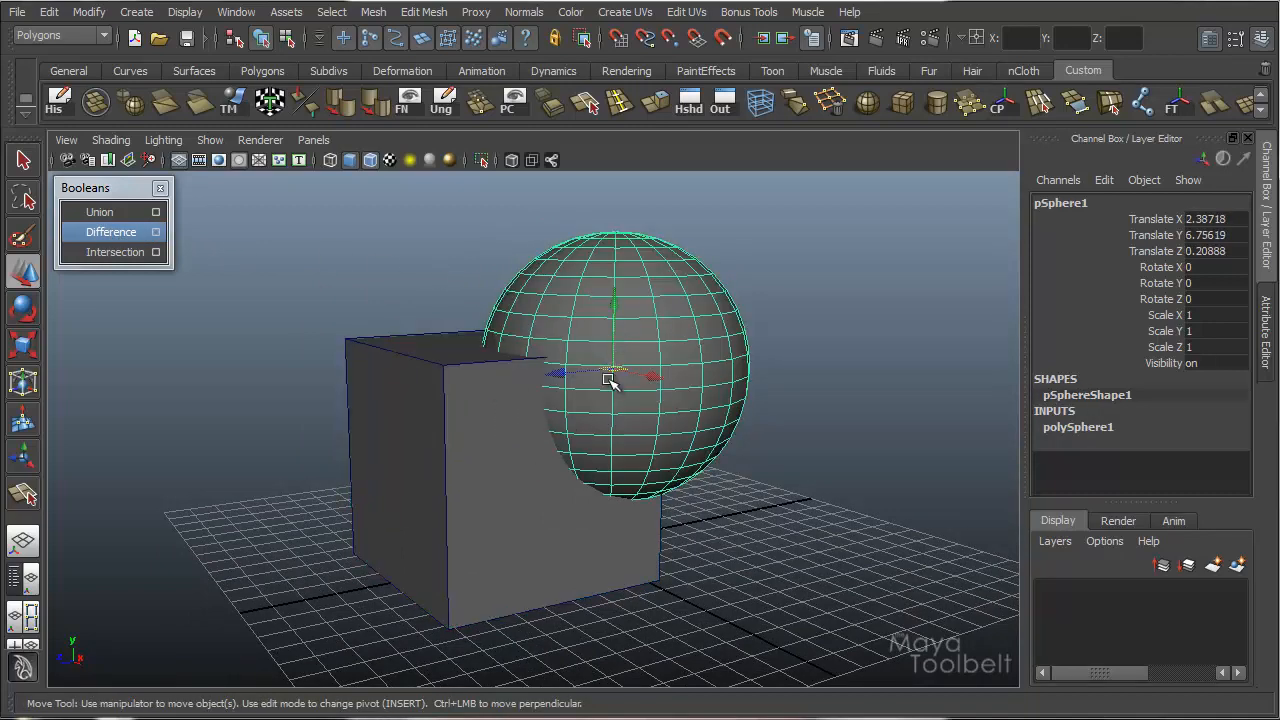
pyautogui.moveTo(638, 412)
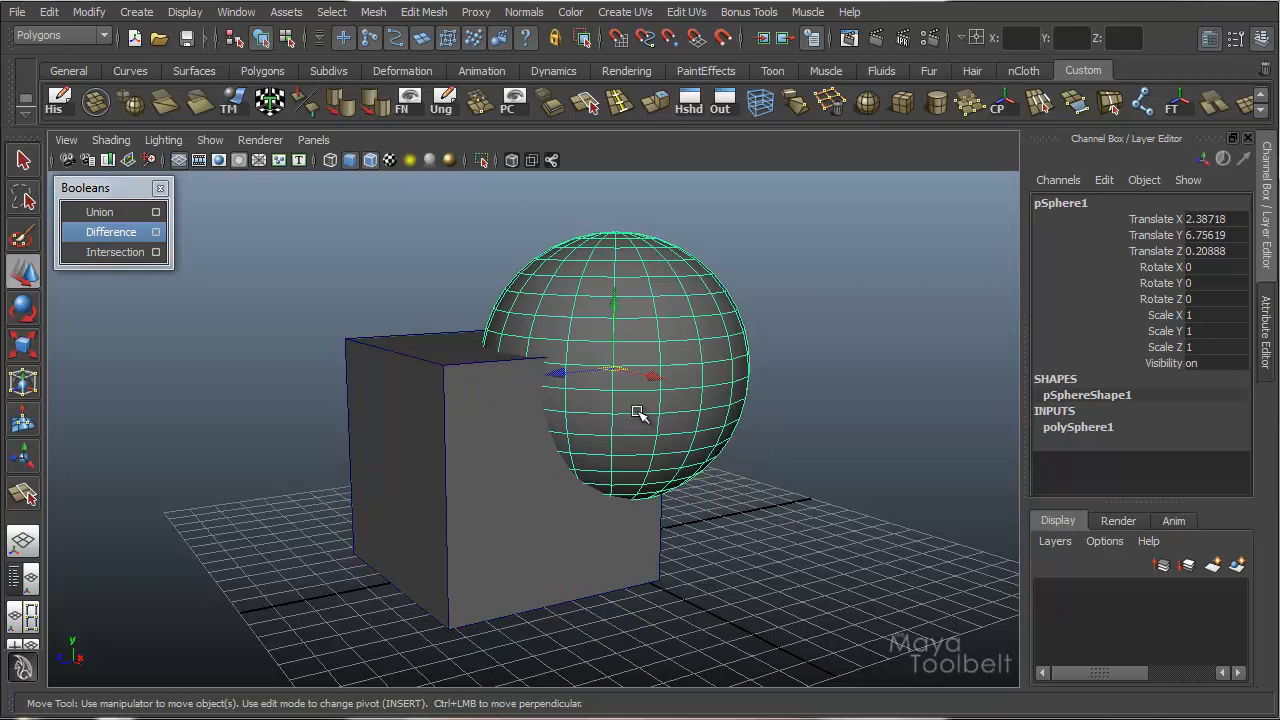
pyautogui.moveTo(644, 410)
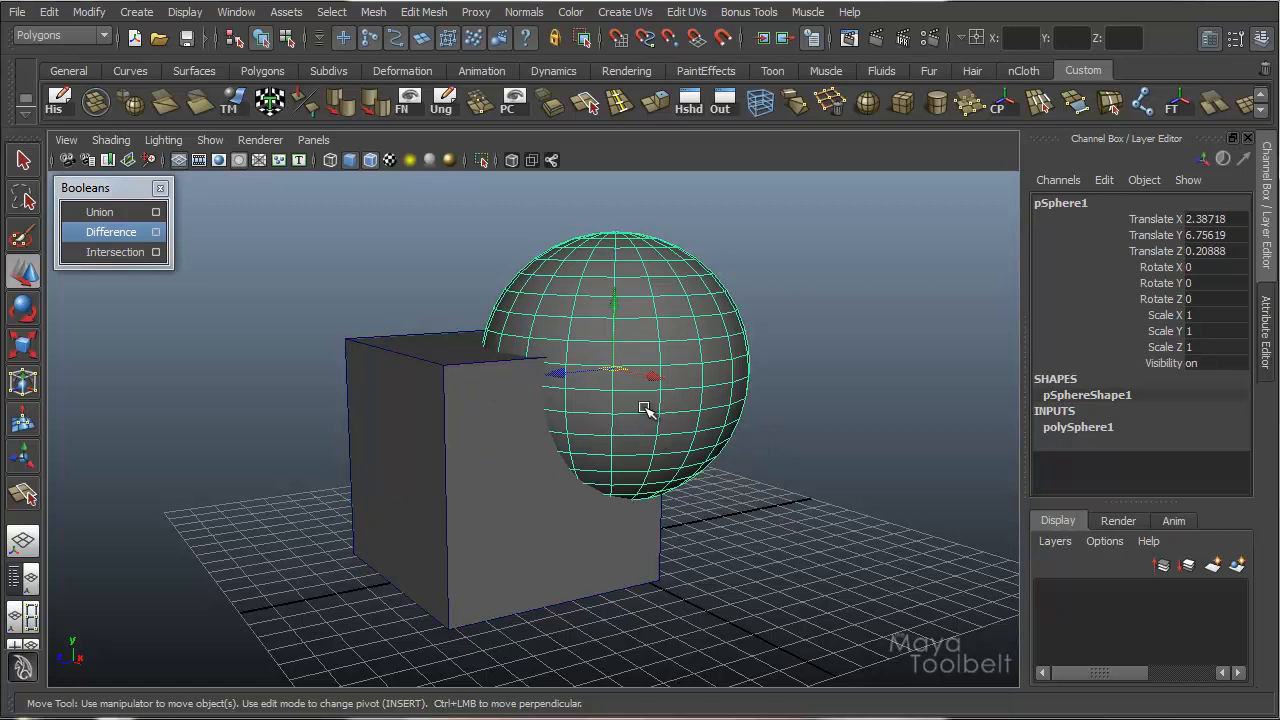
pyautogui.click(112, 252)
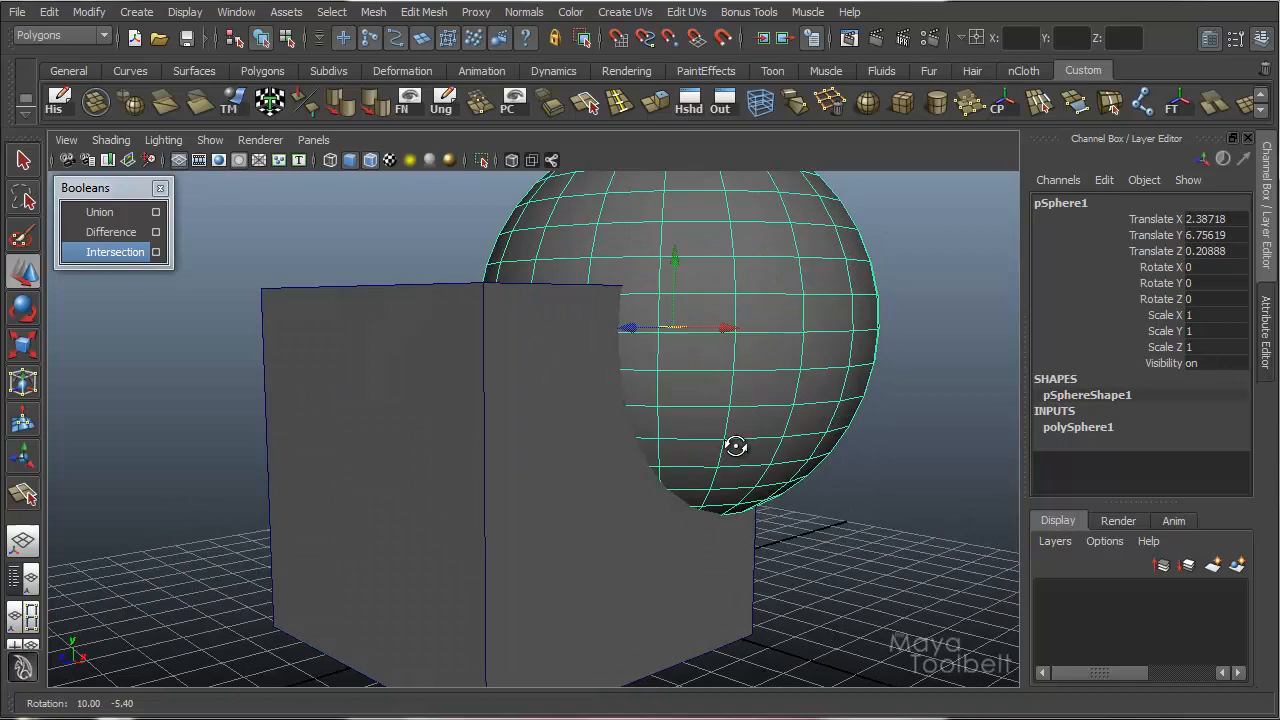
# Apply Intersection so only the overlapping rounded wedge remains, and orbit to inspect its curved underside.
pyautogui.moveTo(736, 446); pyautogui.dragTo(736, 458)
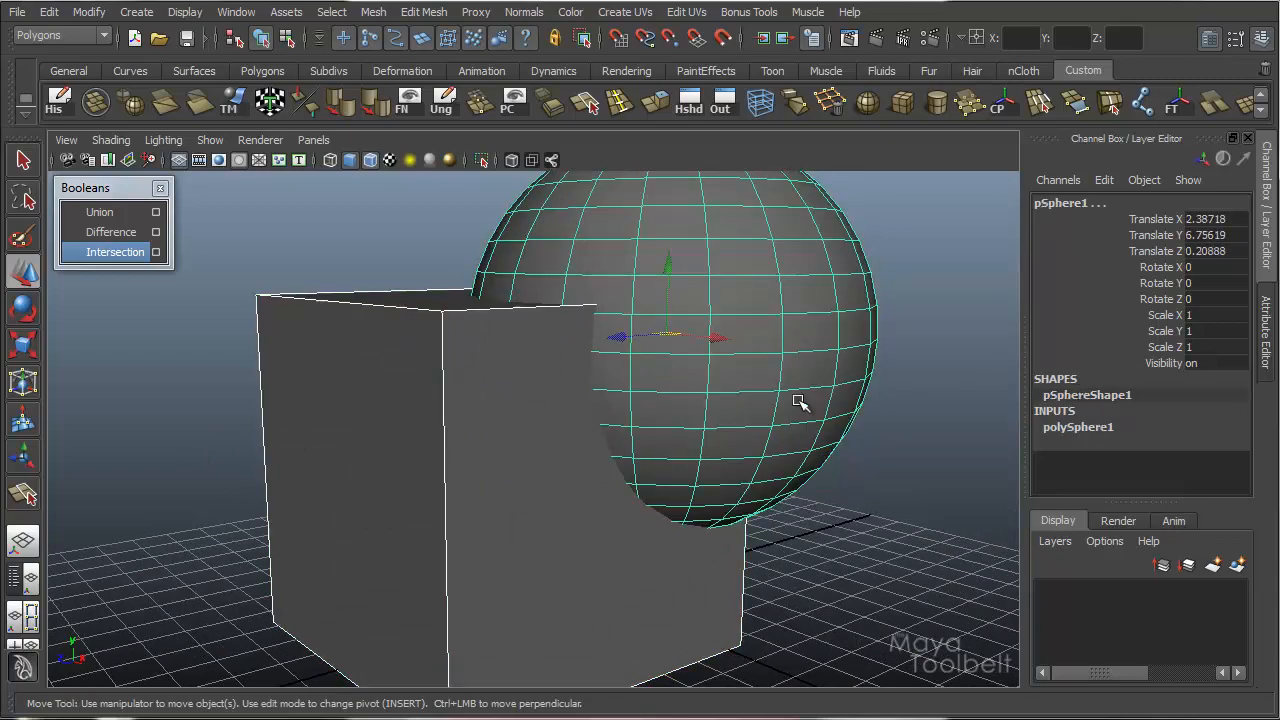
pyautogui.click(116, 252)
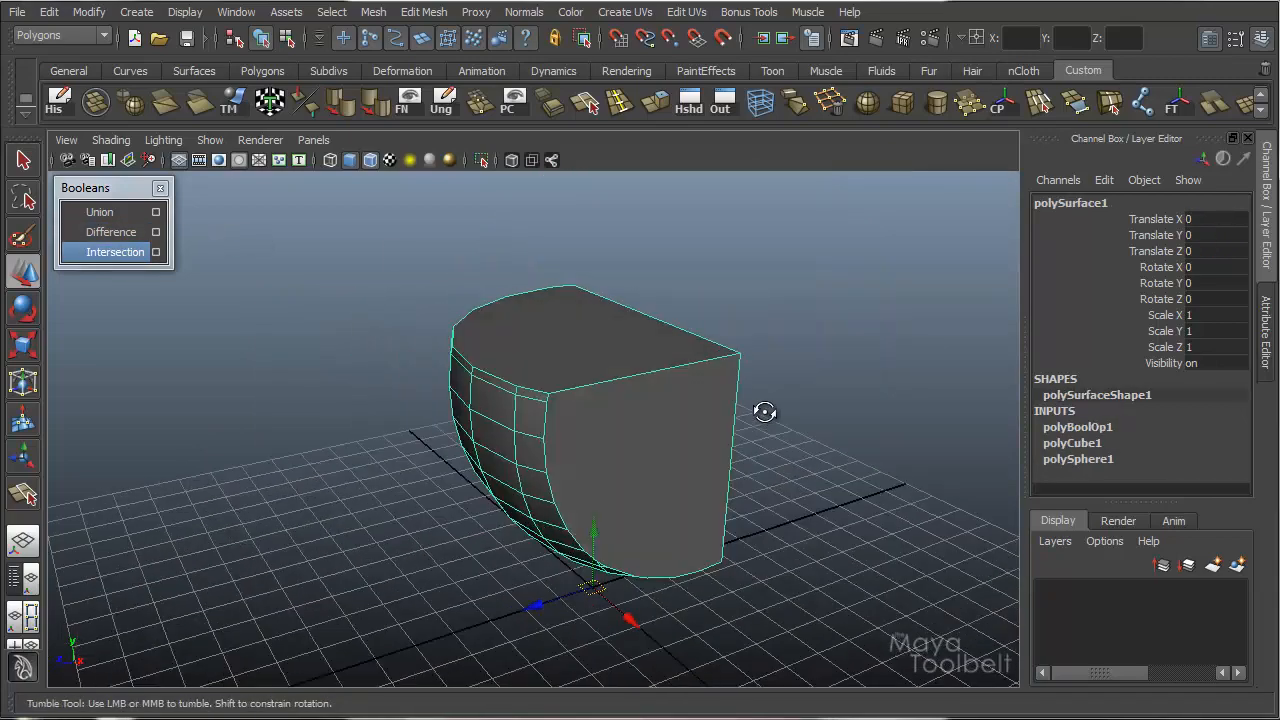
pyautogui.moveTo(764, 412); pyautogui.dragTo(436, 392)
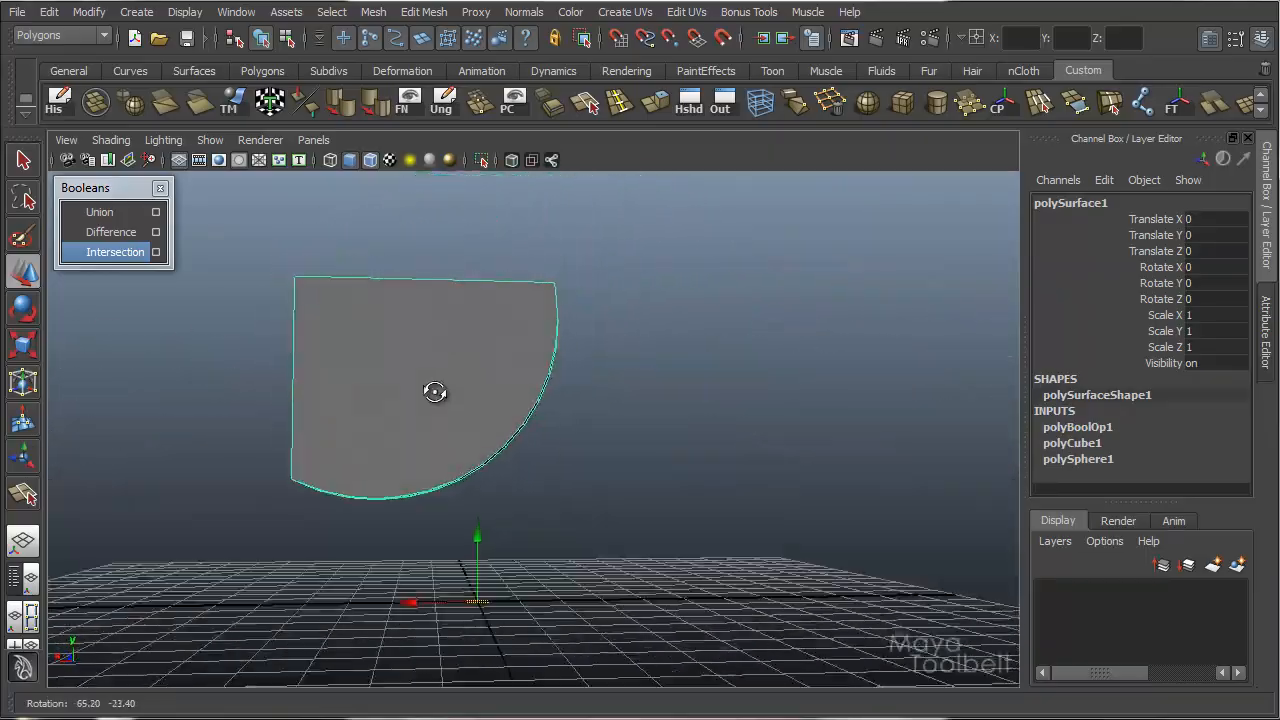
pyautogui.moveTo(436, 392); pyautogui.dragTo(756, 388)
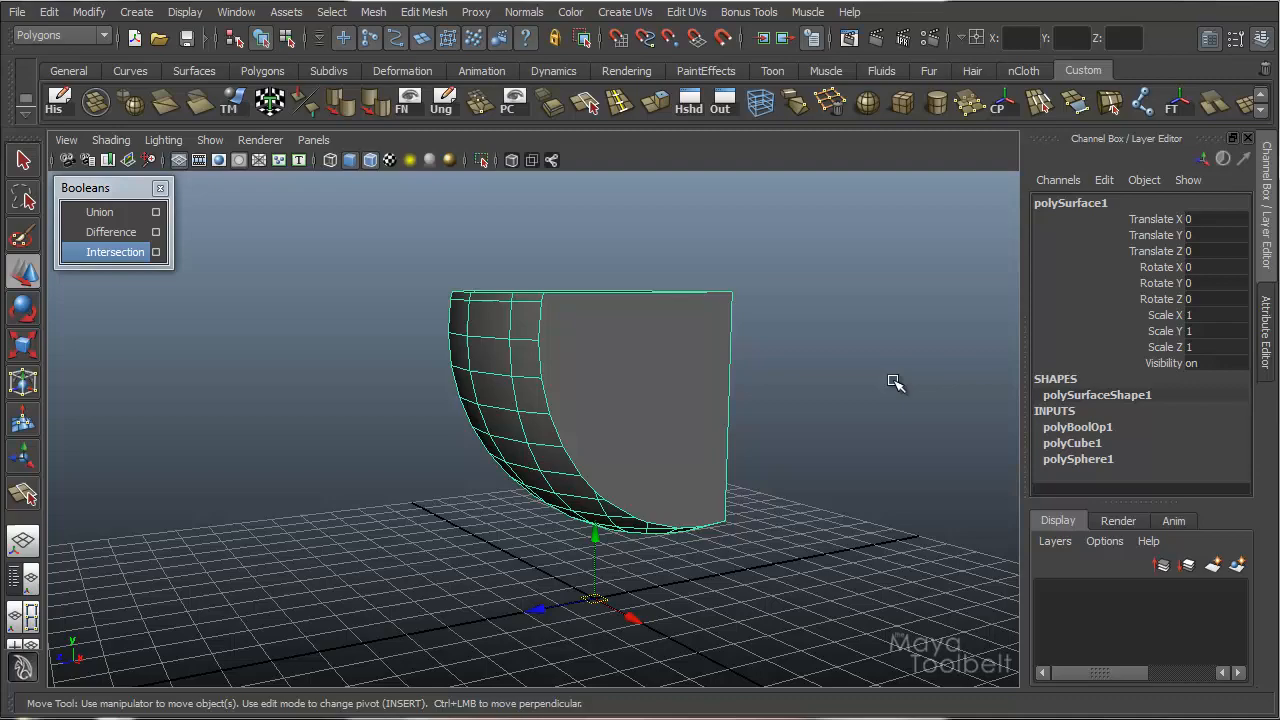
pyautogui.moveTo(896, 384); pyautogui.dragTo(552, 336)
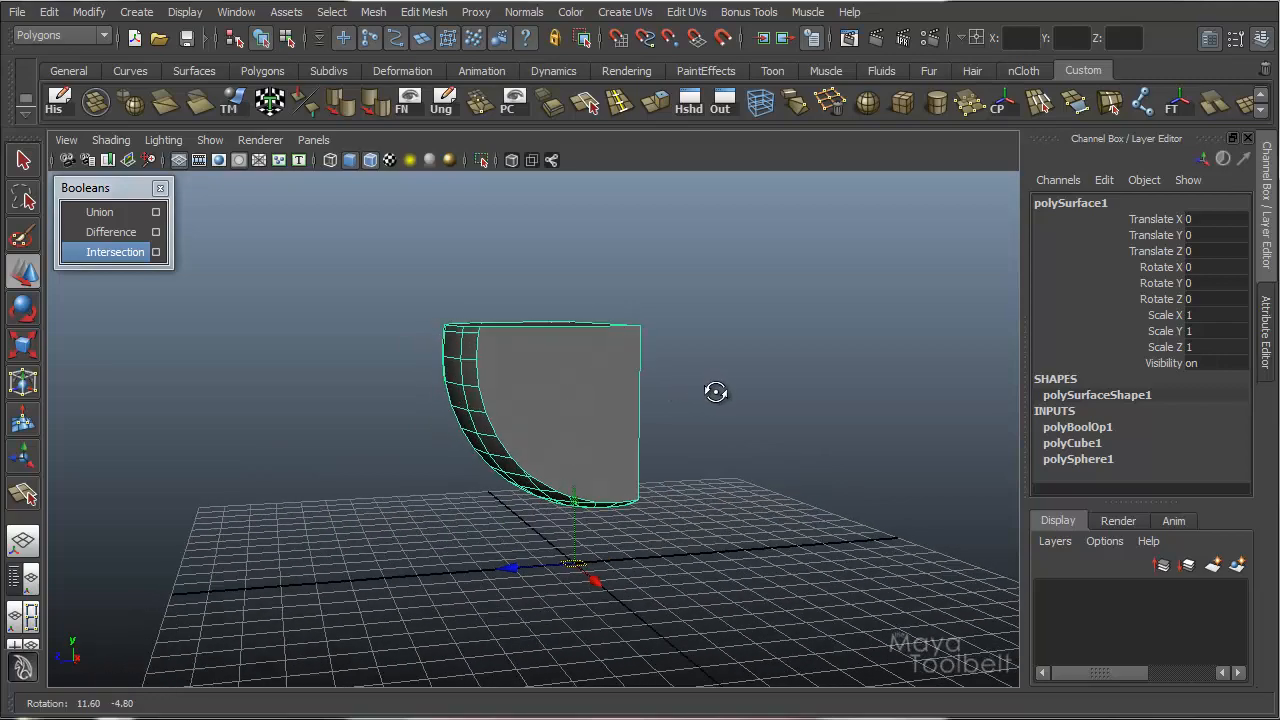
pyautogui.moveTo(716, 392); pyautogui.dragTo(676, 394)
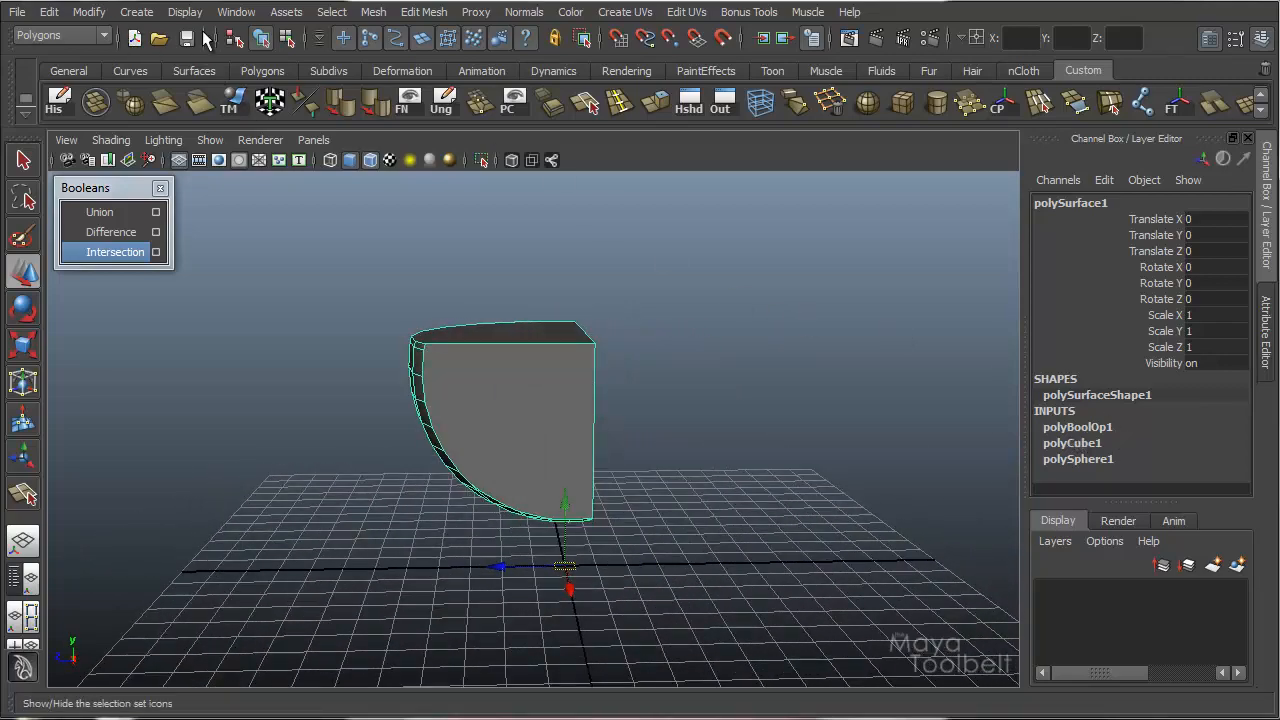
pyautogui.click(236, 12)
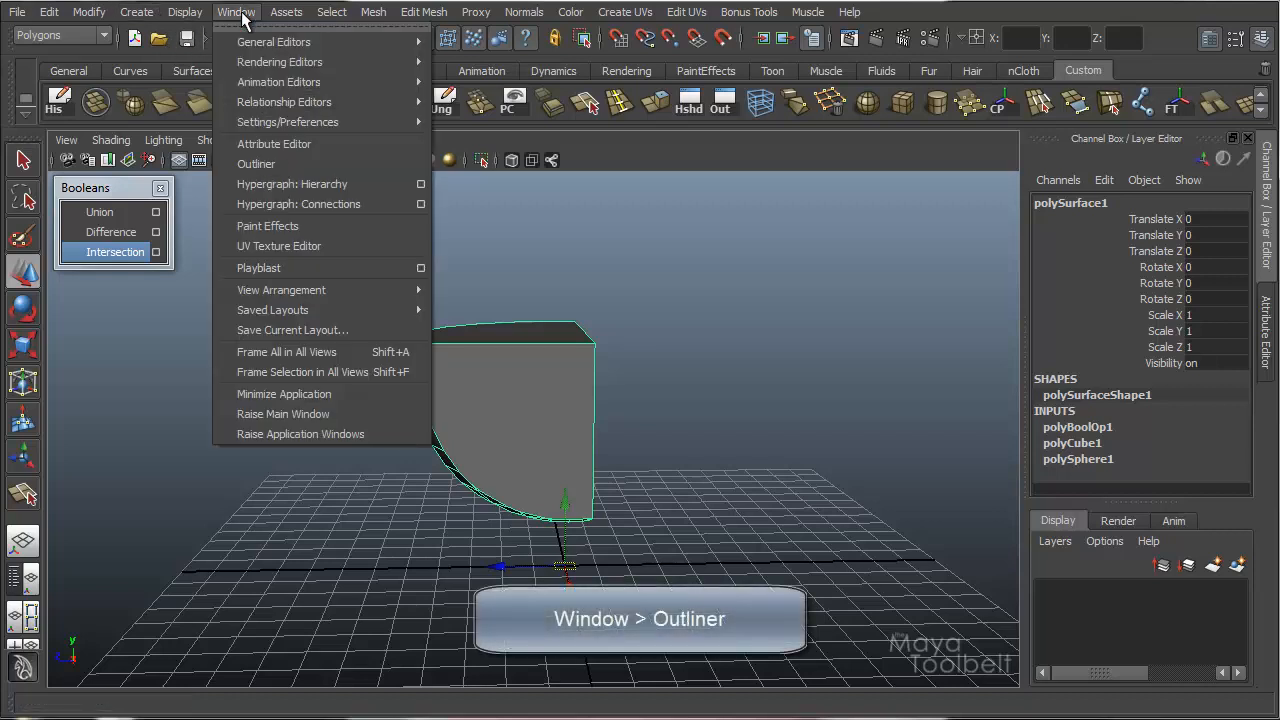
# Show the Outliner and inspect pCube1 and polySurface1 listed beside the sphere.
pyautogui.click(256, 164)
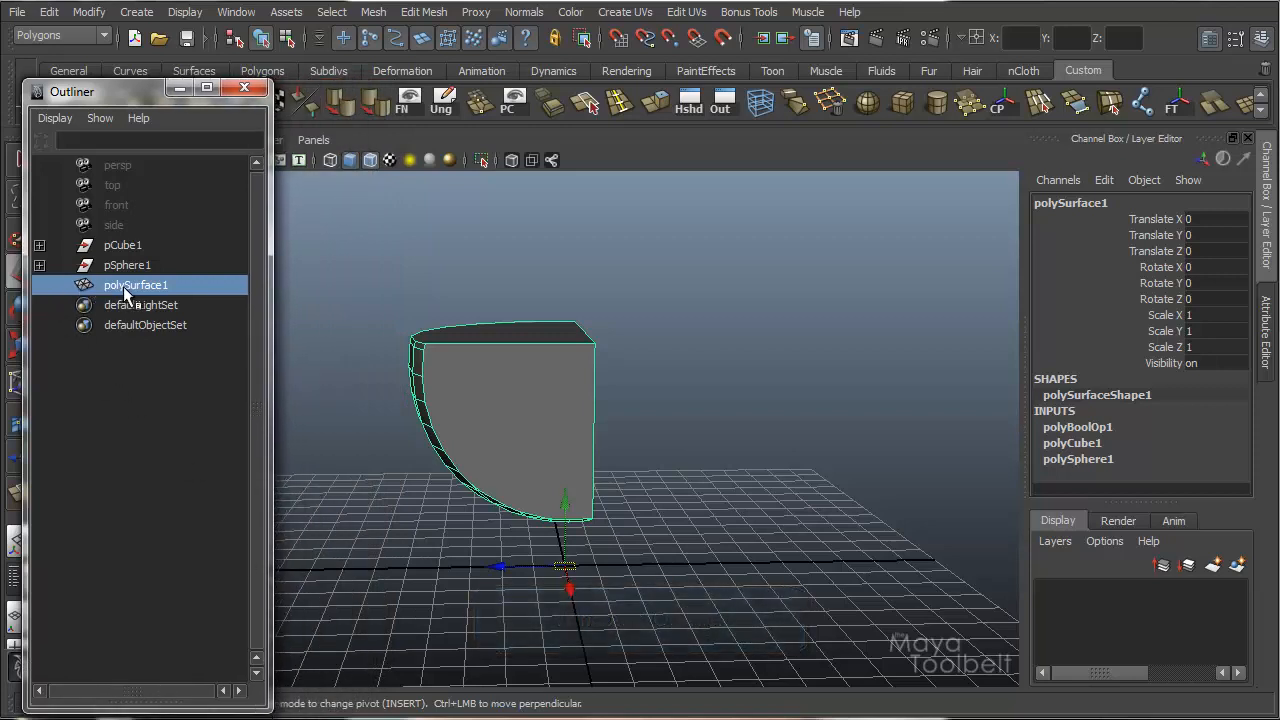
pyautogui.click(120, 244)
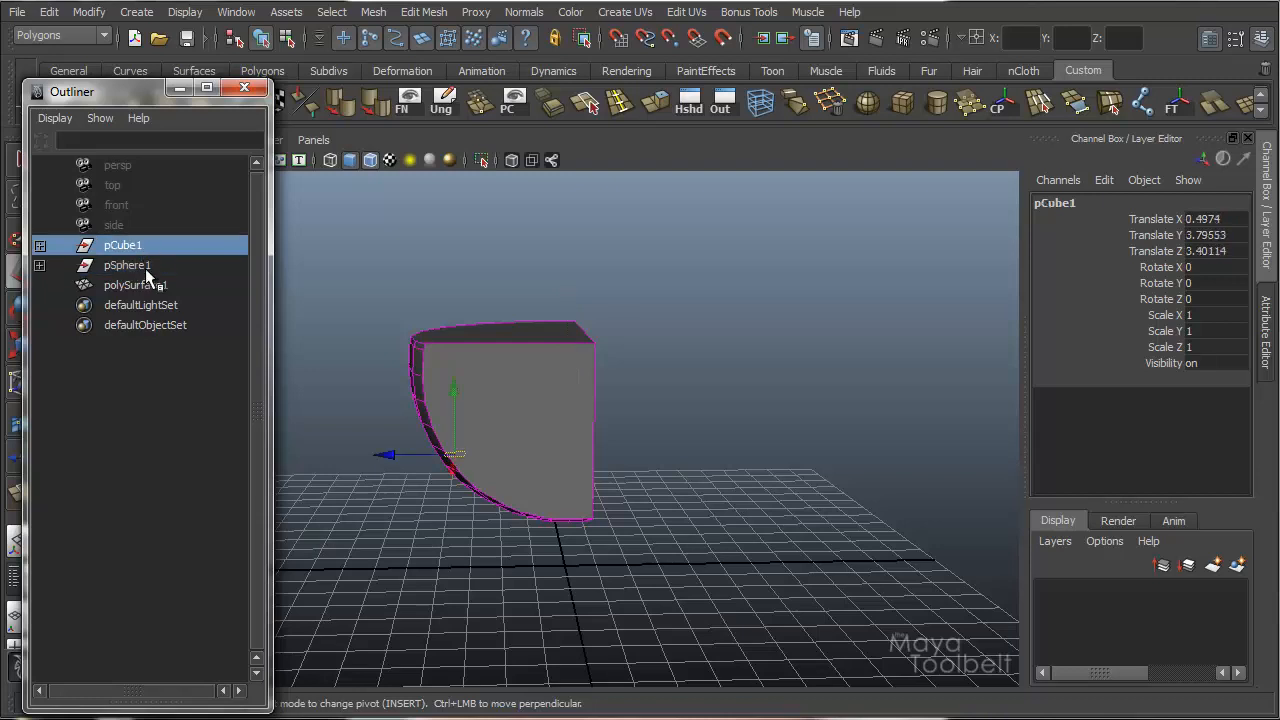
pyautogui.click(136, 284)
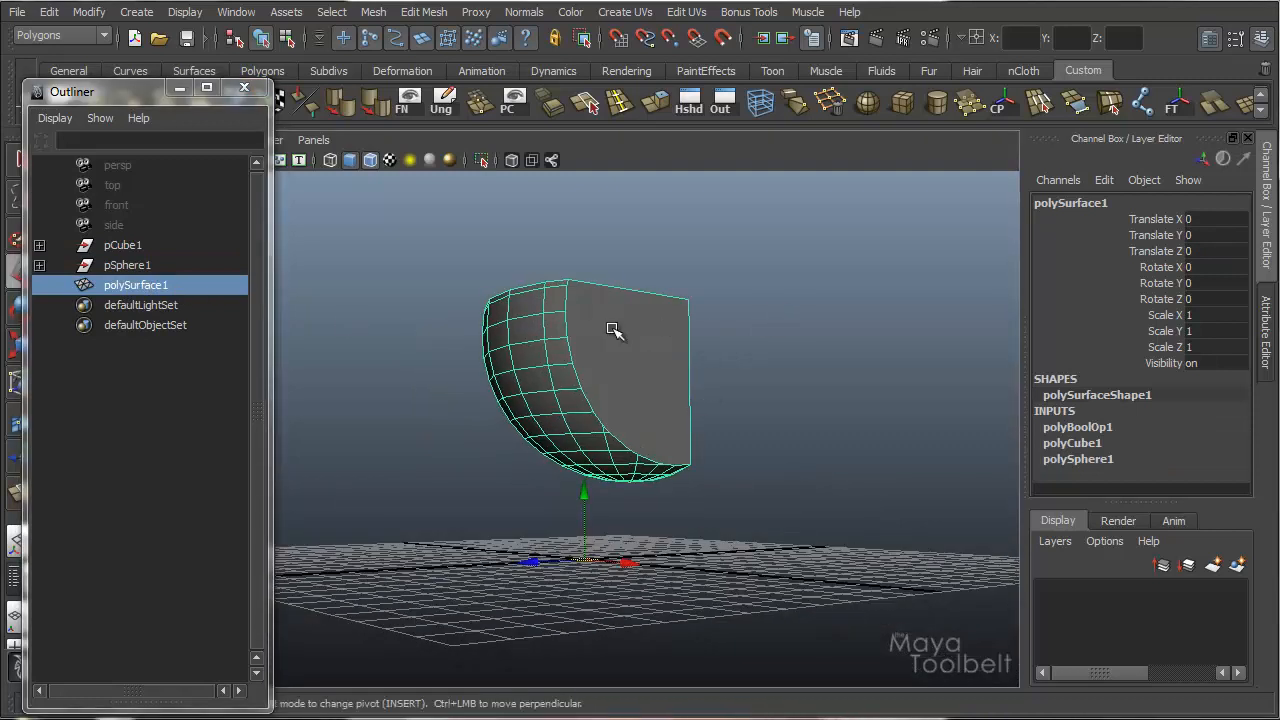
pyautogui.moveTo(732, 408)
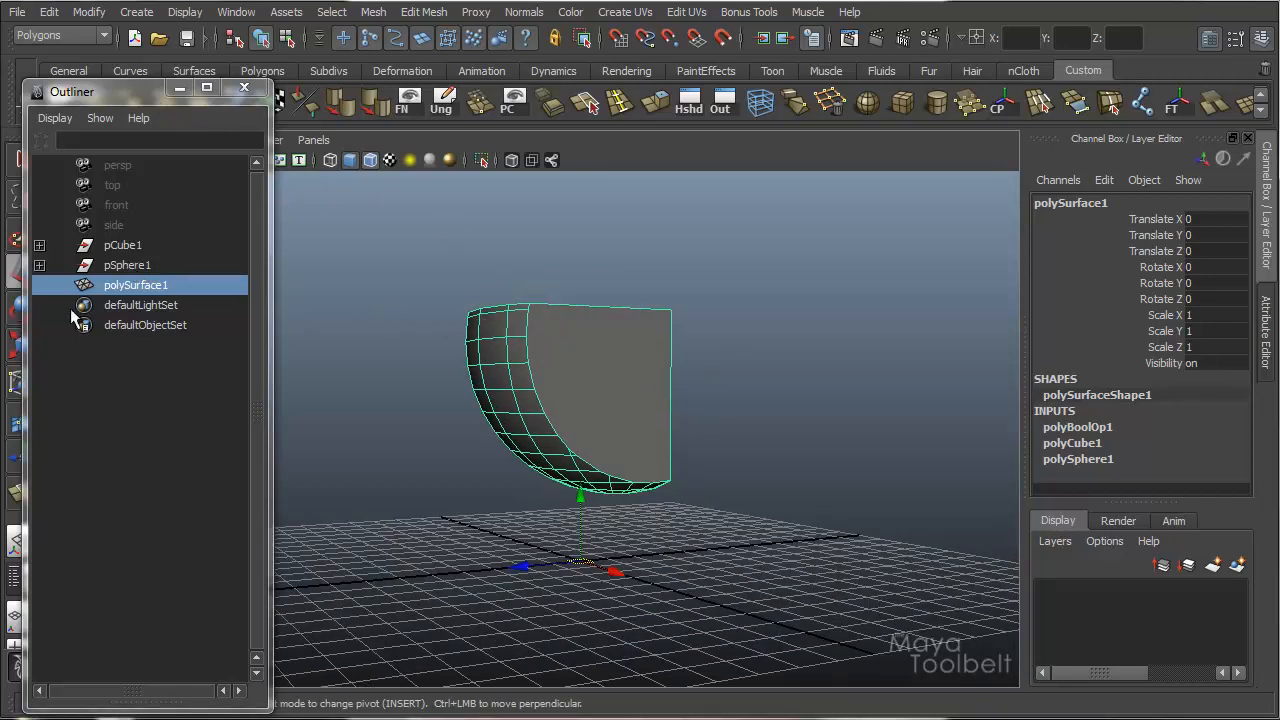
pyautogui.click(122, 244)
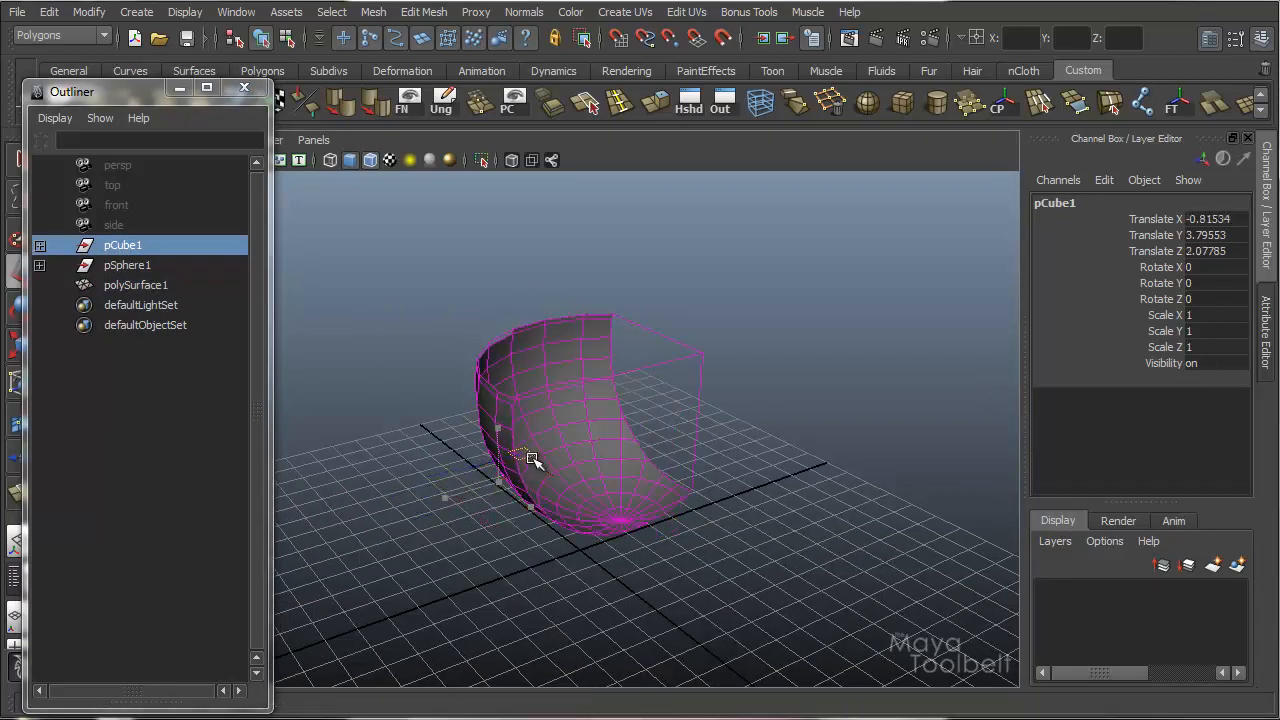
# Move the cube, then slide the sphere sideways so the live intersection reshapes.
pyautogui.moveTo(536, 460); pyautogui.dragTo(416, 510)
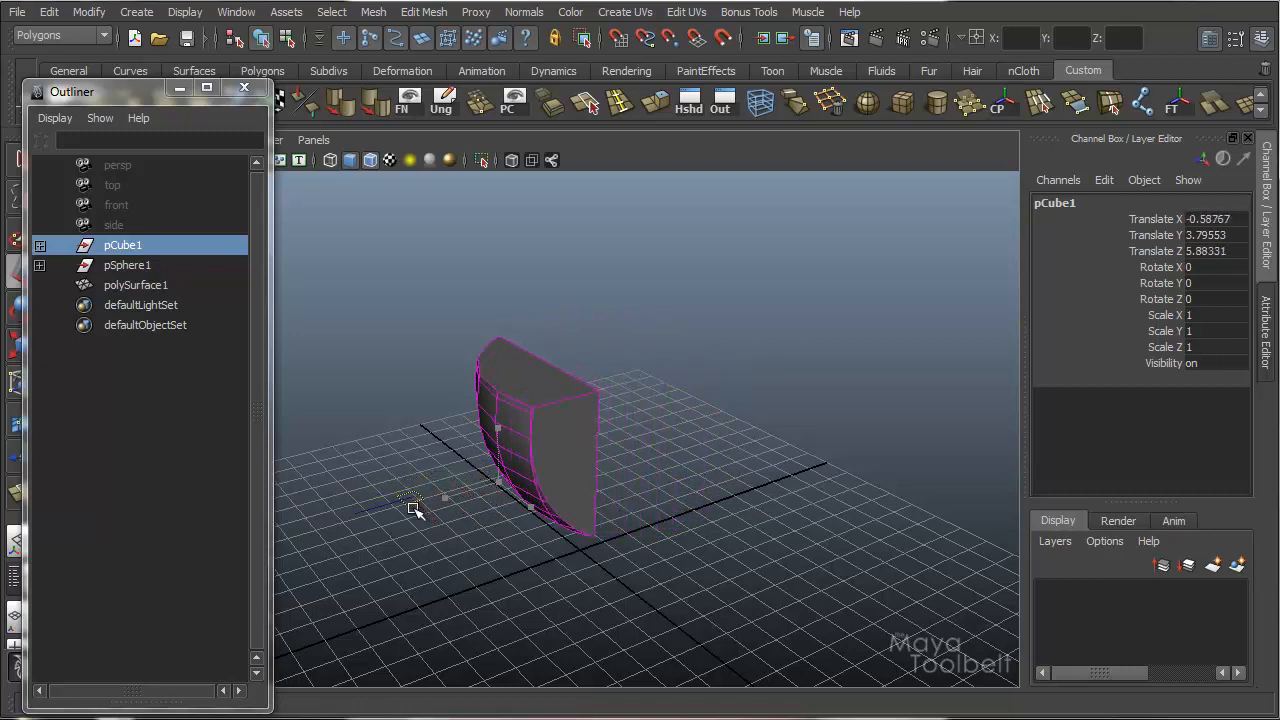
pyautogui.moveTo(412, 510); pyautogui.dragTo(458, 490)
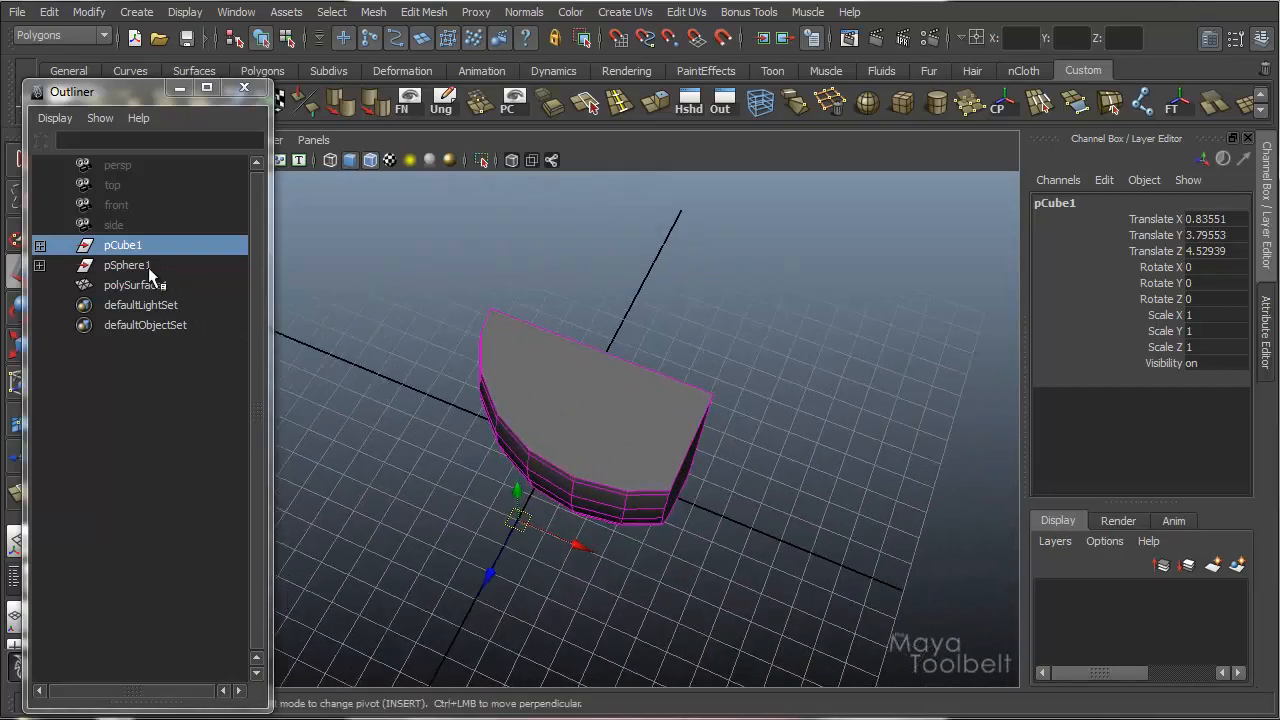
pyautogui.click(126, 264)
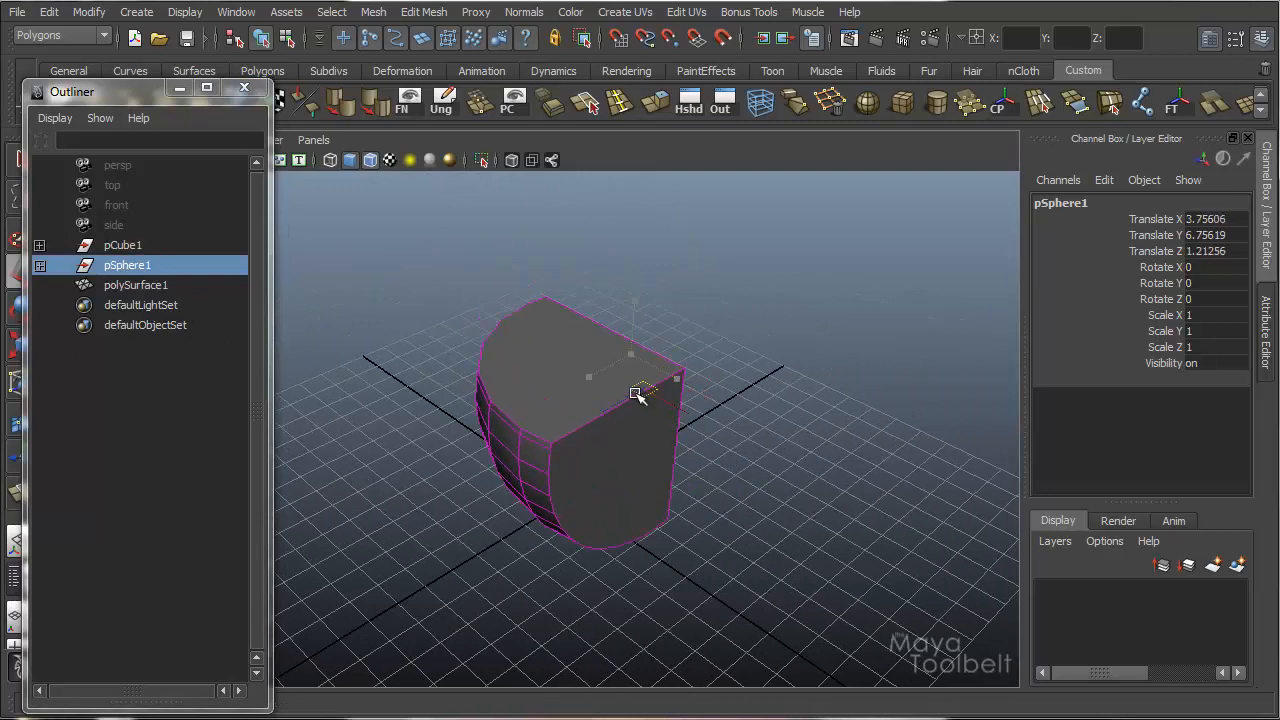
pyautogui.moveTo(640, 392); pyautogui.dragTo(628, 380)
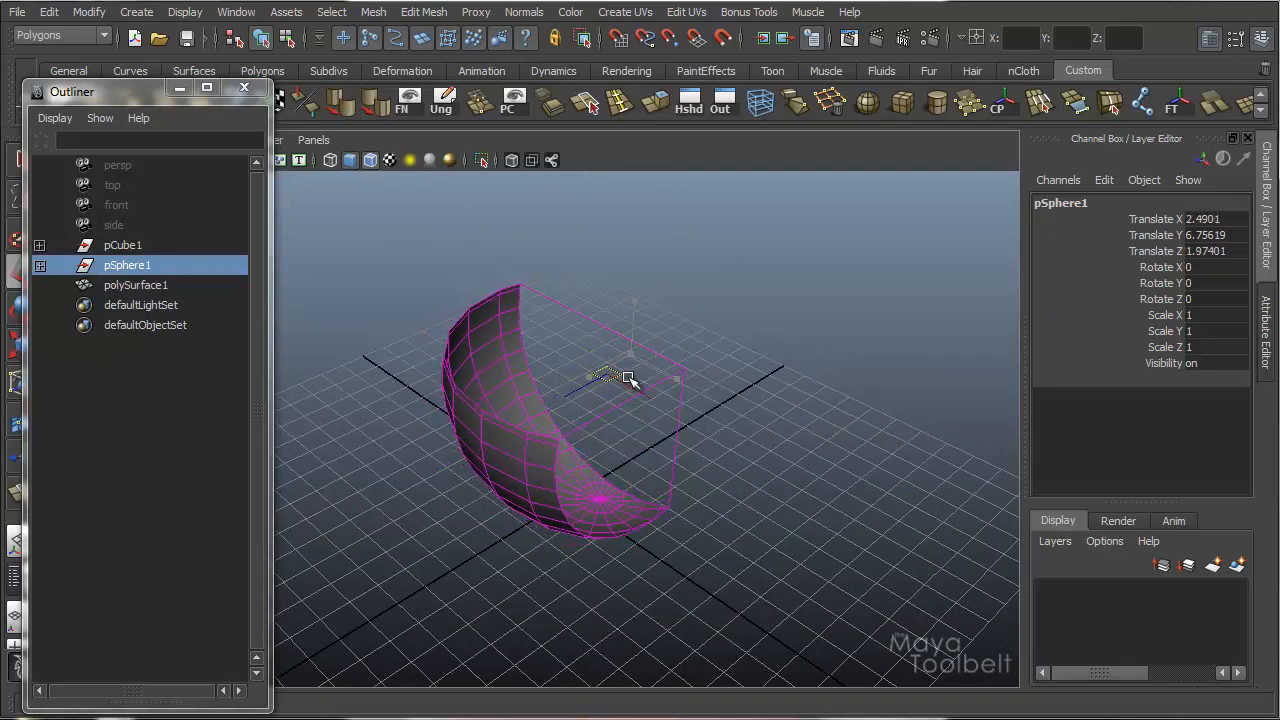
pyautogui.moveTo(616, 378); pyautogui.dragTo(616, 344)
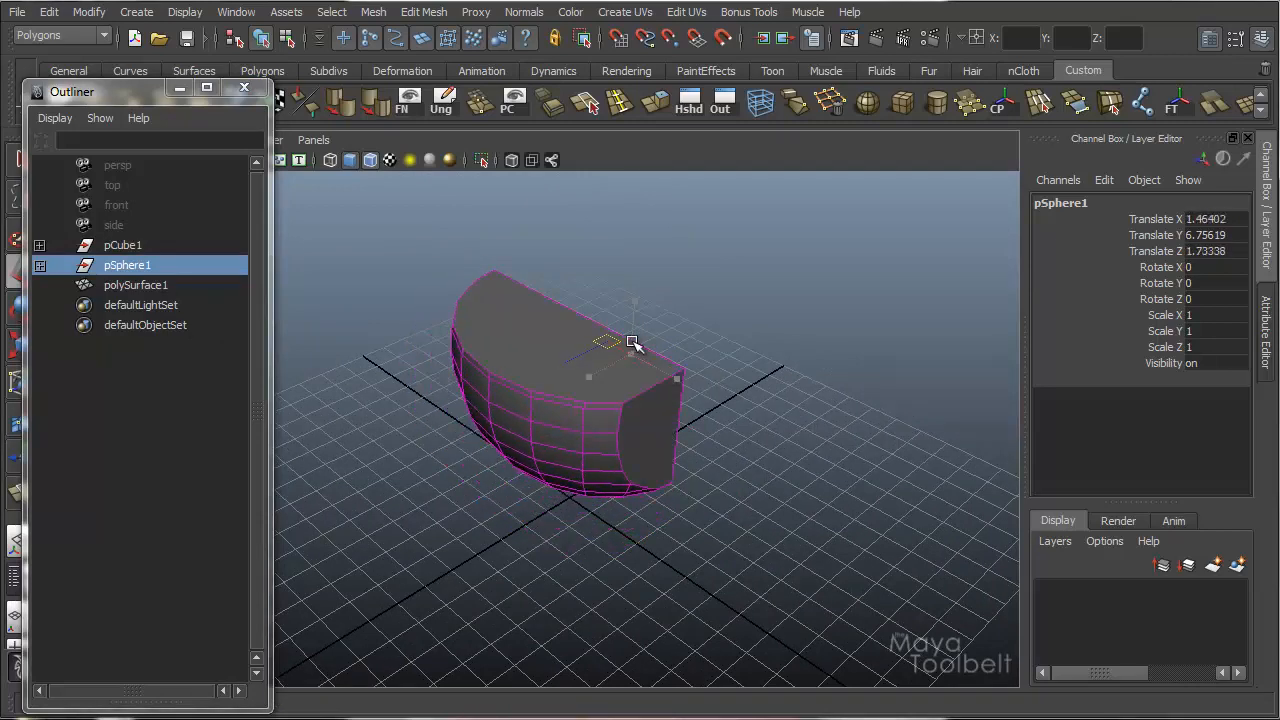
pyautogui.moveTo(630, 344); pyautogui.dragTo(596, 400)
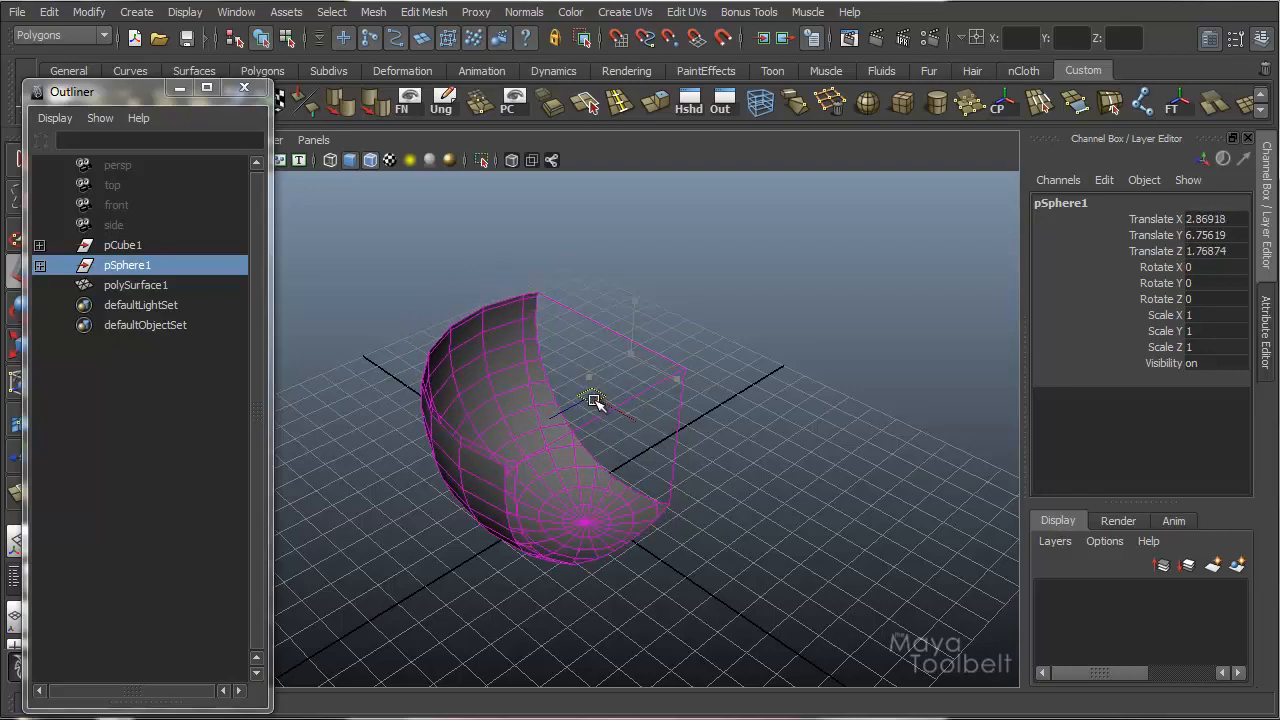
pyautogui.moveTo(592, 400); pyautogui.dragTo(600, 412)
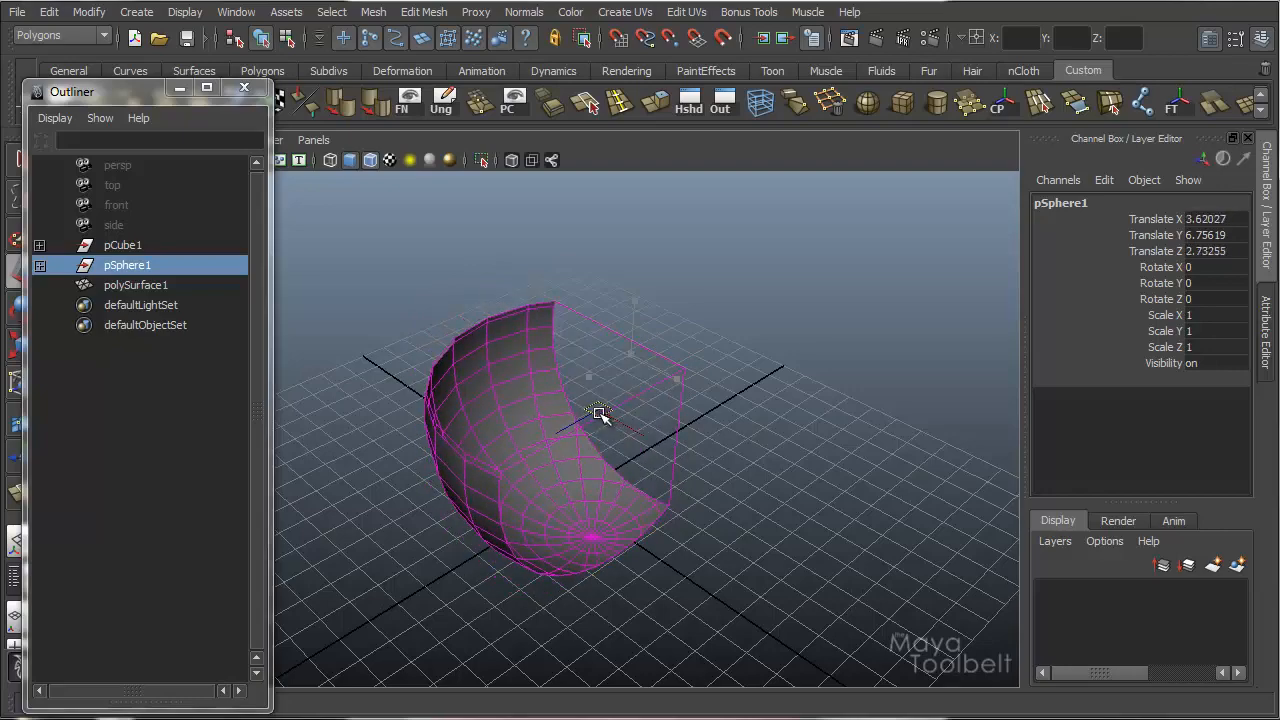
pyautogui.moveTo(600, 414); pyautogui.dragTo(768, 420)
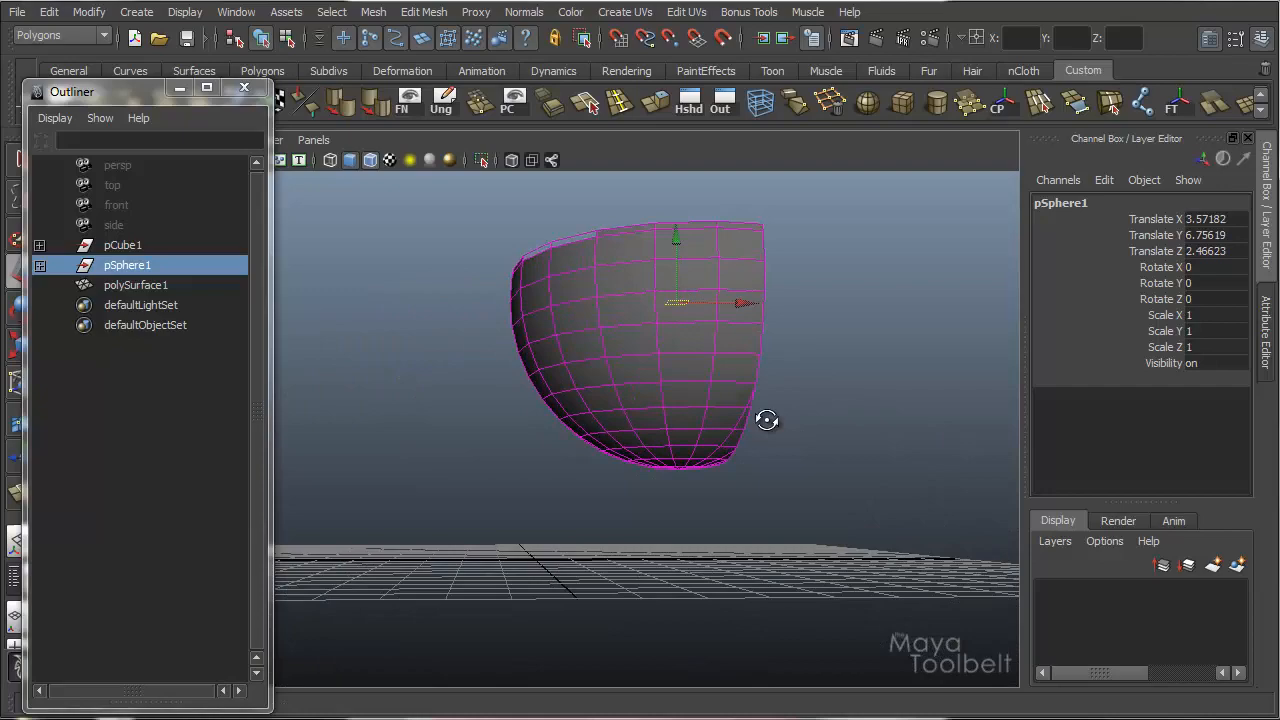
# Raise the sphere to alter the intersection, then re-inspect the cube and sphere inputs.
pyautogui.moveTo(768, 420); pyautogui.dragTo(644, 300)
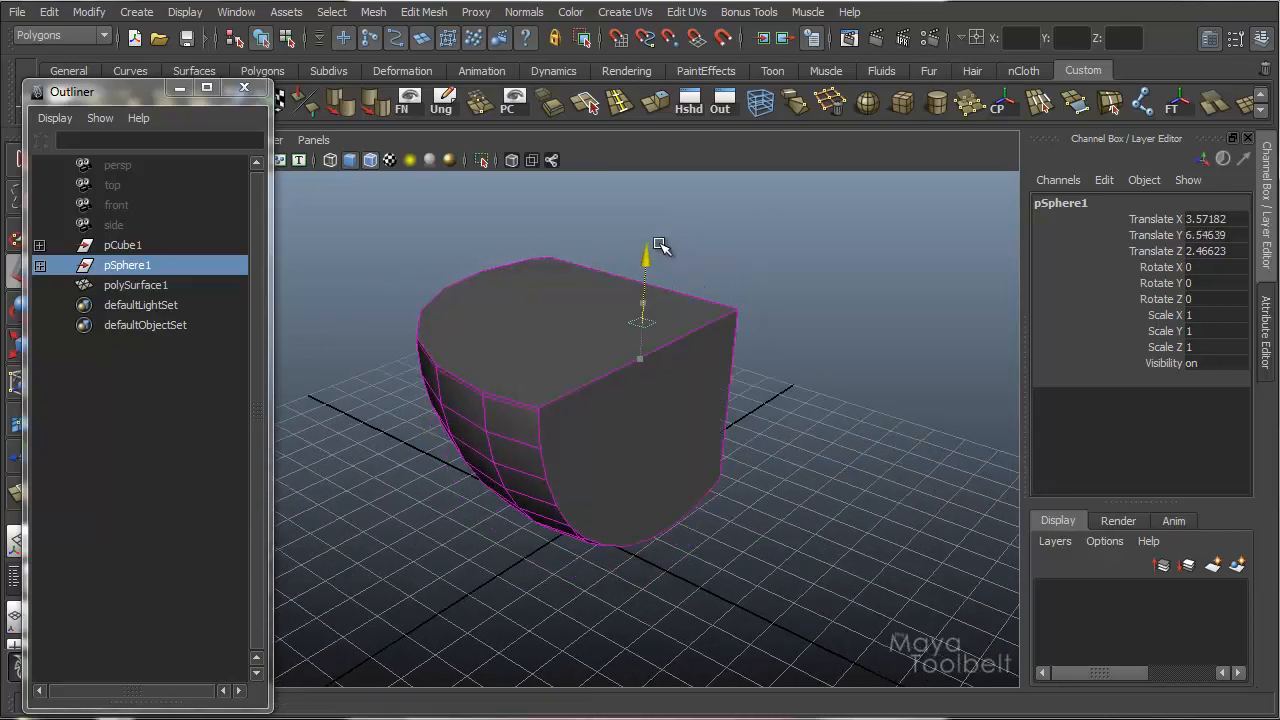
pyautogui.moveTo(644, 256); pyautogui.dragTo(644, 236)
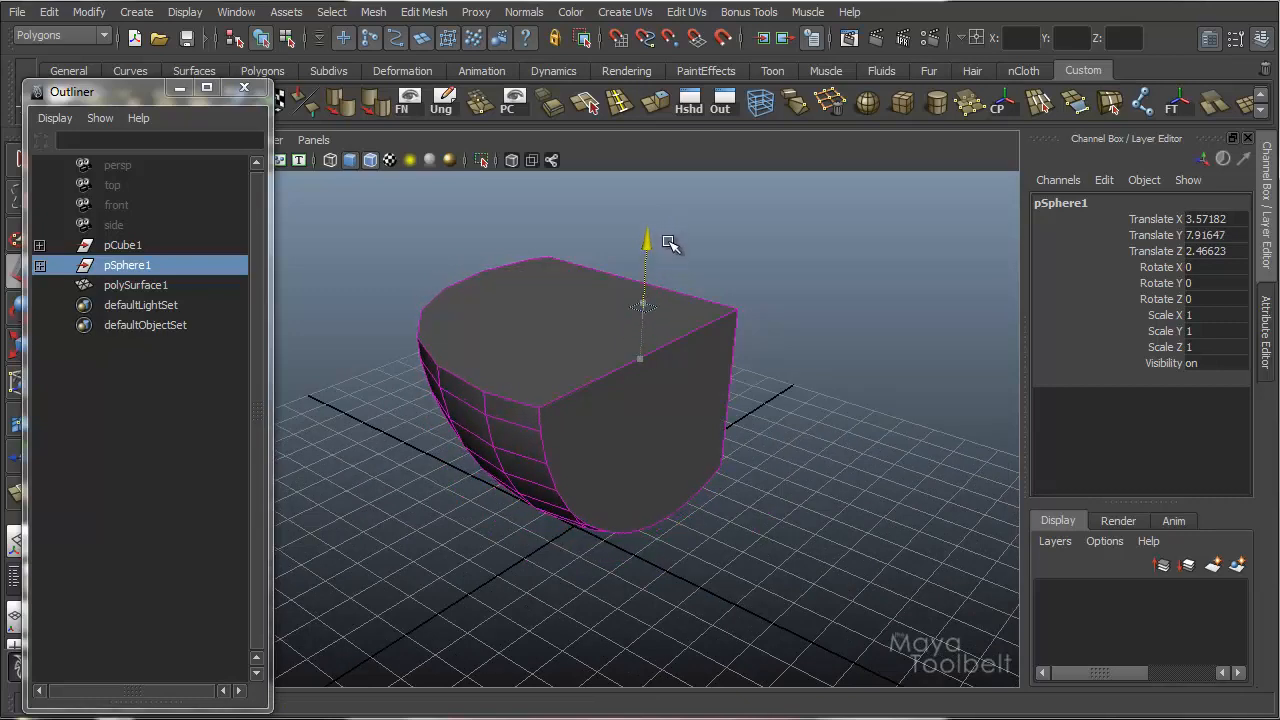
pyautogui.moveTo(644, 240); pyautogui.dragTo(642, 284)
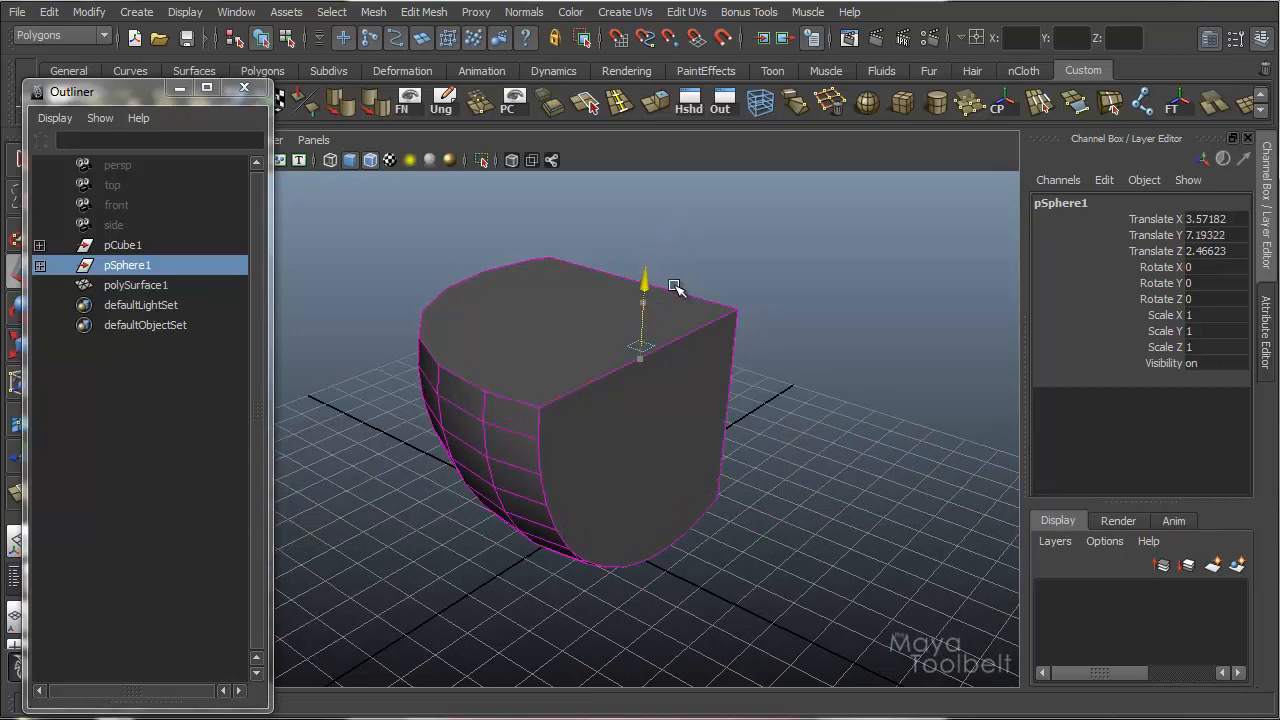
pyautogui.moveTo(644, 284); pyautogui.dragTo(640, 330)
pyautogui.write('7.777')
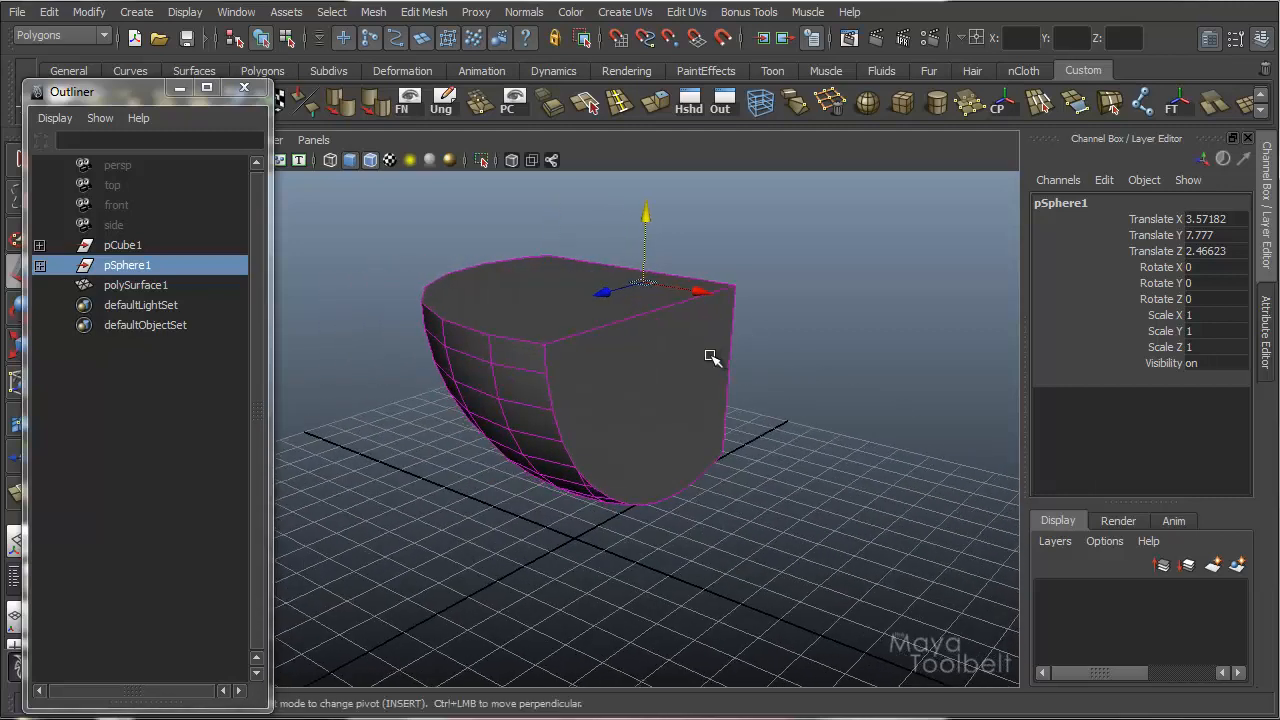
pyautogui.click(124, 244)
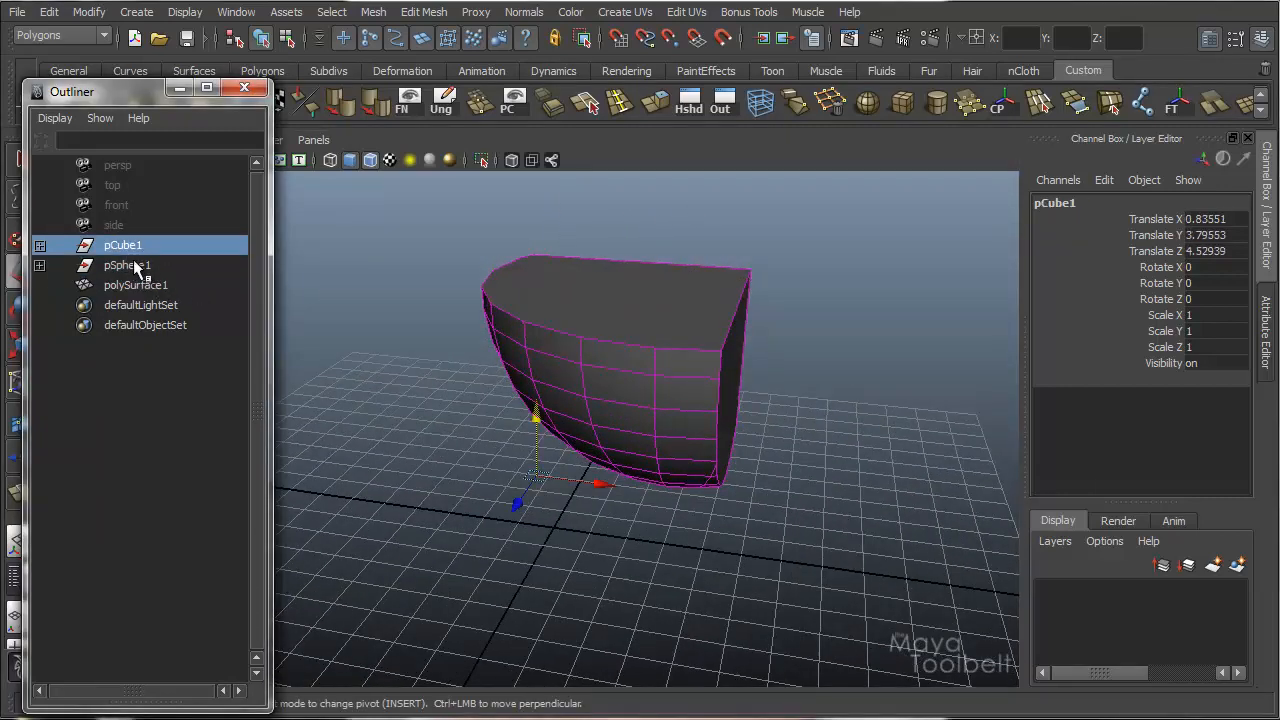
pyautogui.click(128, 264)
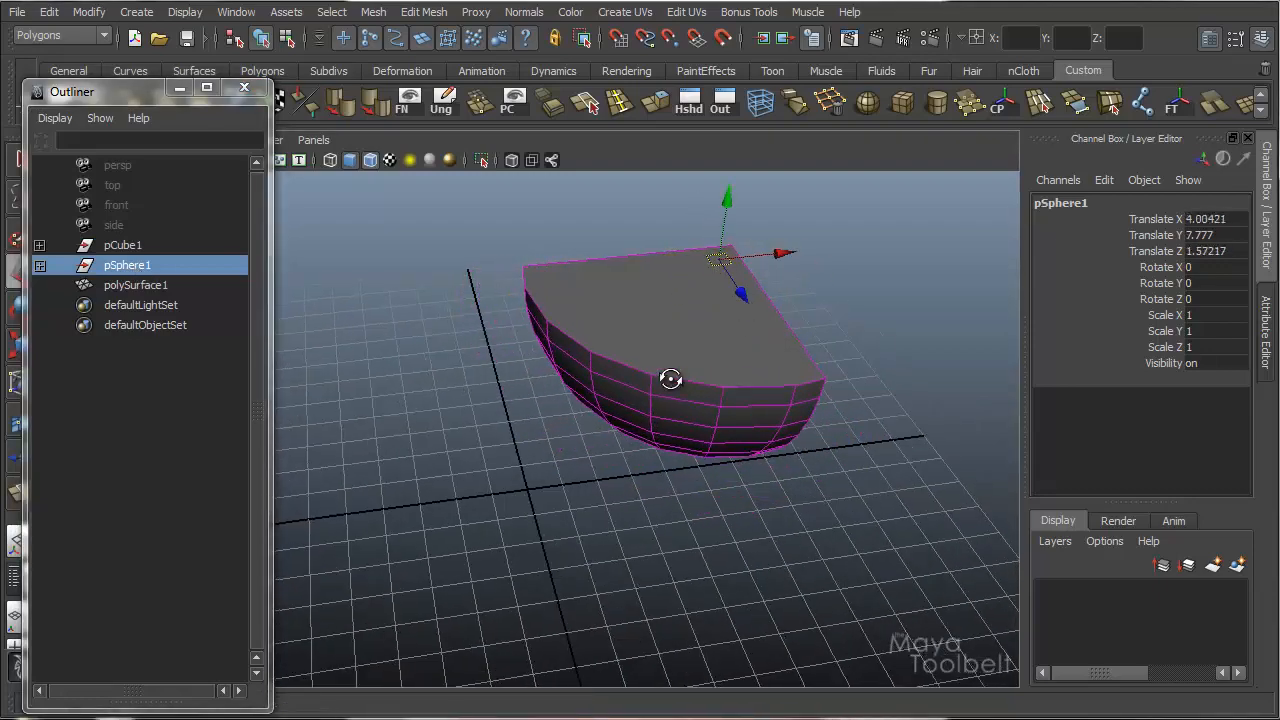
pyautogui.click(136, 284)
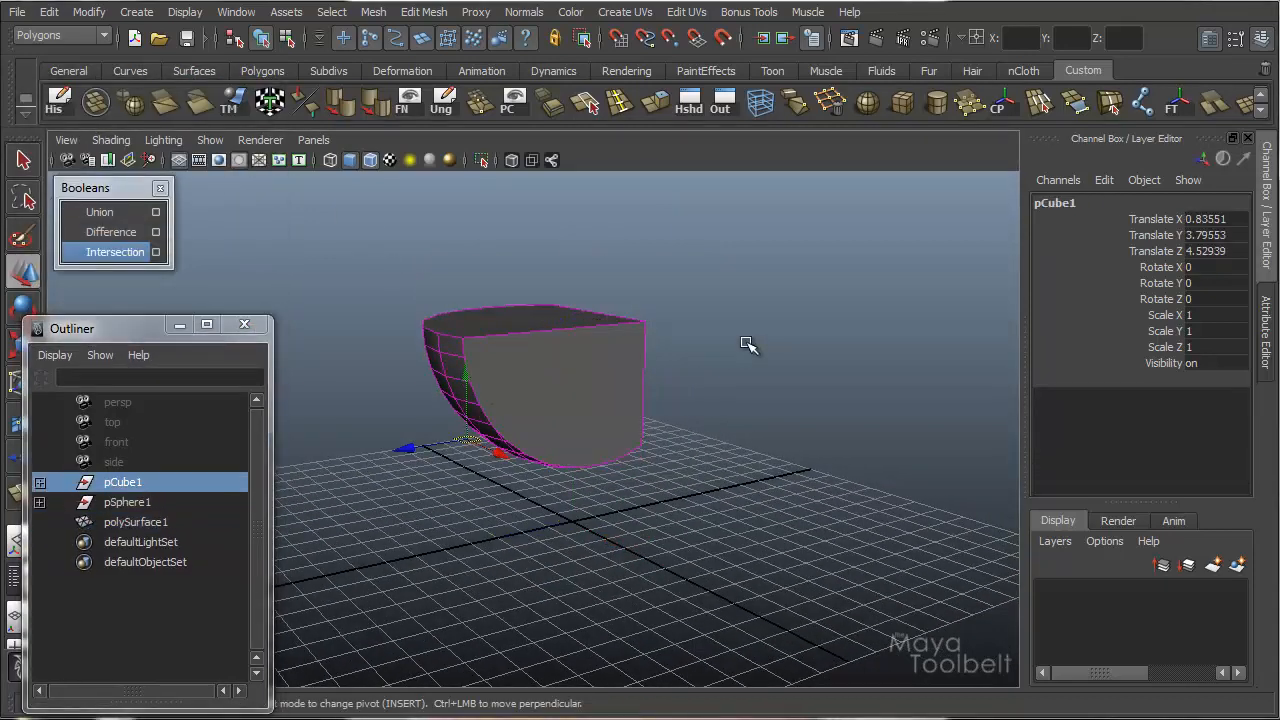
# Try Union then Intersection on the cube and sphere, move the cube, and return to separate objects.
pyautogui.click(128, 500)
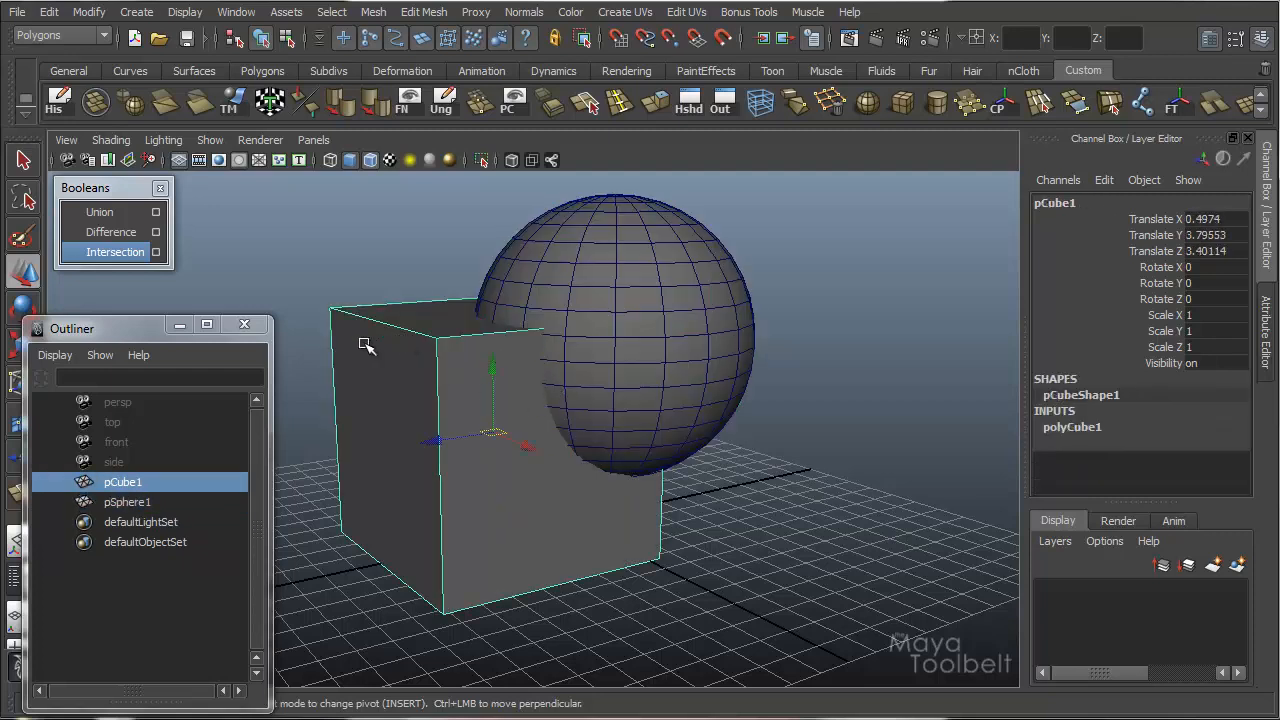
pyautogui.click(100, 212)
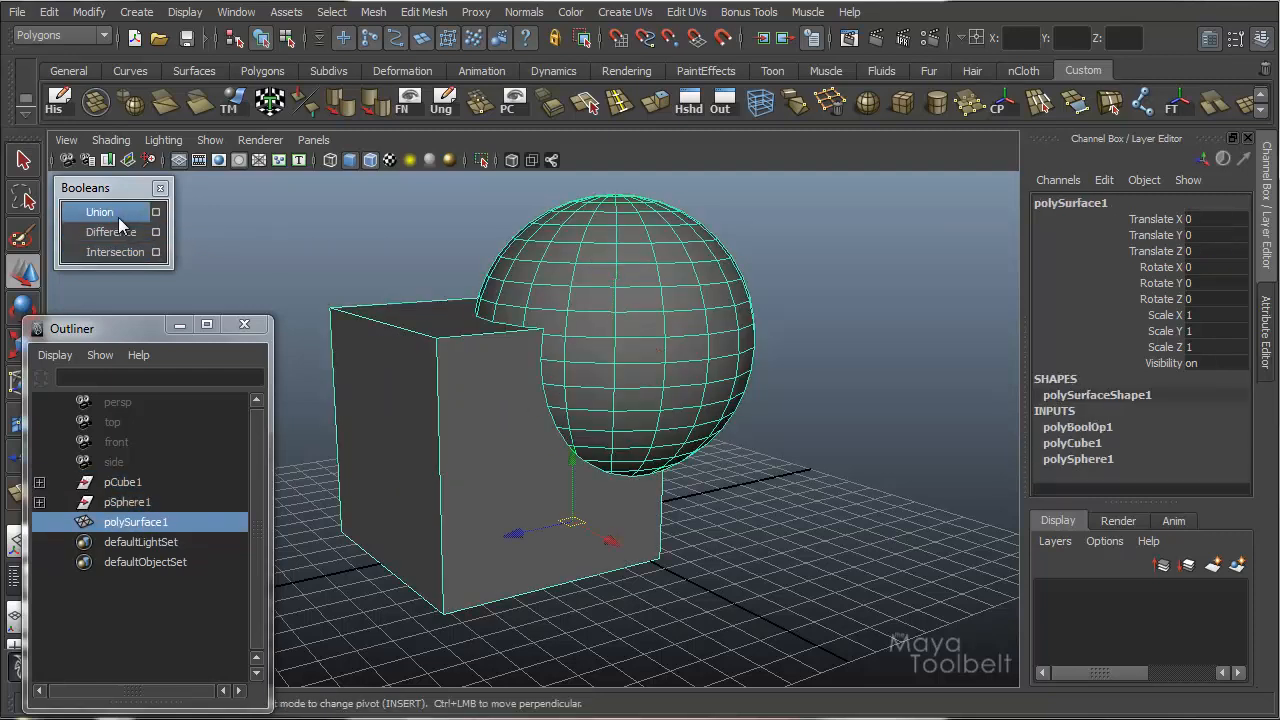
pyautogui.click(116, 252)
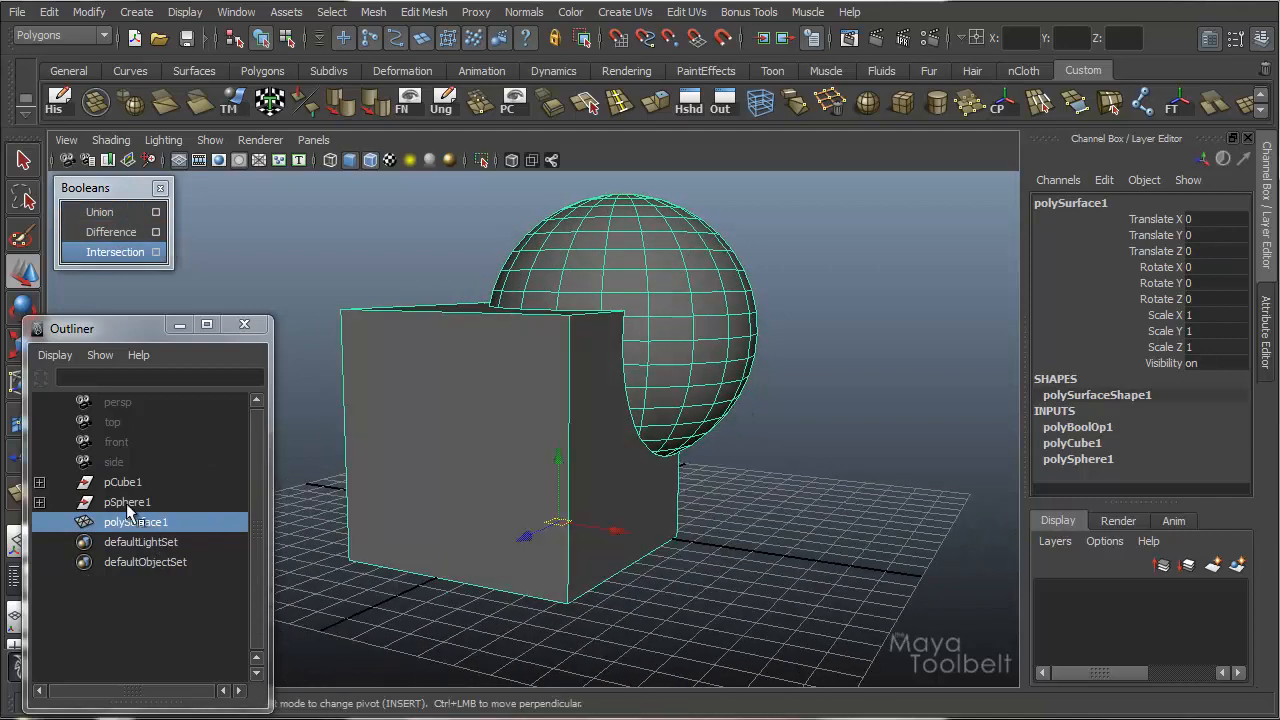
pyautogui.click(124, 482)
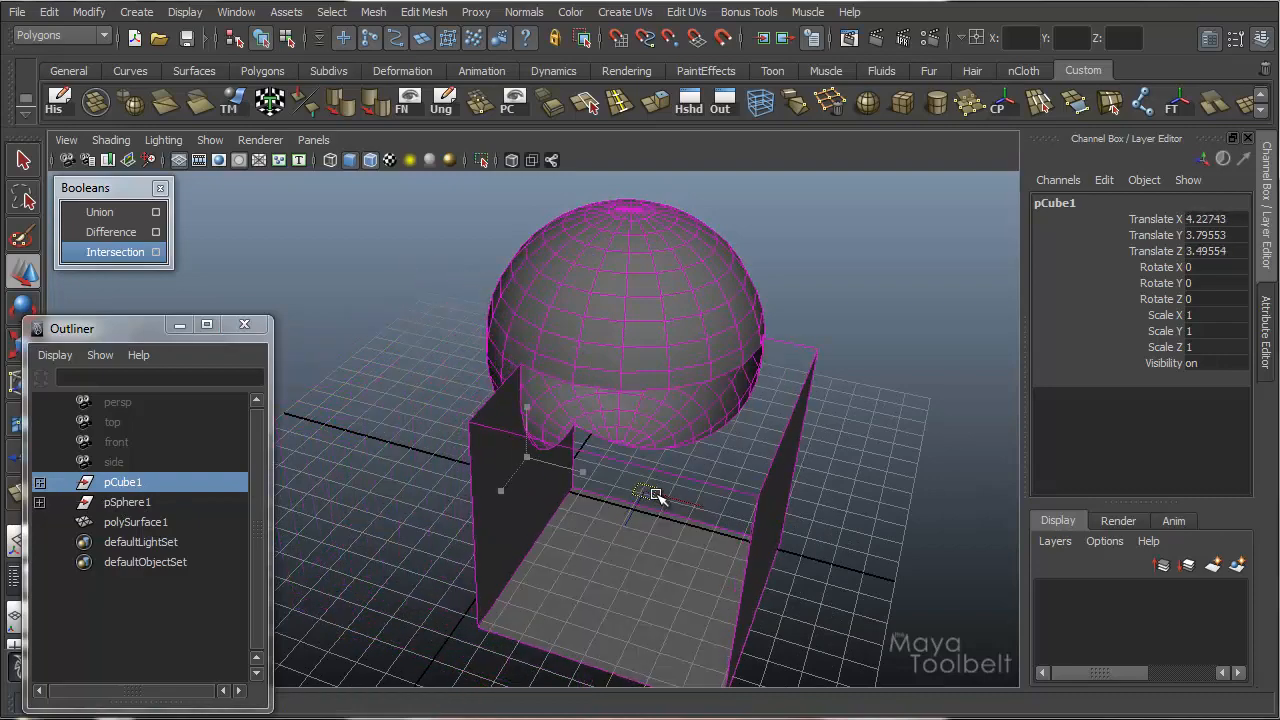
pyautogui.moveTo(656, 496); pyautogui.dragTo(740, 476)
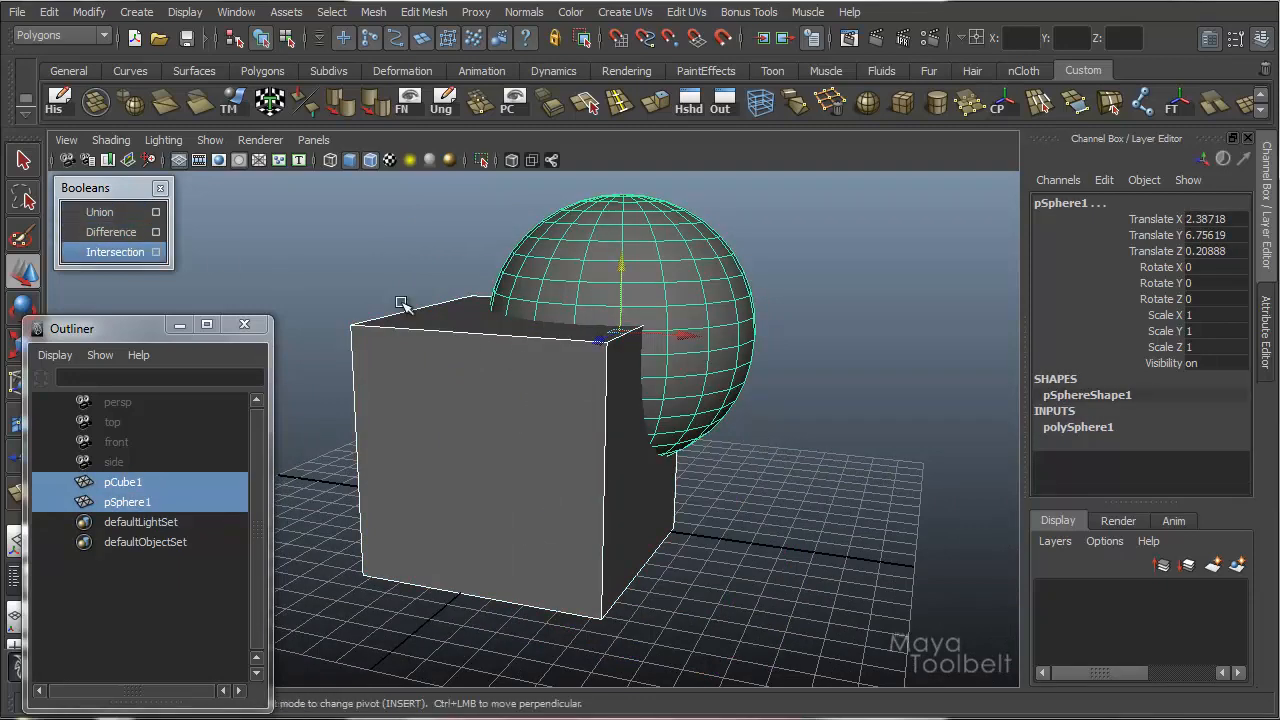
pyautogui.click(116, 252)
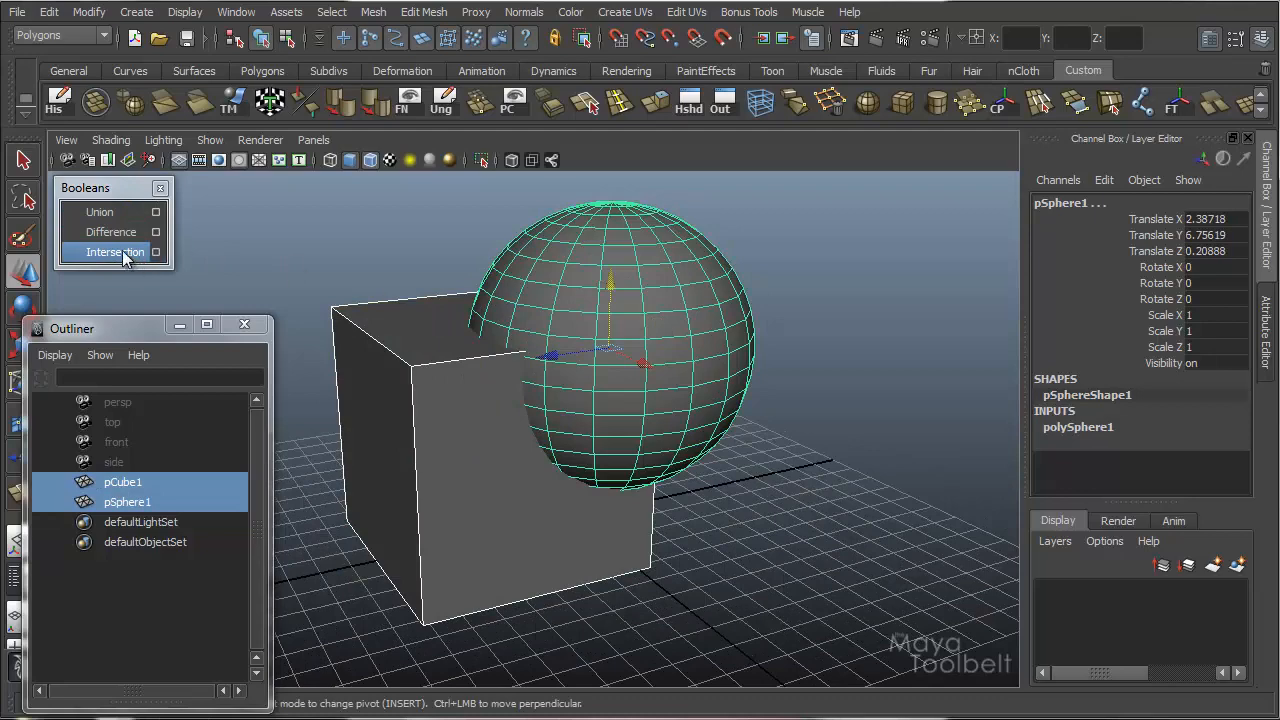
# Apply Difference carving the sphere from the cube and move the sphere to hollow a dome.
pyautogui.click(112, 232)
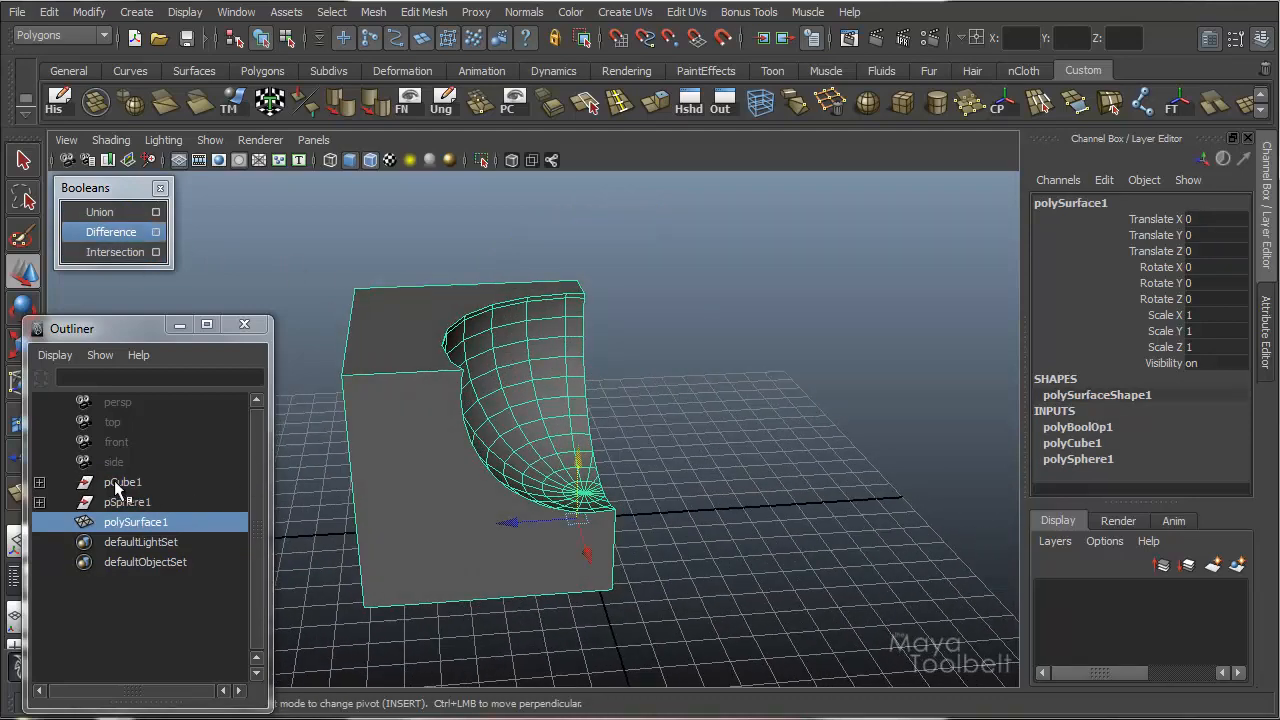
pyautogui.click(128, 502)
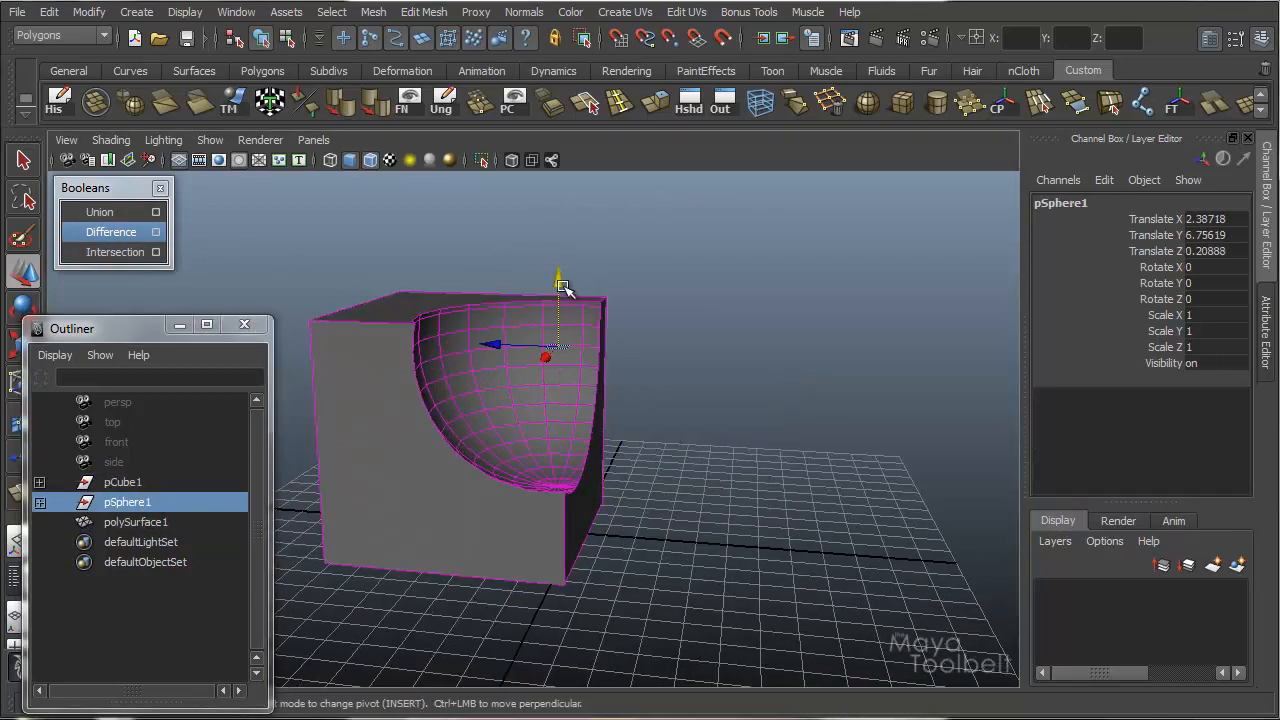
pyautogui.moveTo(558, 284); pyautogui.dragTo(558, 470)
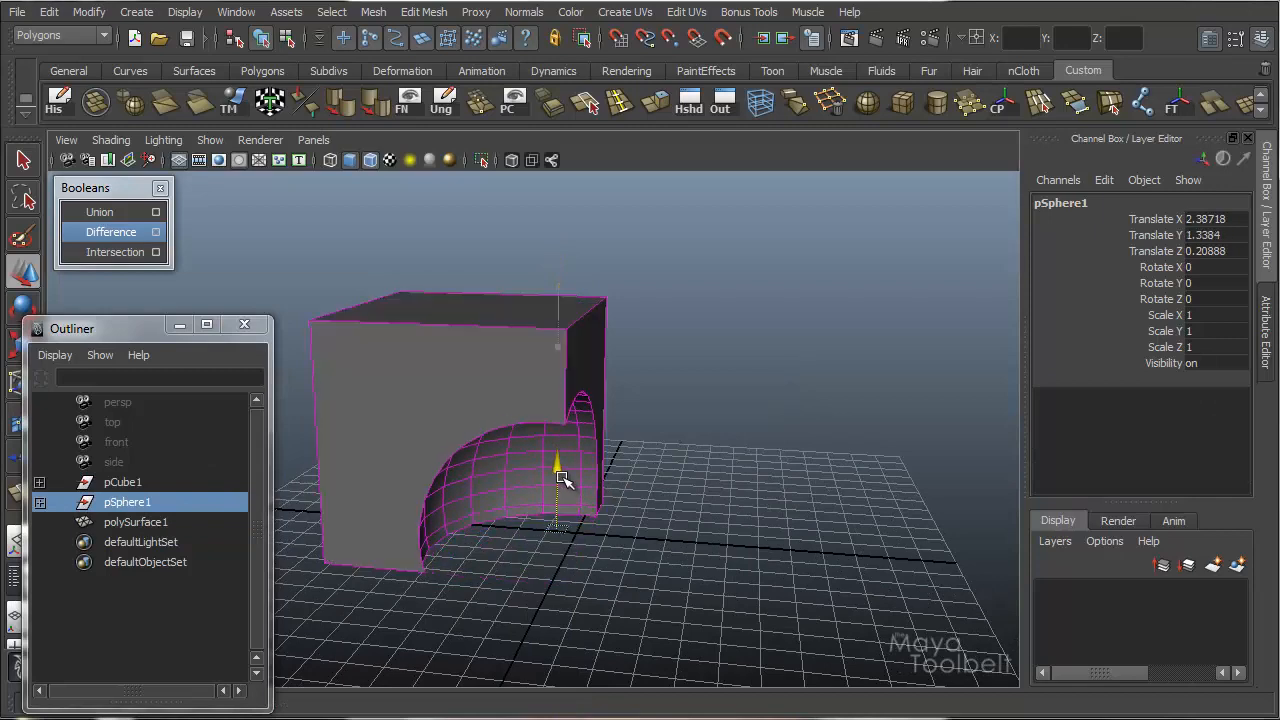
pyautogui.moveTo(558, 476); pyautogui.dragTo(558, 440)
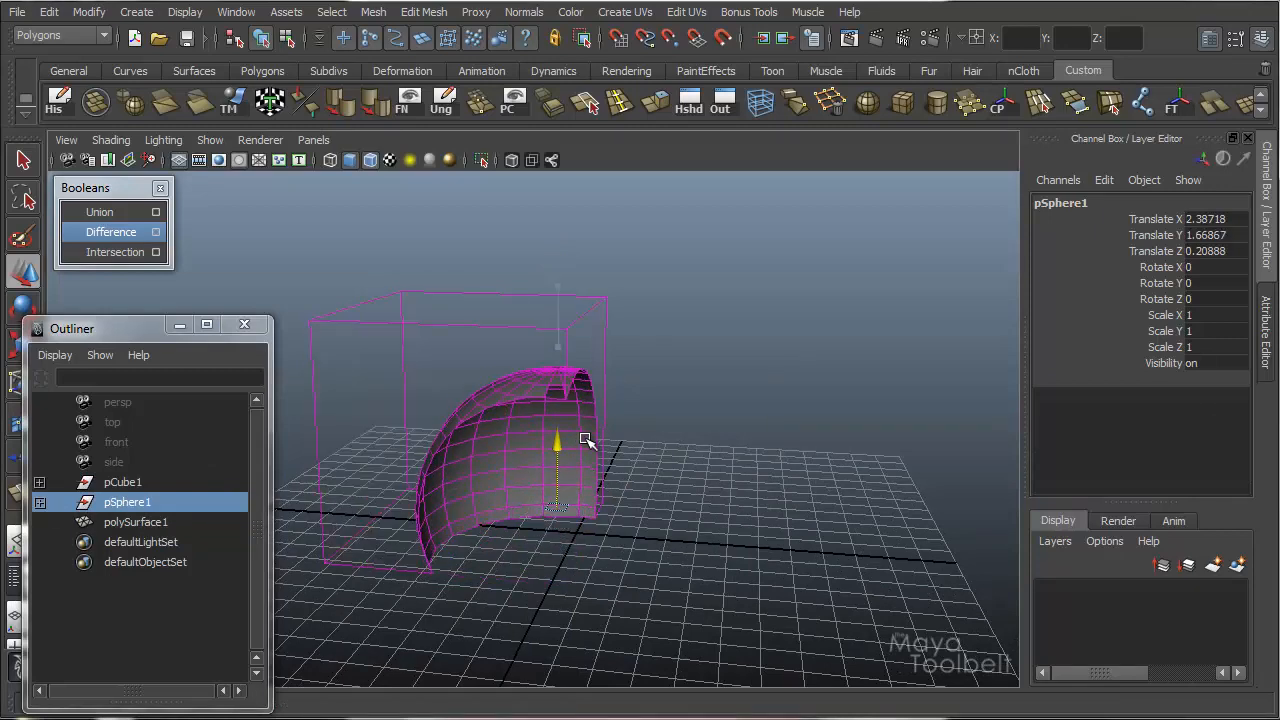
pyautogui.moveTo(556, 440); pyautogui.dragTo(556, 356)
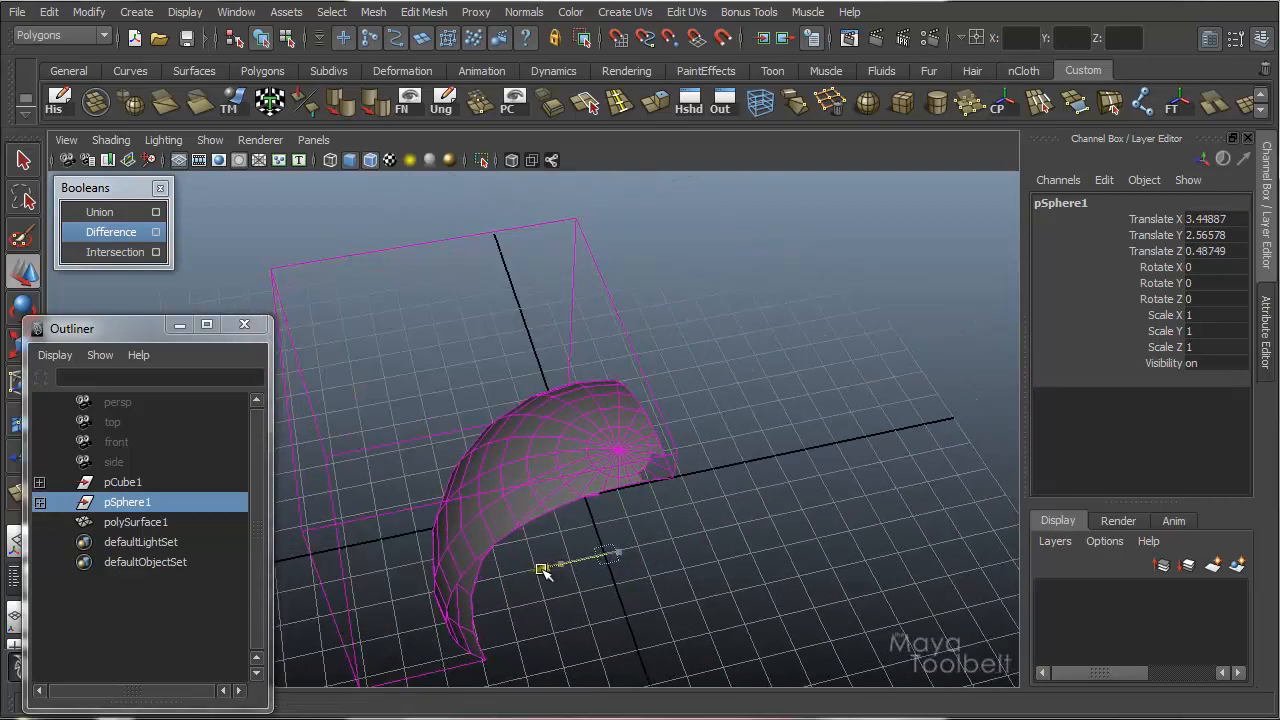
pyautogui.moveTo(544, 570); pyautogui.dragTo(618, 596)
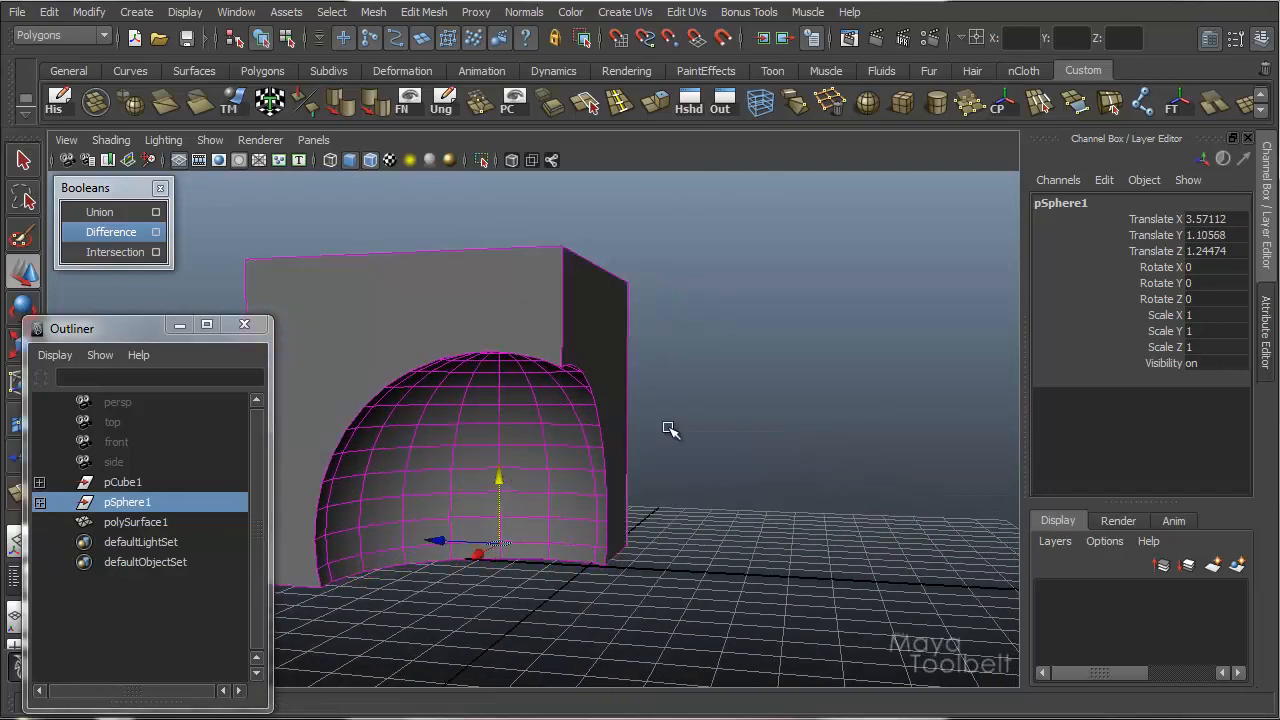
pyautogui.moveTo(670, 430); pyautogui.dragTo(758, 304)
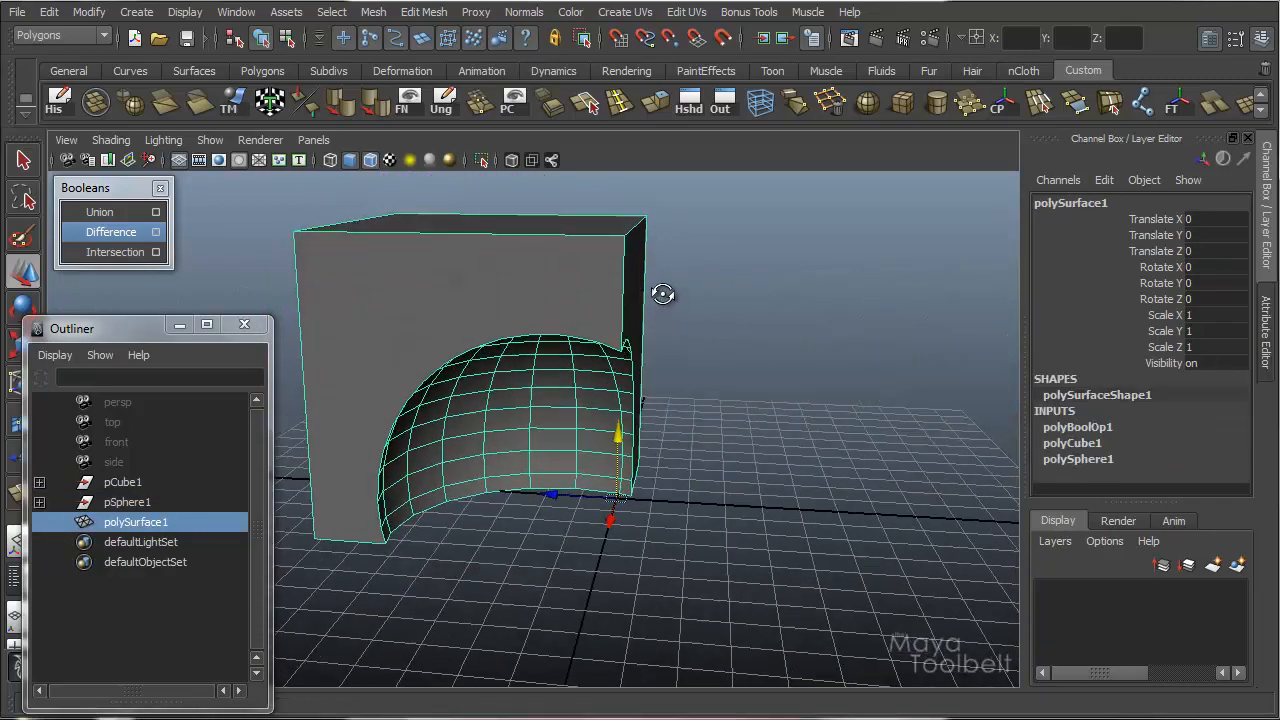
# Delete construction history on polySurface1 so the carved cube stands alone, and inspect it.
pyautogui.click(48, 12)
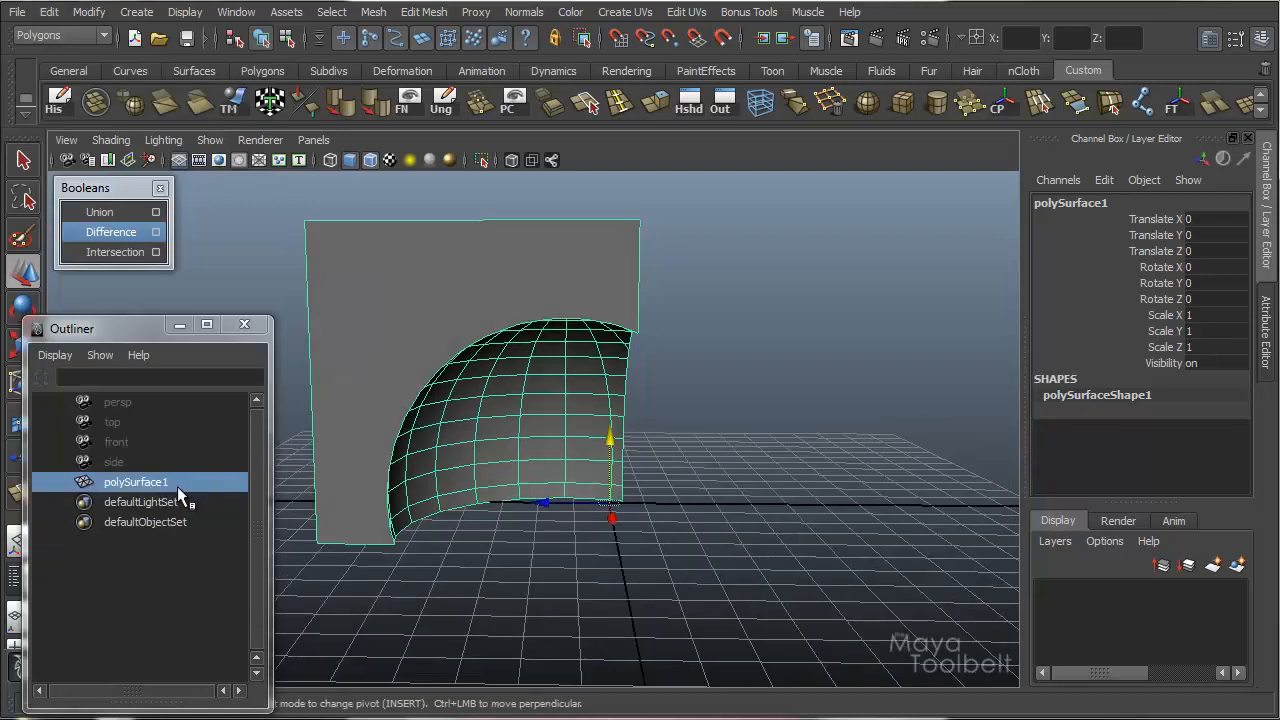
pyautogui.moveTo(72, 328); pyautogui.dragTo(110, 276)
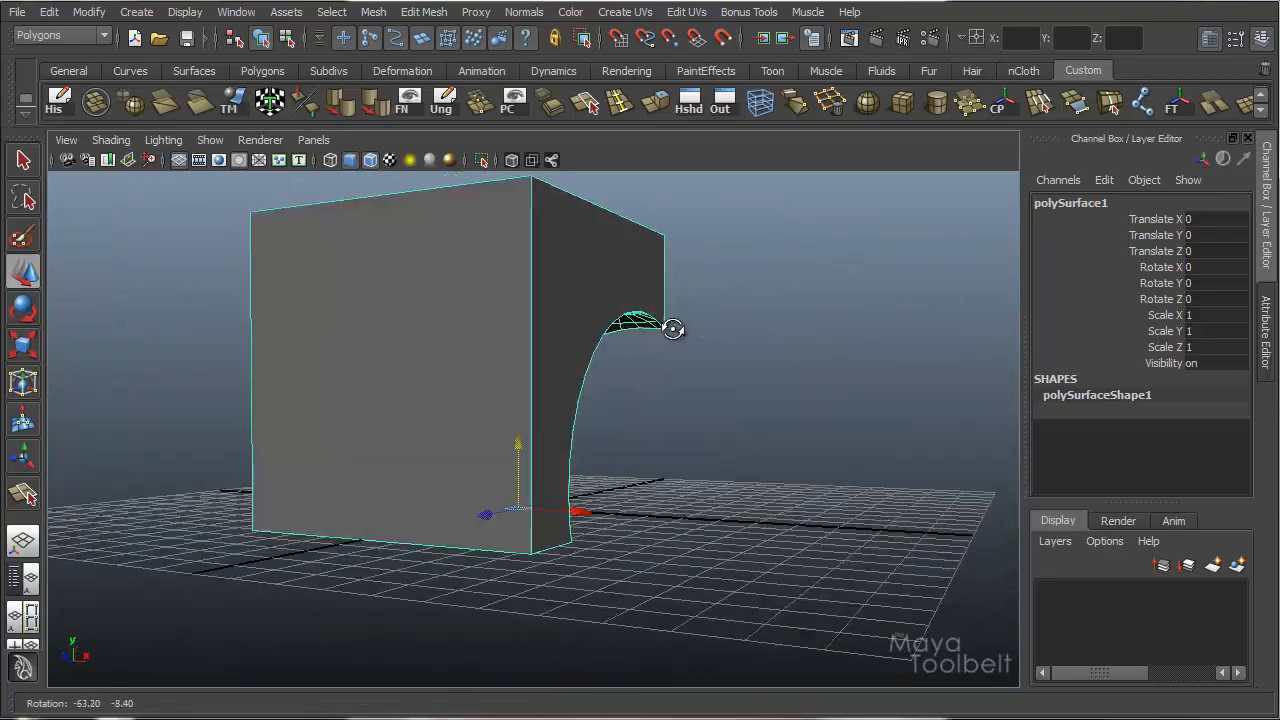
pyautogui.moveTo(672, 330); pyautogui.dragTo(640, 380)
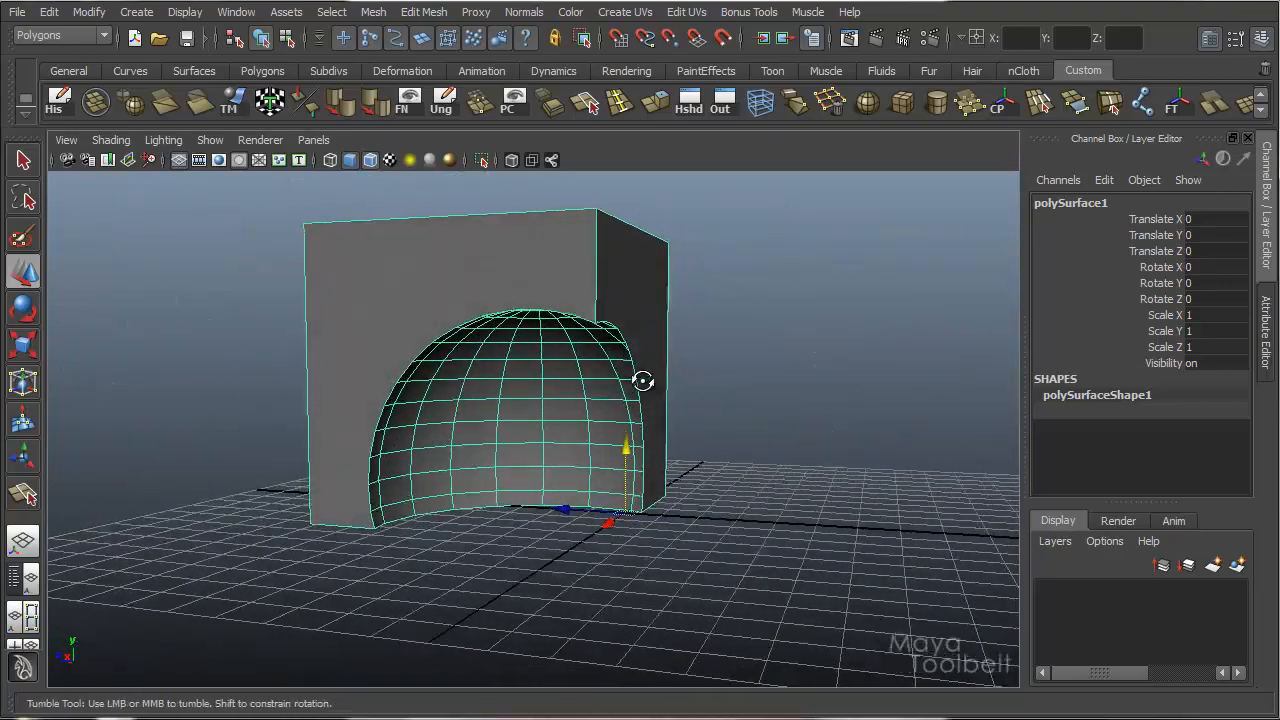
pyautogui.moveTo(640, 400); pyautogui.dragTo(680, 430)
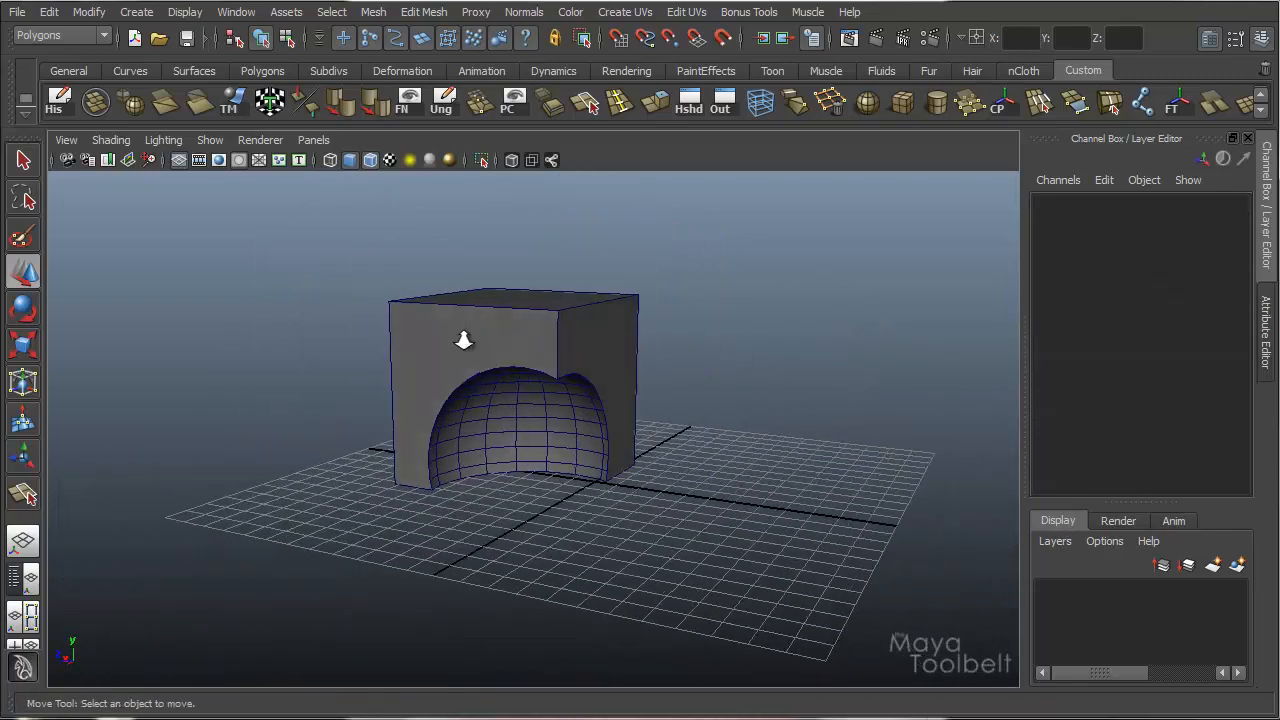
# Bring up the Boolean Operation Options window with the Preserve Color checkbox.
pyautogui.click(372, 12)
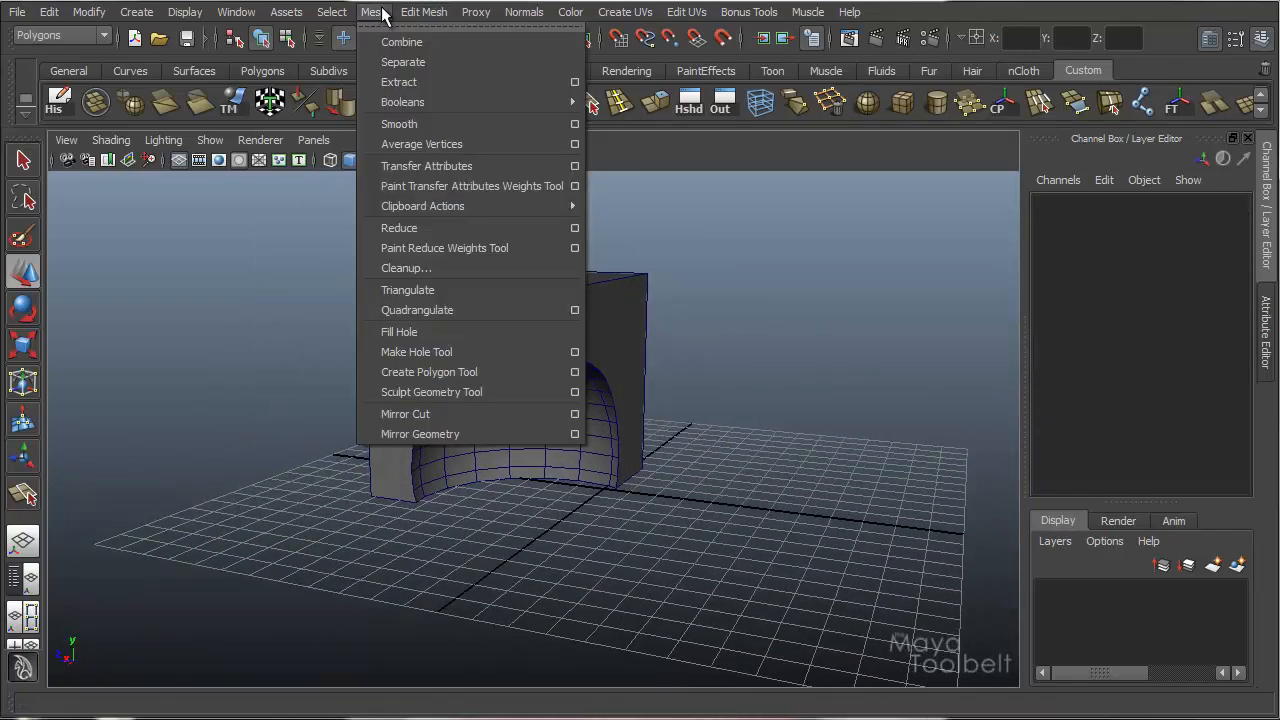
pyautogui.moveTo(422, 102)
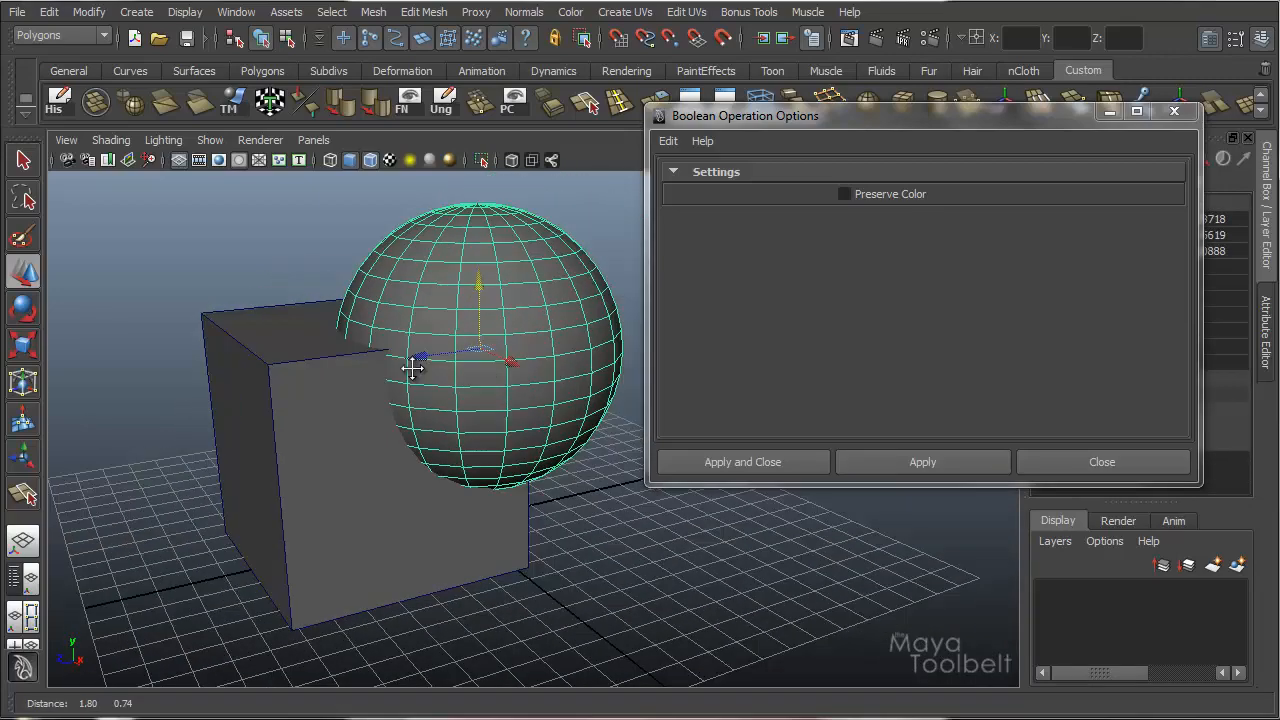
pyautogui.moveTo(412, 370); pyautogui.dragTo(400, 310)
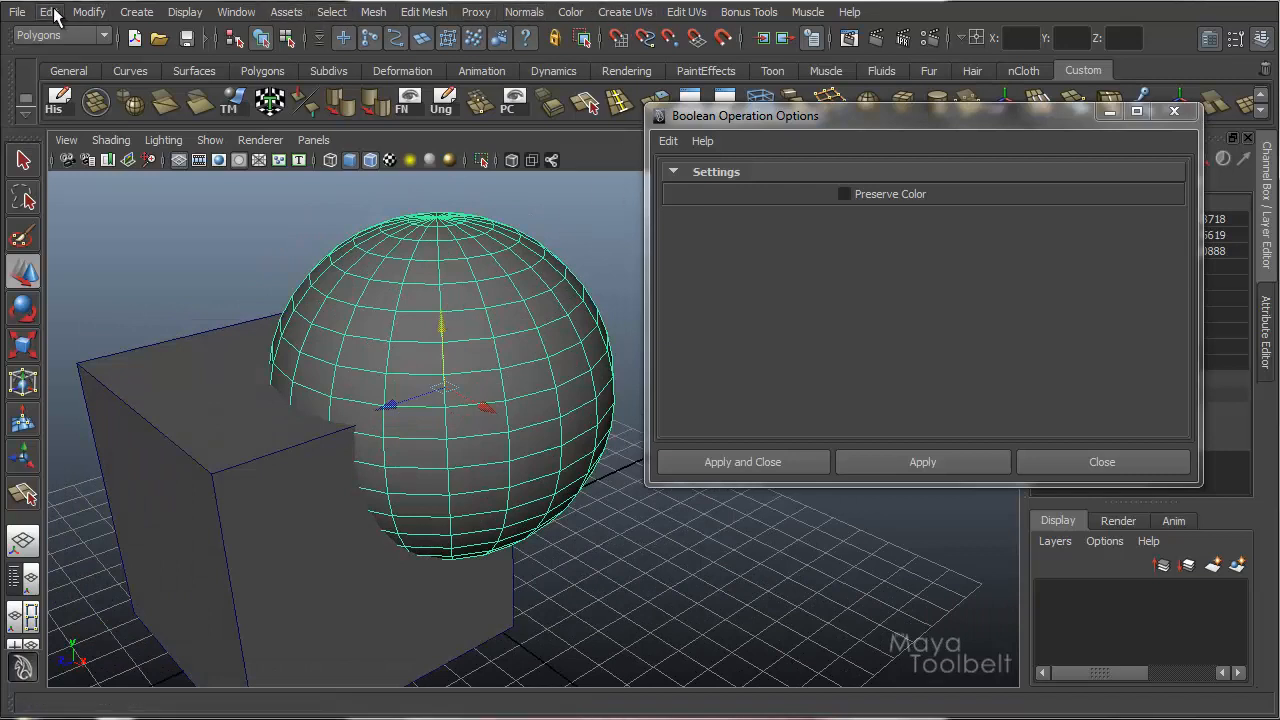
# Show the Color menu's vertex colour commands for painting the sphere.
pyautogui.click(570, 12)
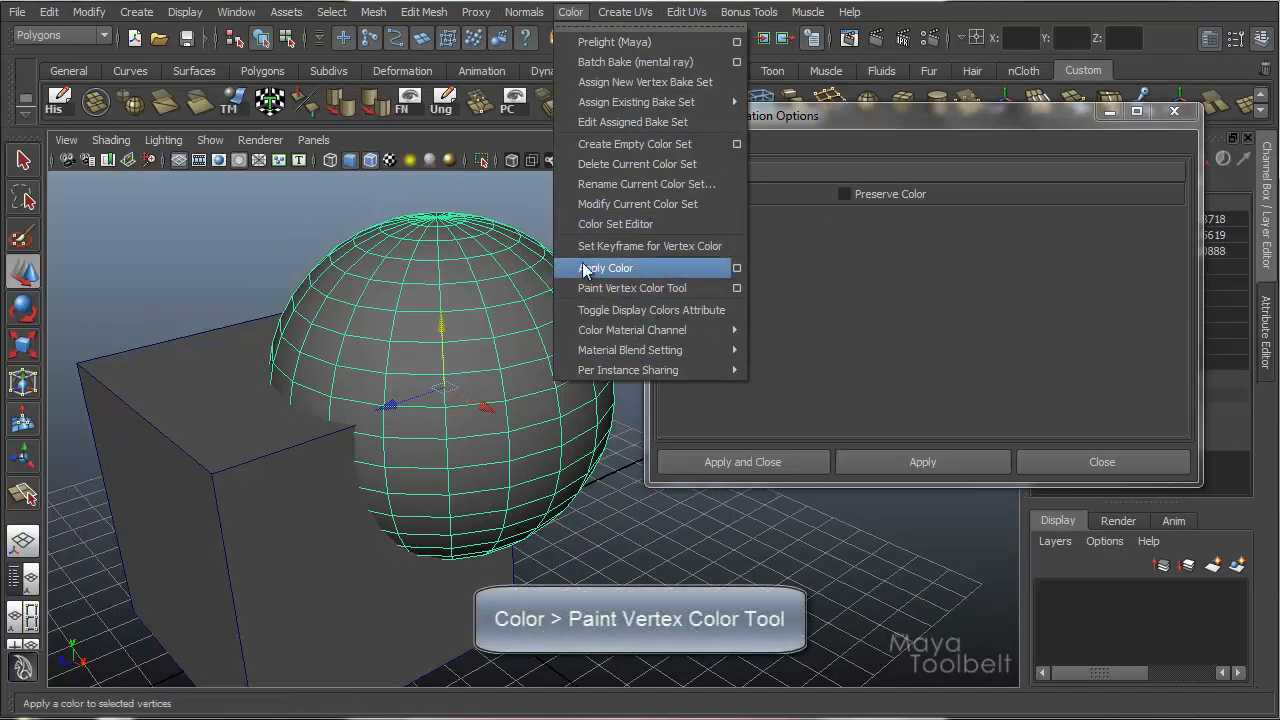
pyautogui.moveTo(650, 288)
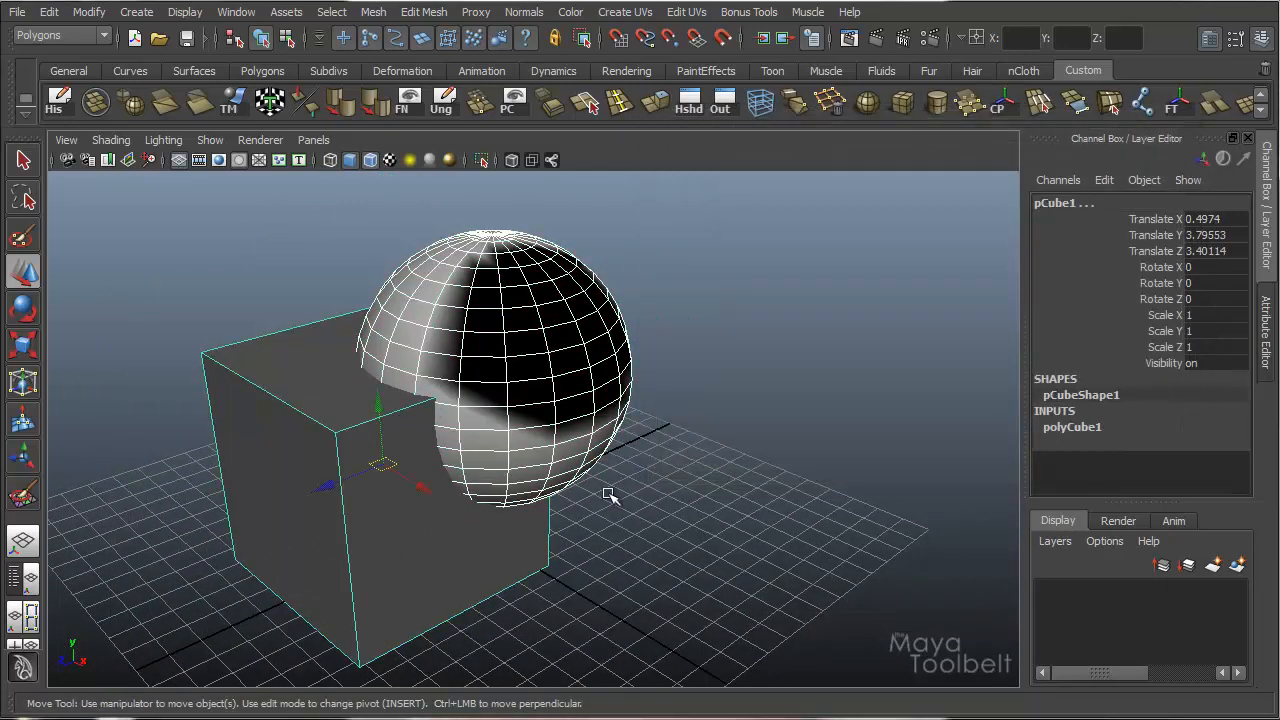
pyautogui.moveTo(650, 140)
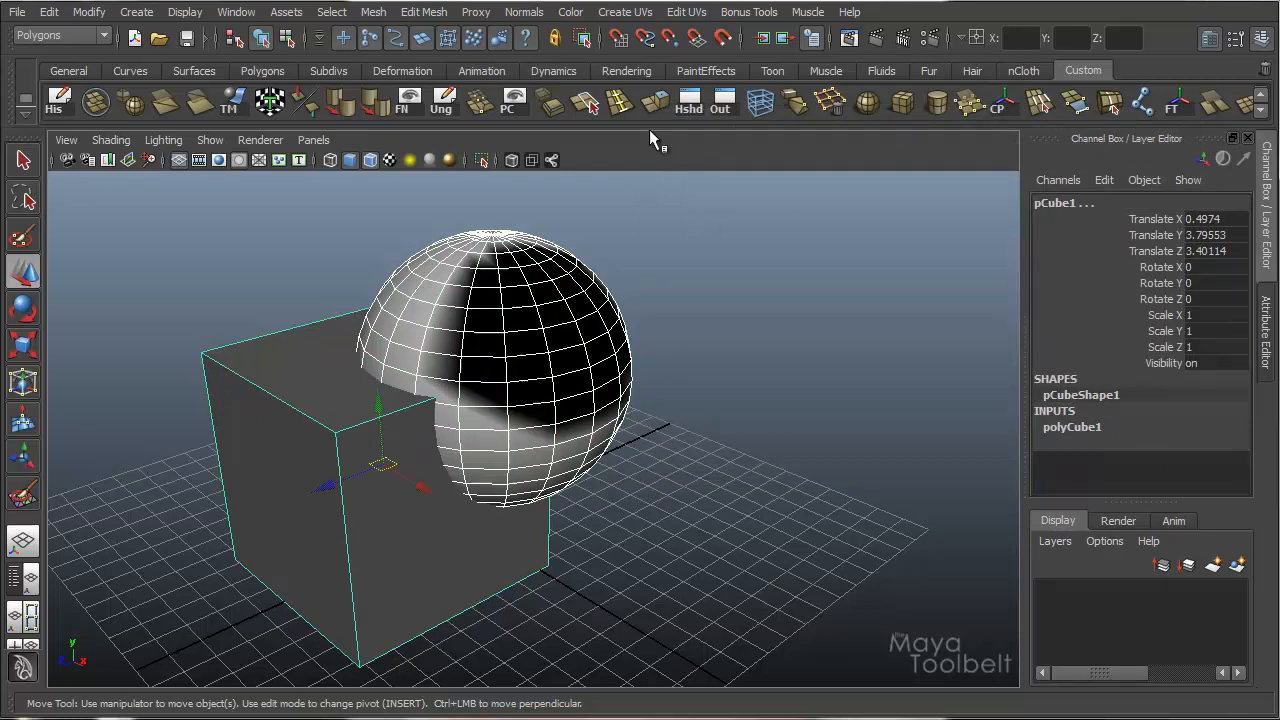
# Try a Difference subtracting the cube from the sphere, undo it, and show the Difference options.
pyautogui.click(372, 12)
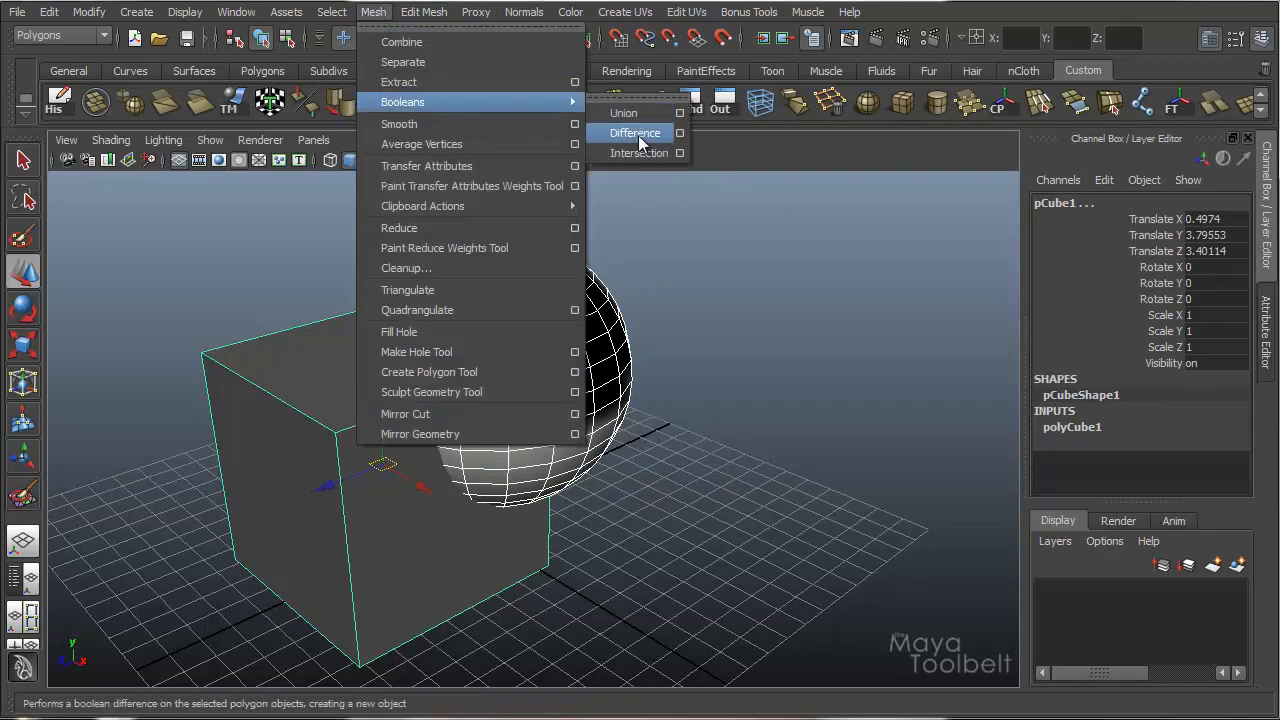
pyautogui.click(634, 132)
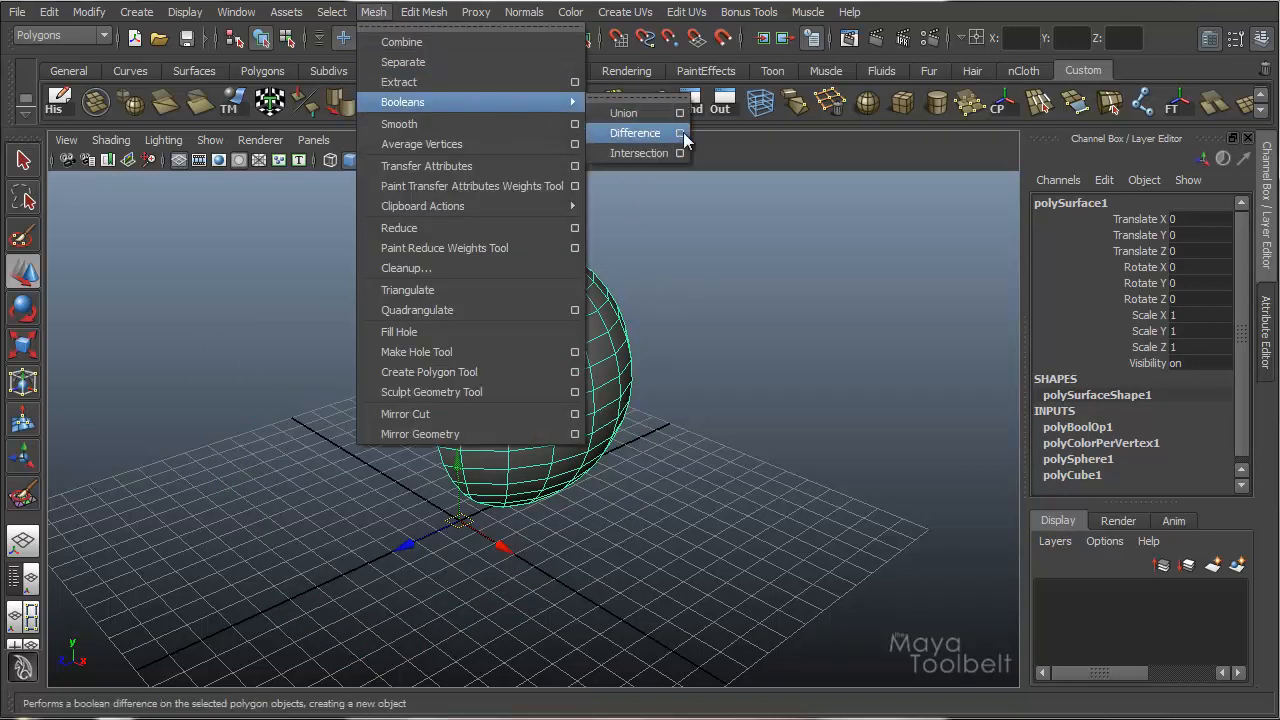
pyautogui.click(680, 132)
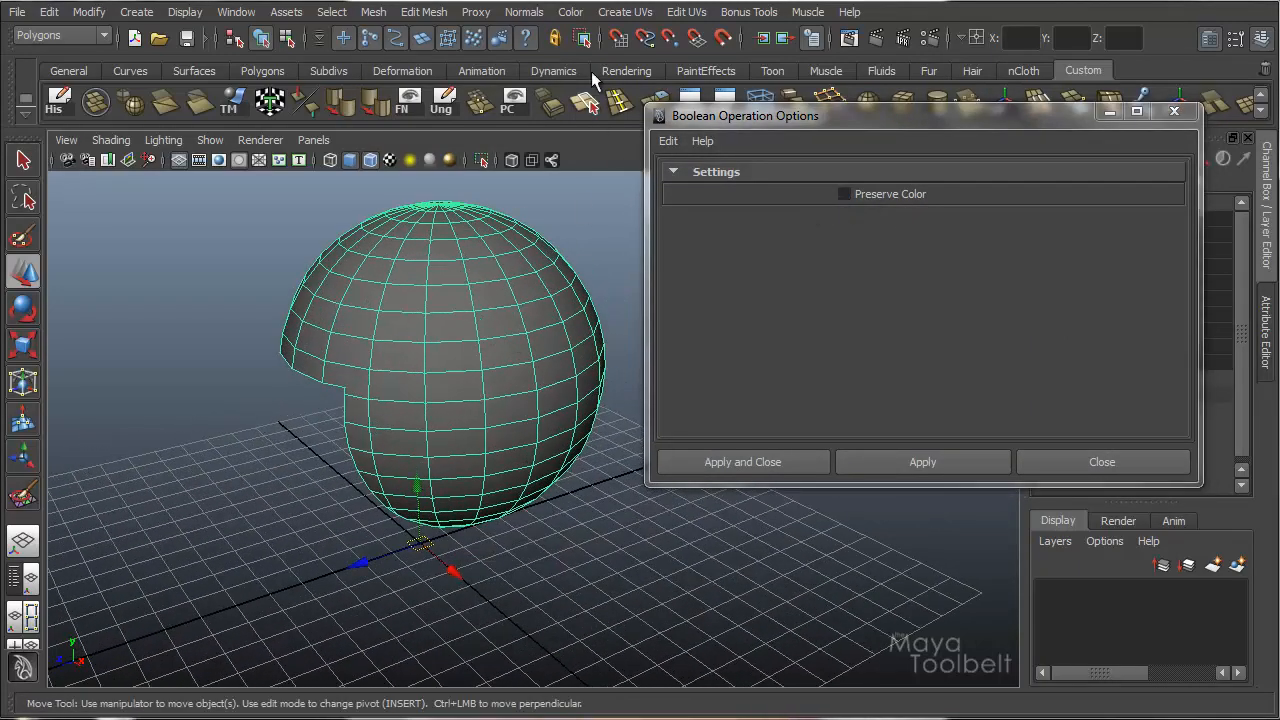
pyautogui.click(570, 12)
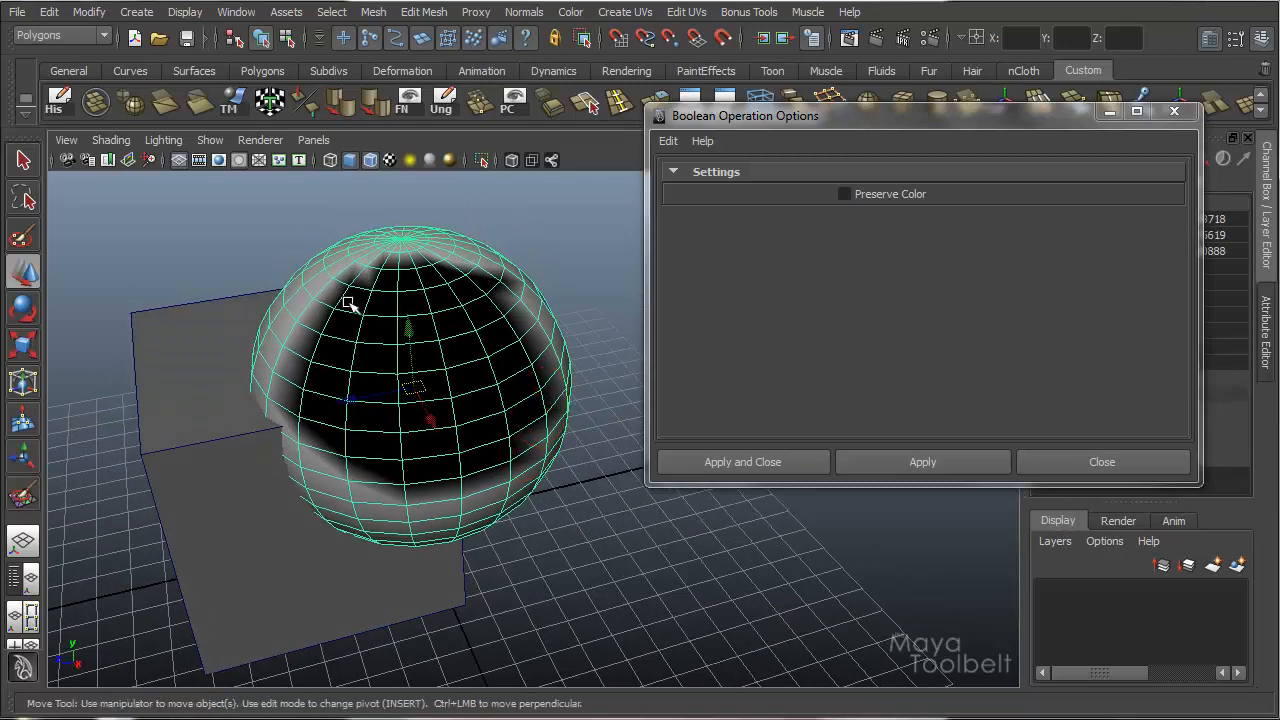
# Apply the Difference with Preserve Color checked so the result keeps the black-and-white vertex colours.
pyautogui.click(844, 194)
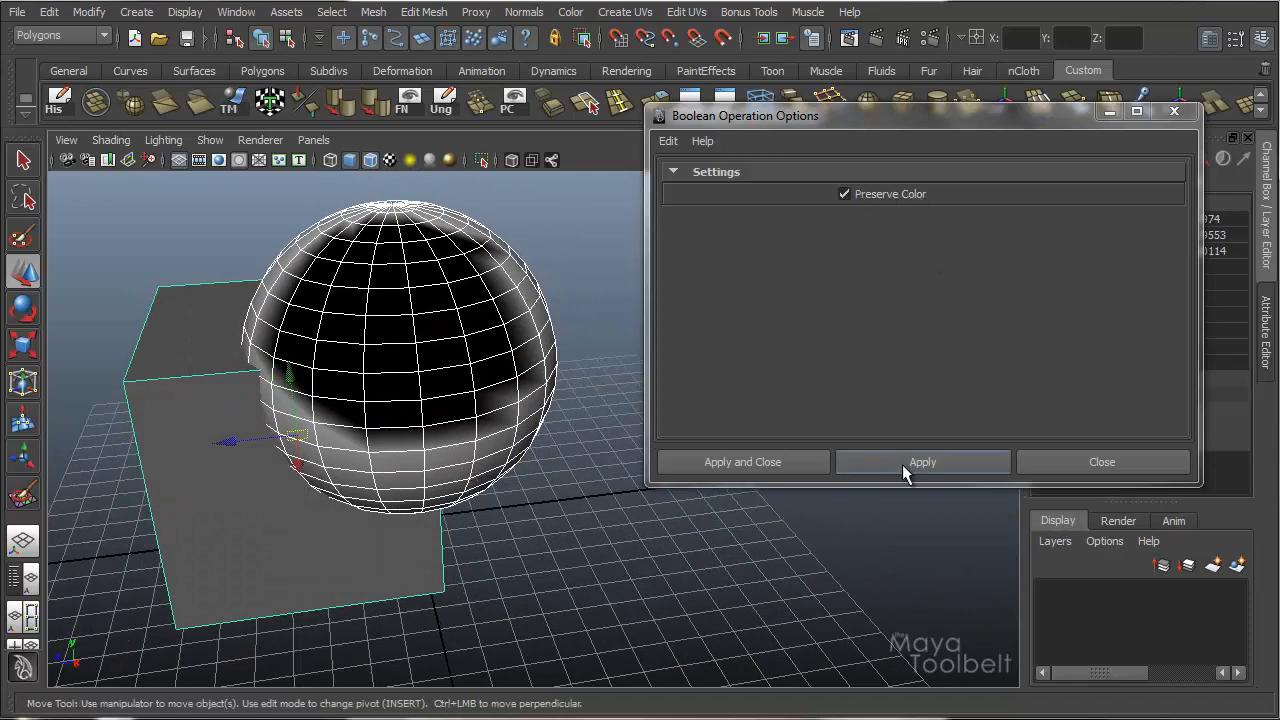
pyautogui.click(920, 460)
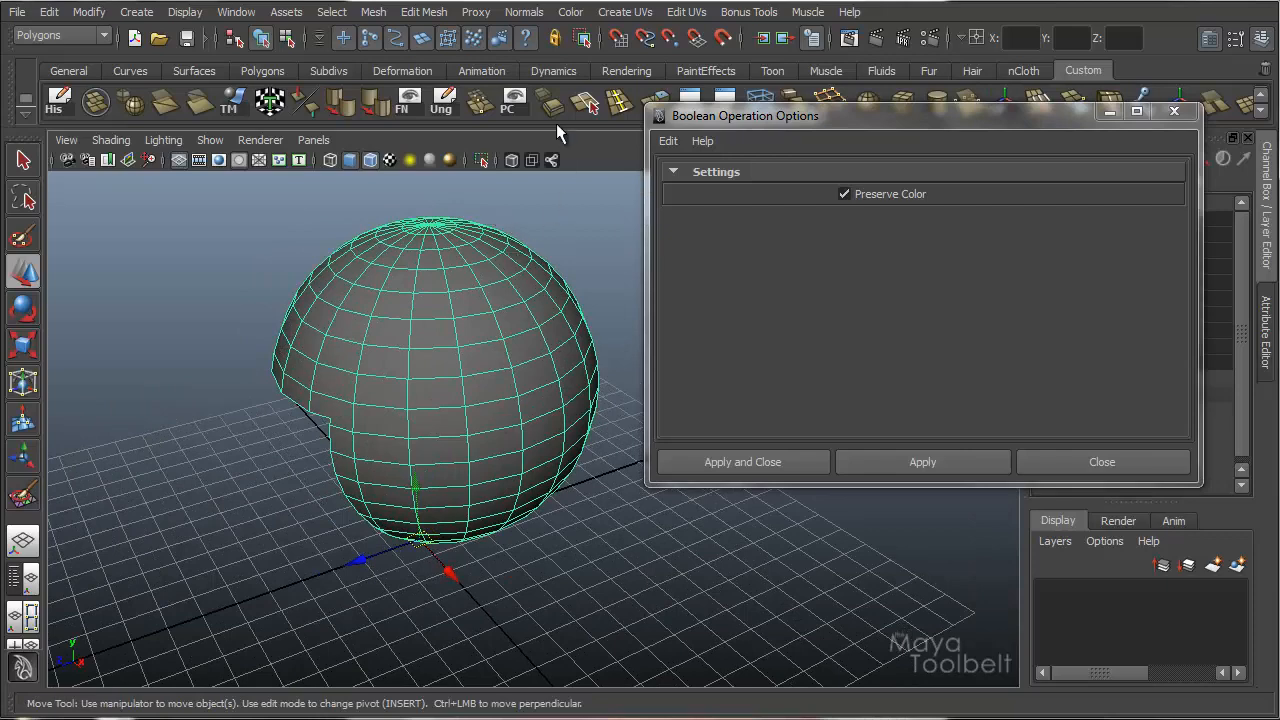
pyautogui.click(570, 12)
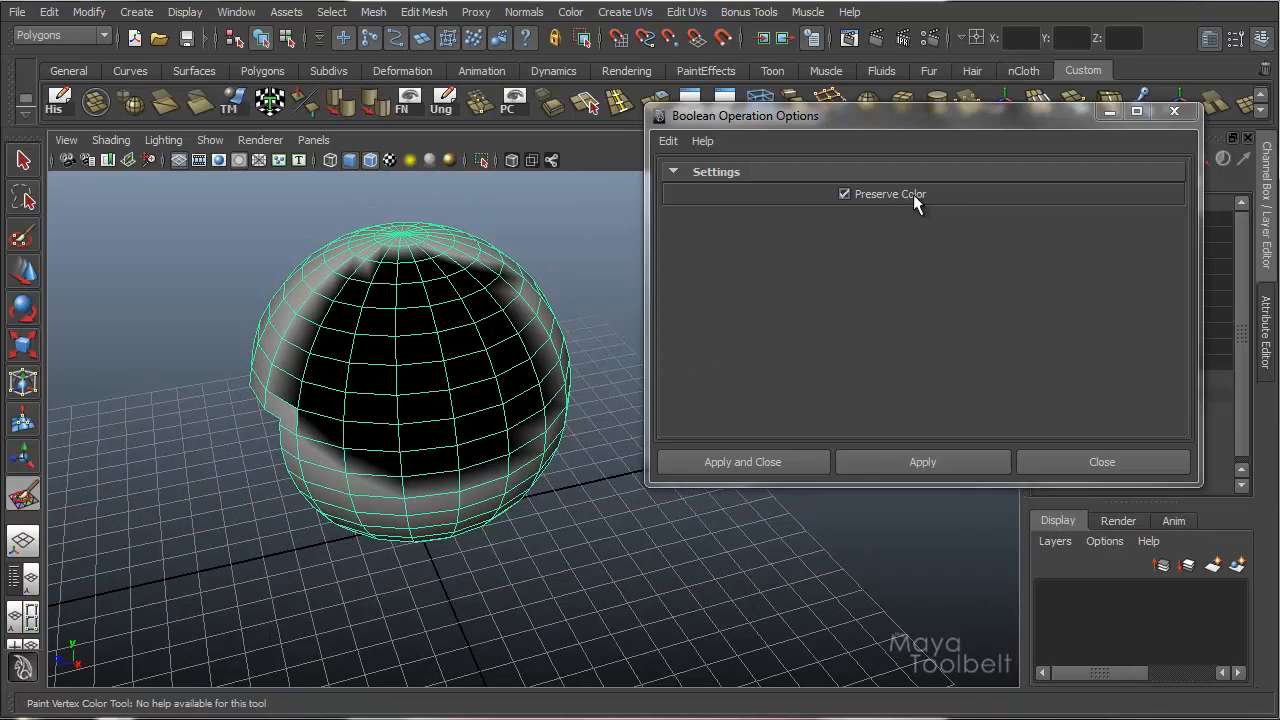
pyautogui.click(844, 194)
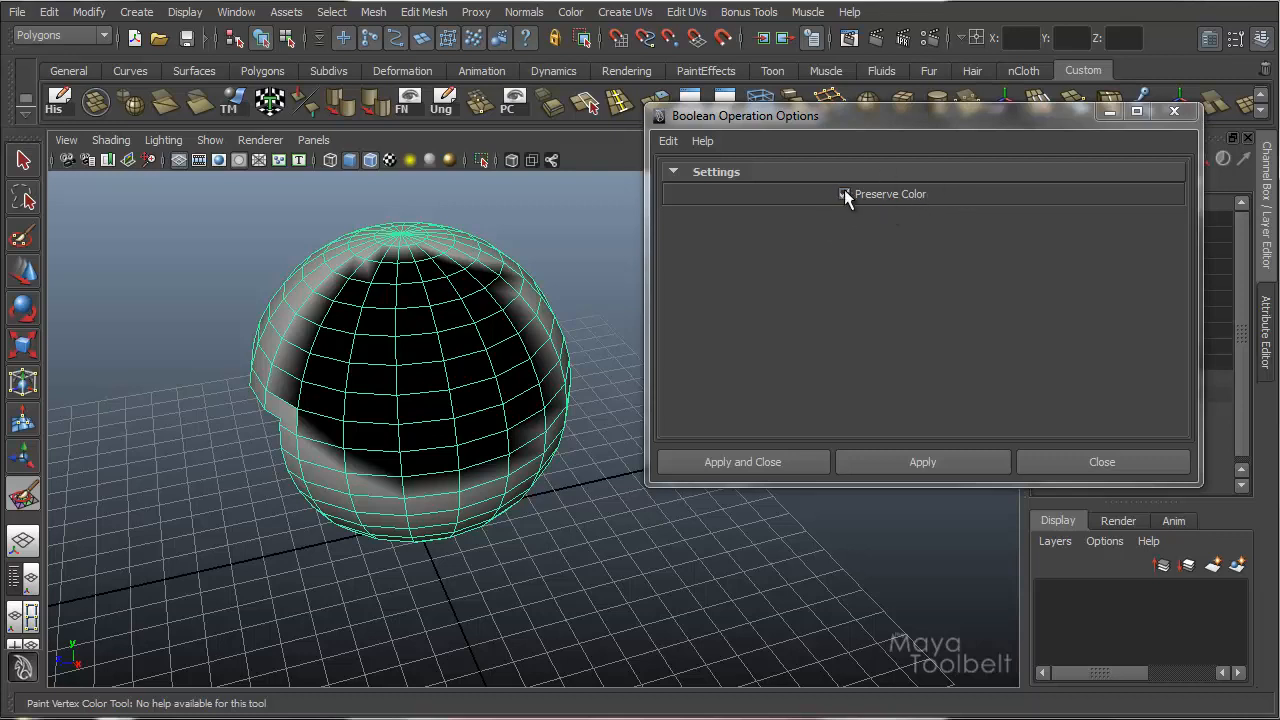
pyautogui.click(844, 194)
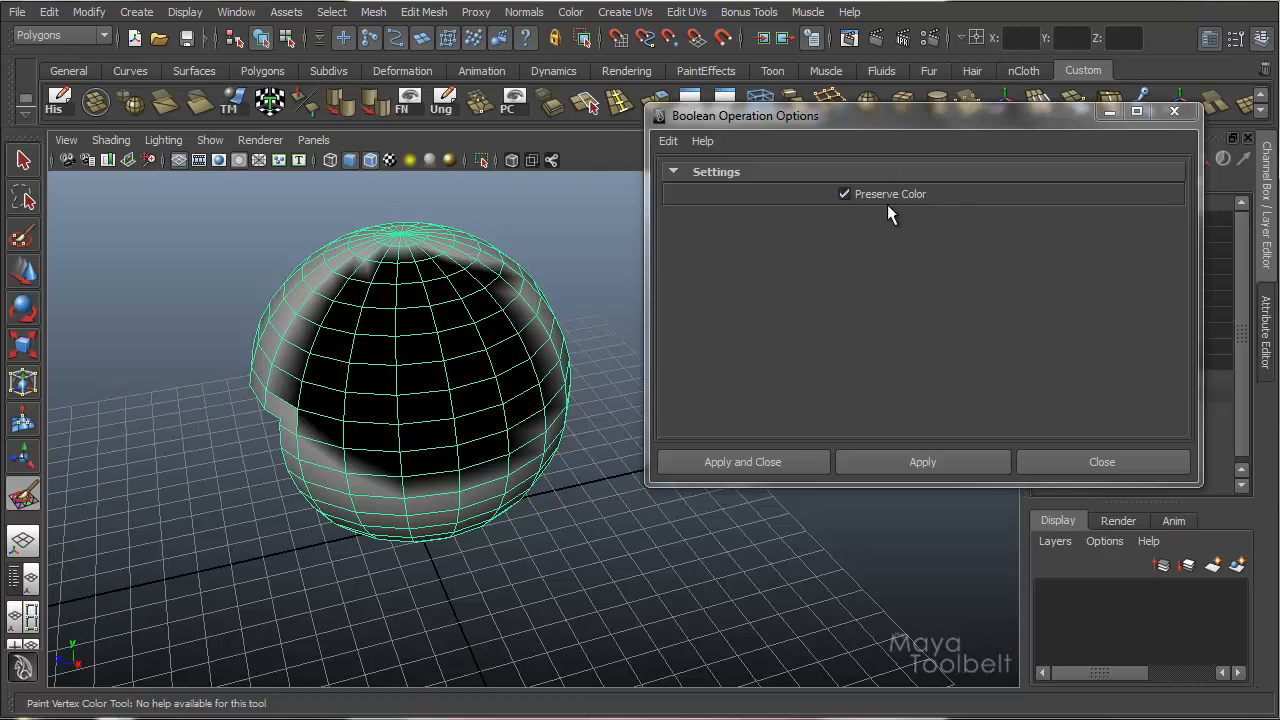
pyautogui.moveTo(844, 252)
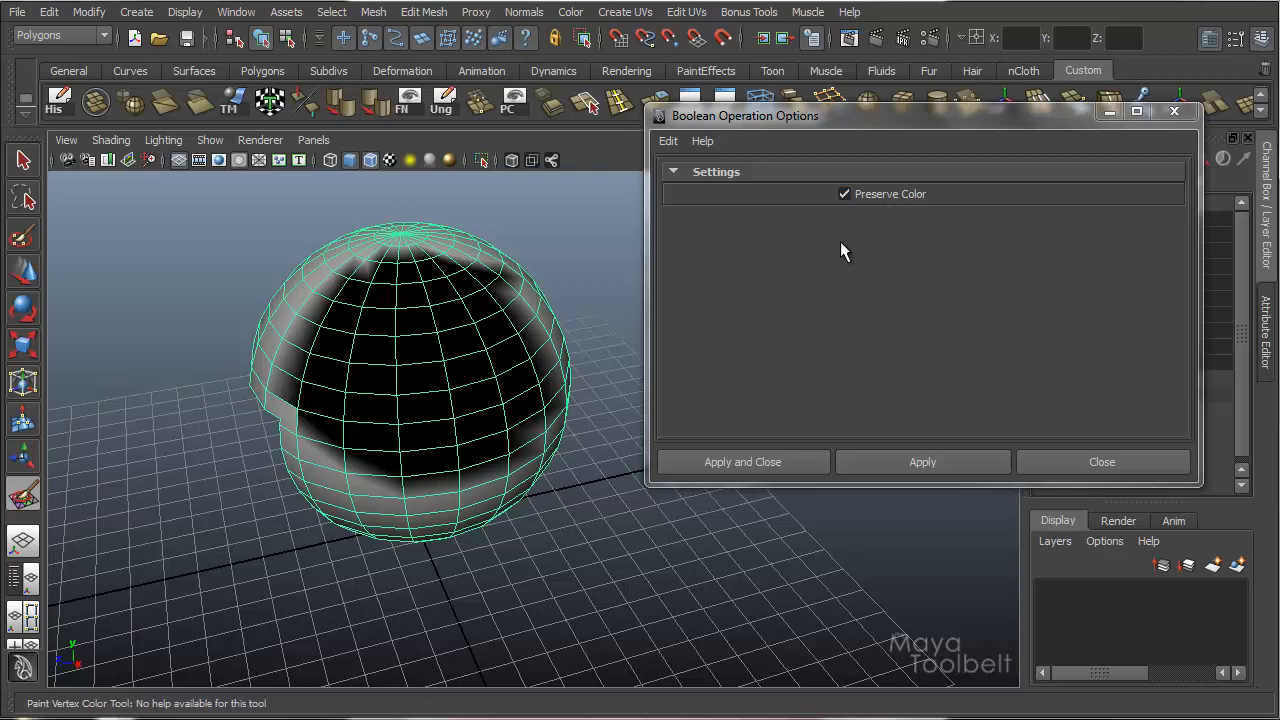
pyautogui.moveTo(862, 292)
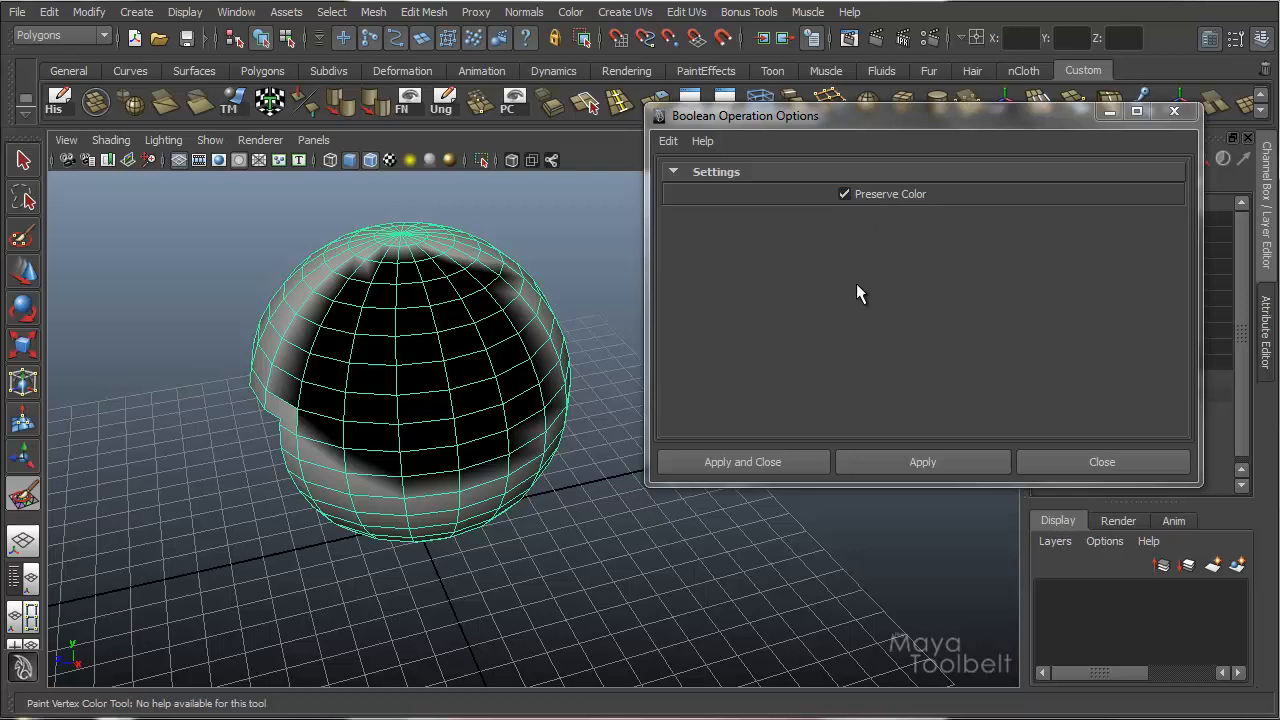
pyautogui.moveTo(800, 308)
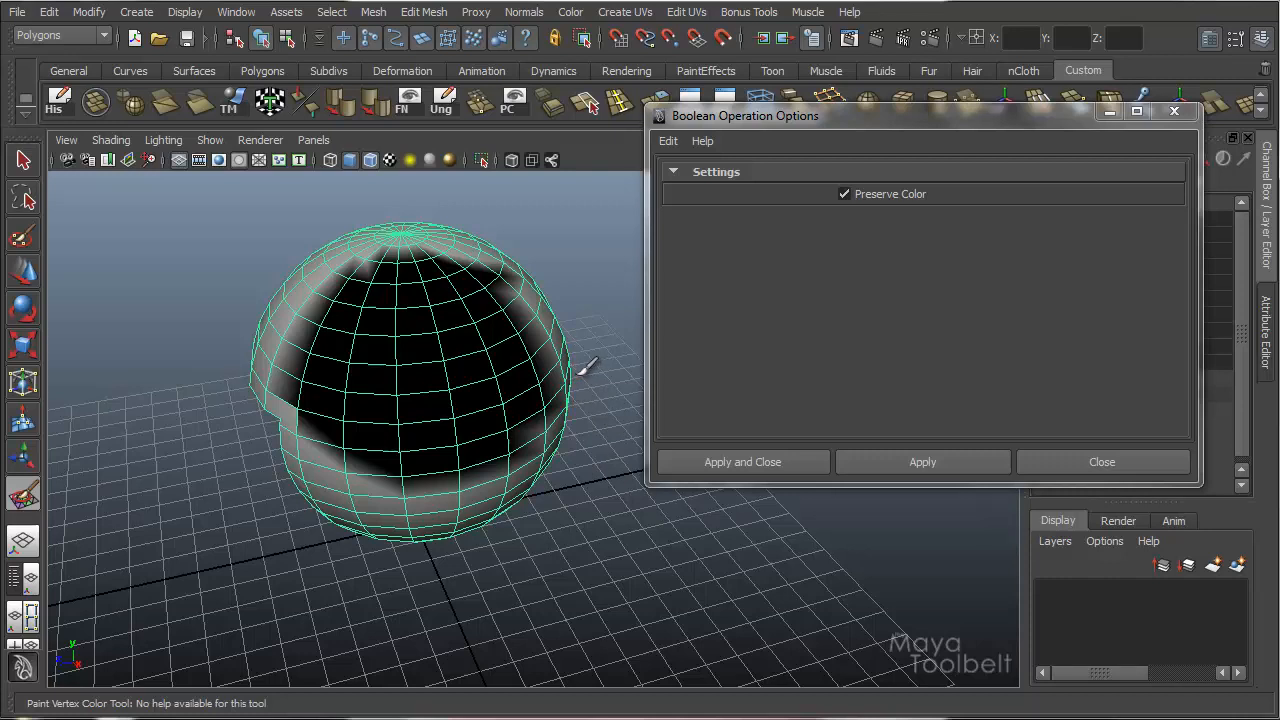
pyautogui.moveTo(584, 364)
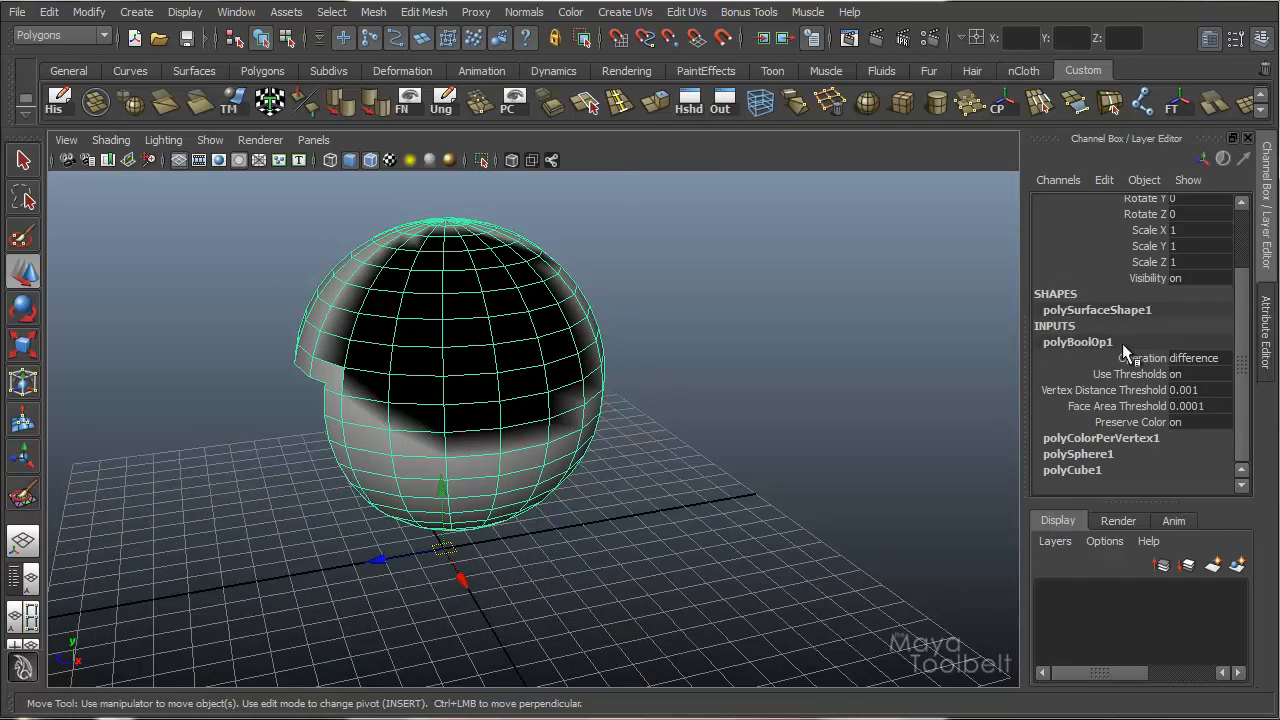
pyautogui.click(1180, 356)
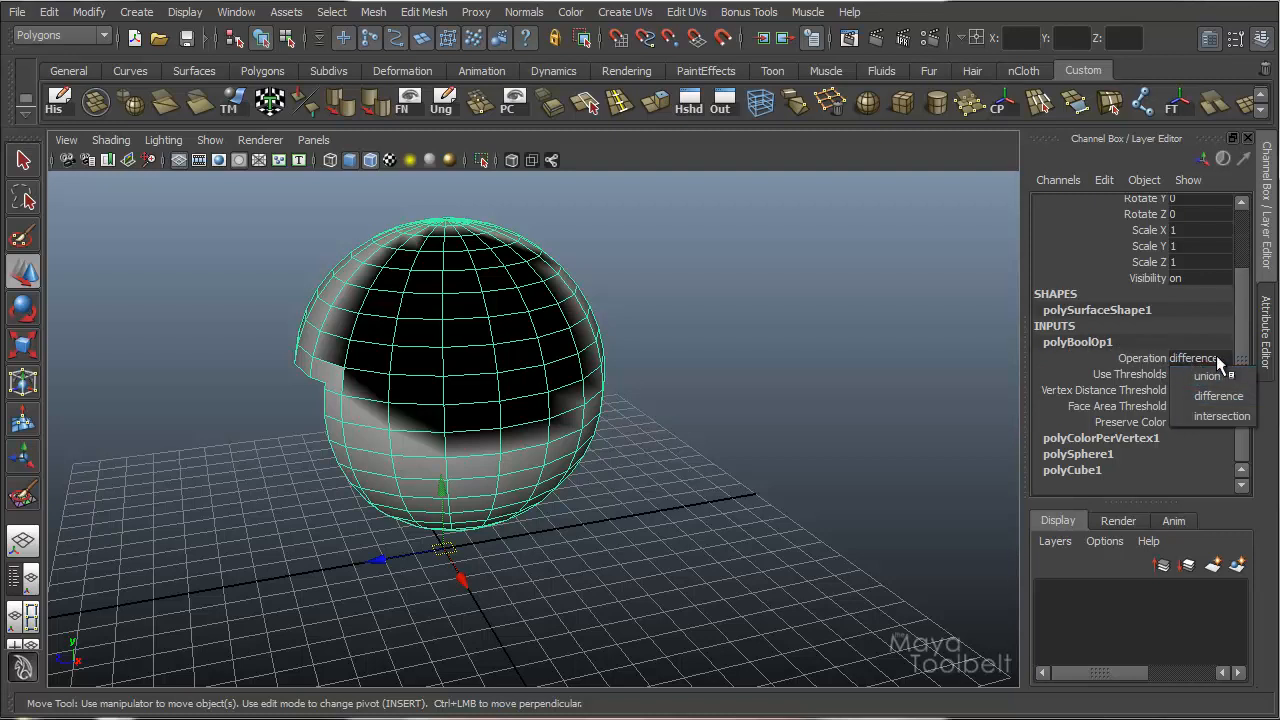
pyautogui.click(1206, 376)
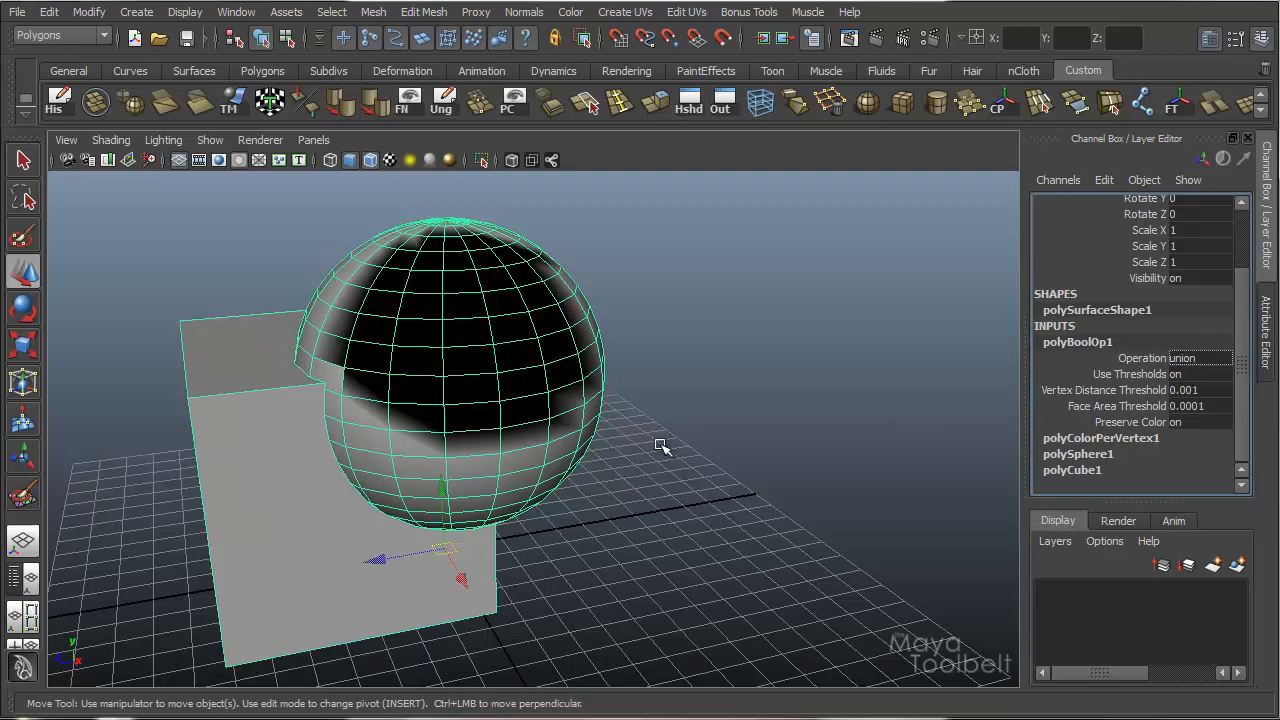
pyautogui.click(1180, 356)
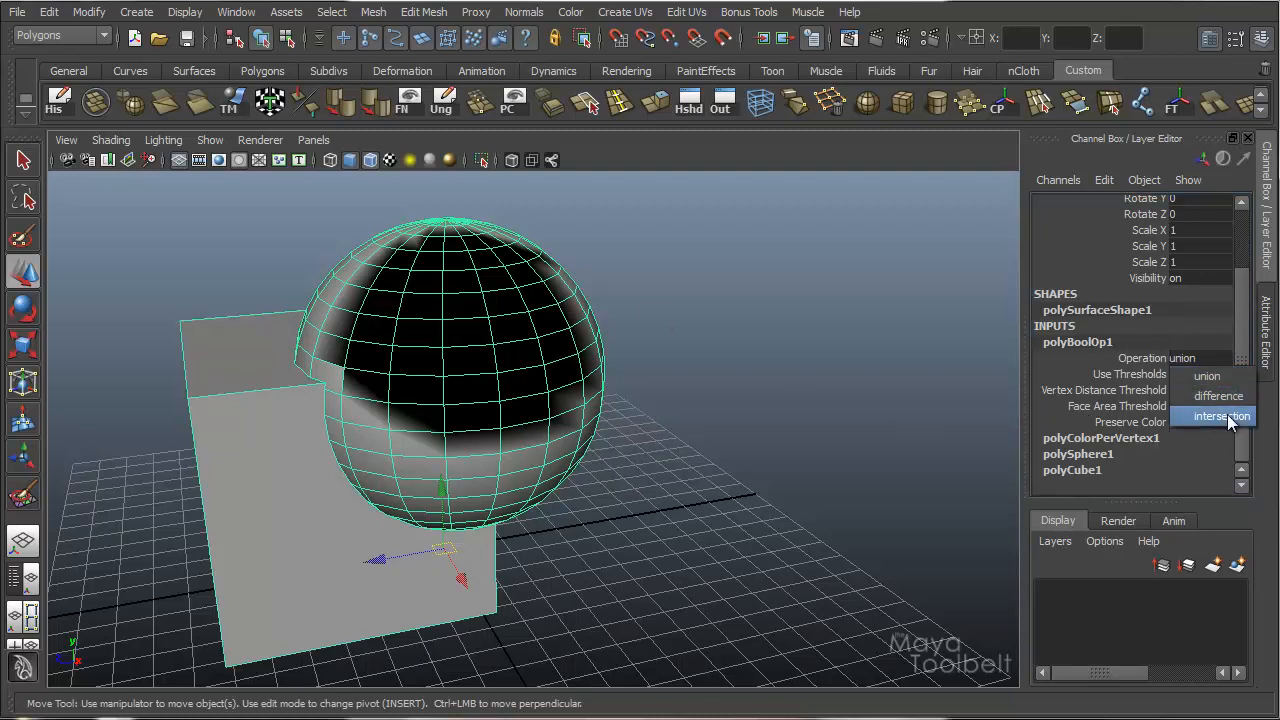
pyautogui.click(1220, 416)
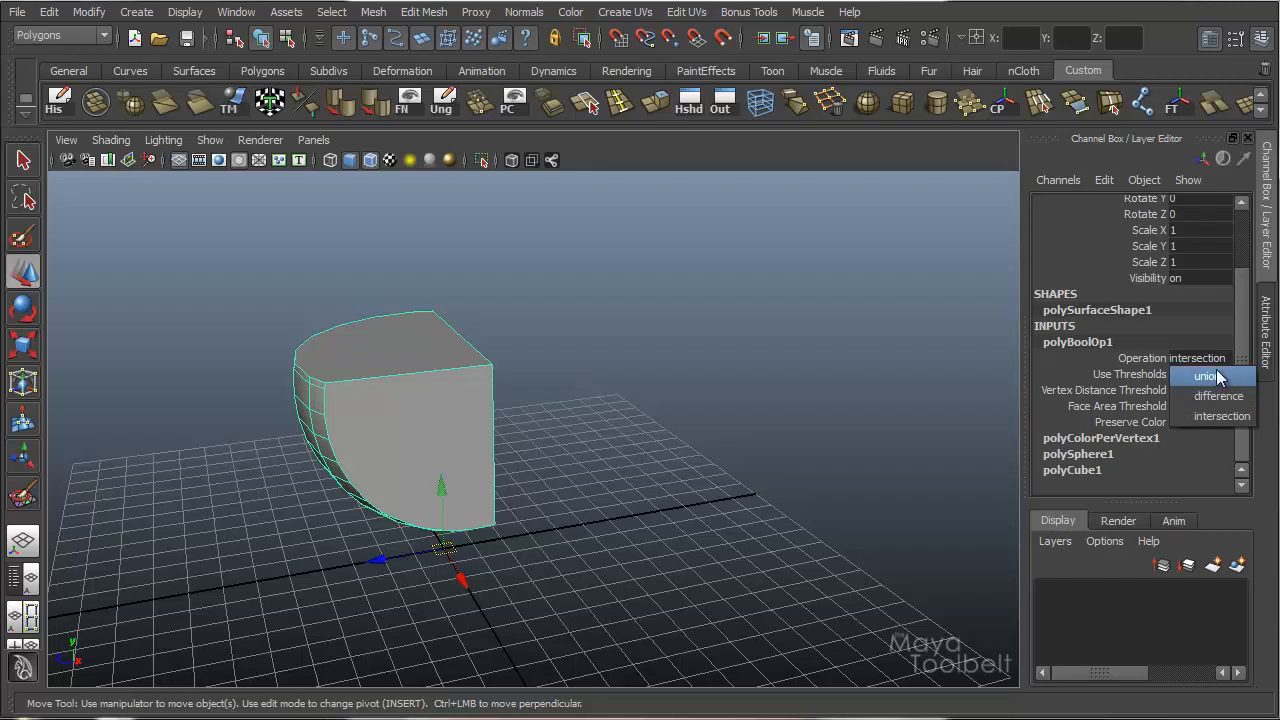
pyautogui.moveTo(1218, 396)
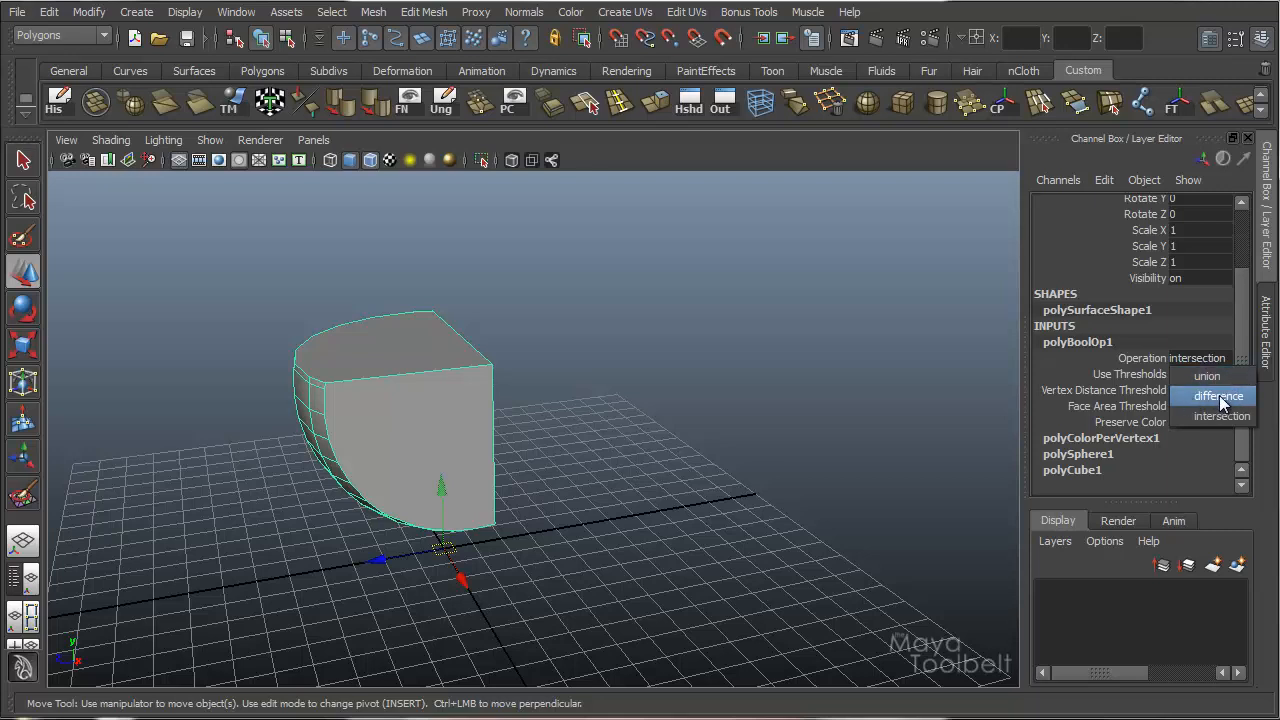
pyautogui.click(1220, 396)
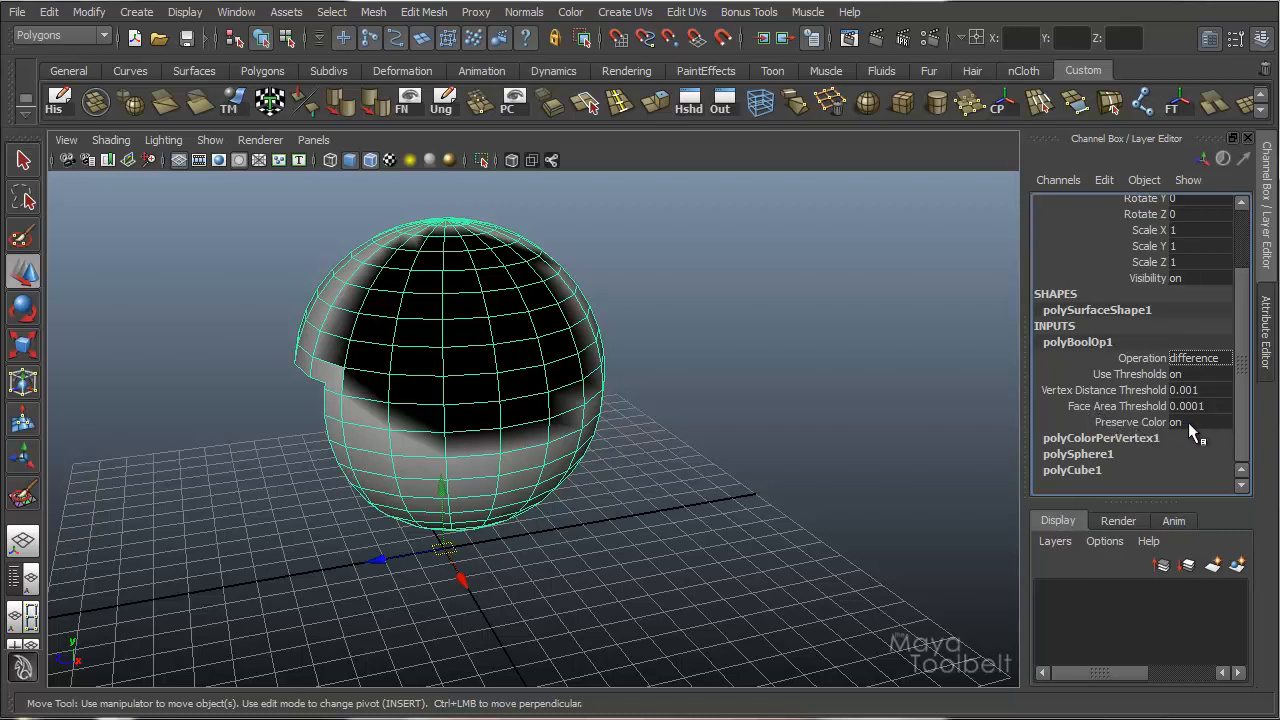
pyautogui.moveTo(1160, 410)
pyautogui.write('0.05')
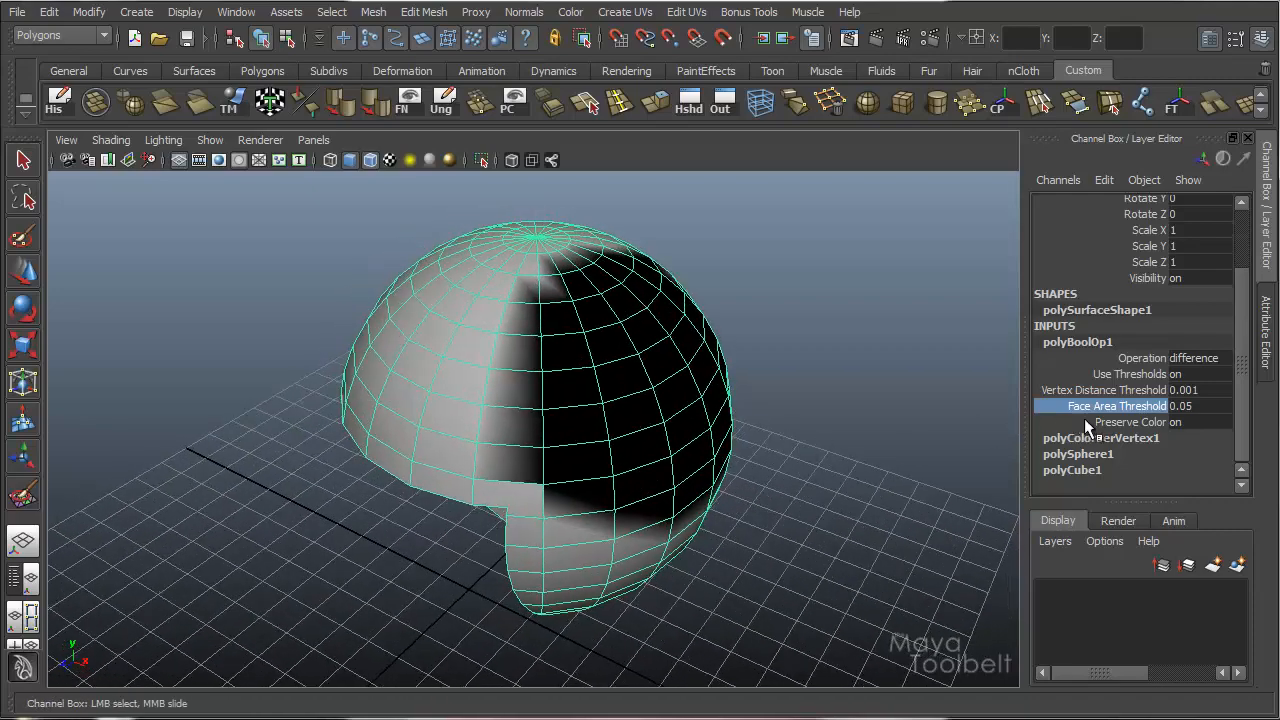
# Set the boolean's Vertex Distance Threshold to 0.341 by dragging in the viewport.
pyautogui.click(1104, 390)
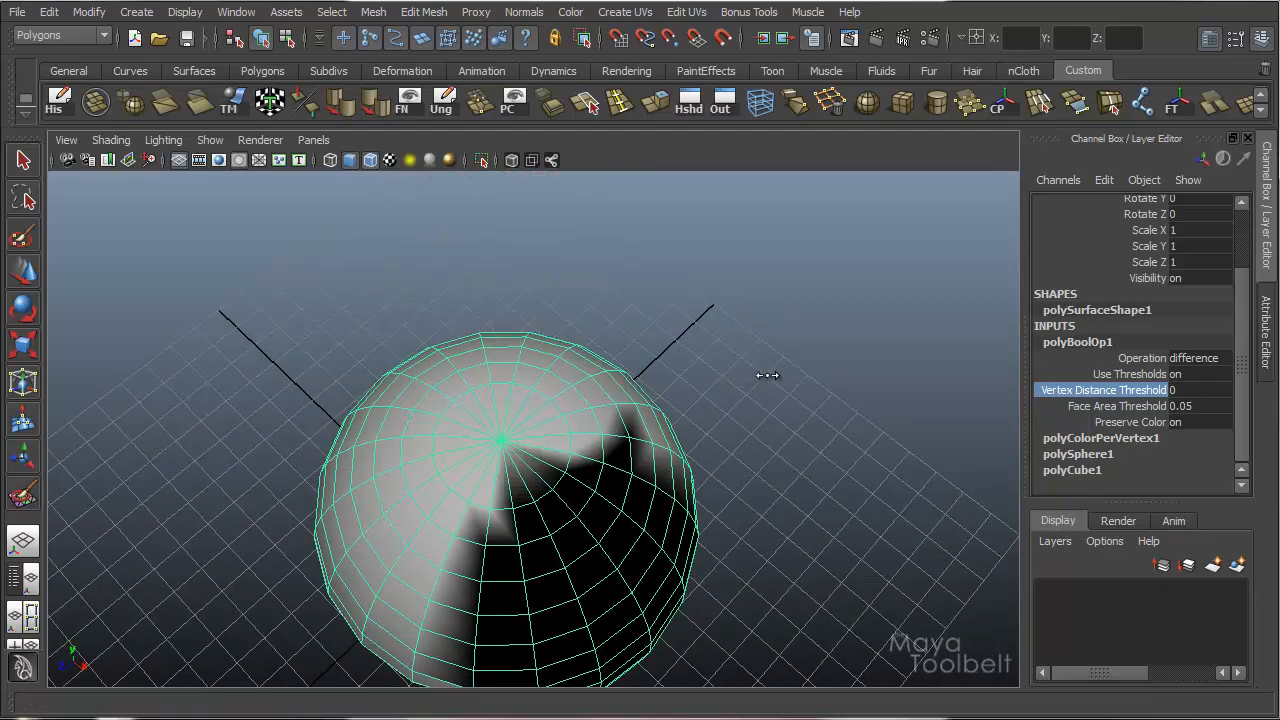
pyautogui.moveTo(770, 376); pyautogui.dragTo(790, 384)
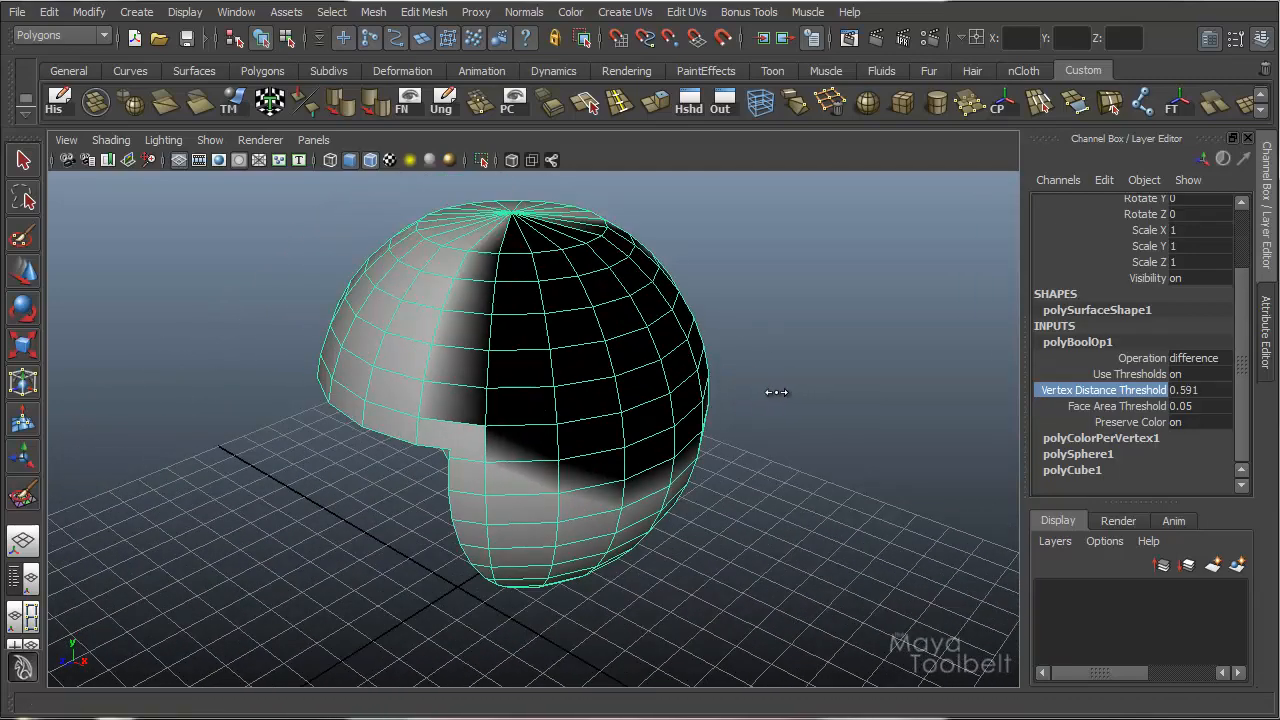
pyautogui.moveTo(776, 392); pyautogui.dragTo(736, 404)
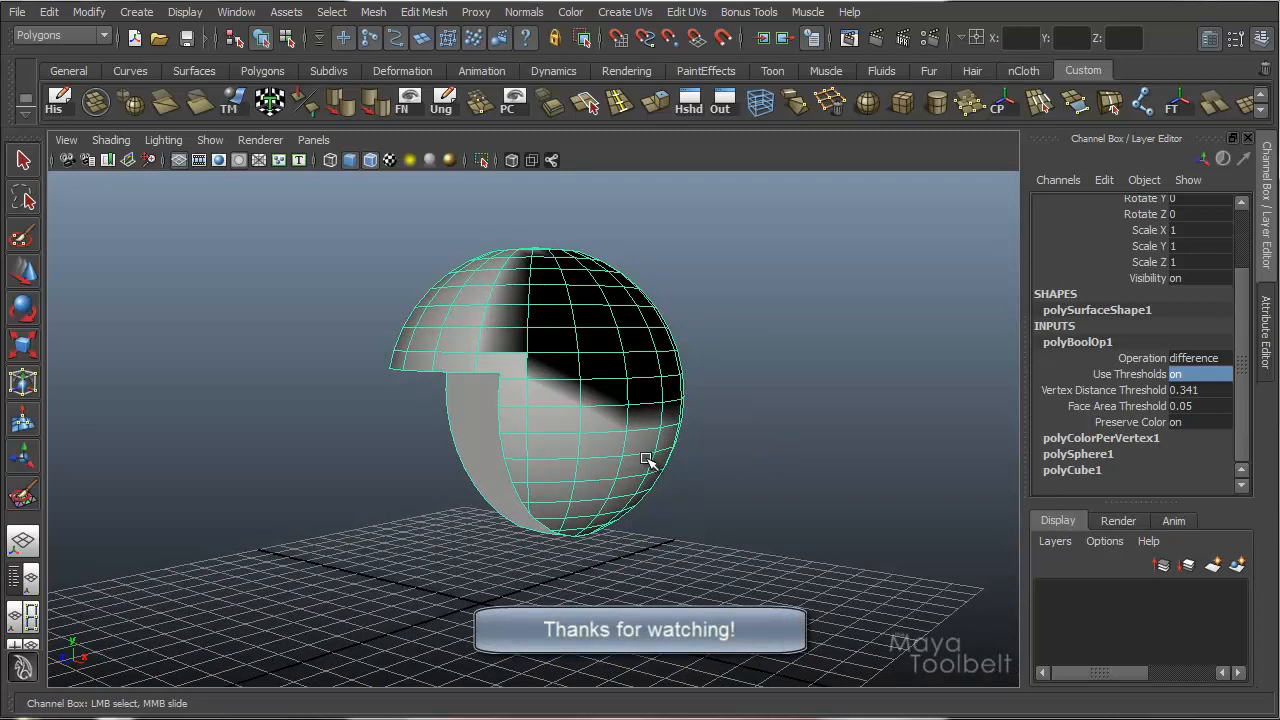
pyautogui.moveTo(662, 404)
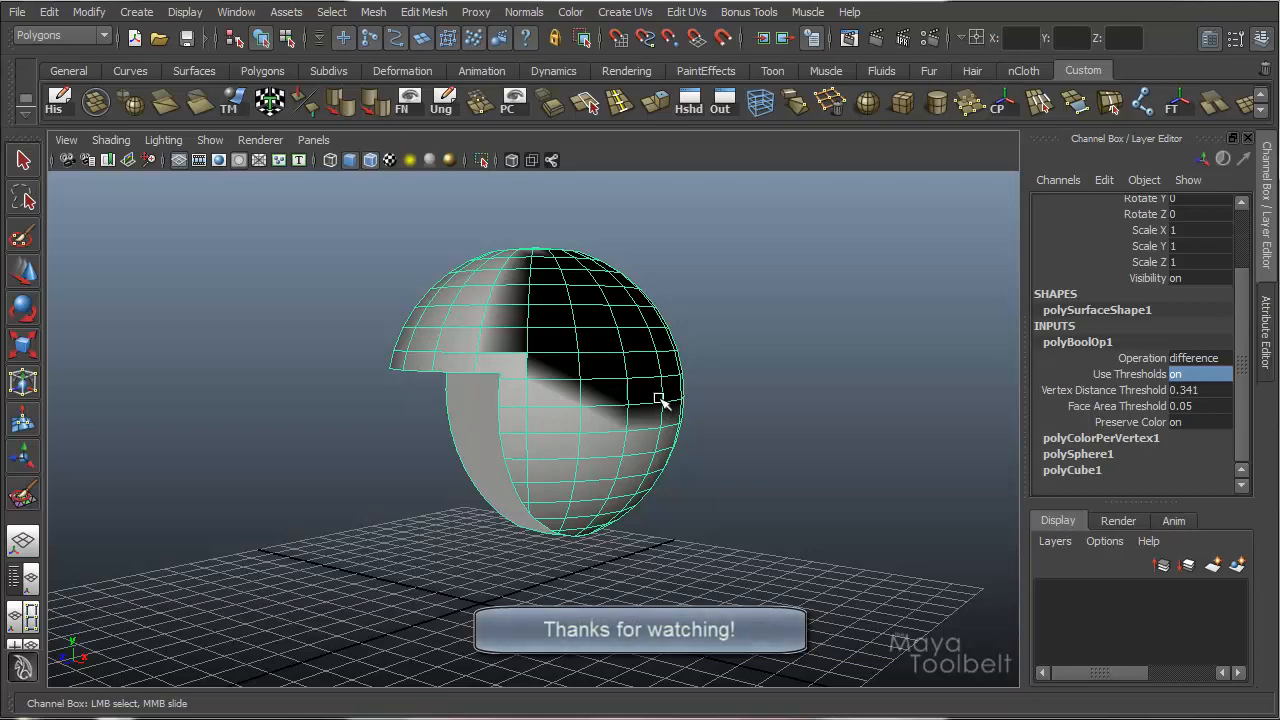